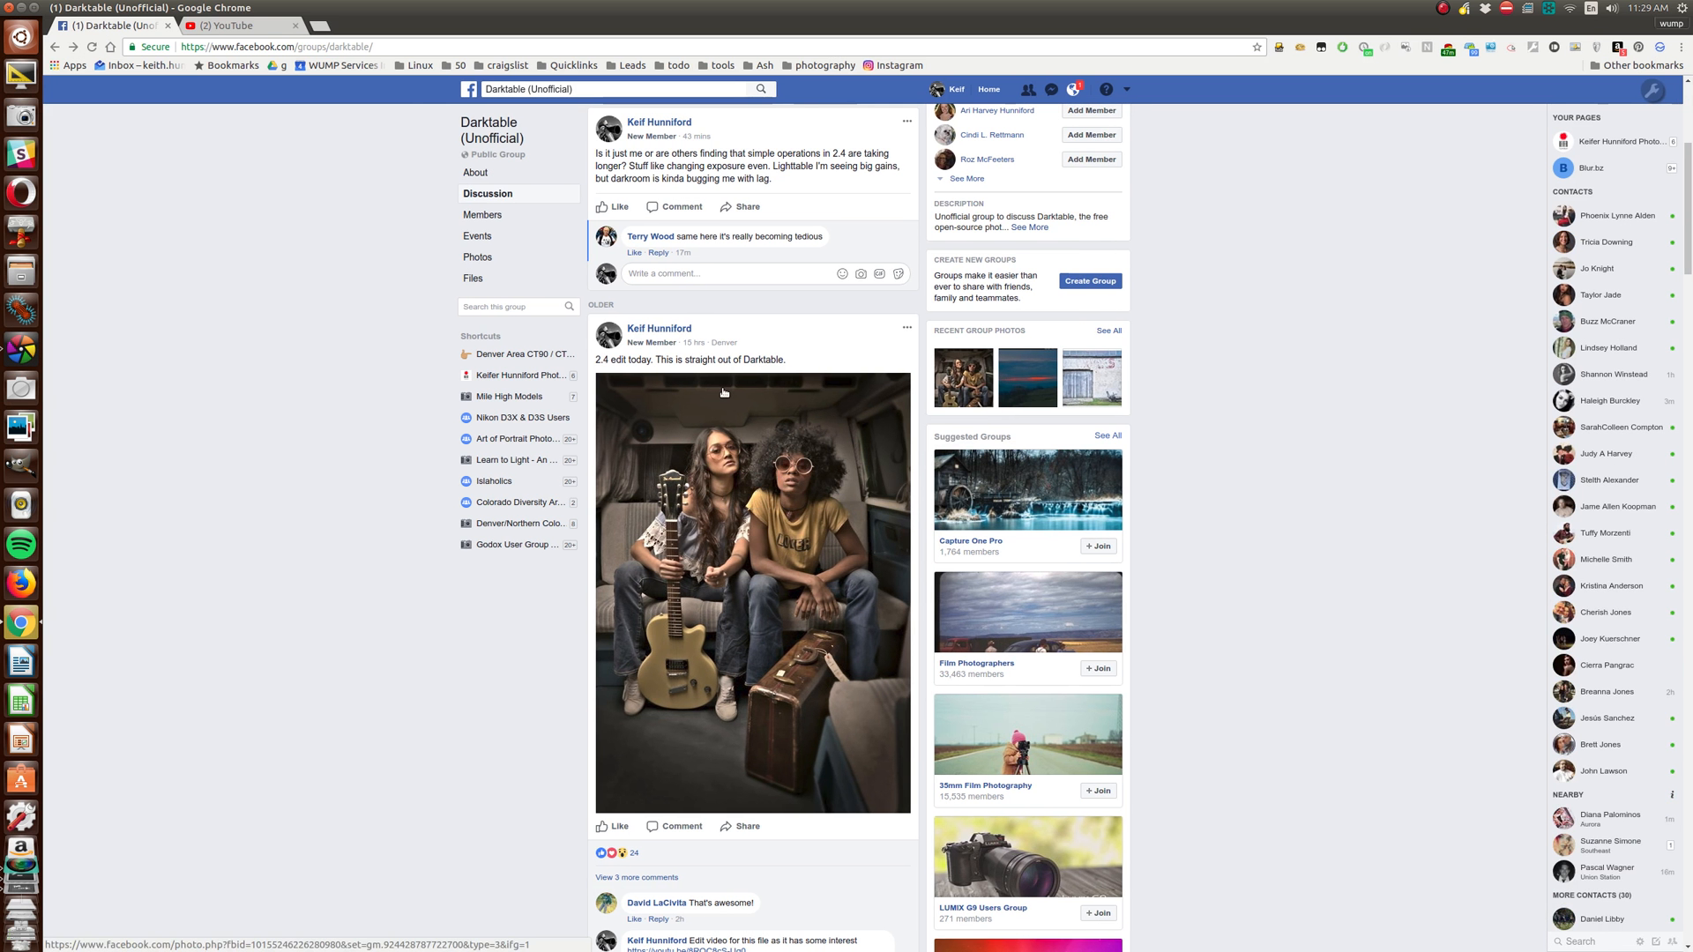
Zoom in and scroll through the Facebook Darktable group post of the two van models.
key(ctrl+plus)
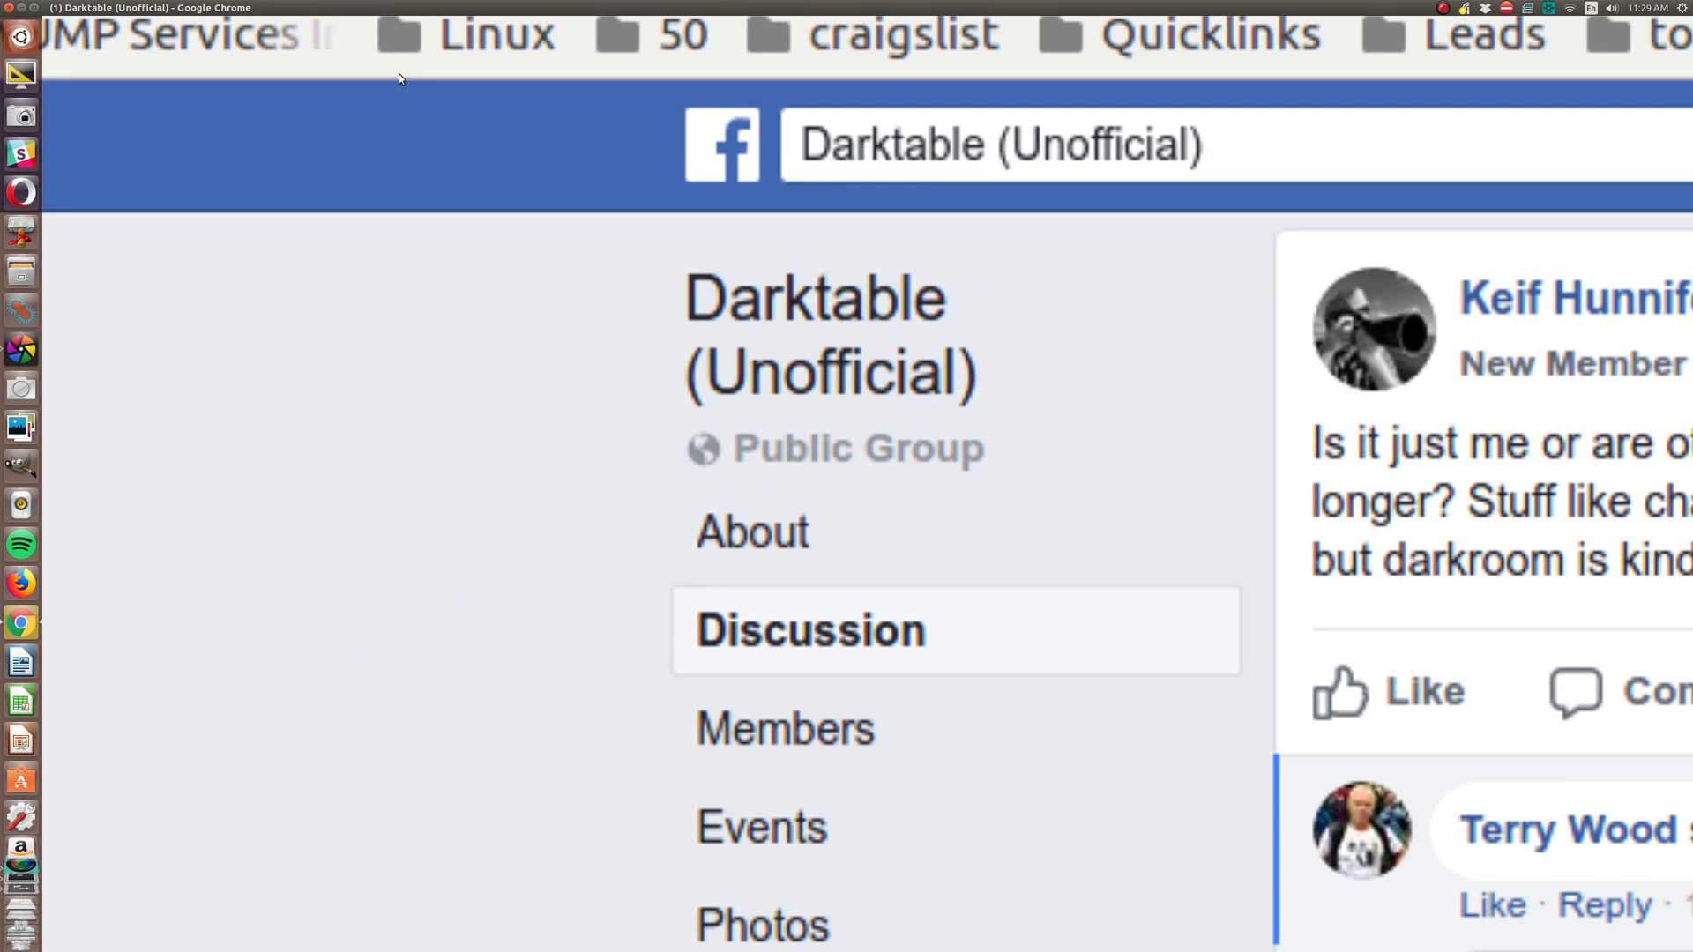
scroll(up, 3)
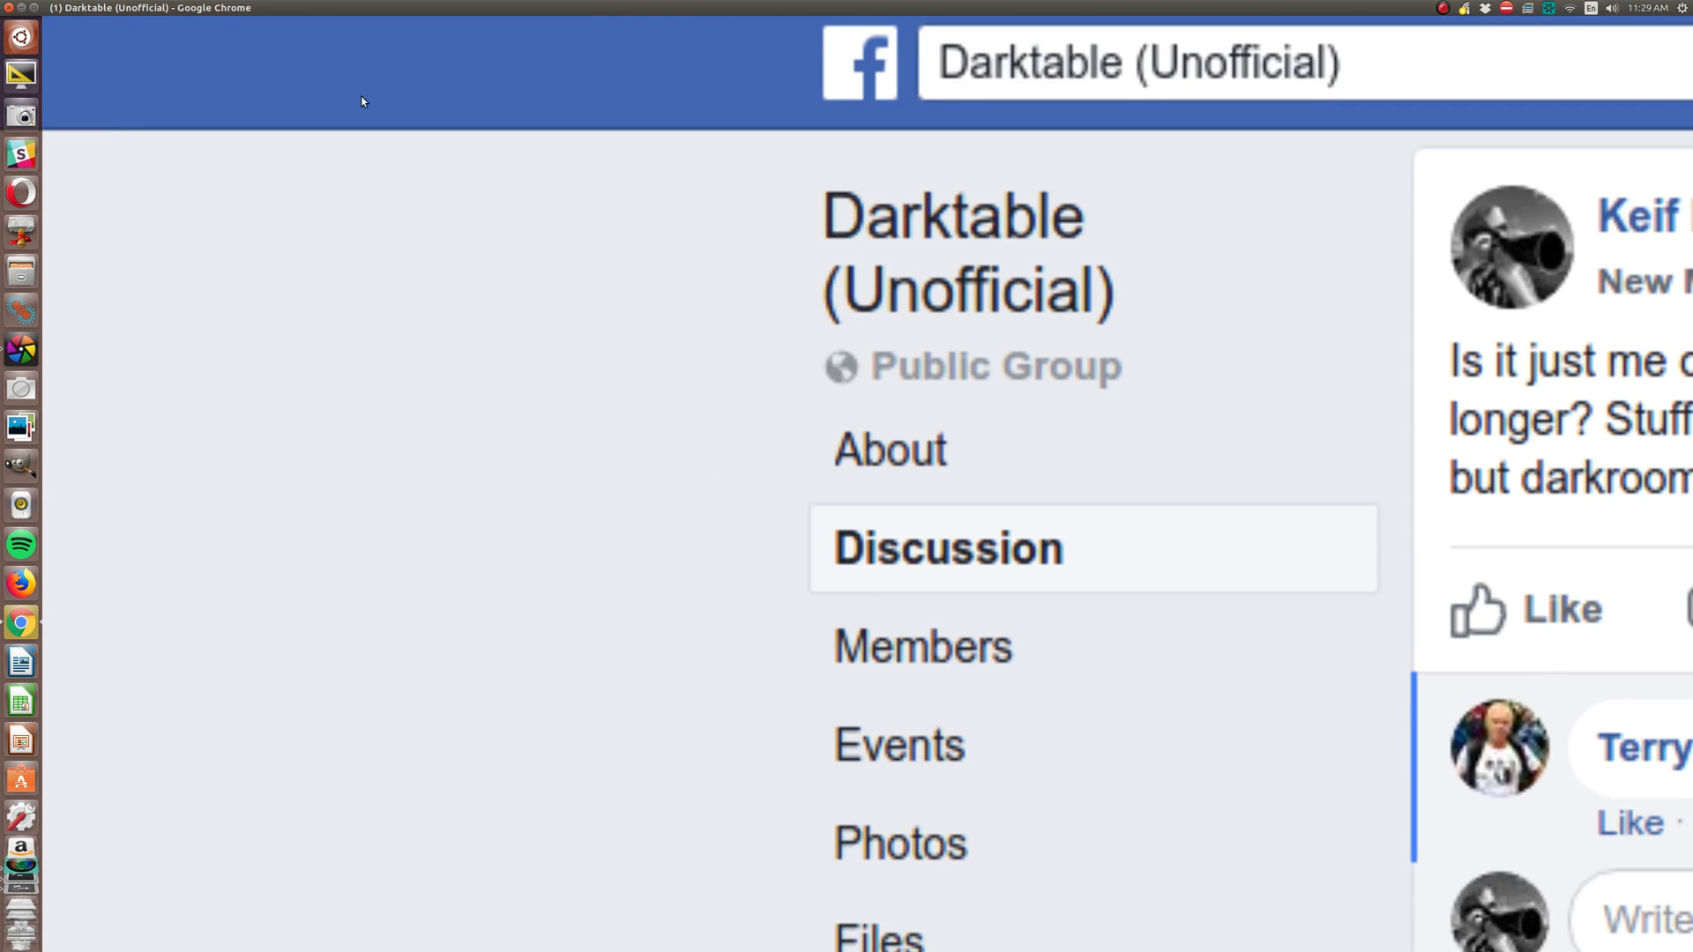
scroll(down, 3)
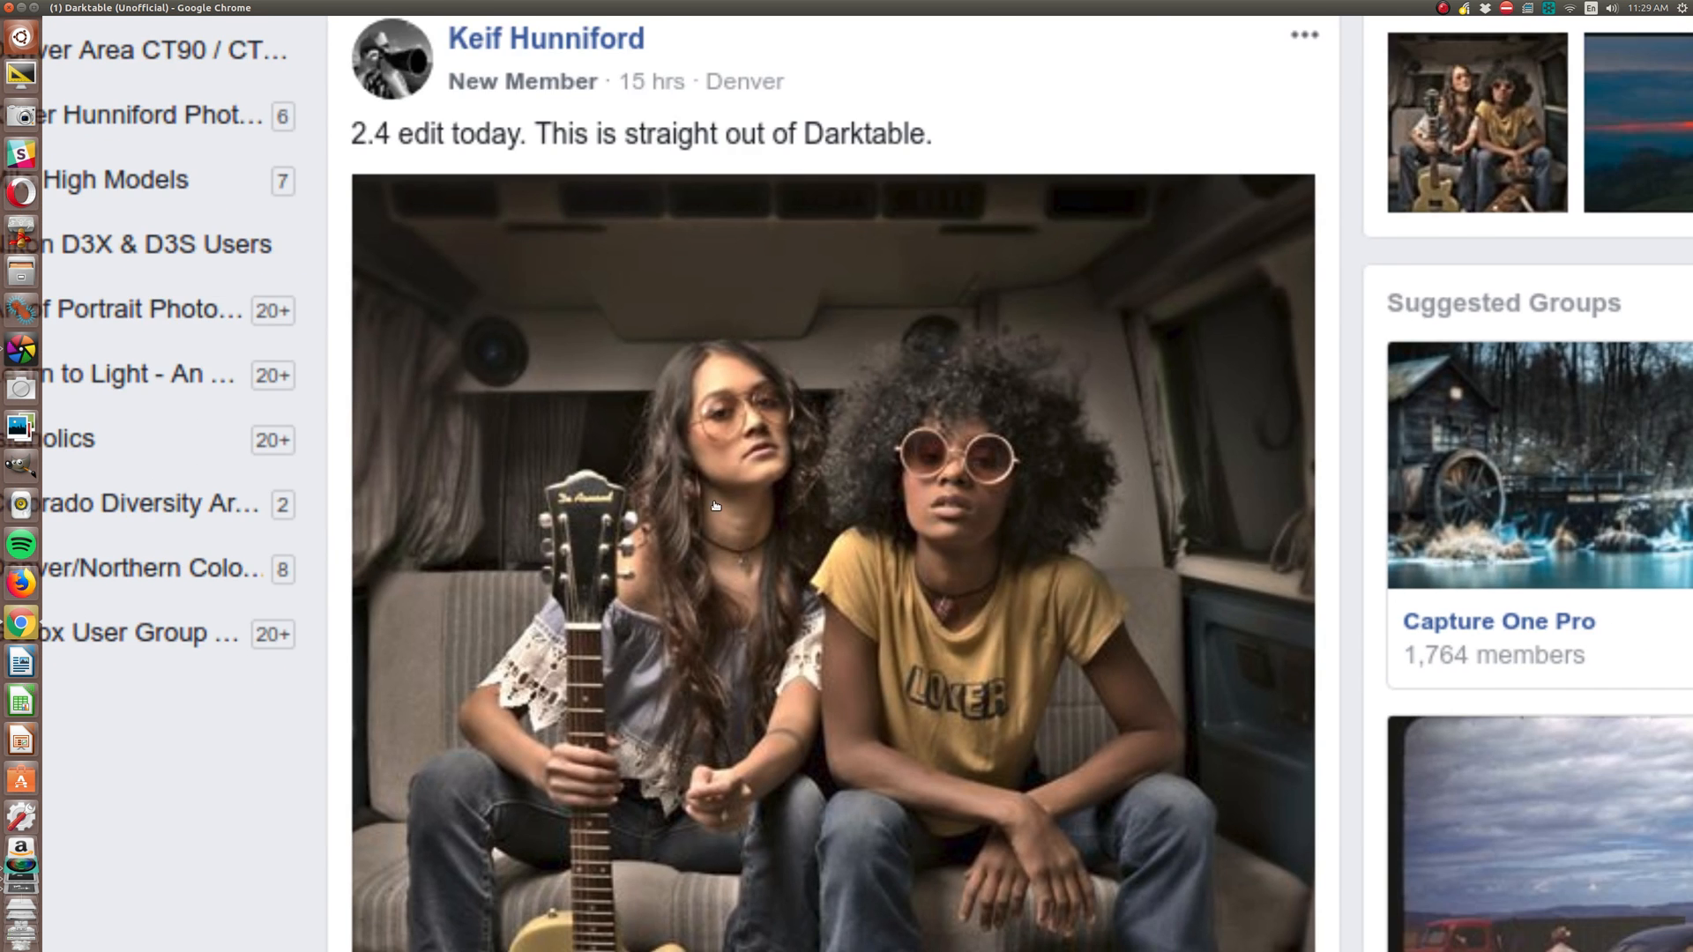
scroll(up, 3)
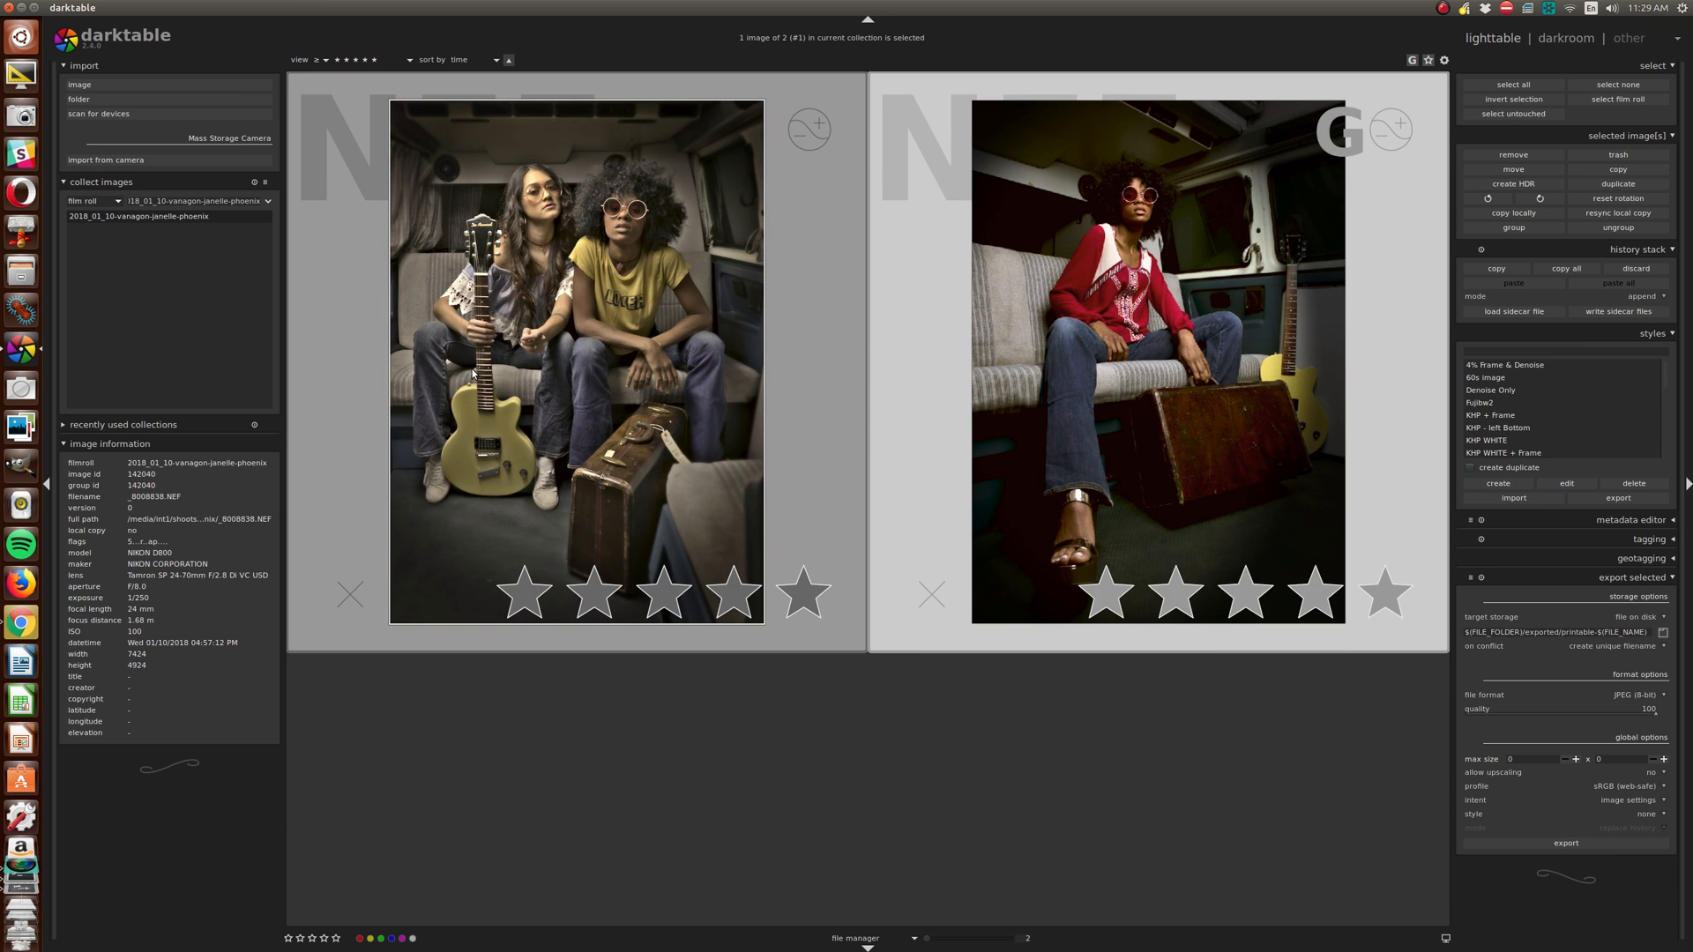
click(576, 361)
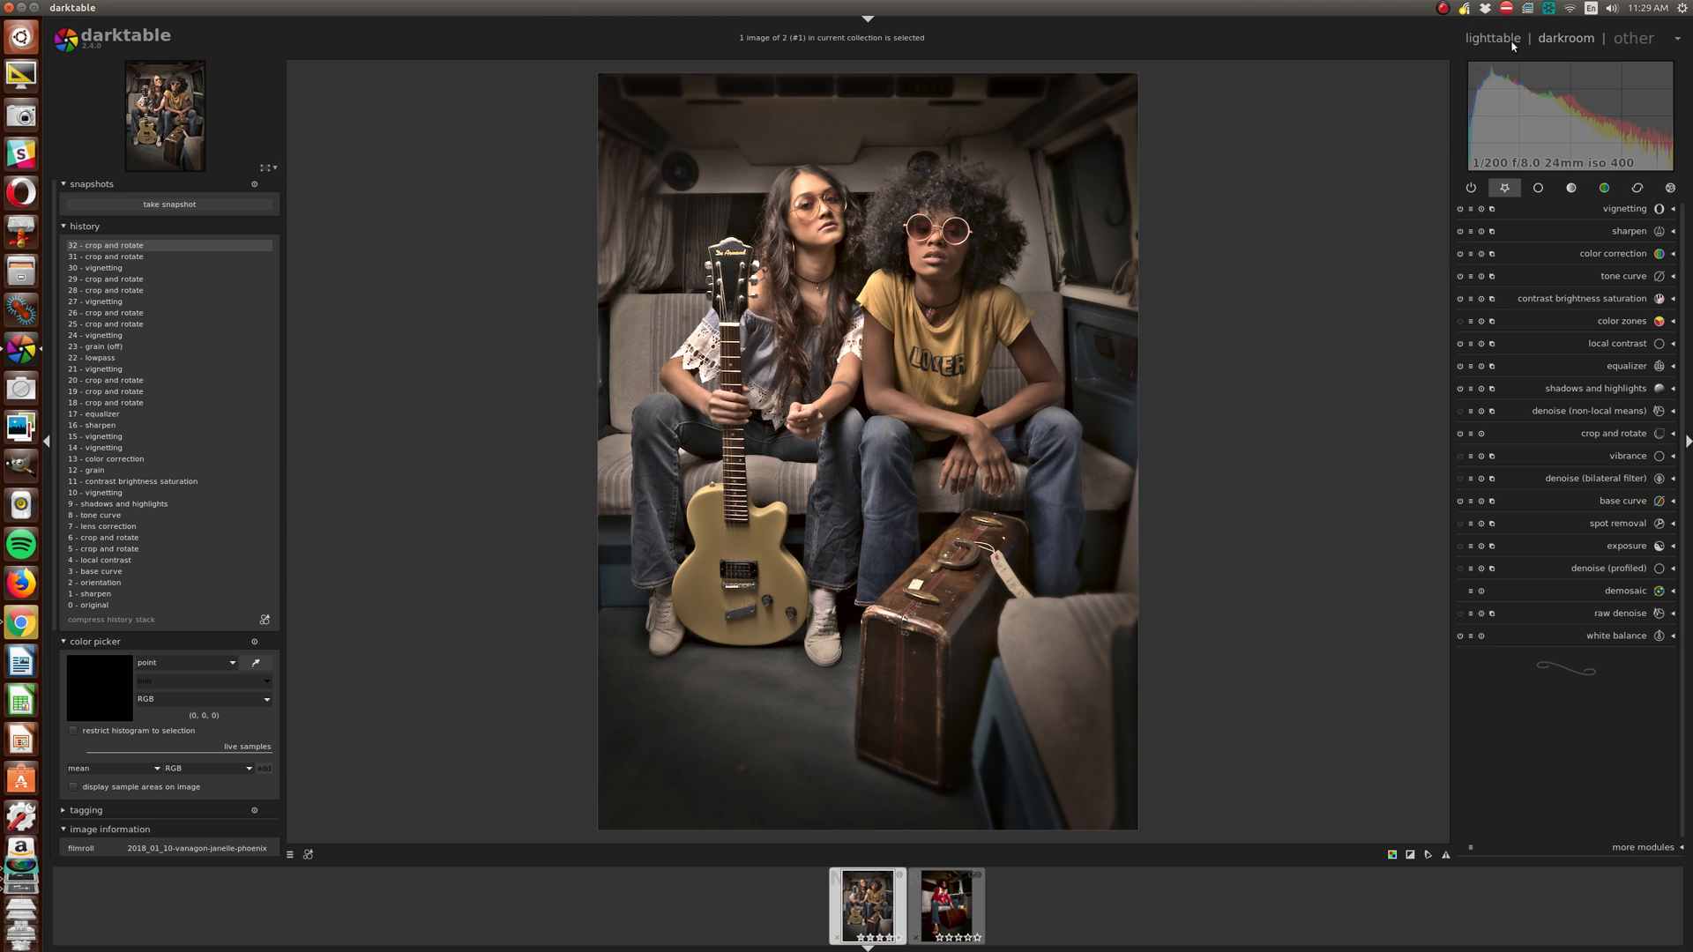
mouse_move(1495, 44)
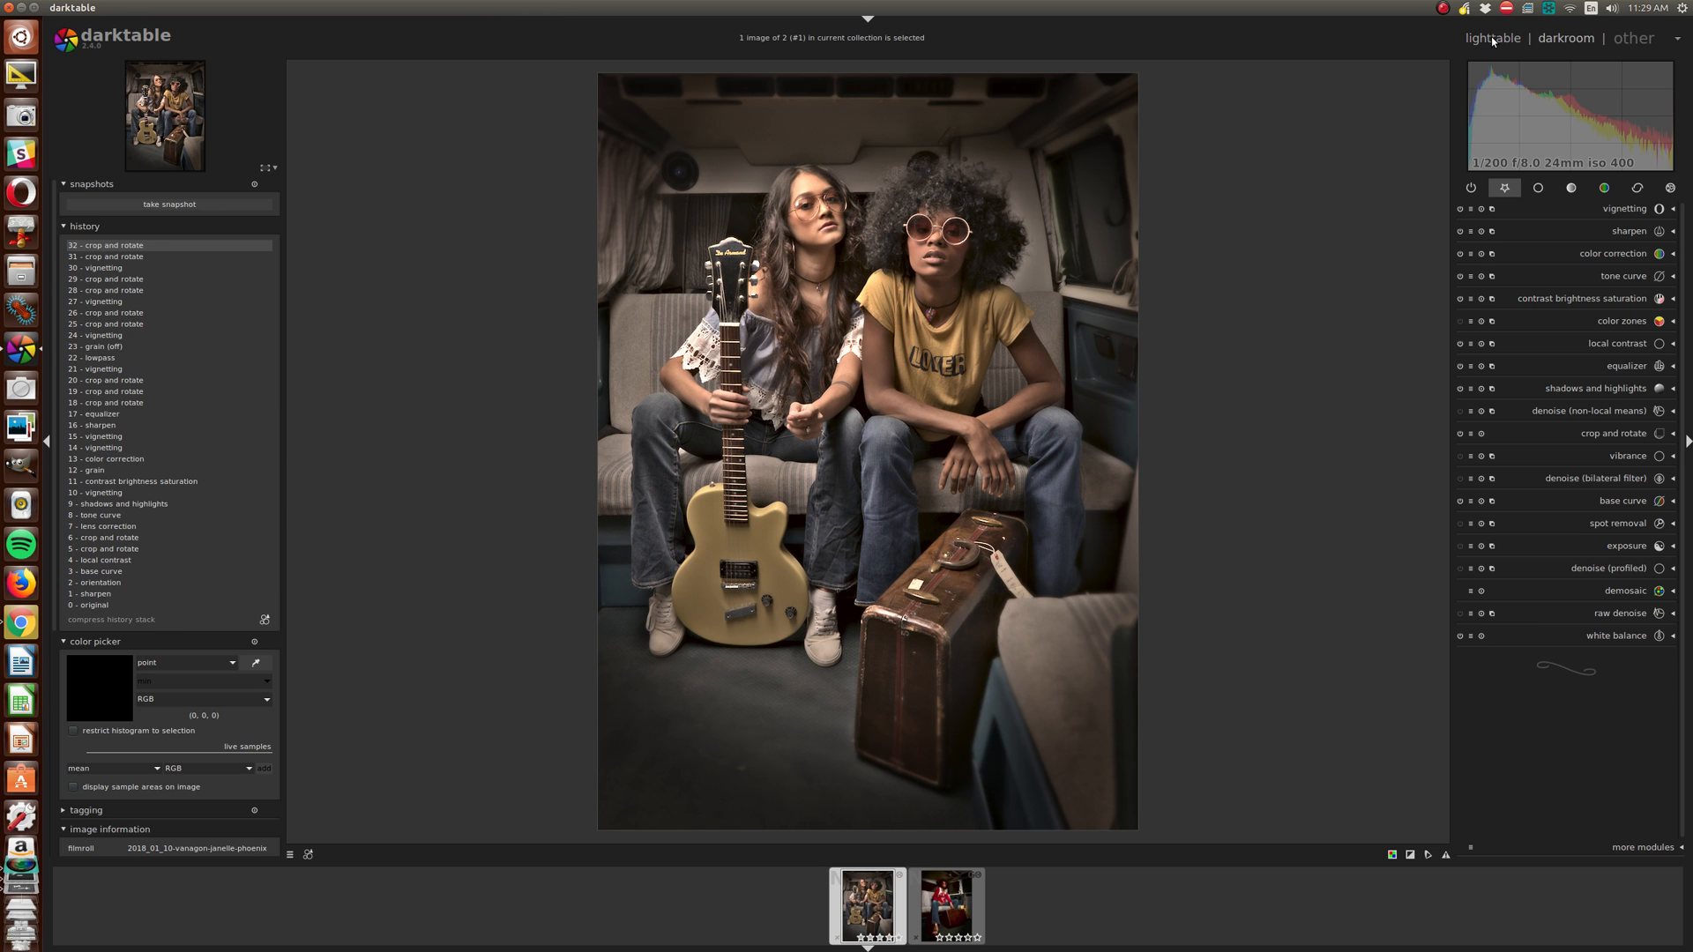
click(1493, 38)
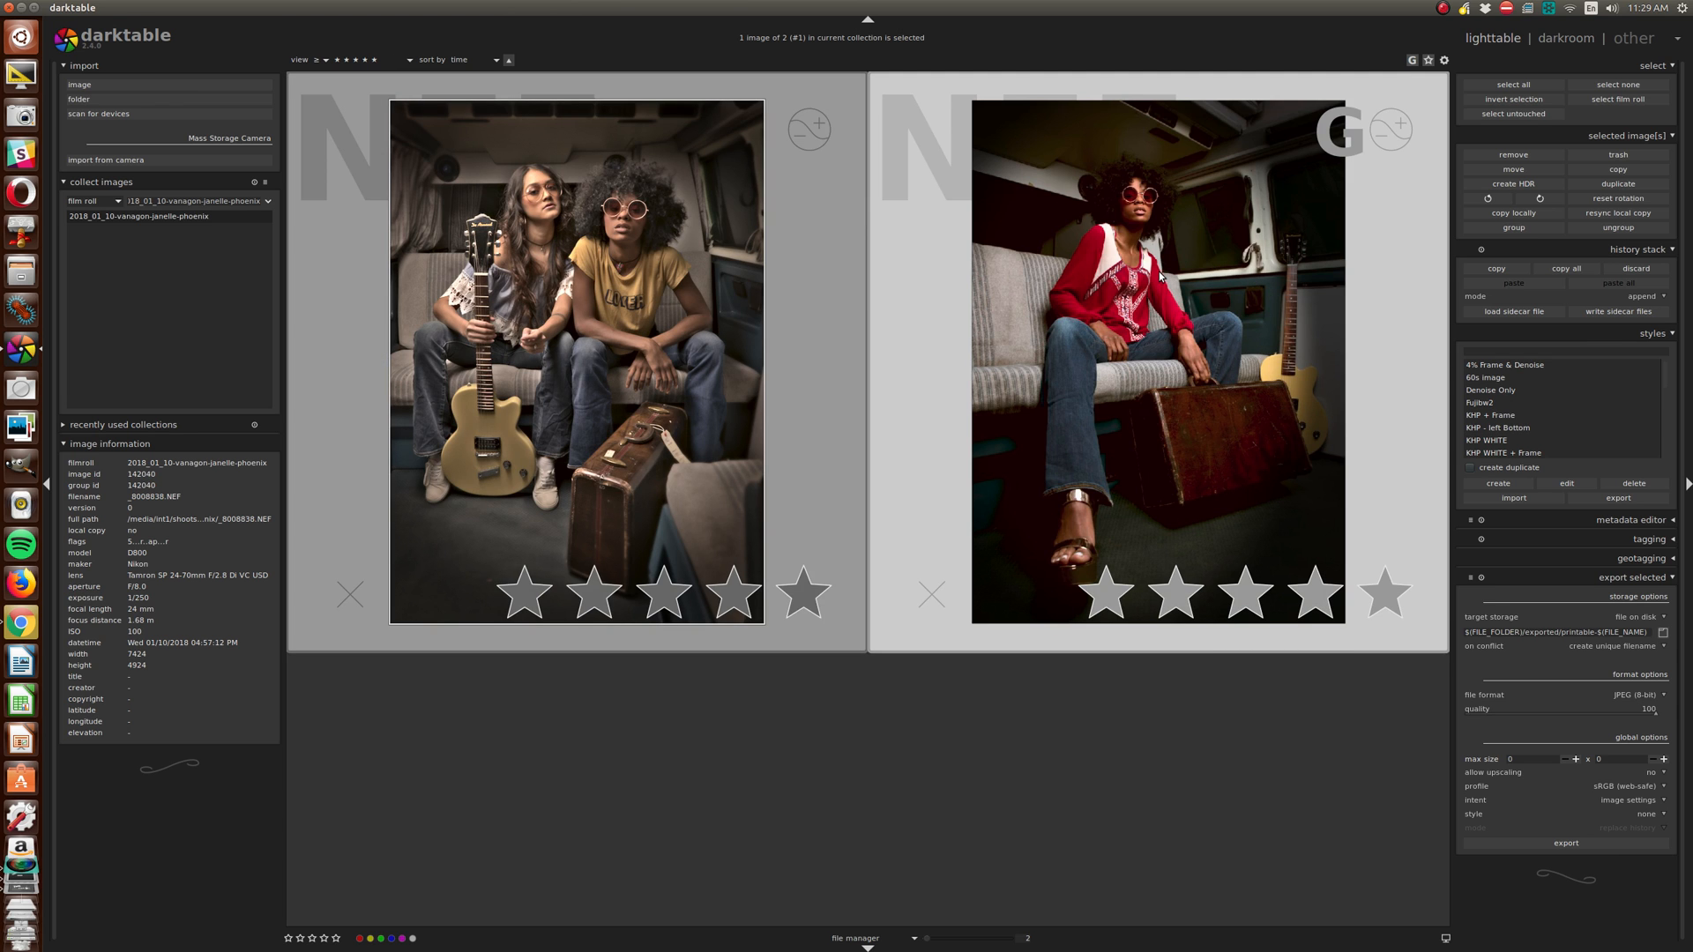
click(576, 356)
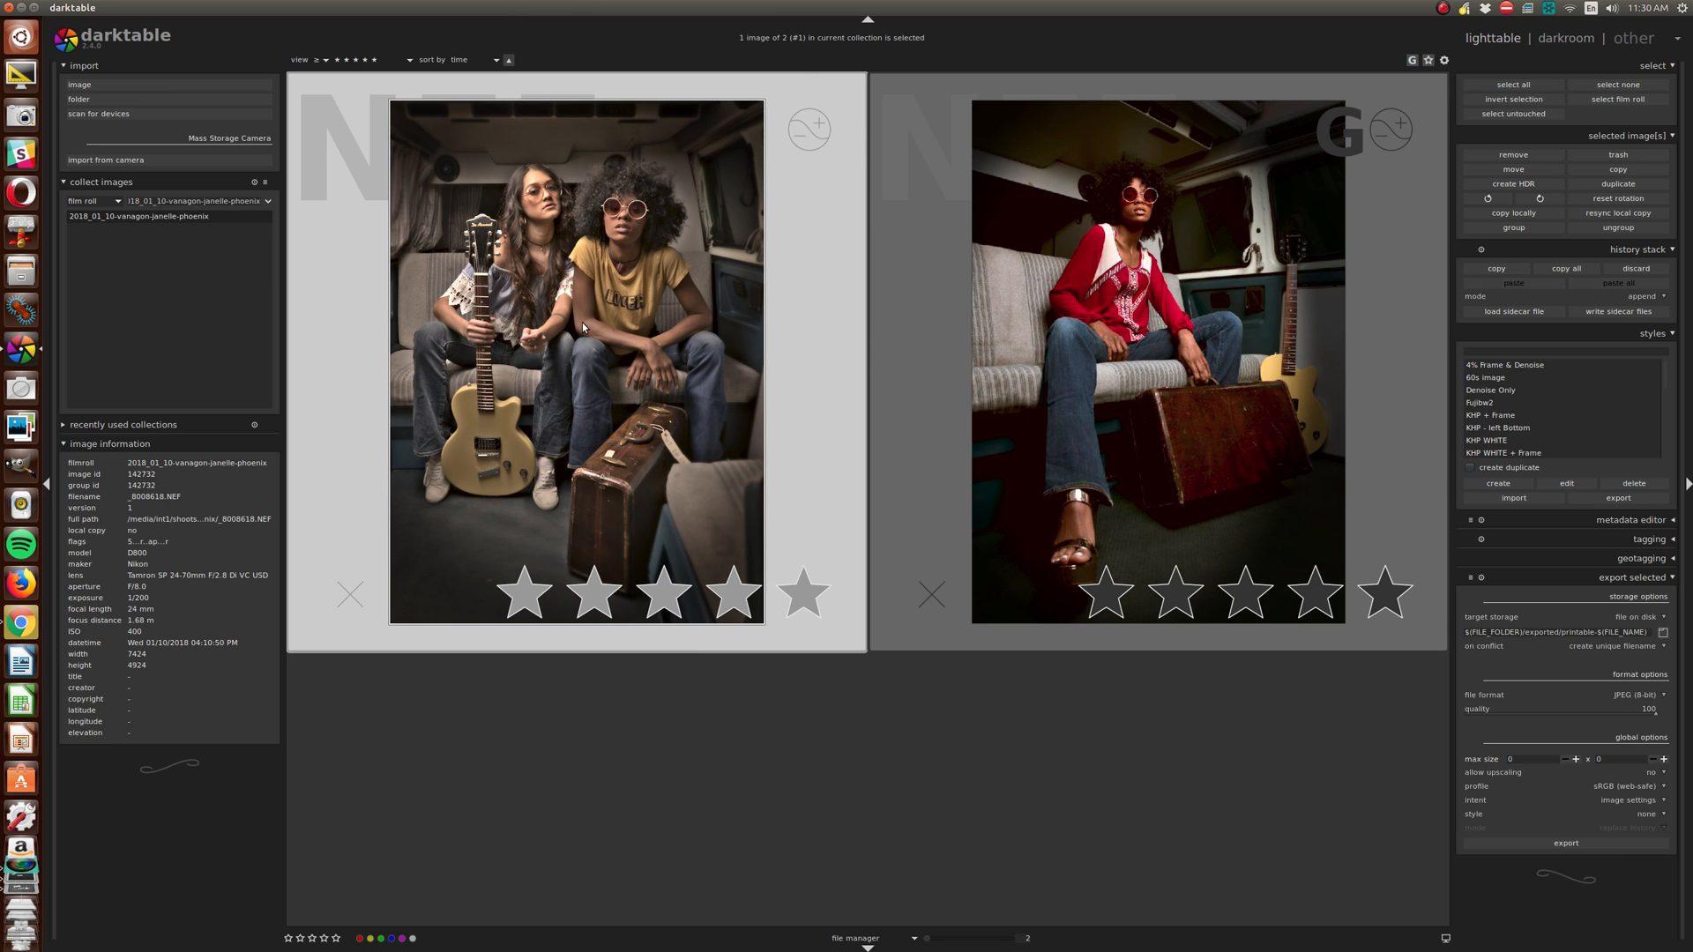
Show the full 101-image van shoot film roll and scroll through its exterior and interior thumbnails.
click(347, 60)
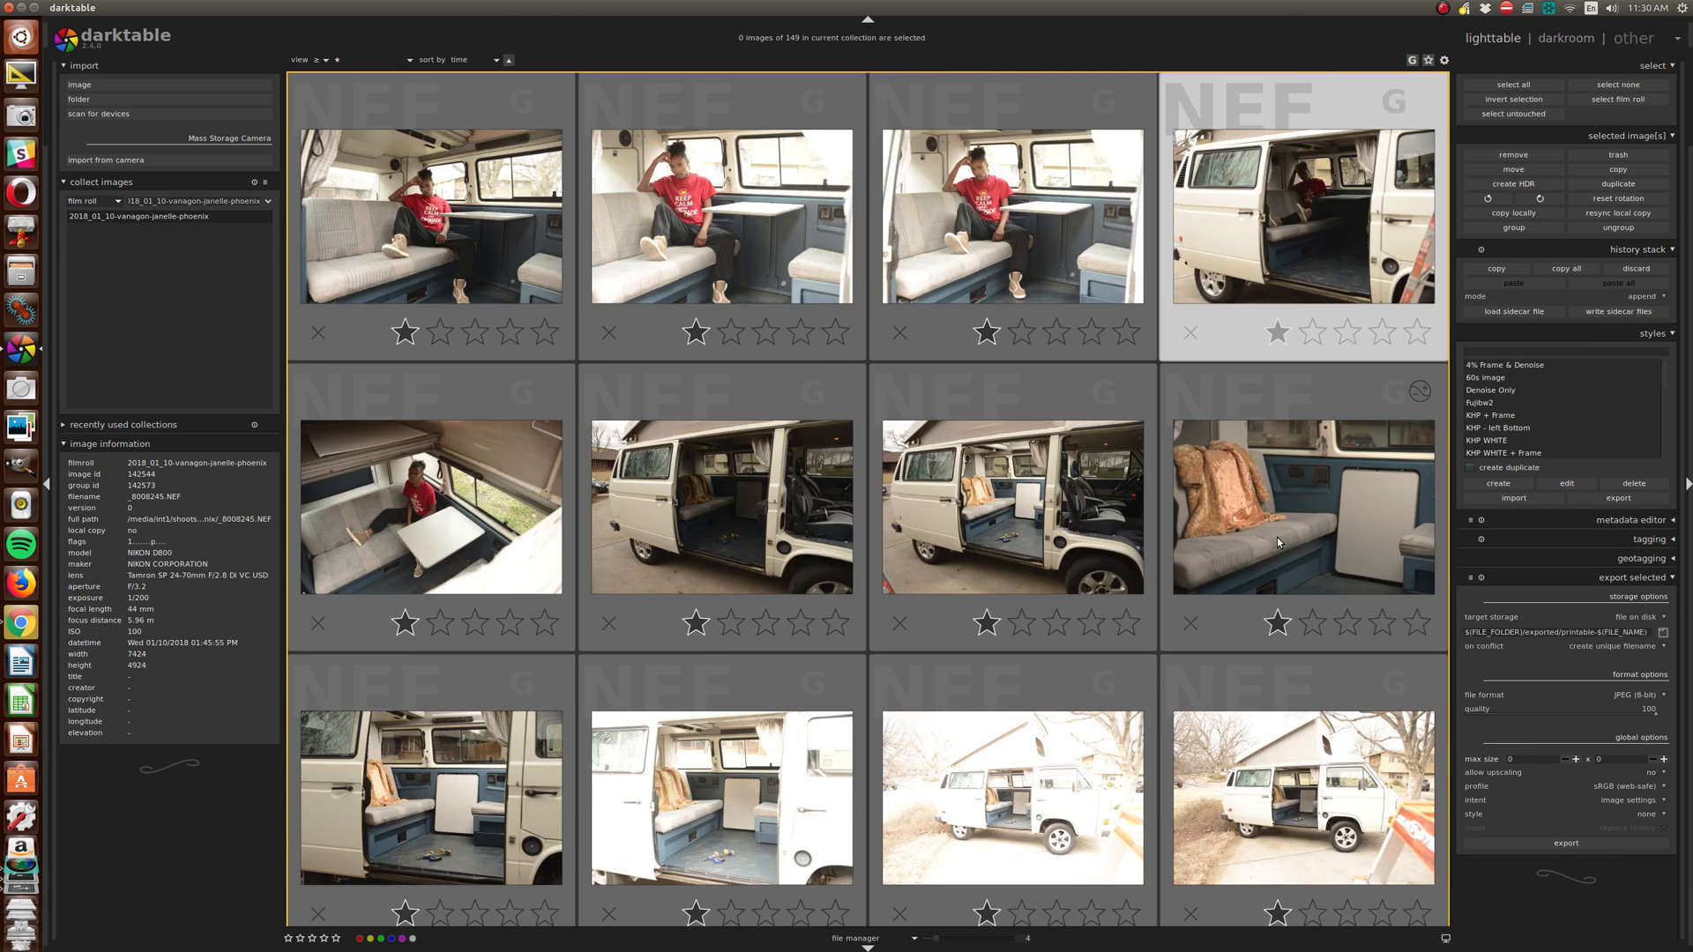
scroll(down, 3)
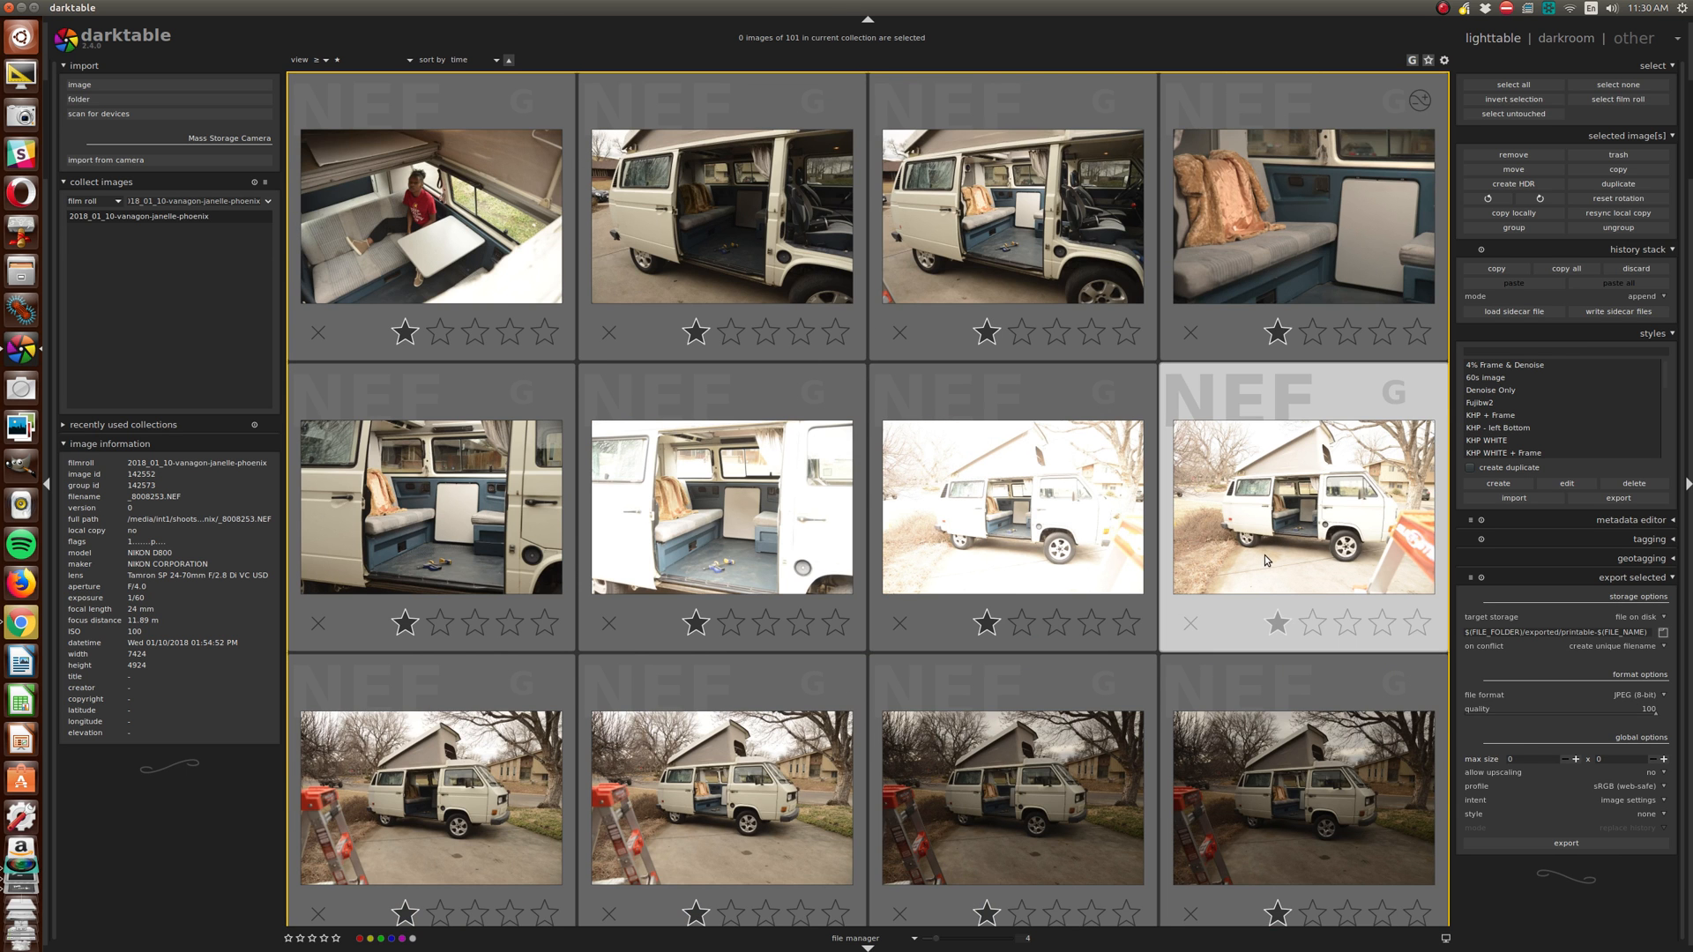
scroll(down, 3)
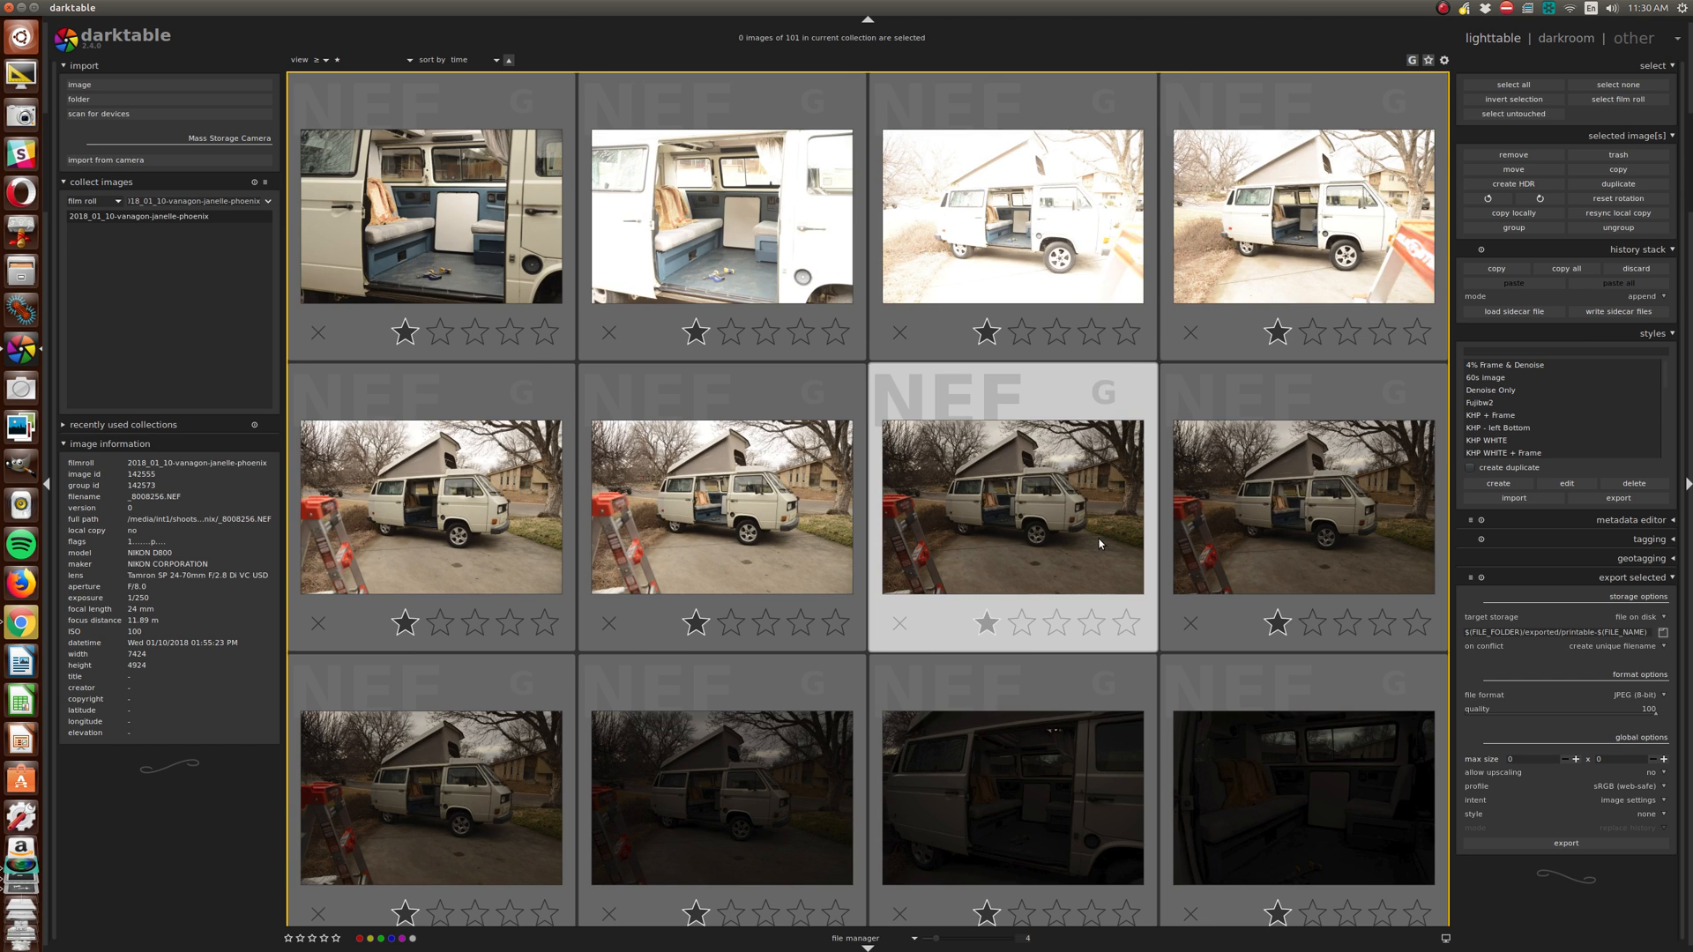
scroll(down, 3)
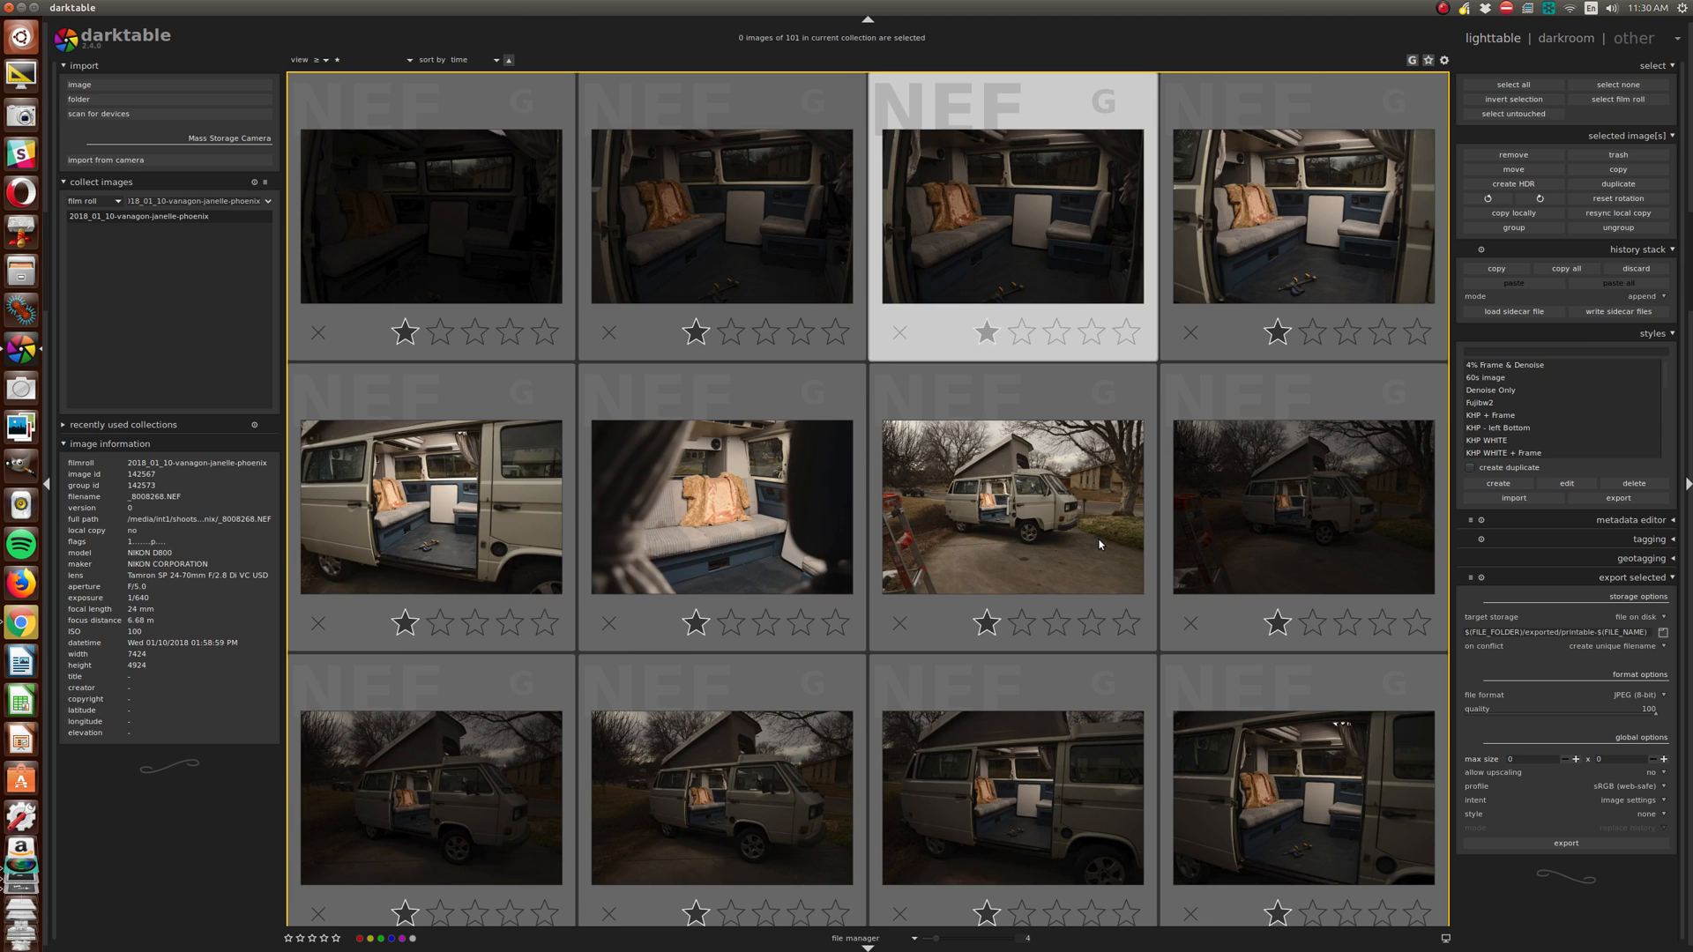
scroll(down, 3)
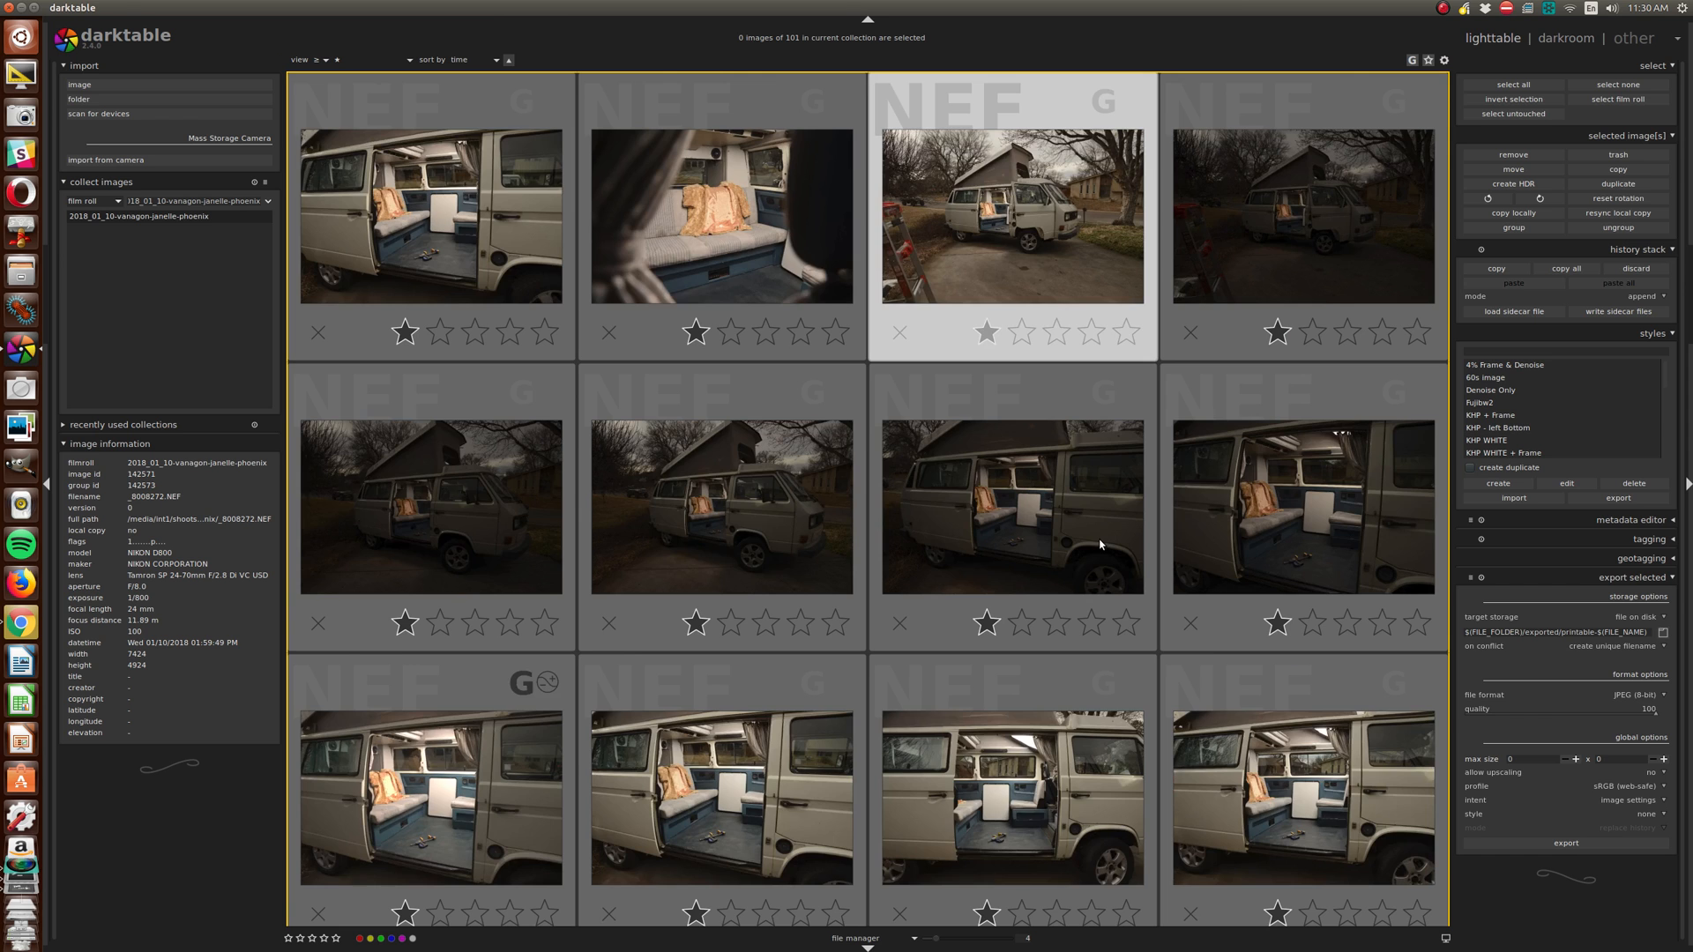
scroll(down, 3)
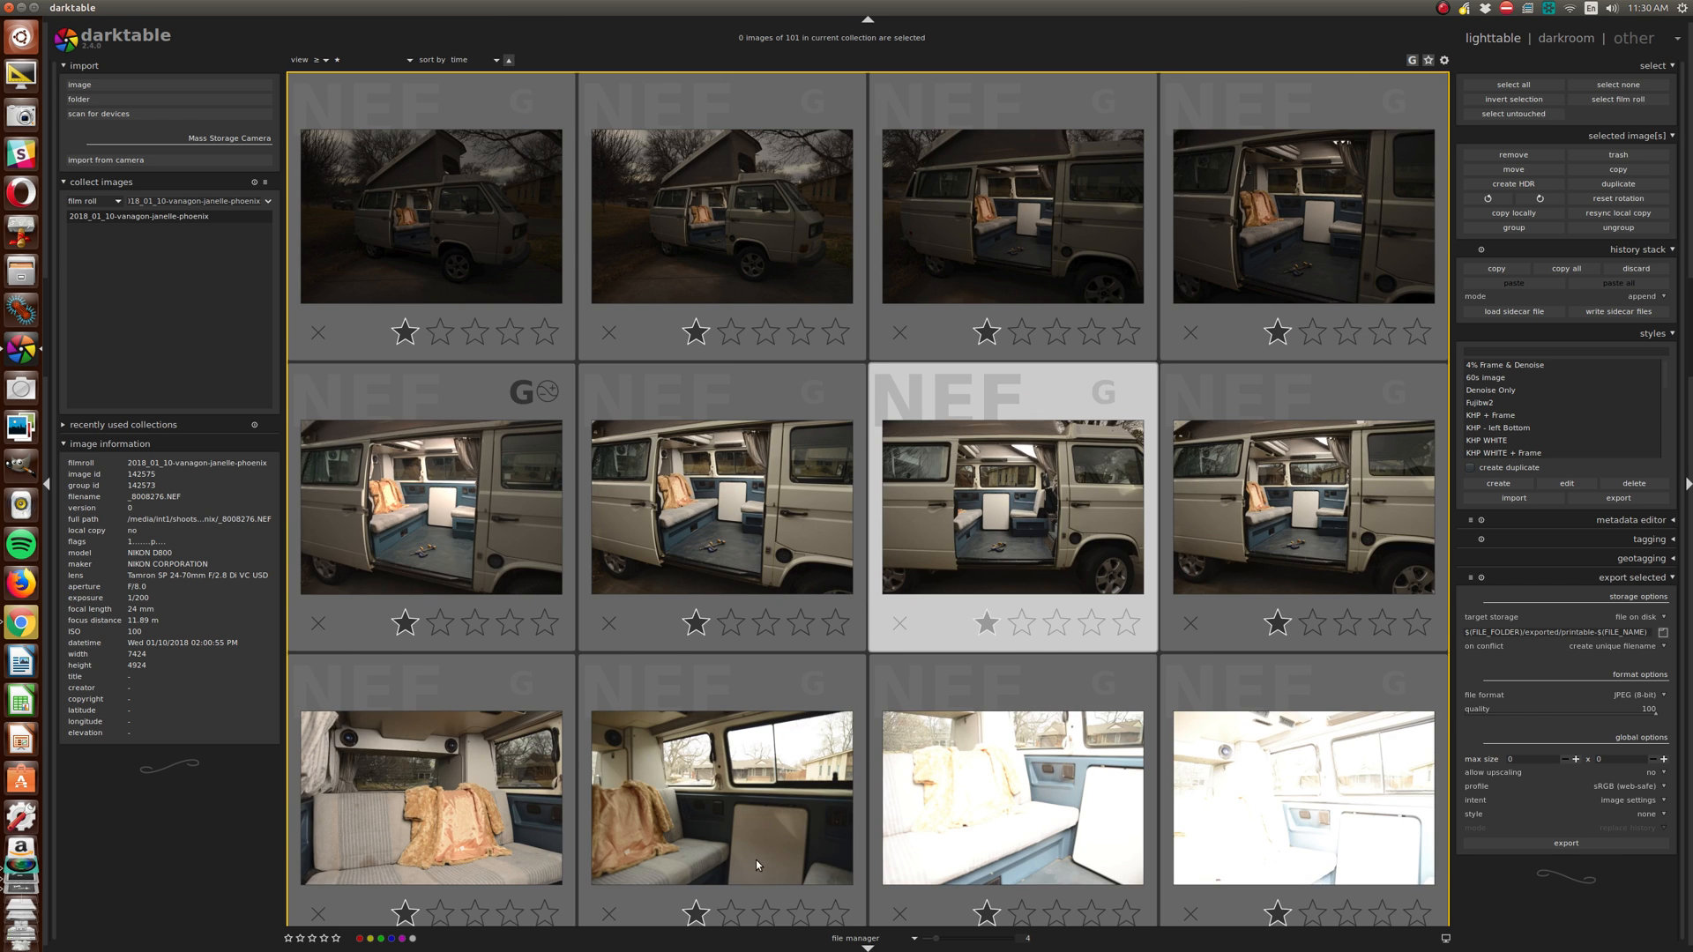
double_click(1011, 506)
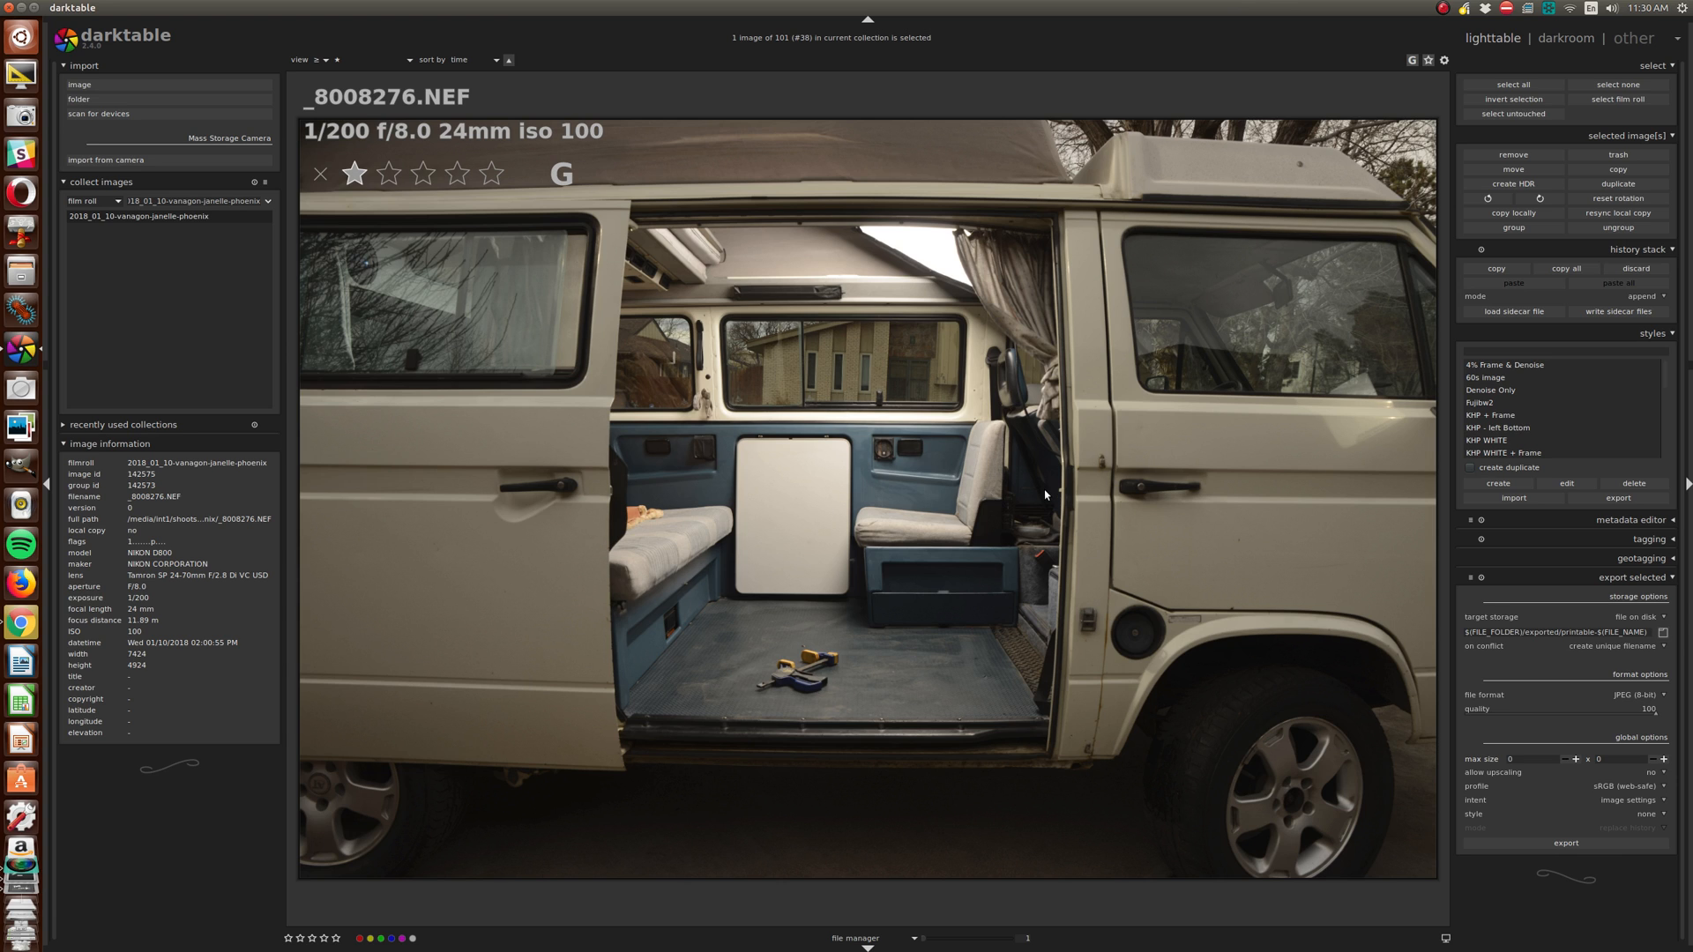
mouse_move(913, 547)
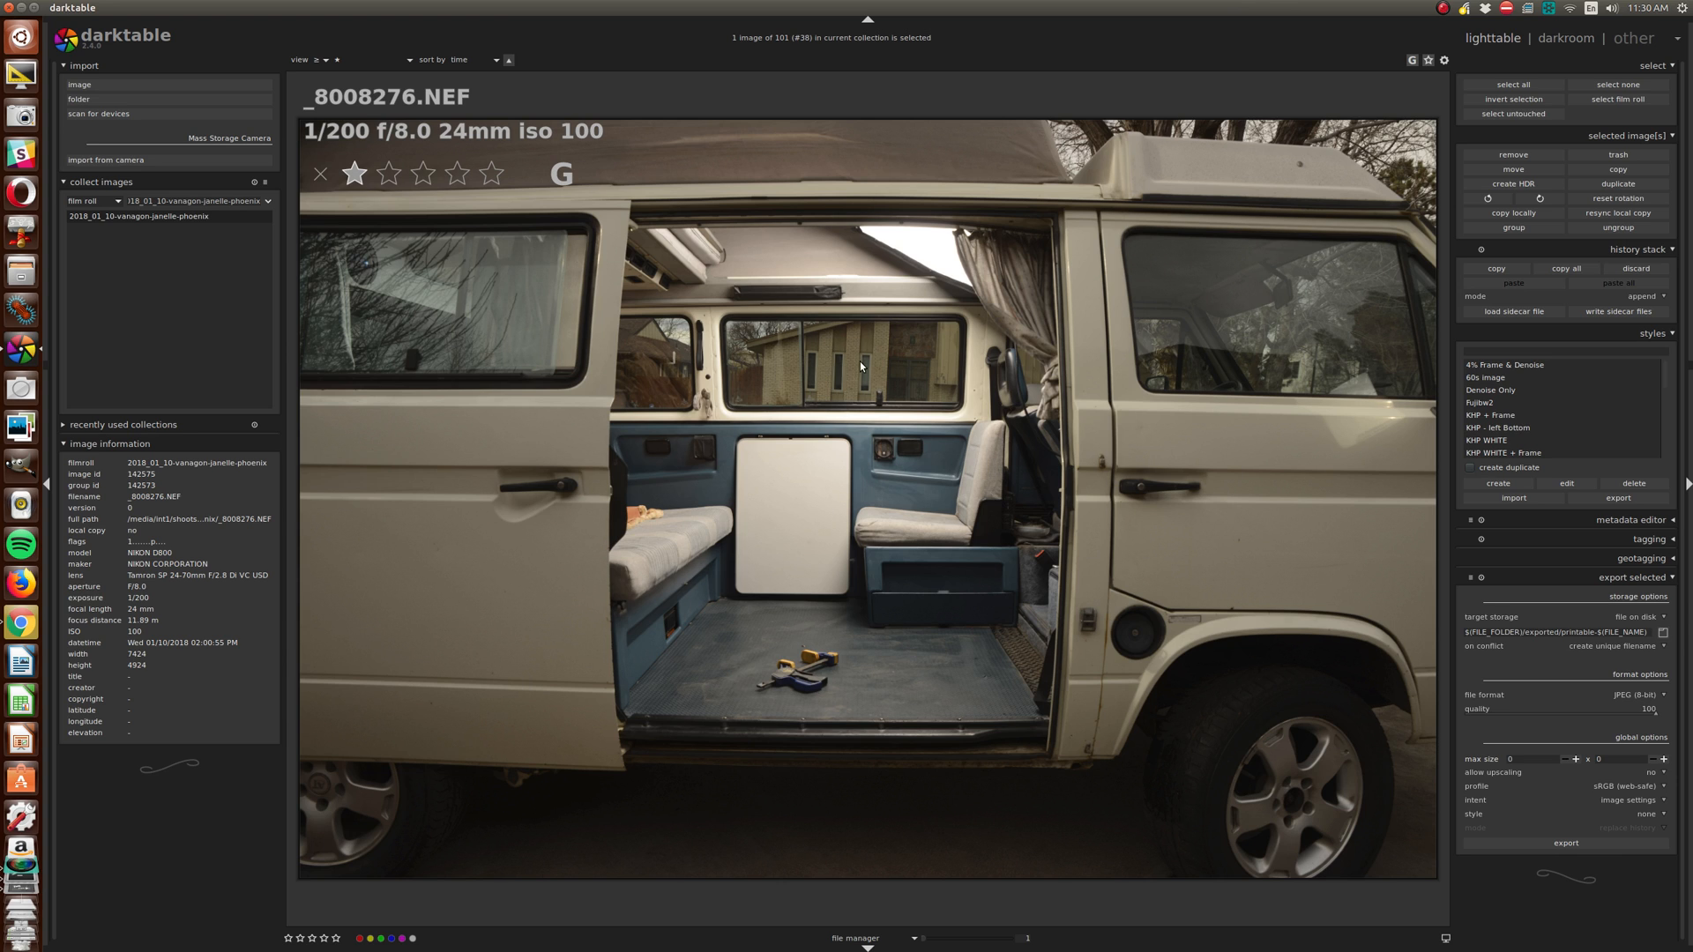
mouse_move(896, 351)
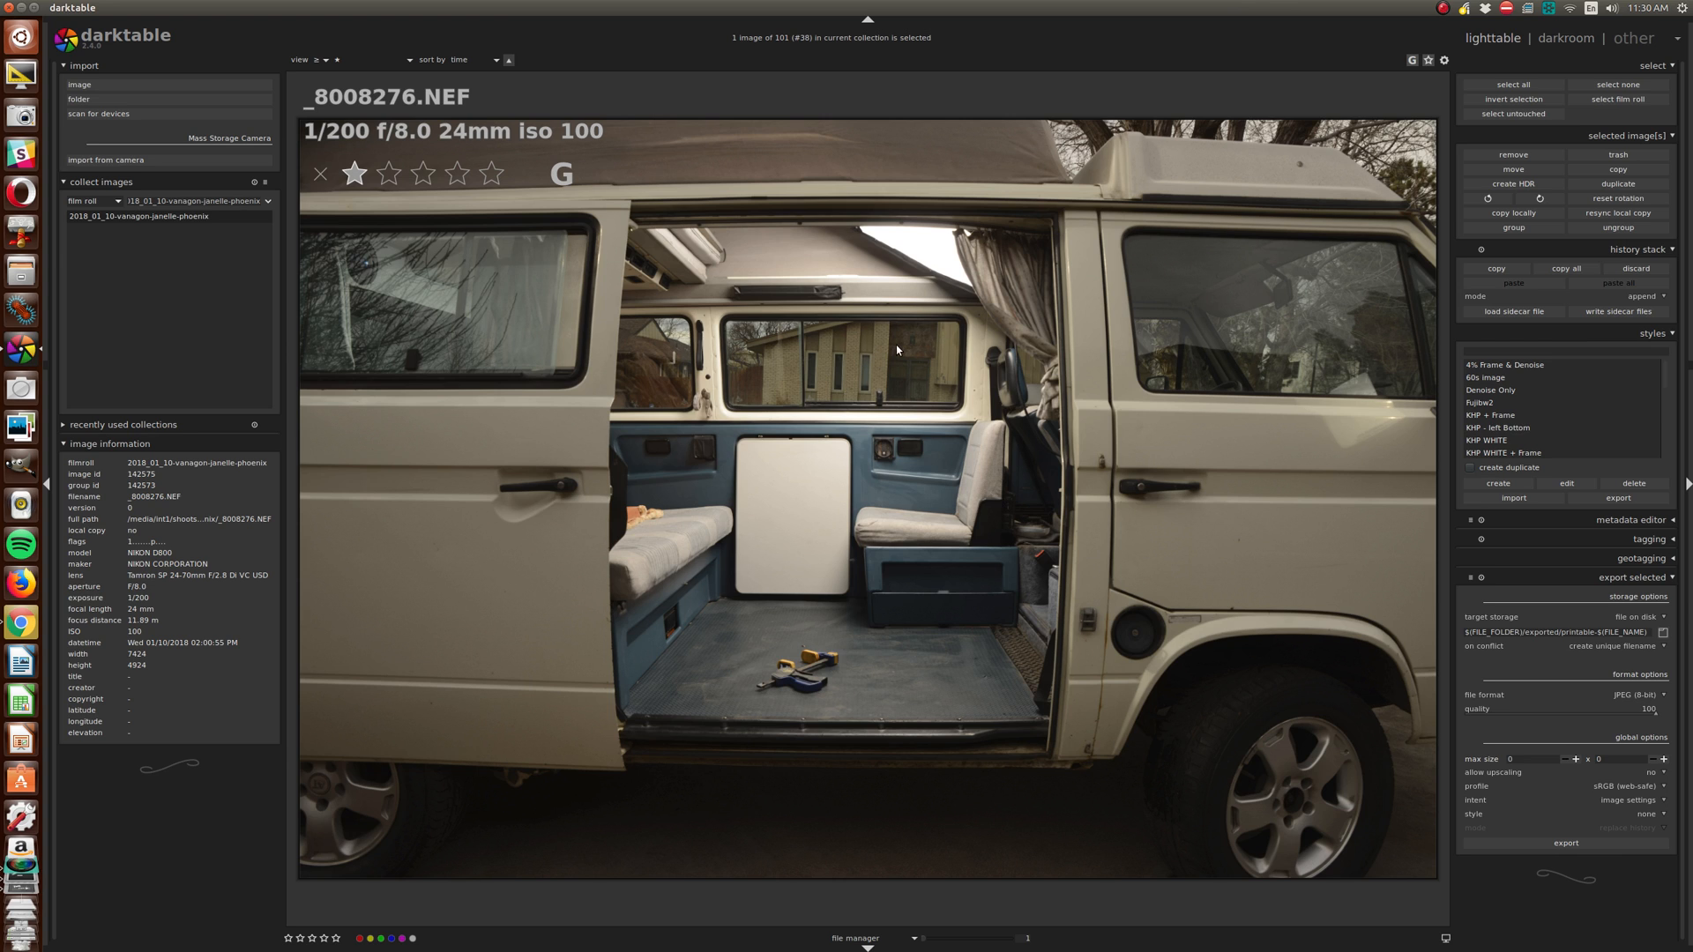
mouse_move(839, 516)
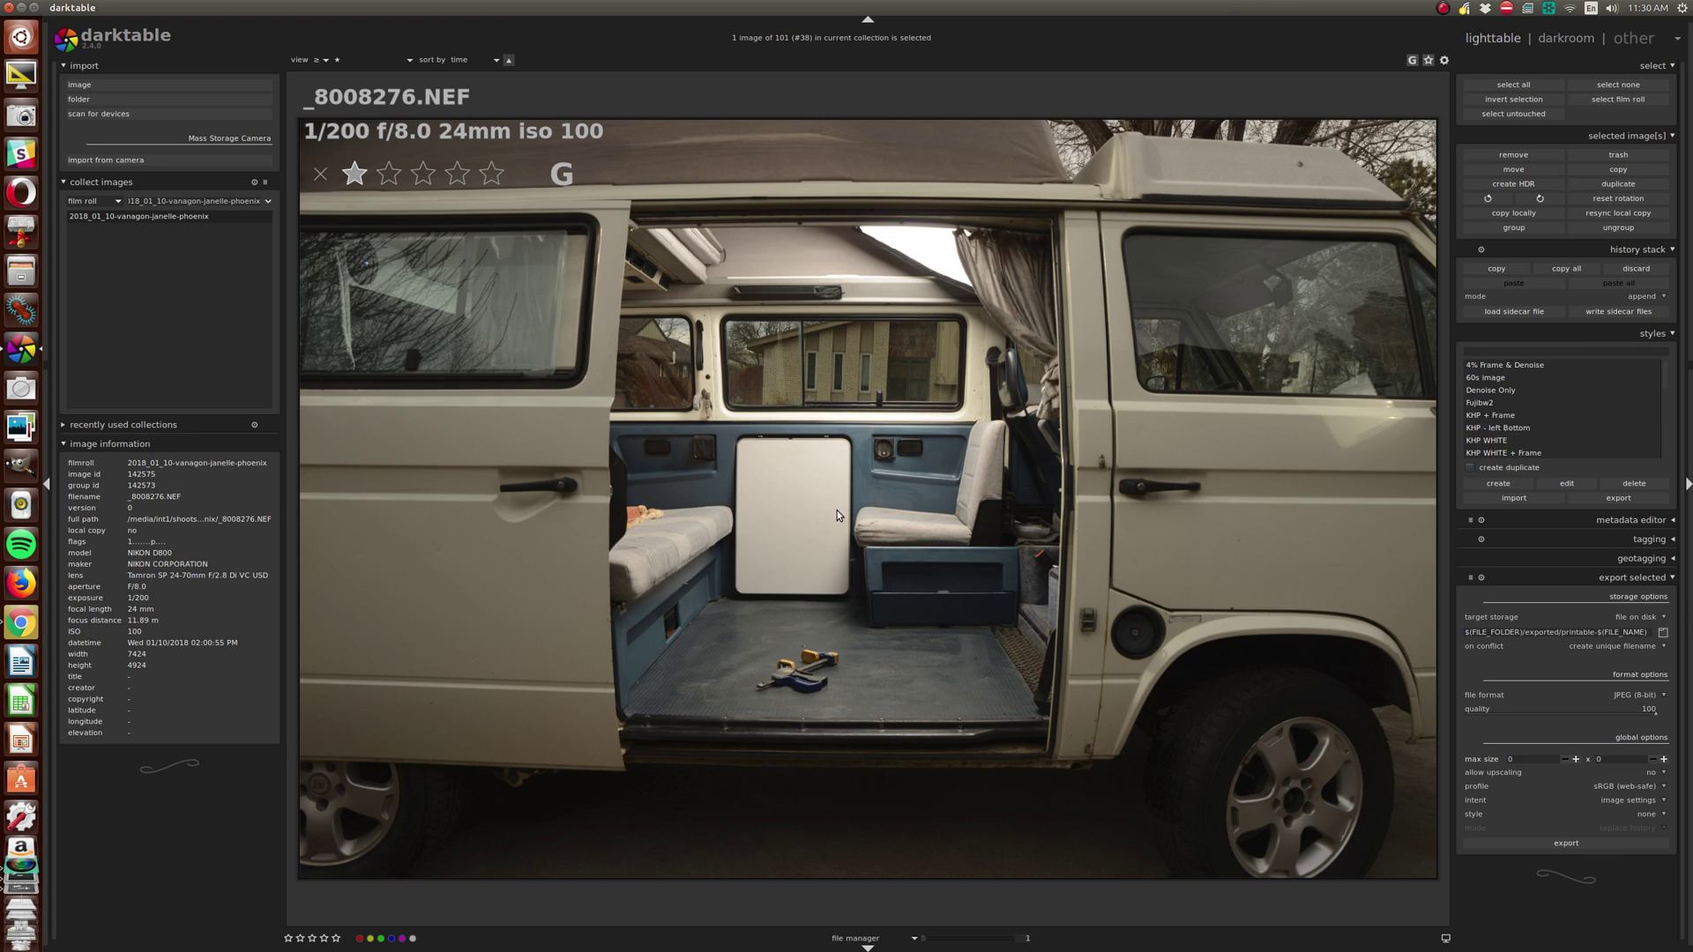
mouse_move(873, 543)
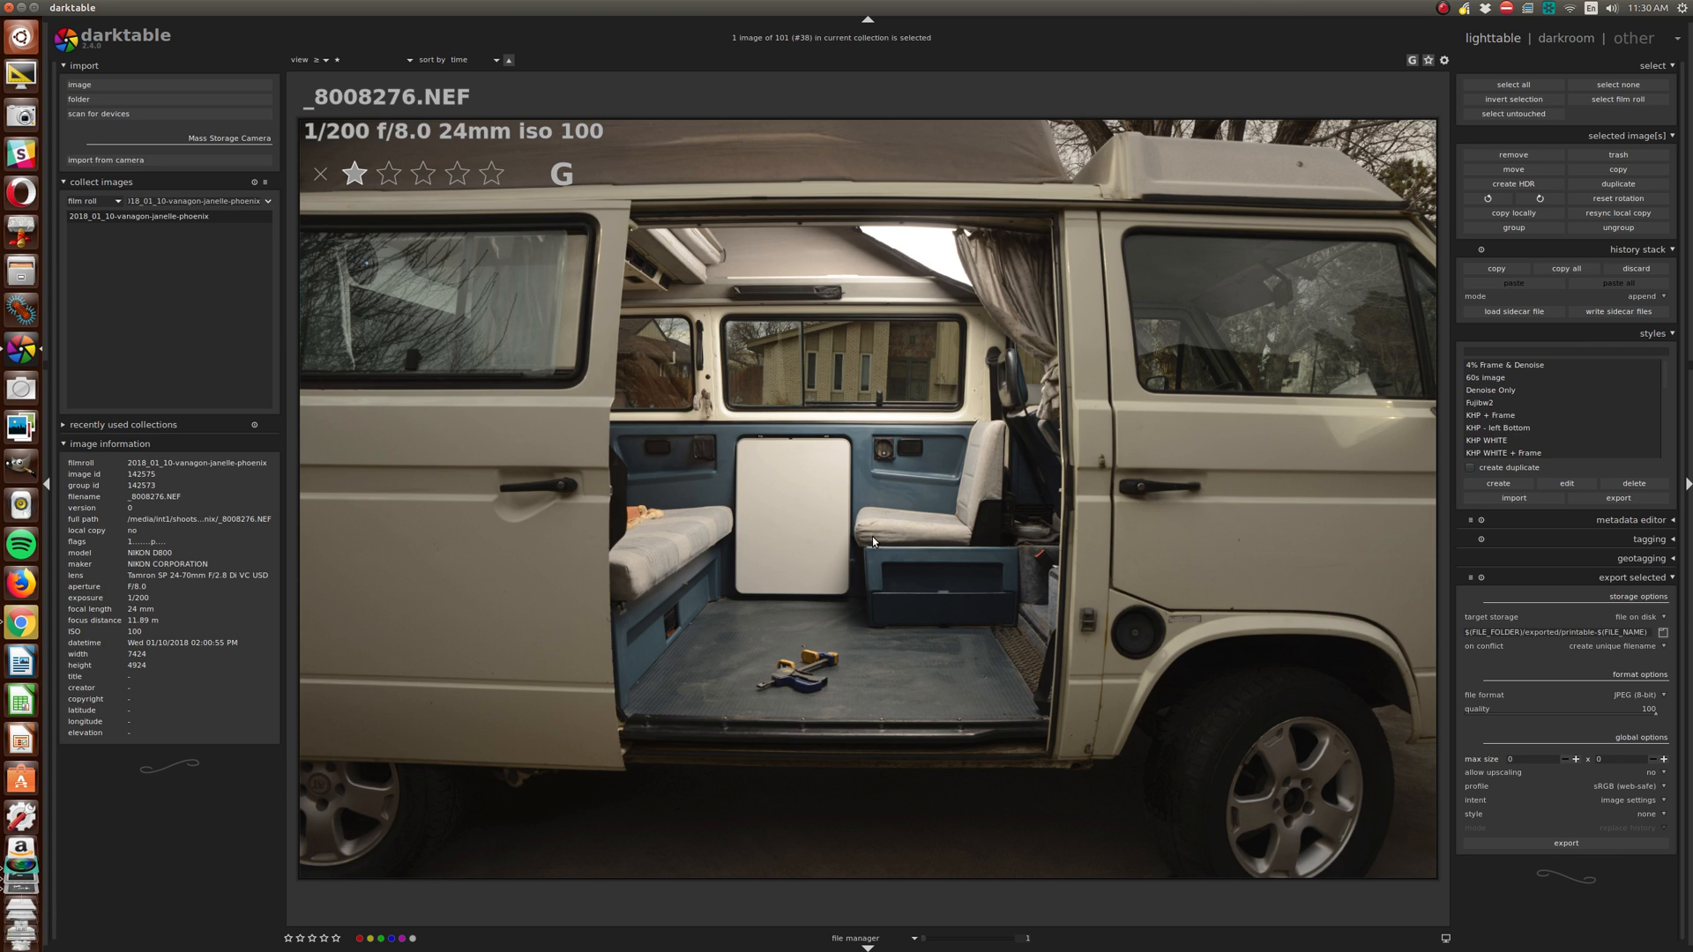
mouse_move(874, 556)
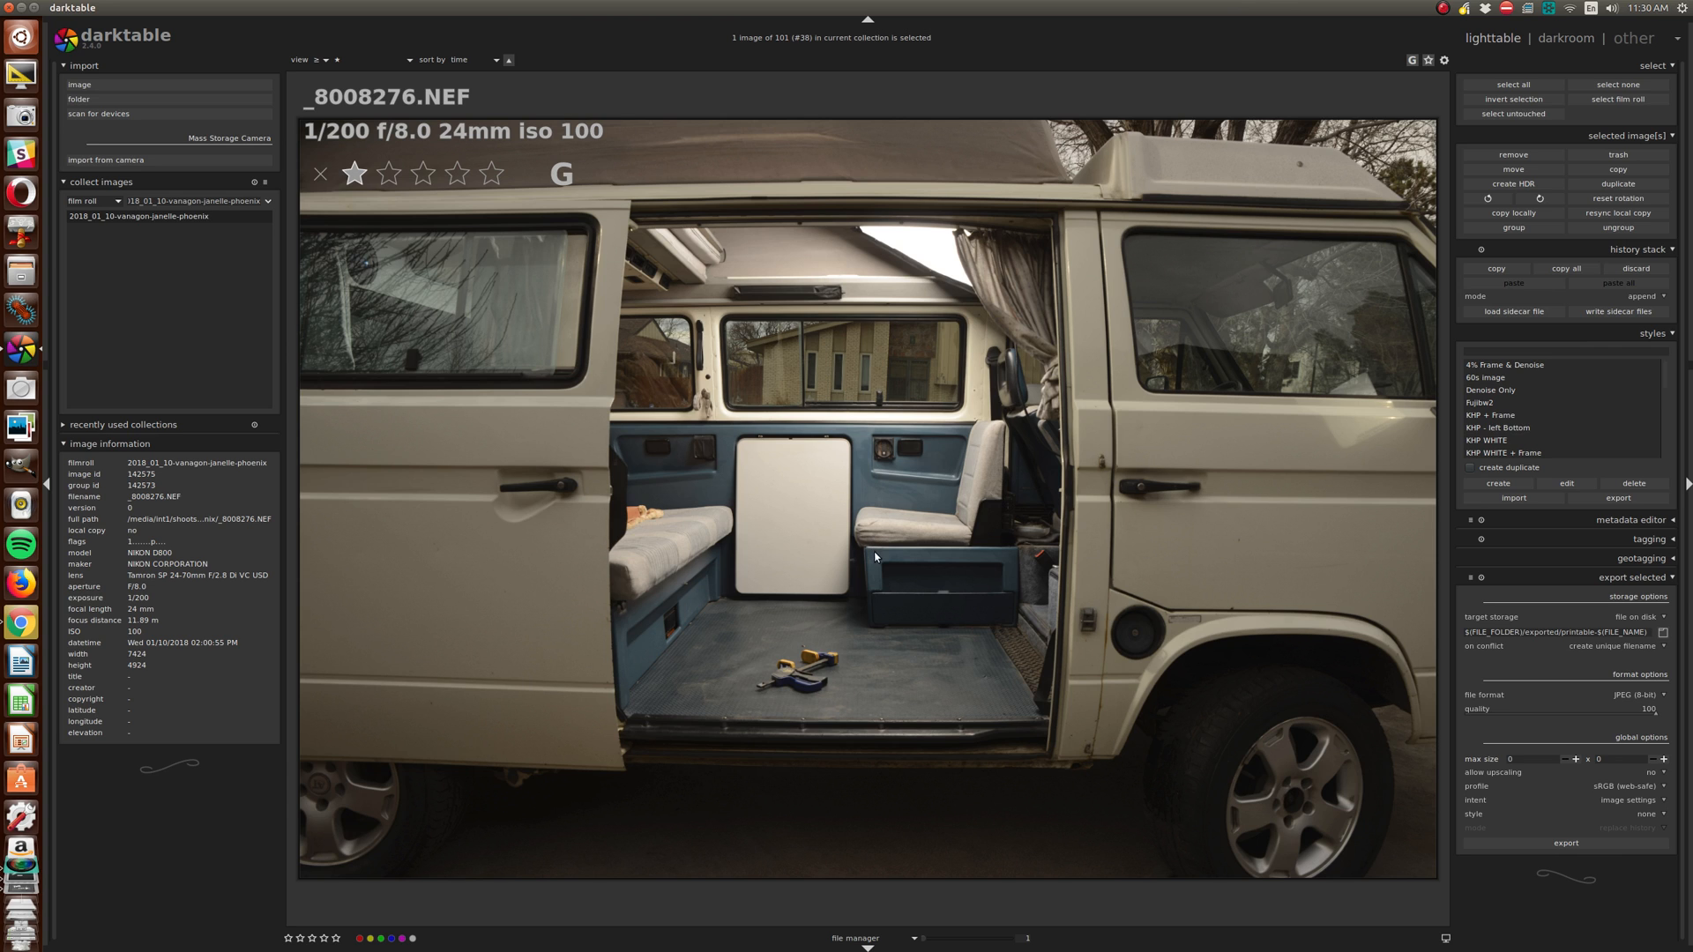
mouse_move(895, 592)
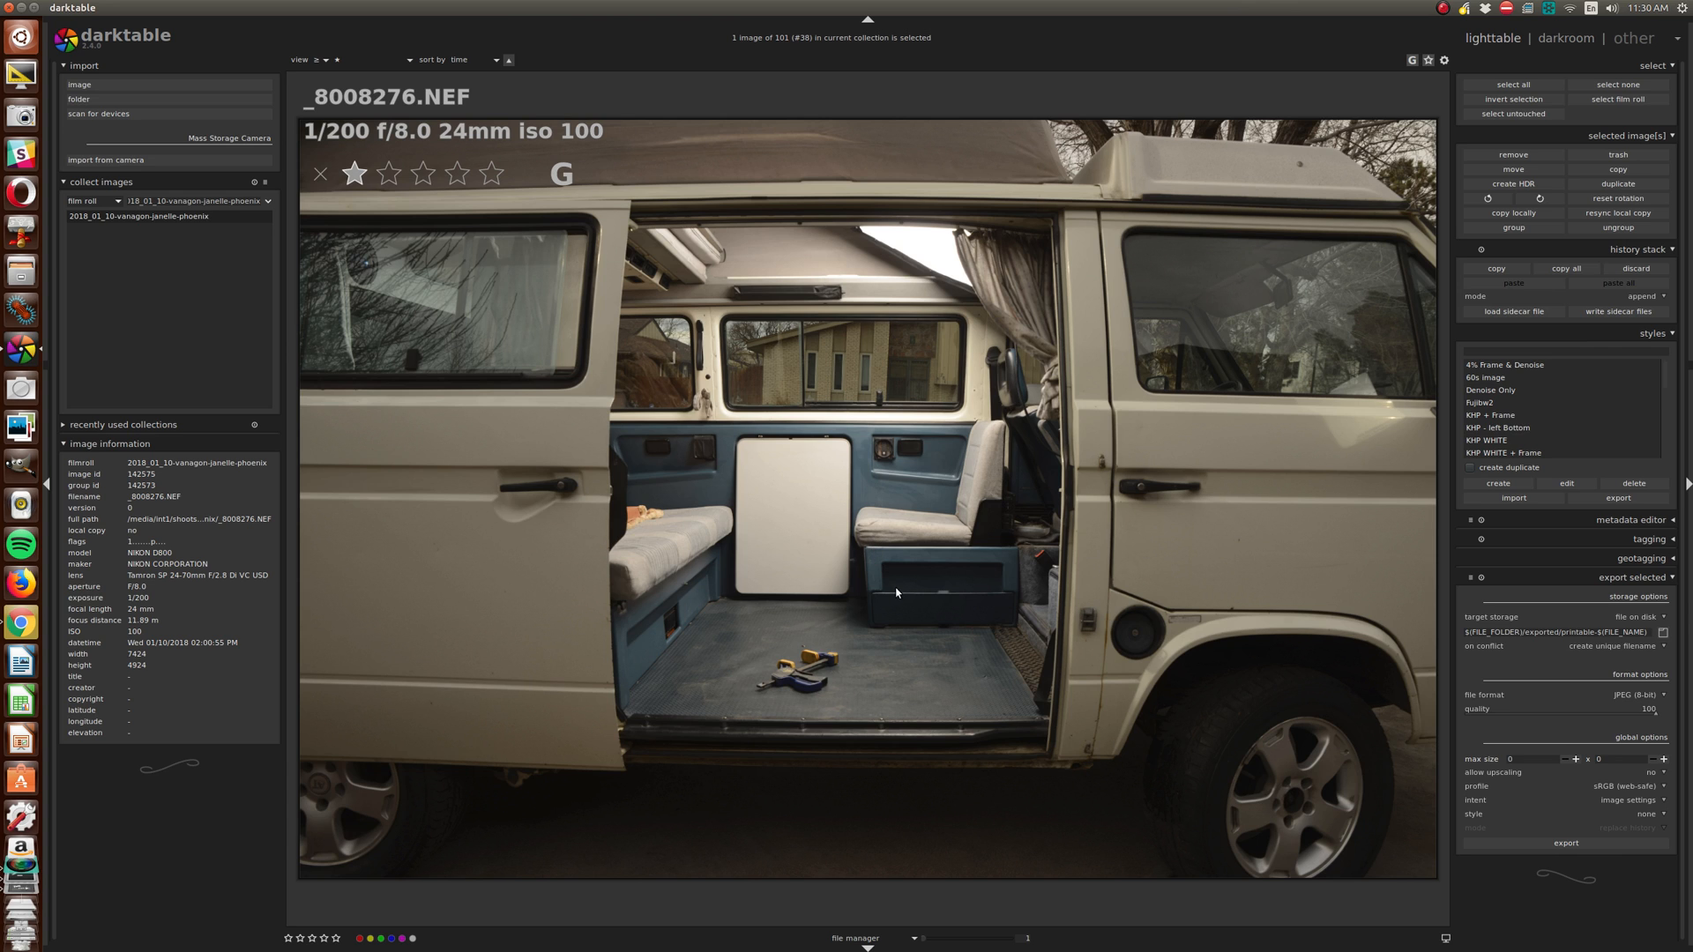
mouse_move(780, 379)
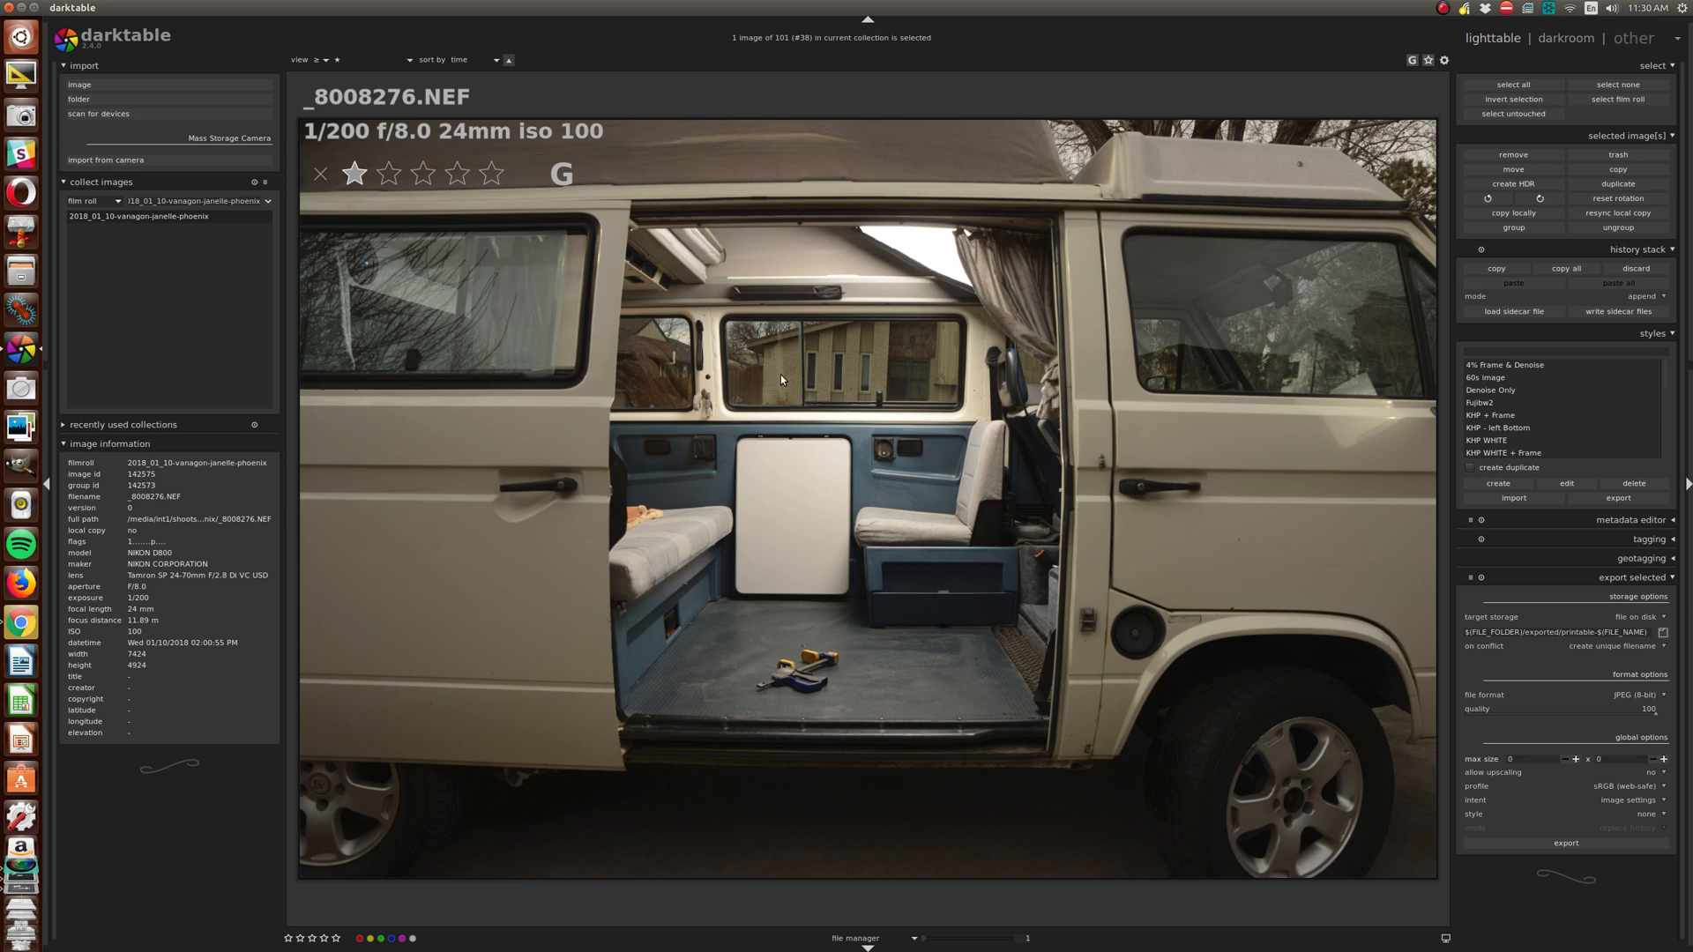
mouse_move(936, 374)
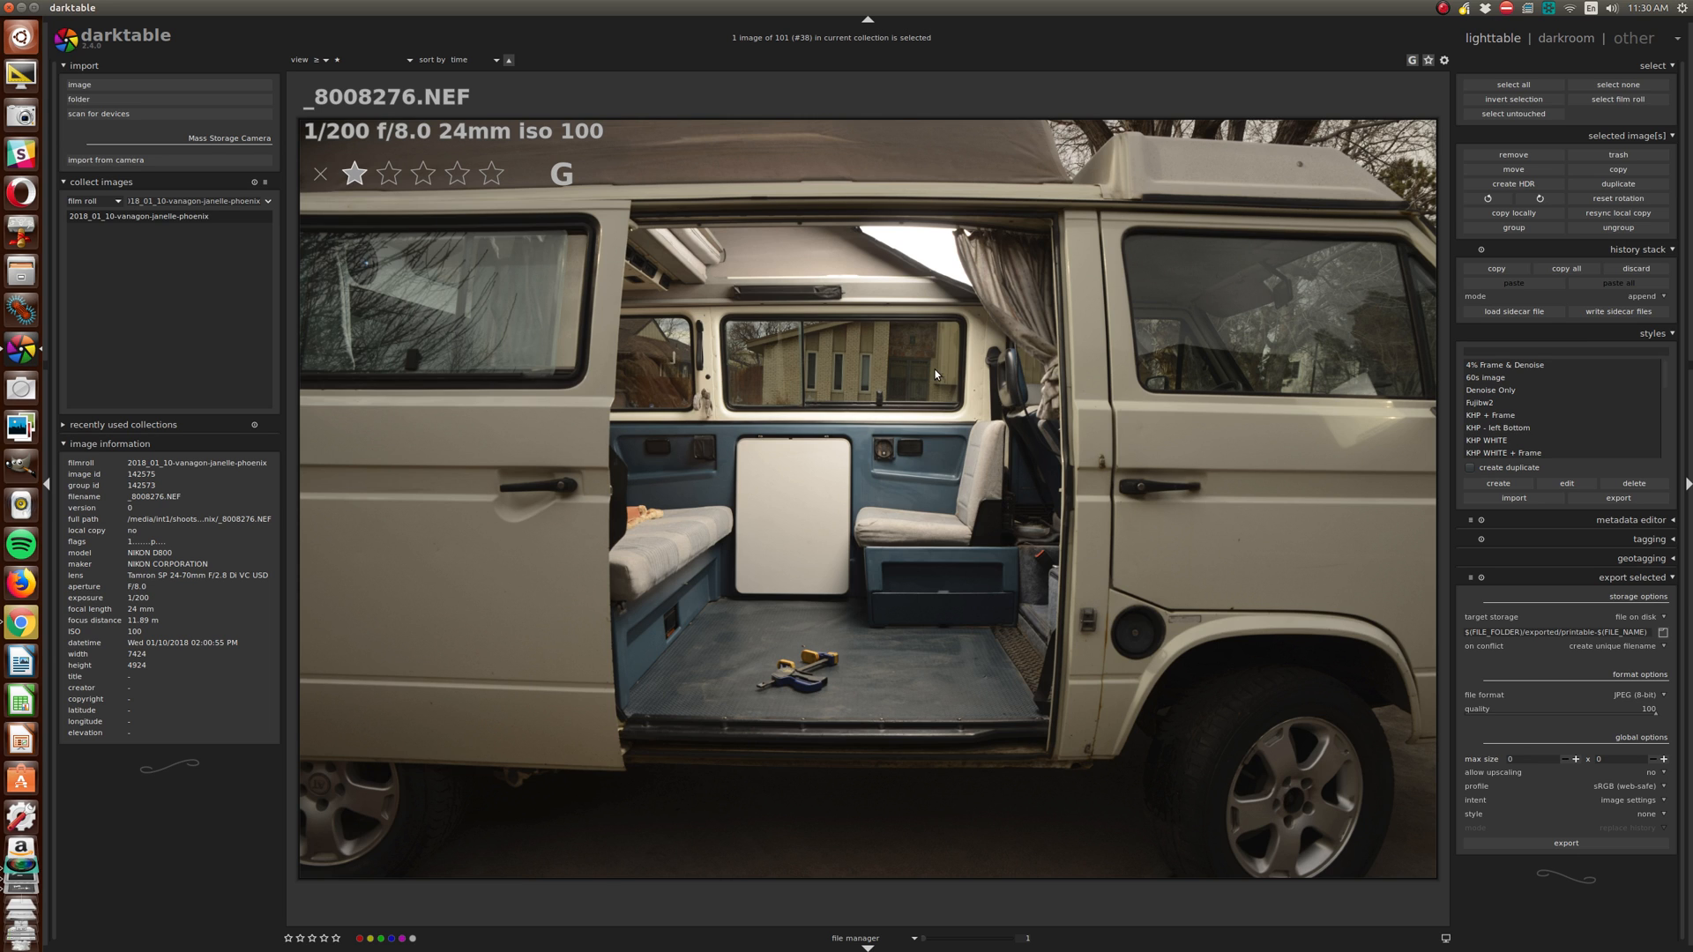
mouse_move(960, 292)
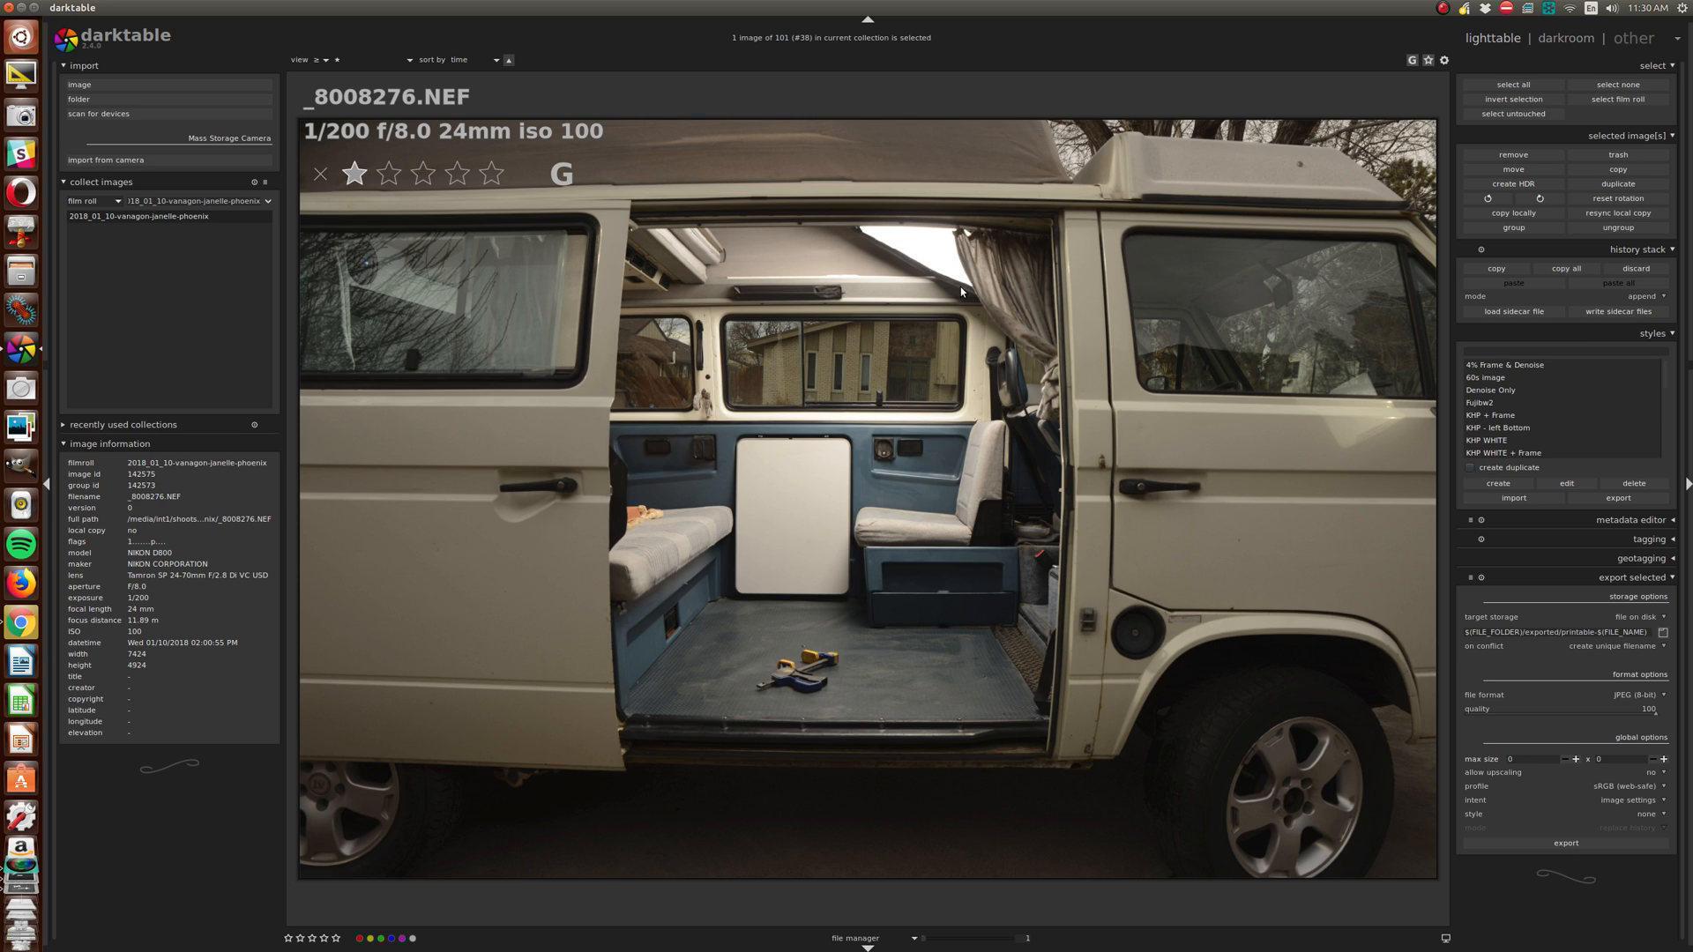
mouse_move(948, 343)
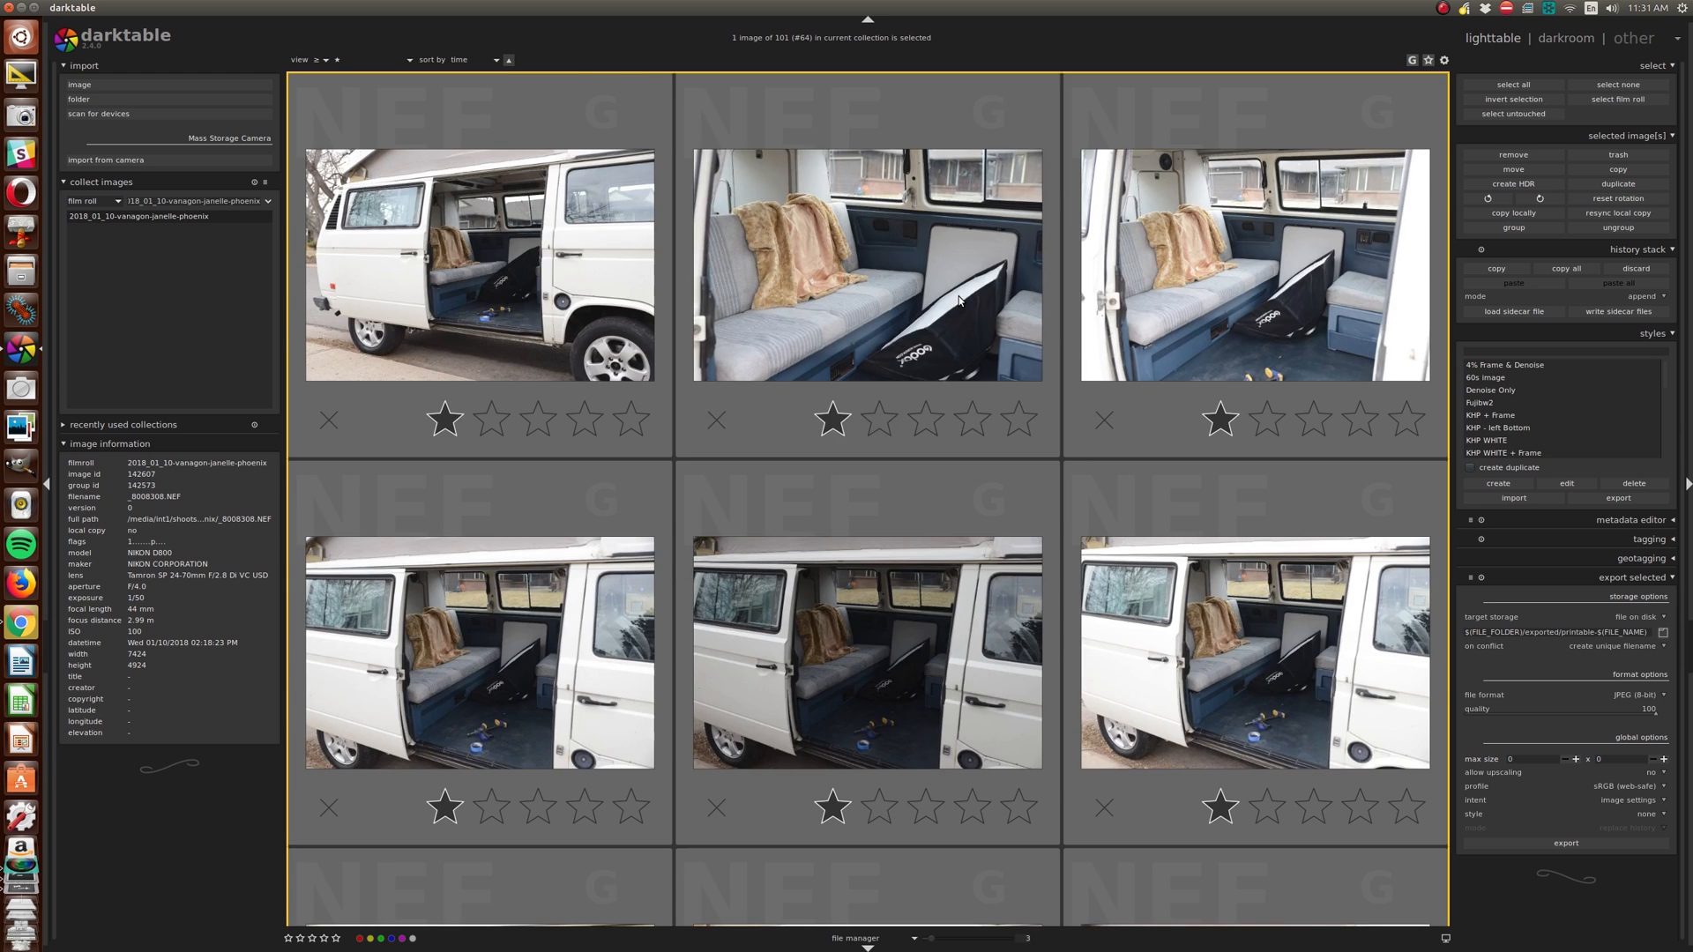
Preview the white van exterior shot full size, then bring up the model's Instagram profile in Opera.
scroll(down, 3)
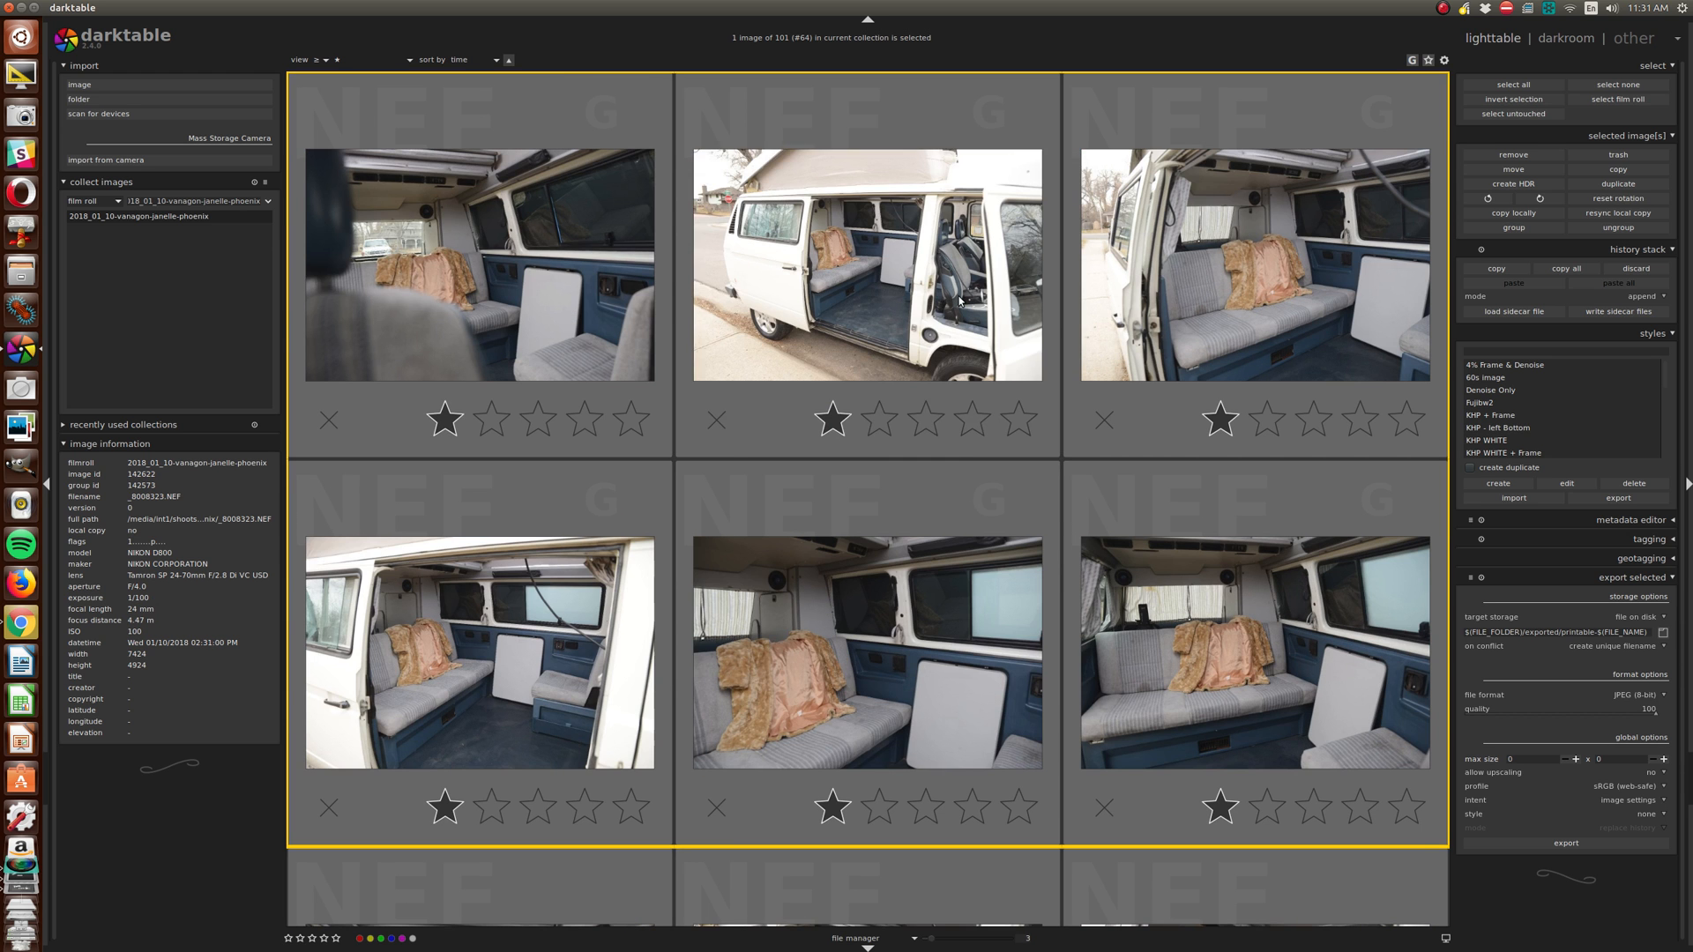
click(866, 653)
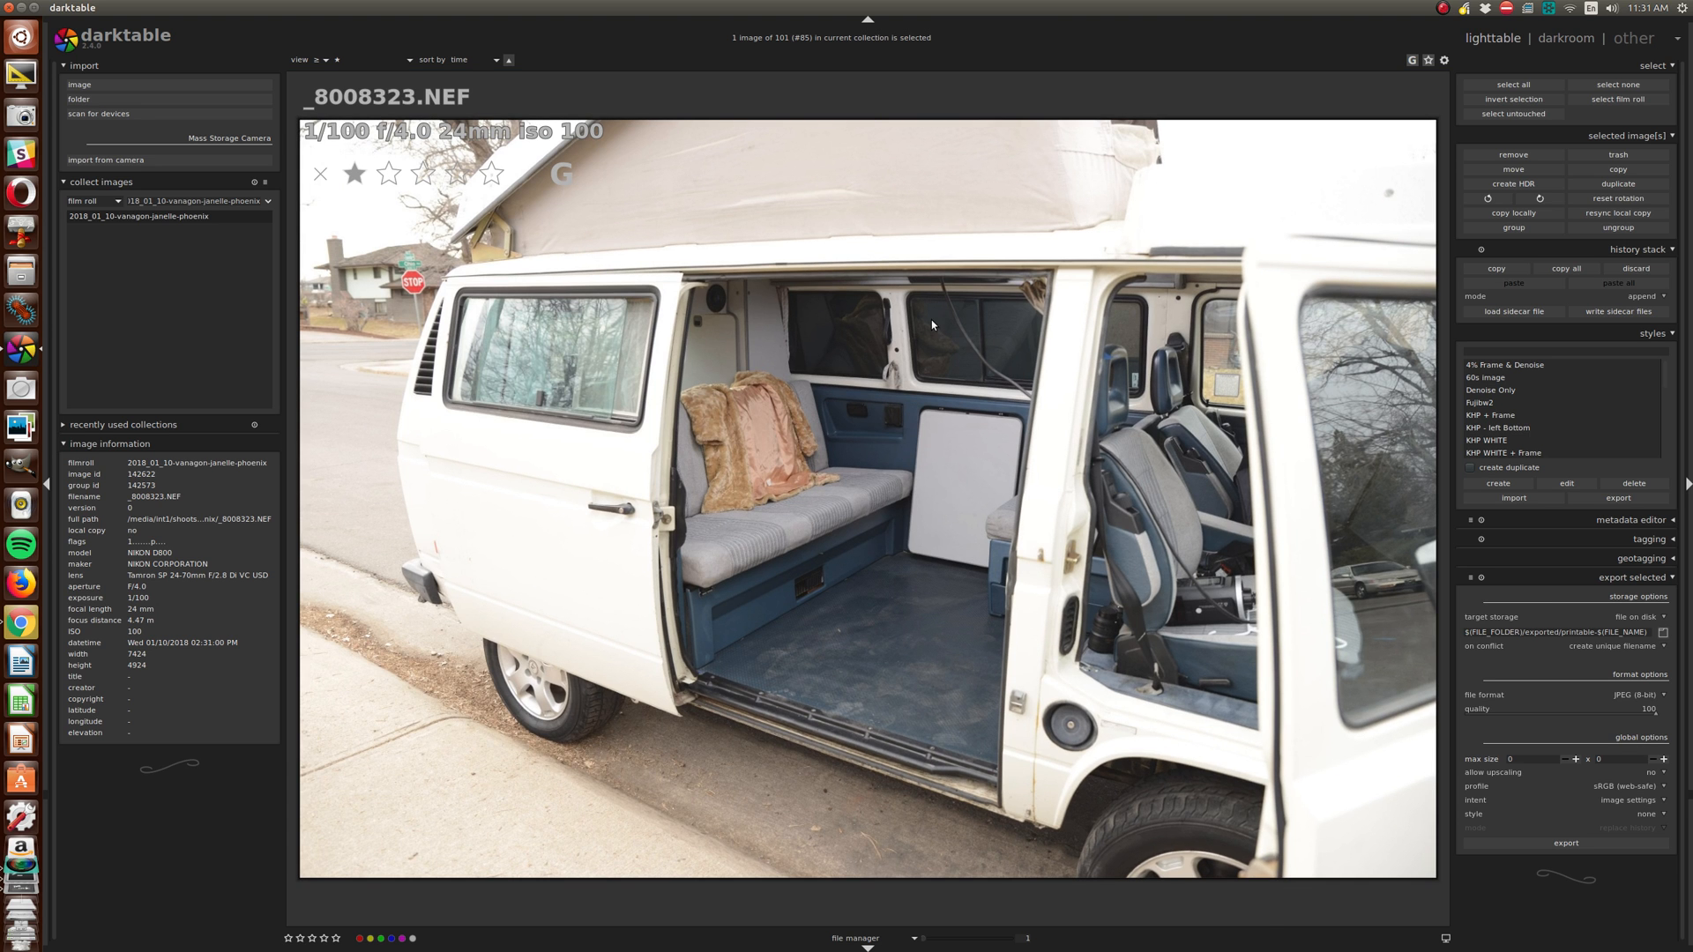
mouse_move(870, 351)
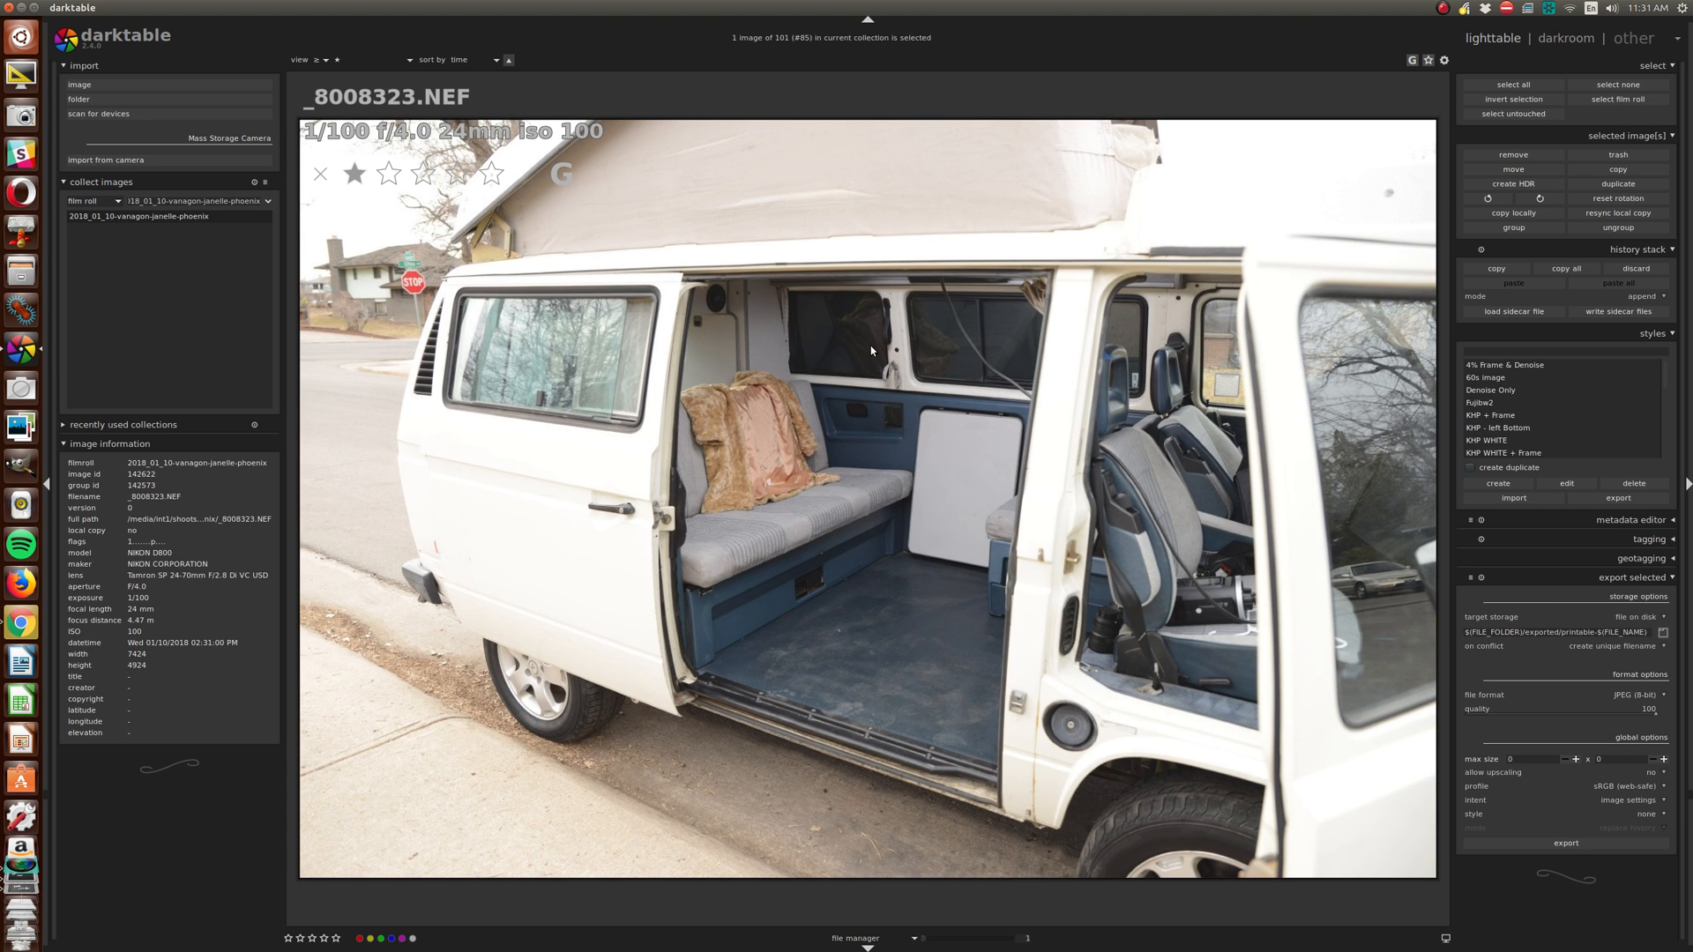
mouse_move(982, 525)
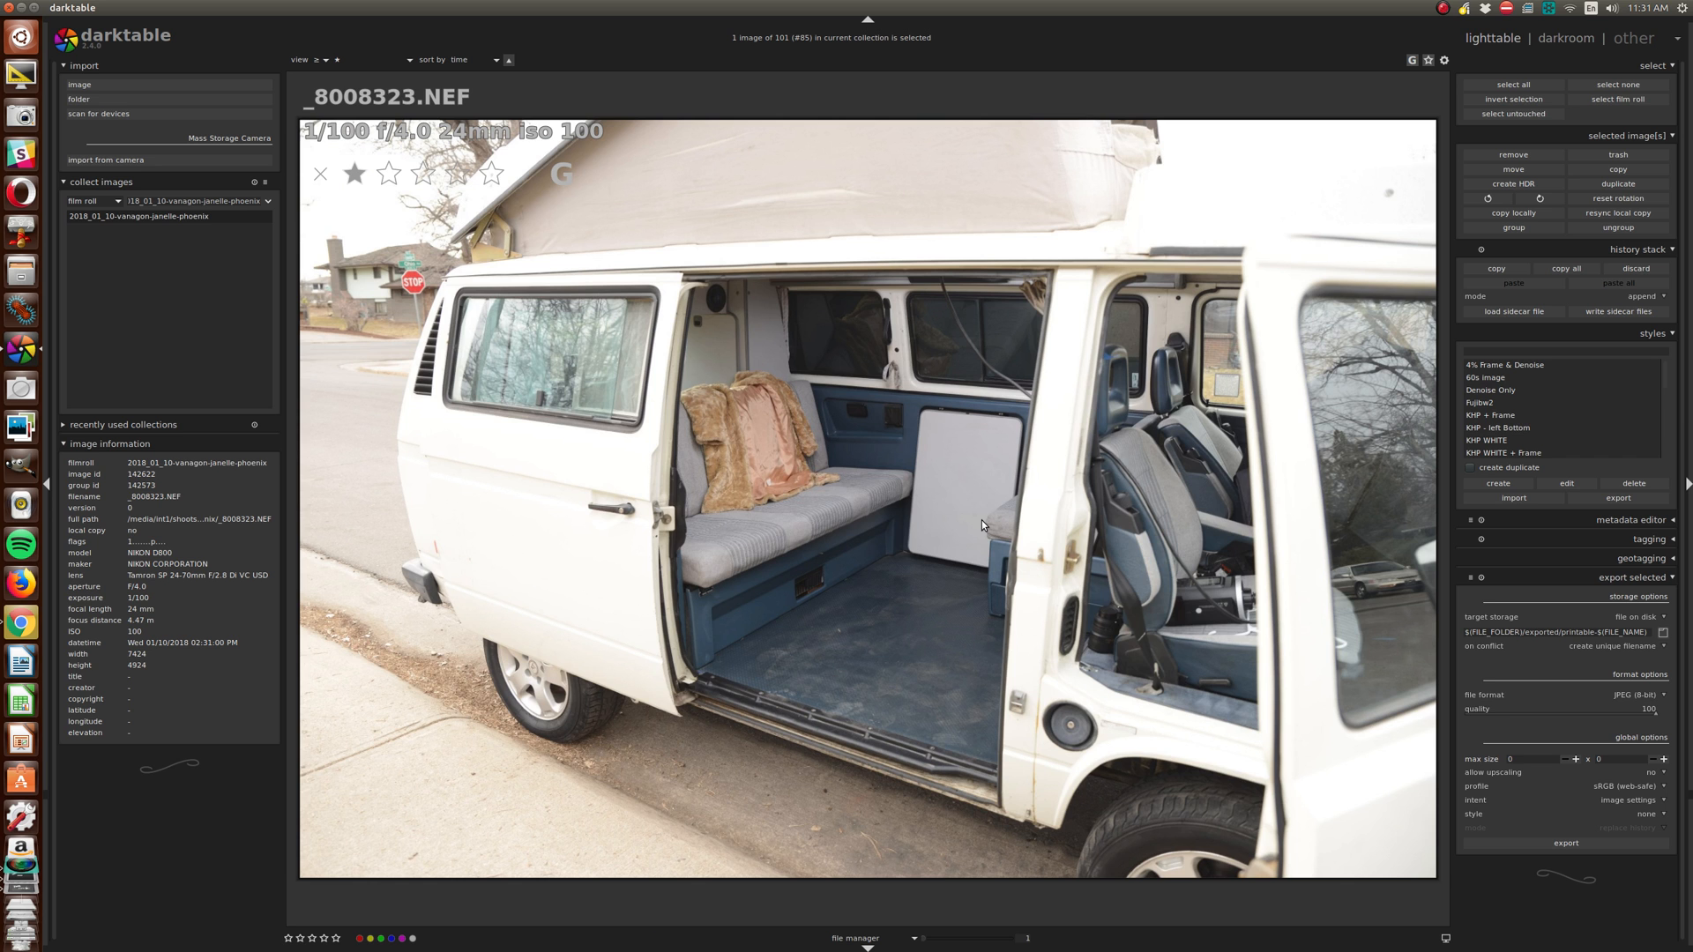
mouse_move(945, 534)
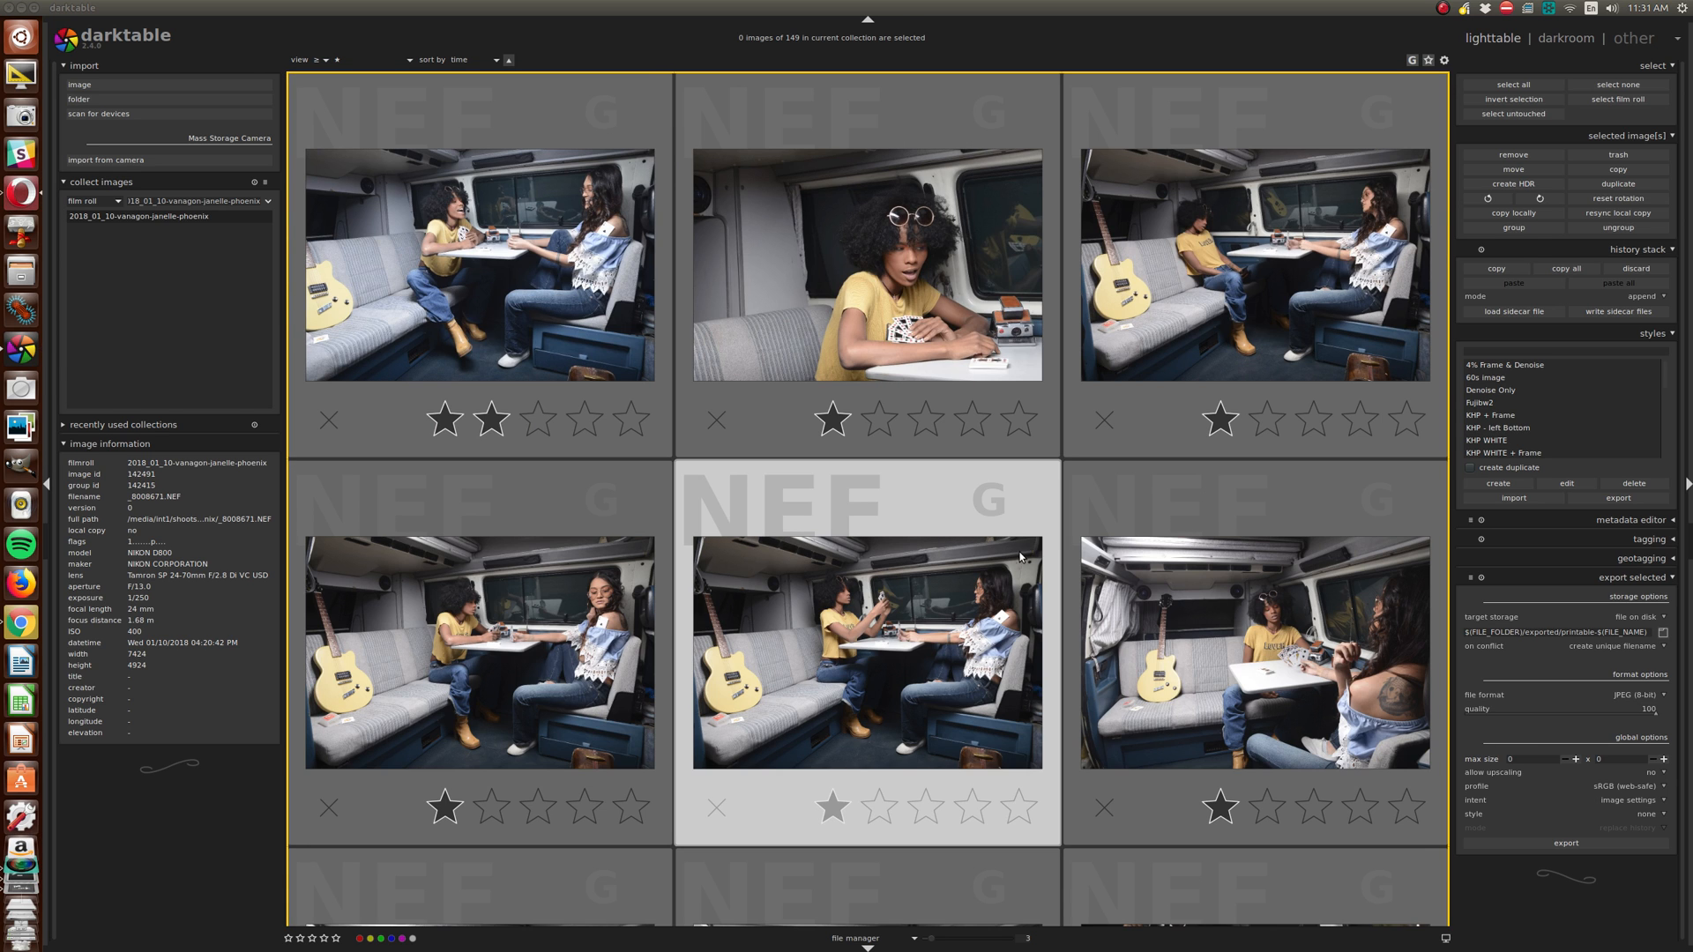
click(866, 650)
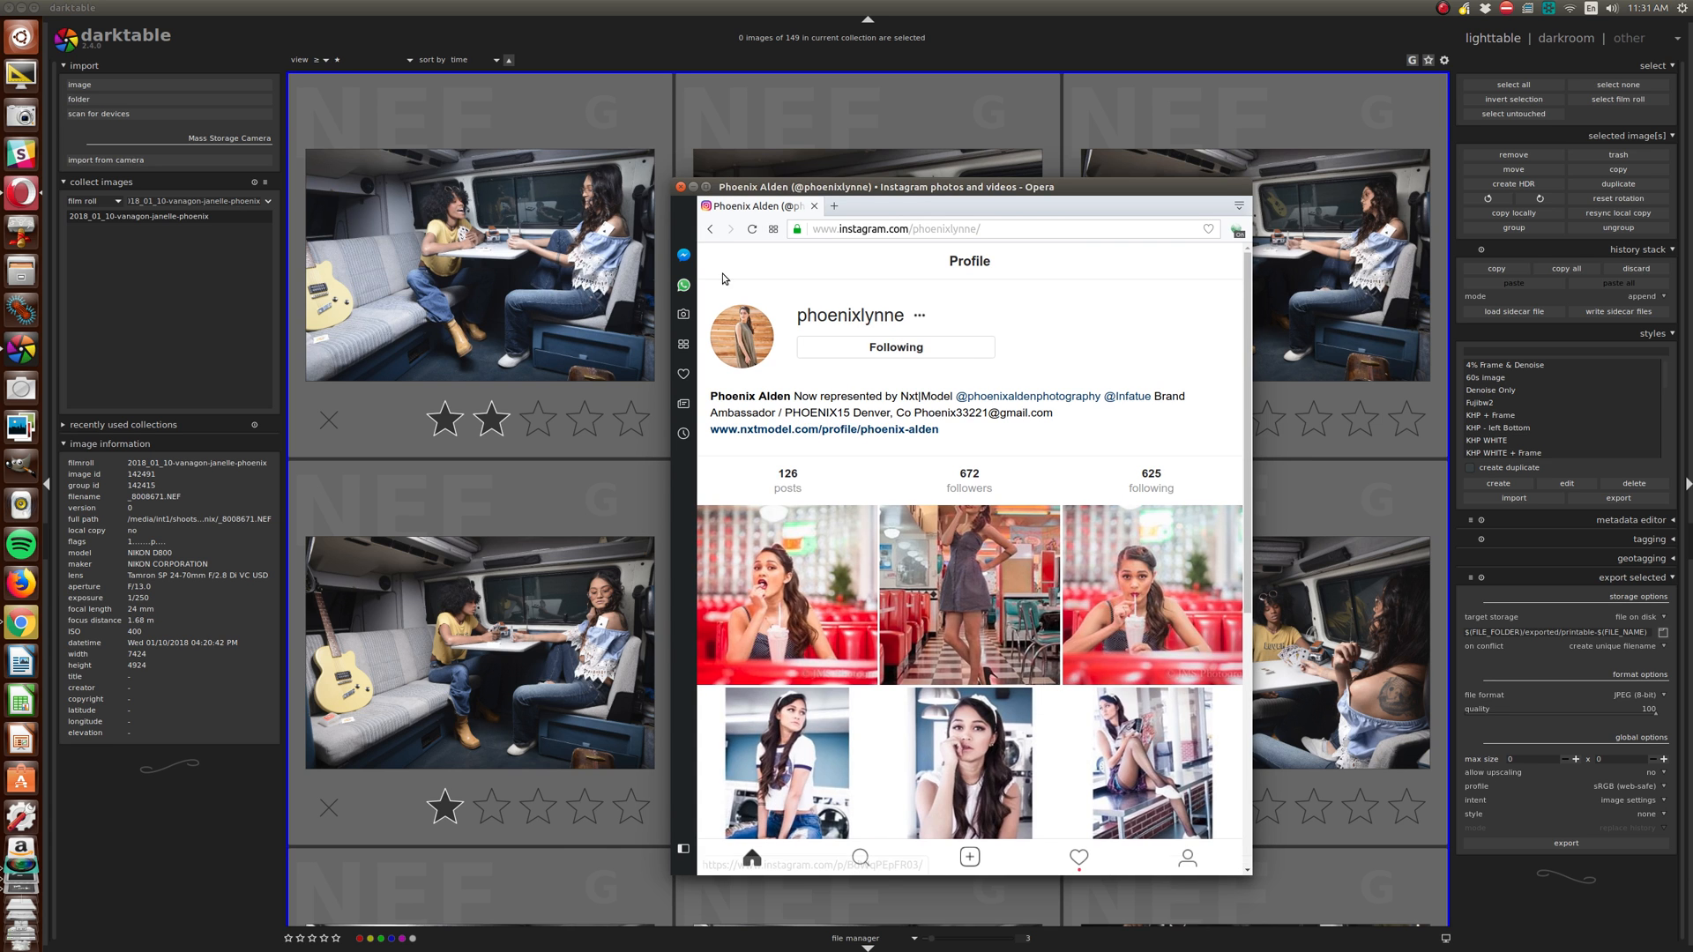
Browse the van sneak-peek post and the tagged model's profile, highlighting the profile's account name.
click(787, 596)
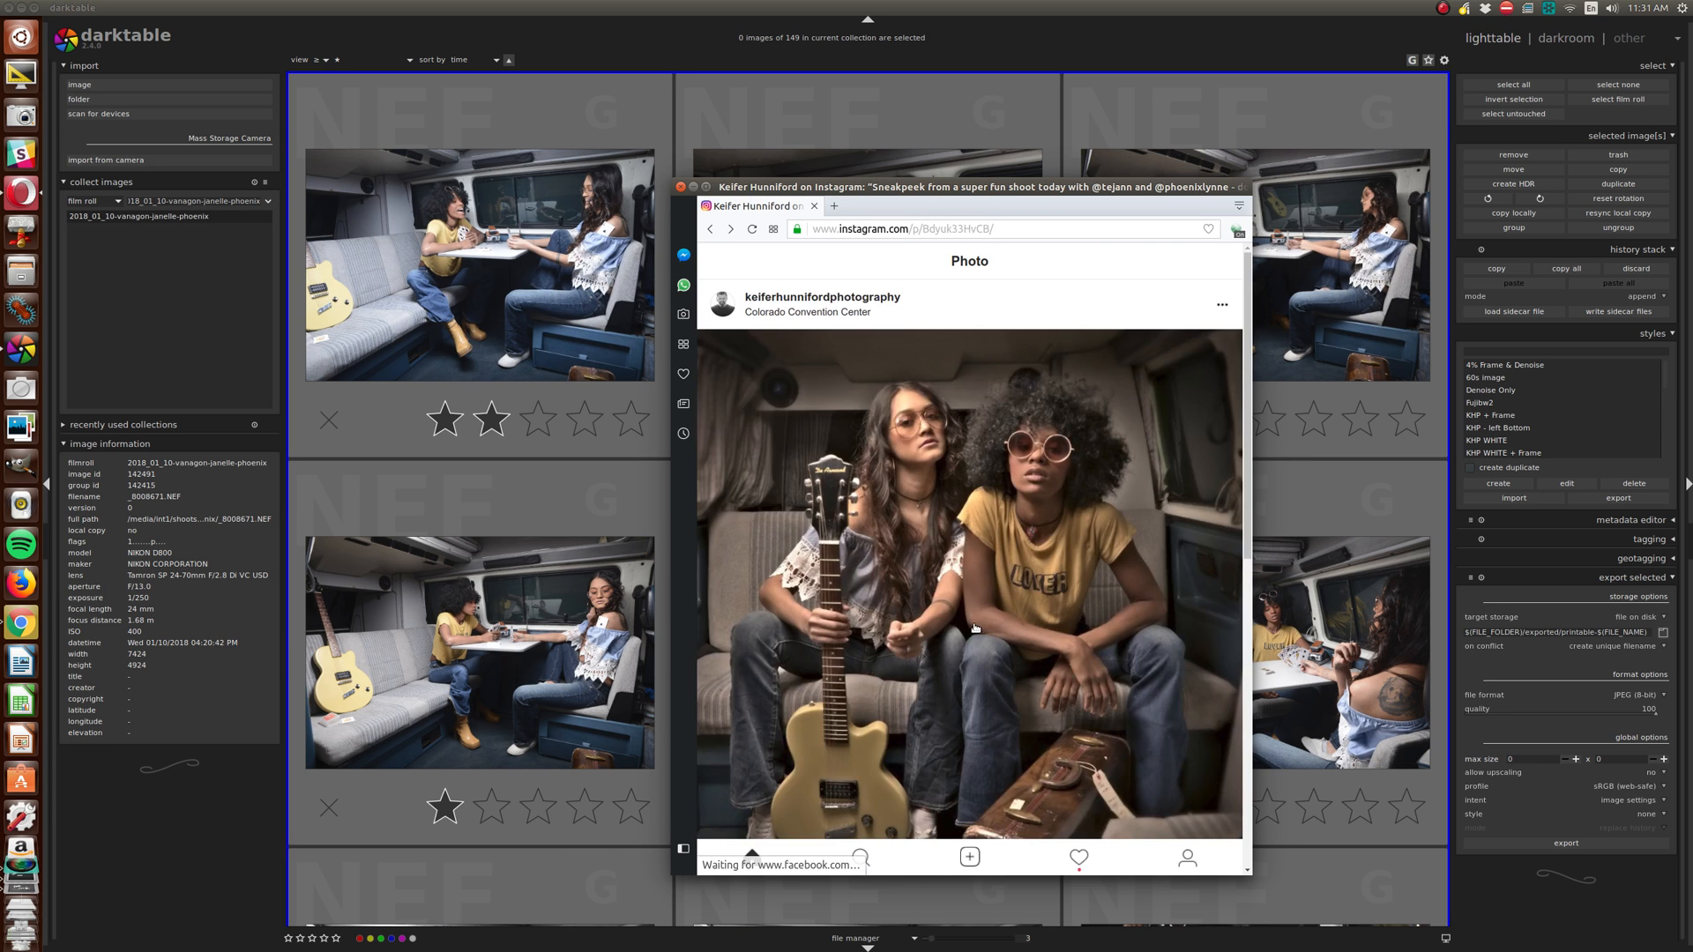
scroll(down, 3)
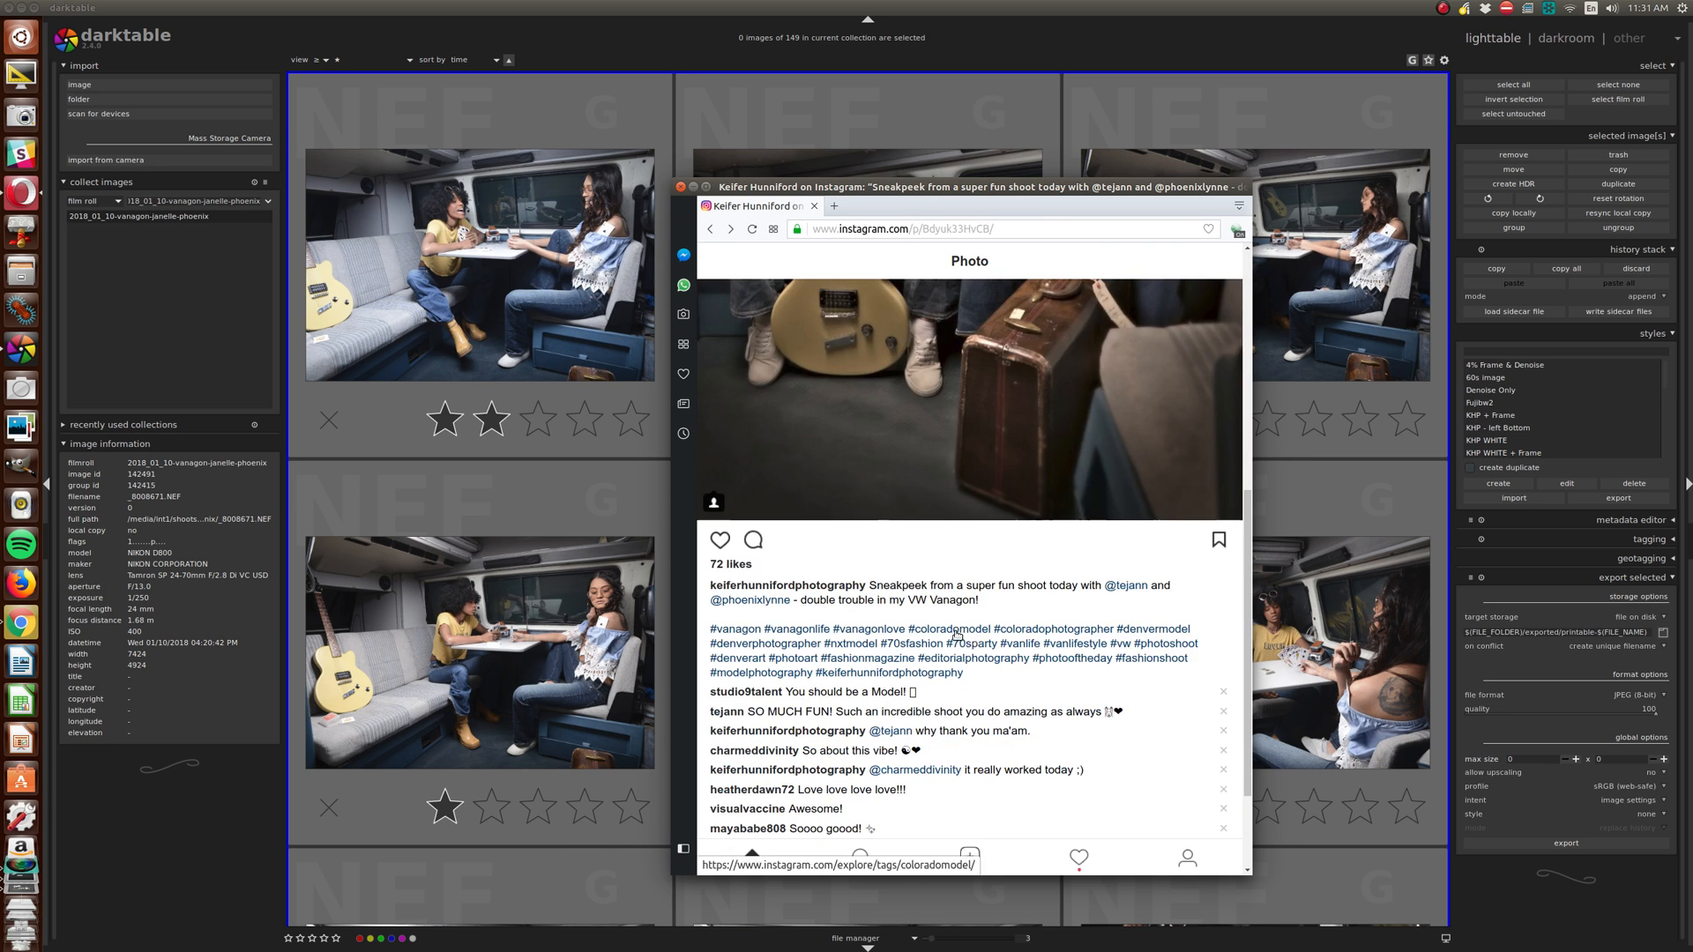
click(1124, 585)
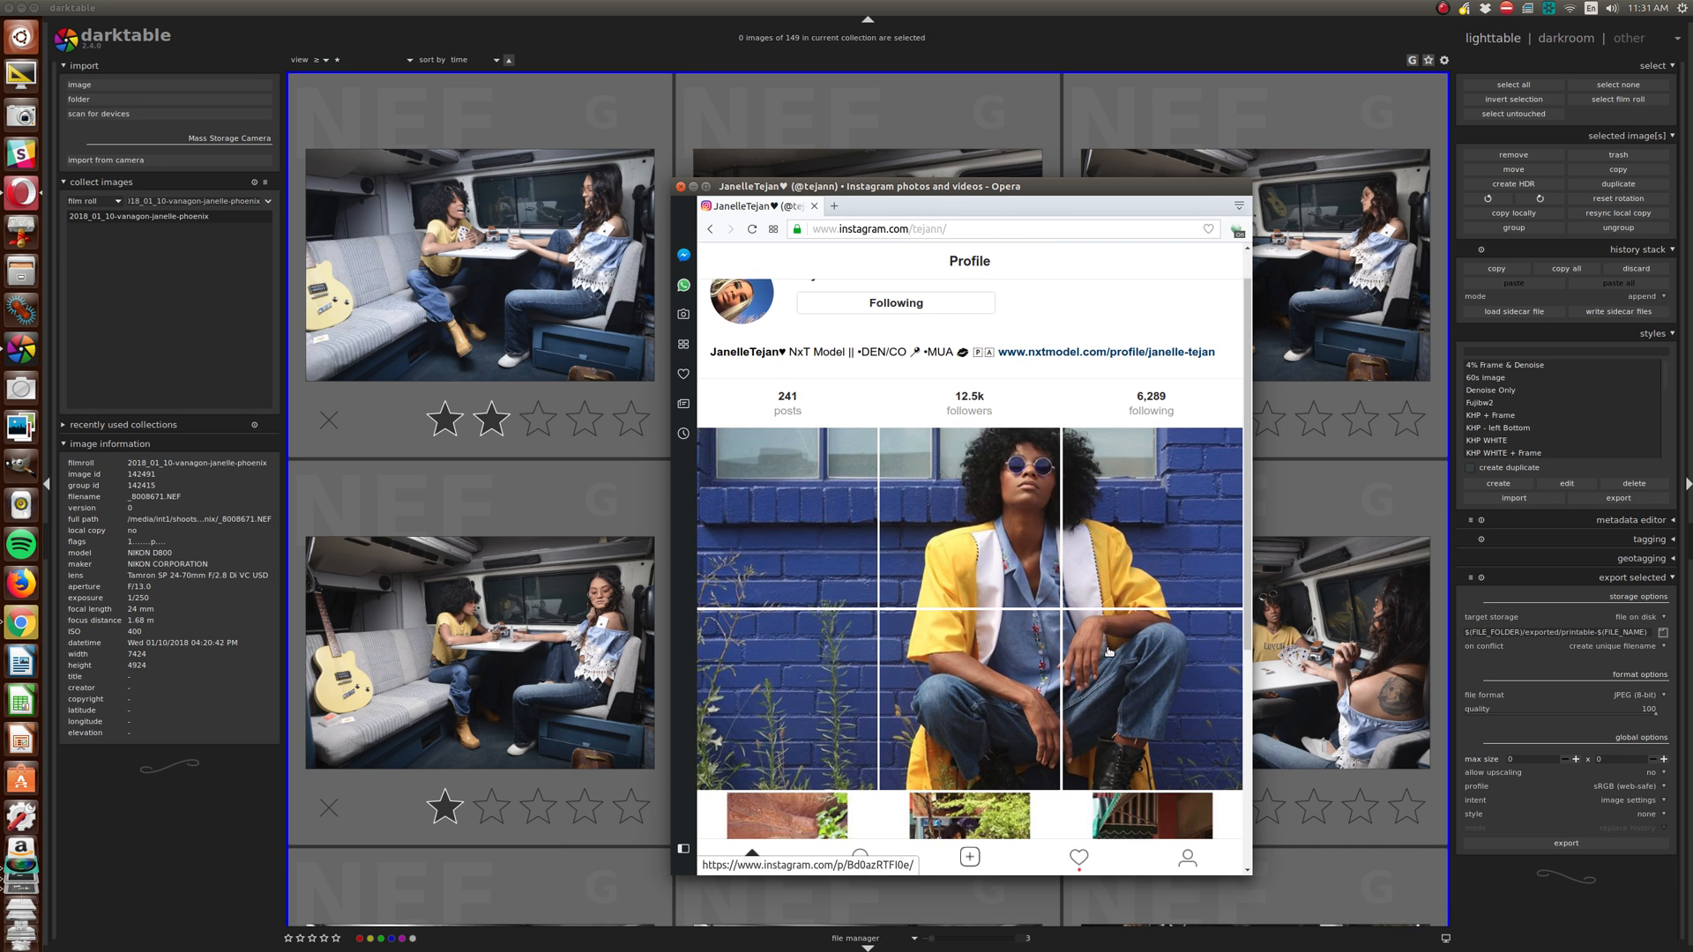
scroll(down, 3)
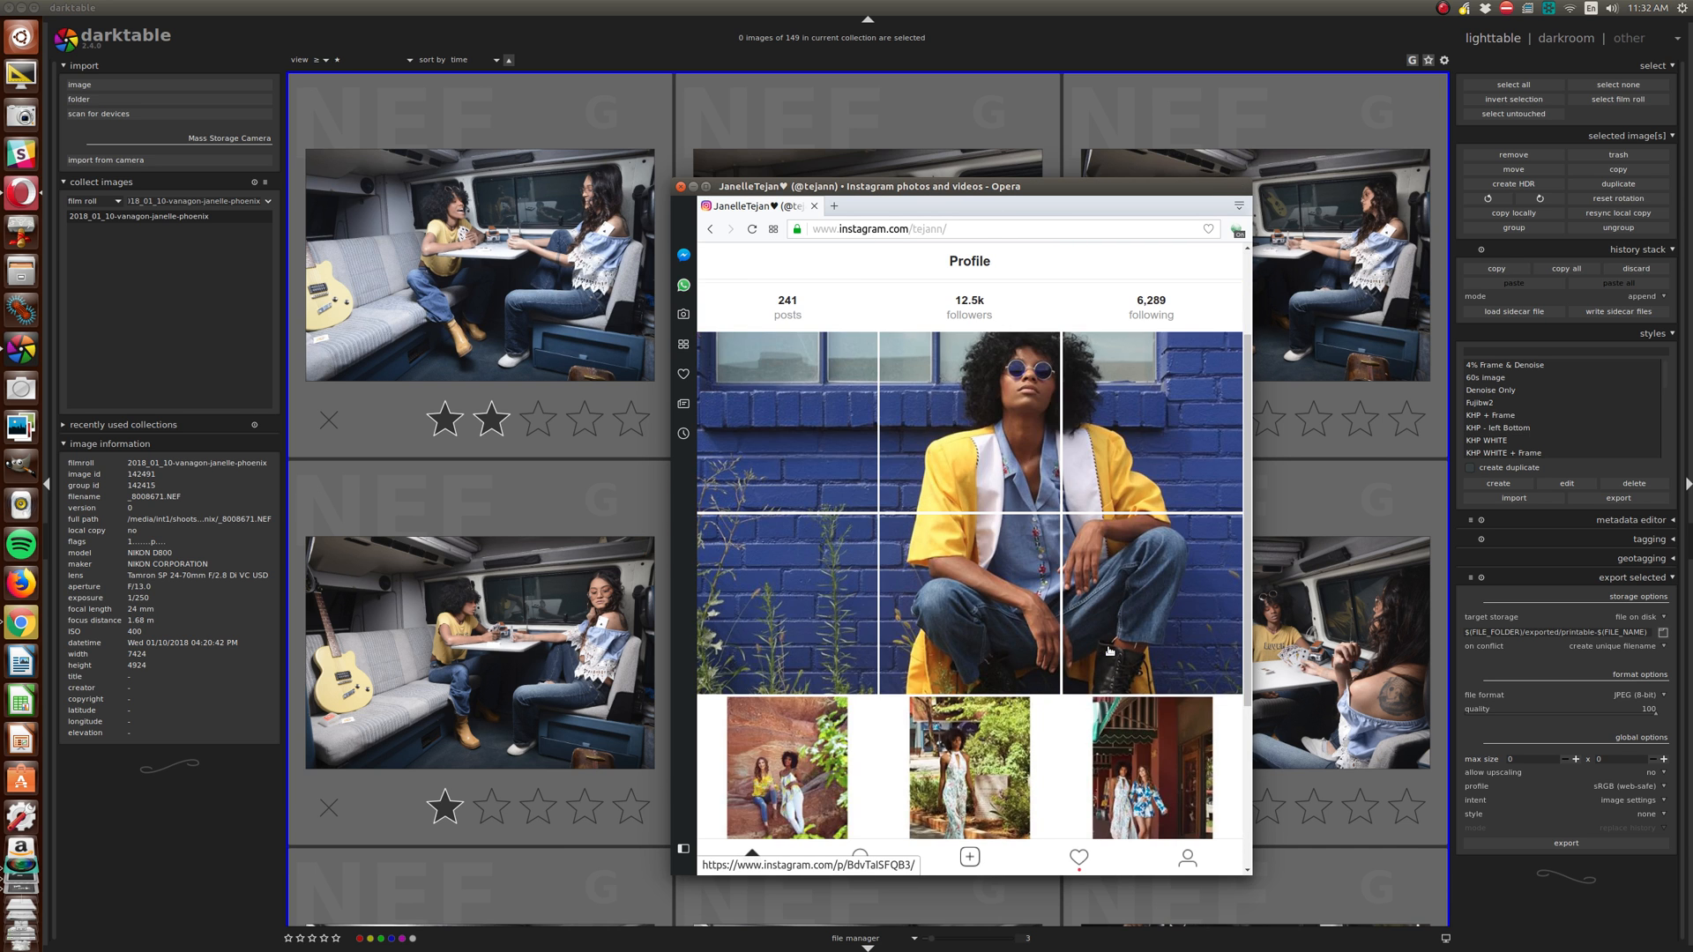
scroll(up, 3)
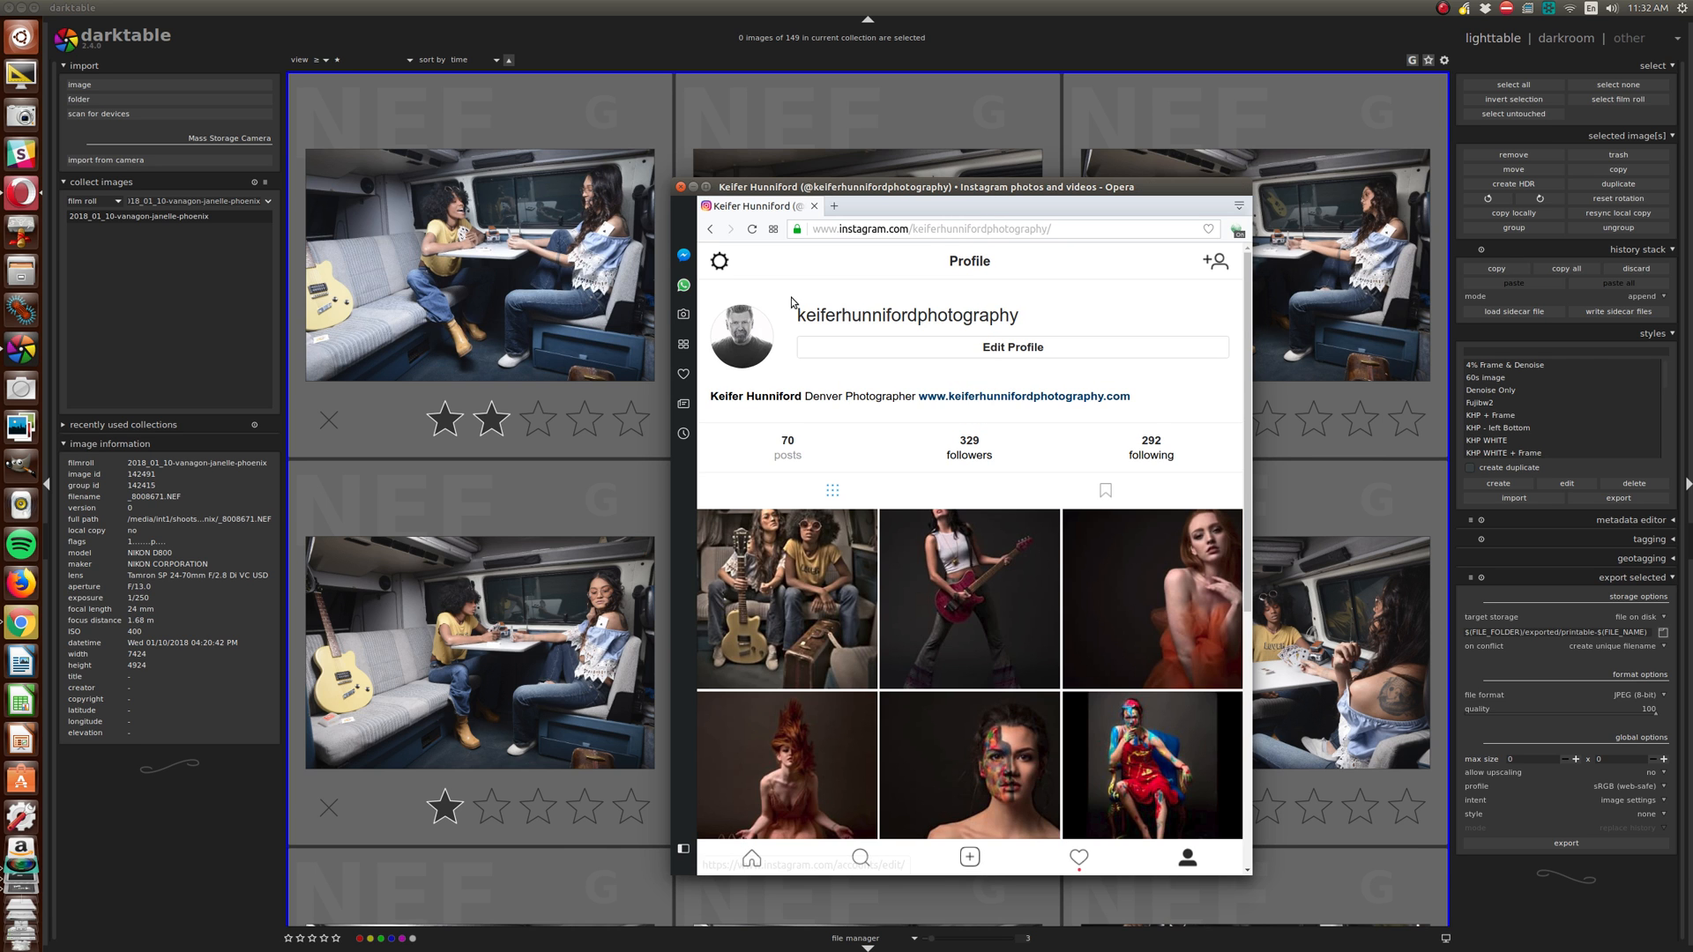
double_click(907, 314)
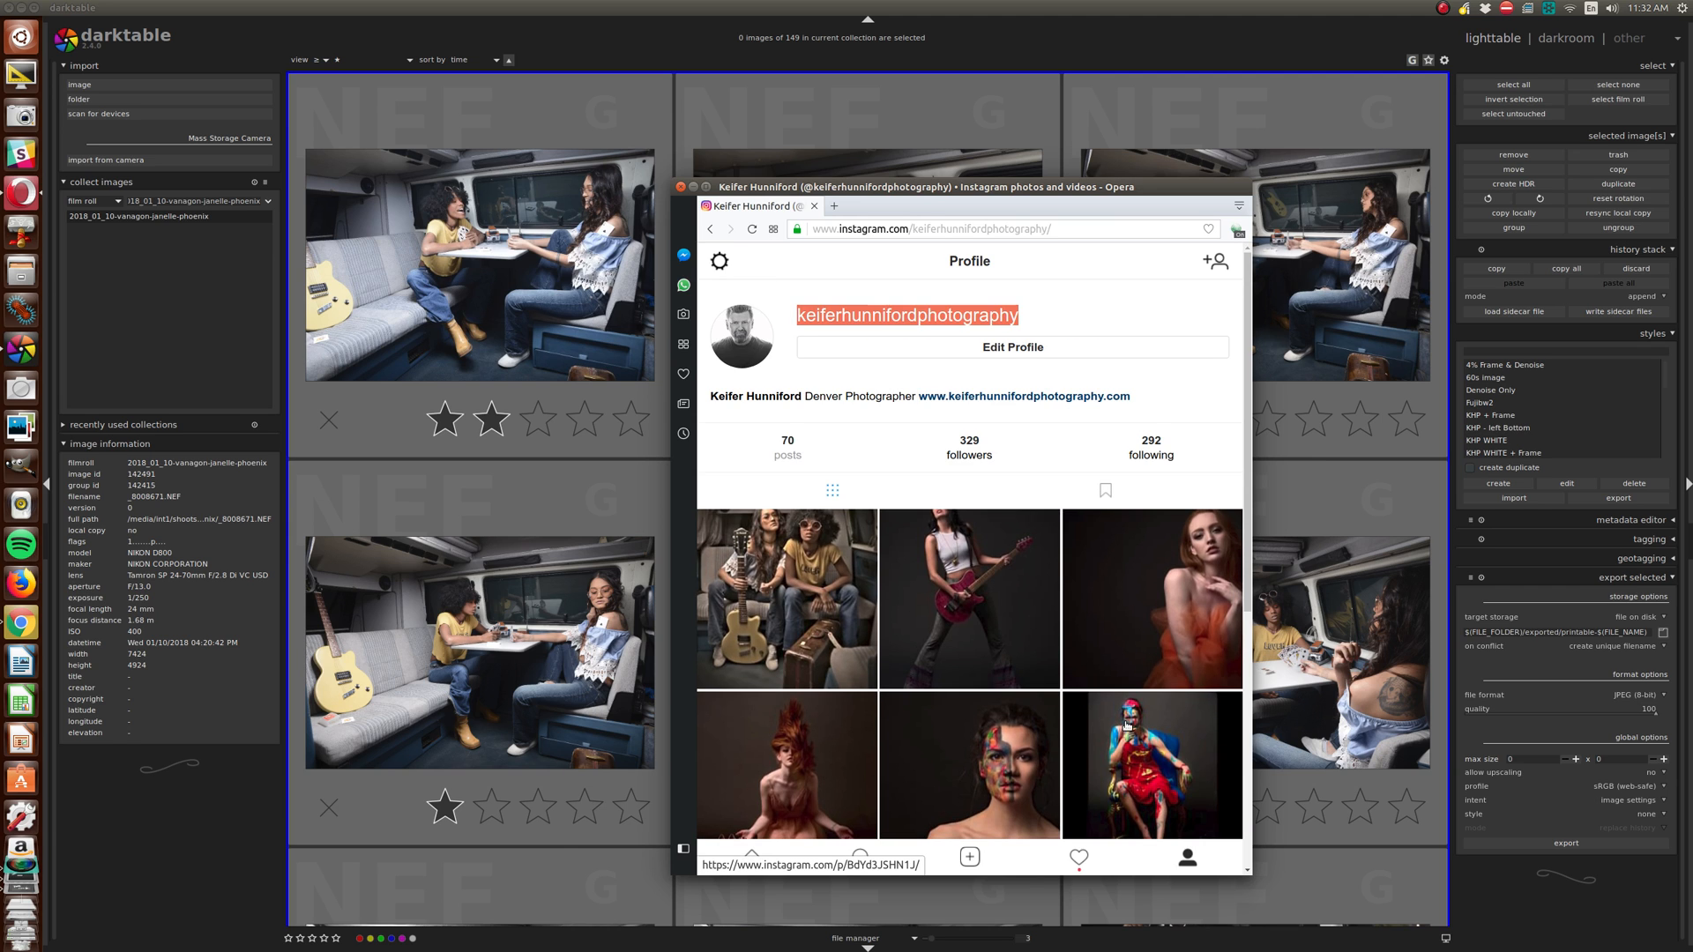
mouse_move(1112, 721)
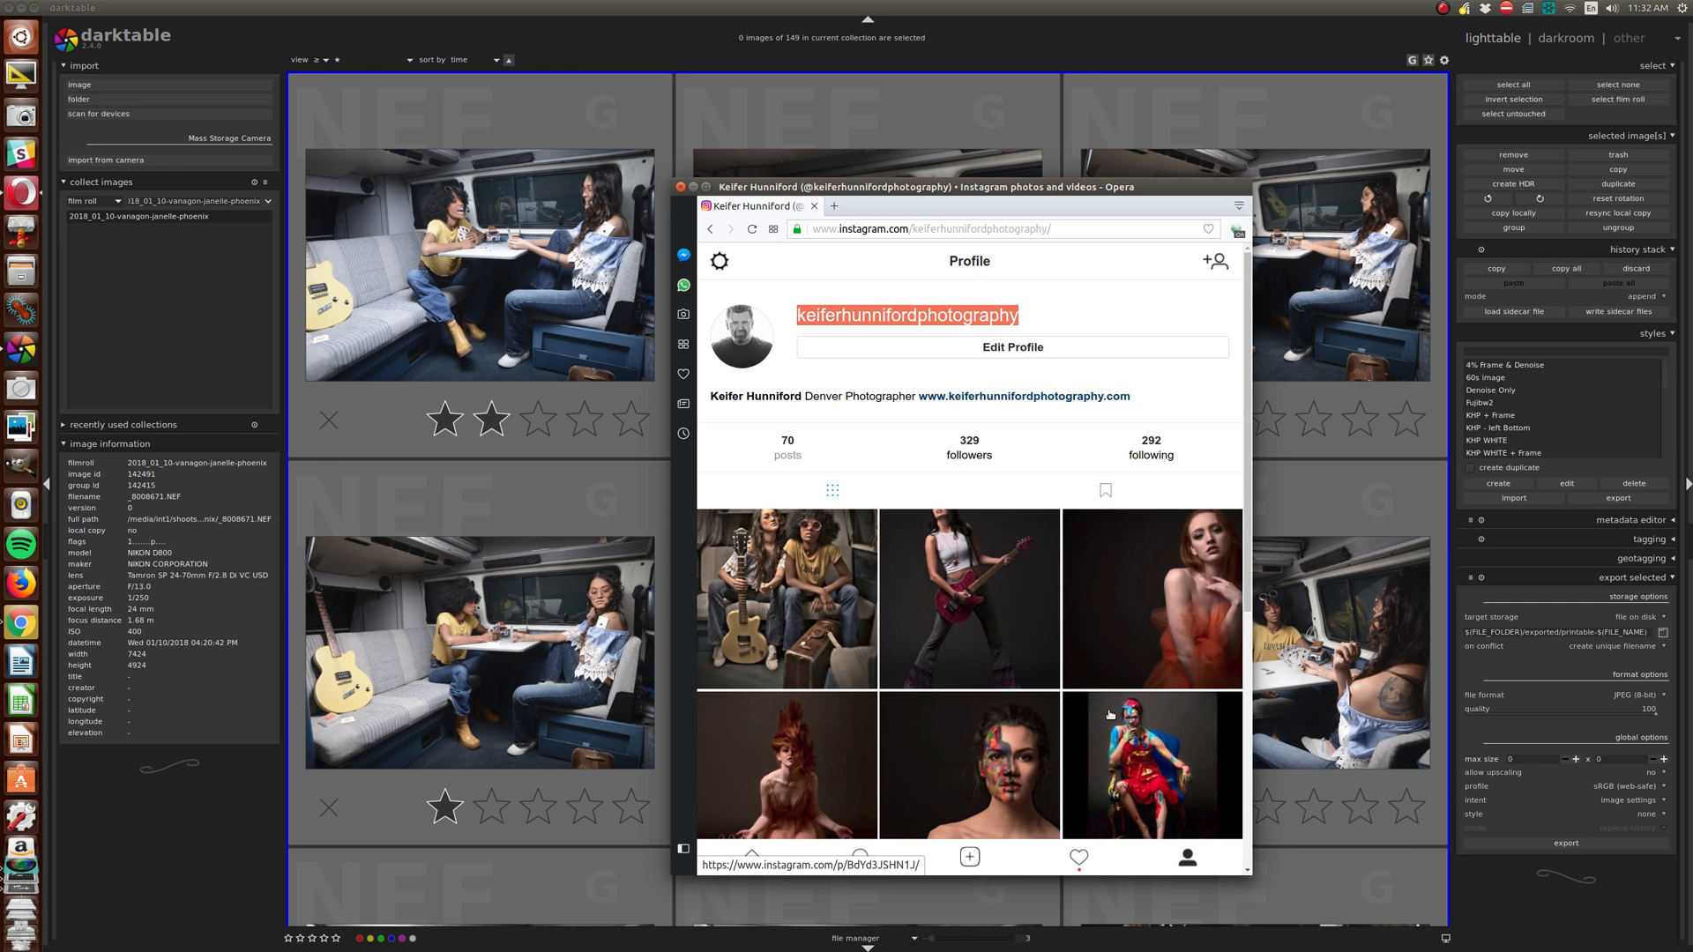
Leave Opera and scroll the film roll grid down to the suitcase portraits of both models.
scroll(down, 3)
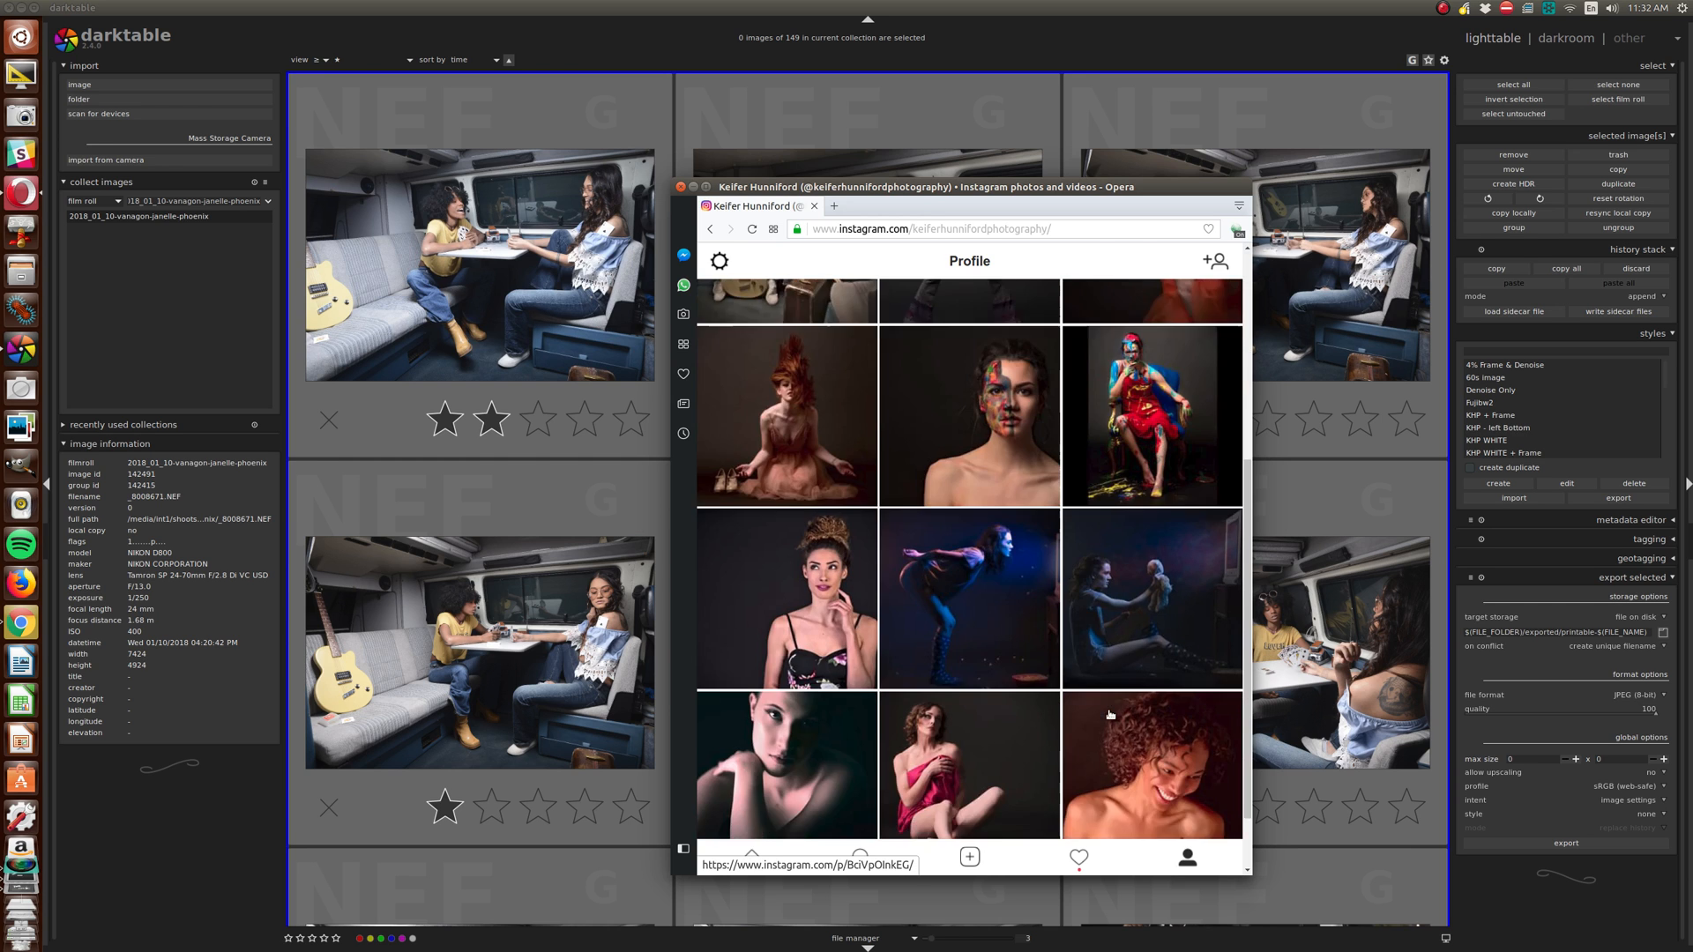
scroll(down, 3)
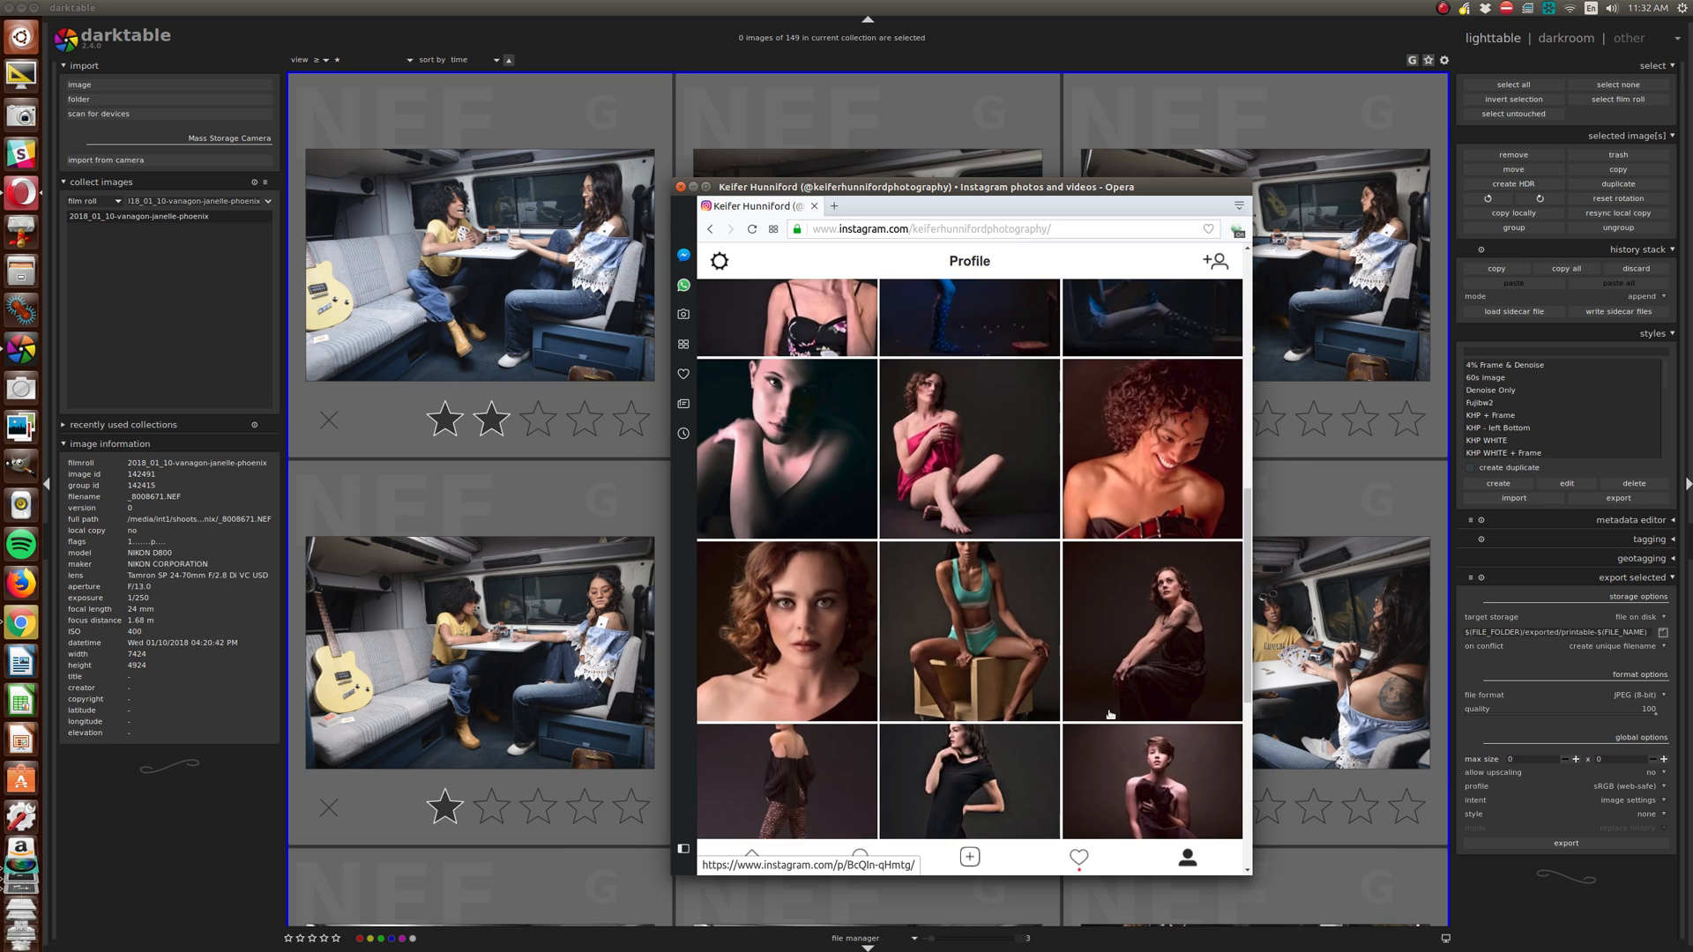
scroll(down, 3)
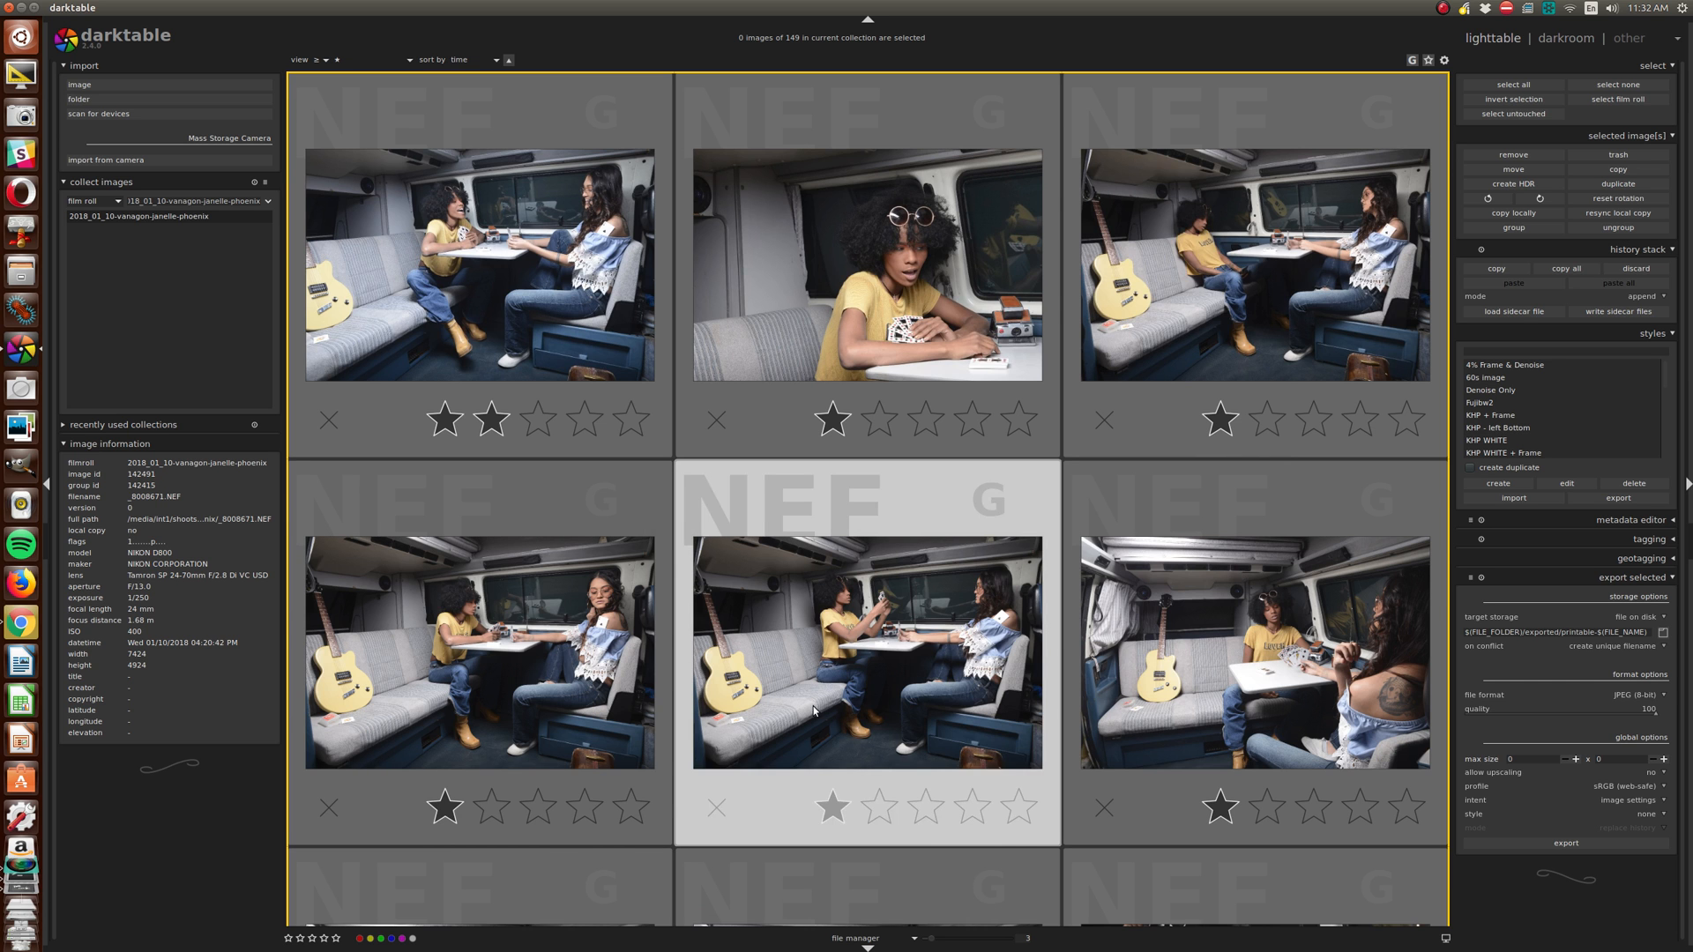
scroll(down, 3)
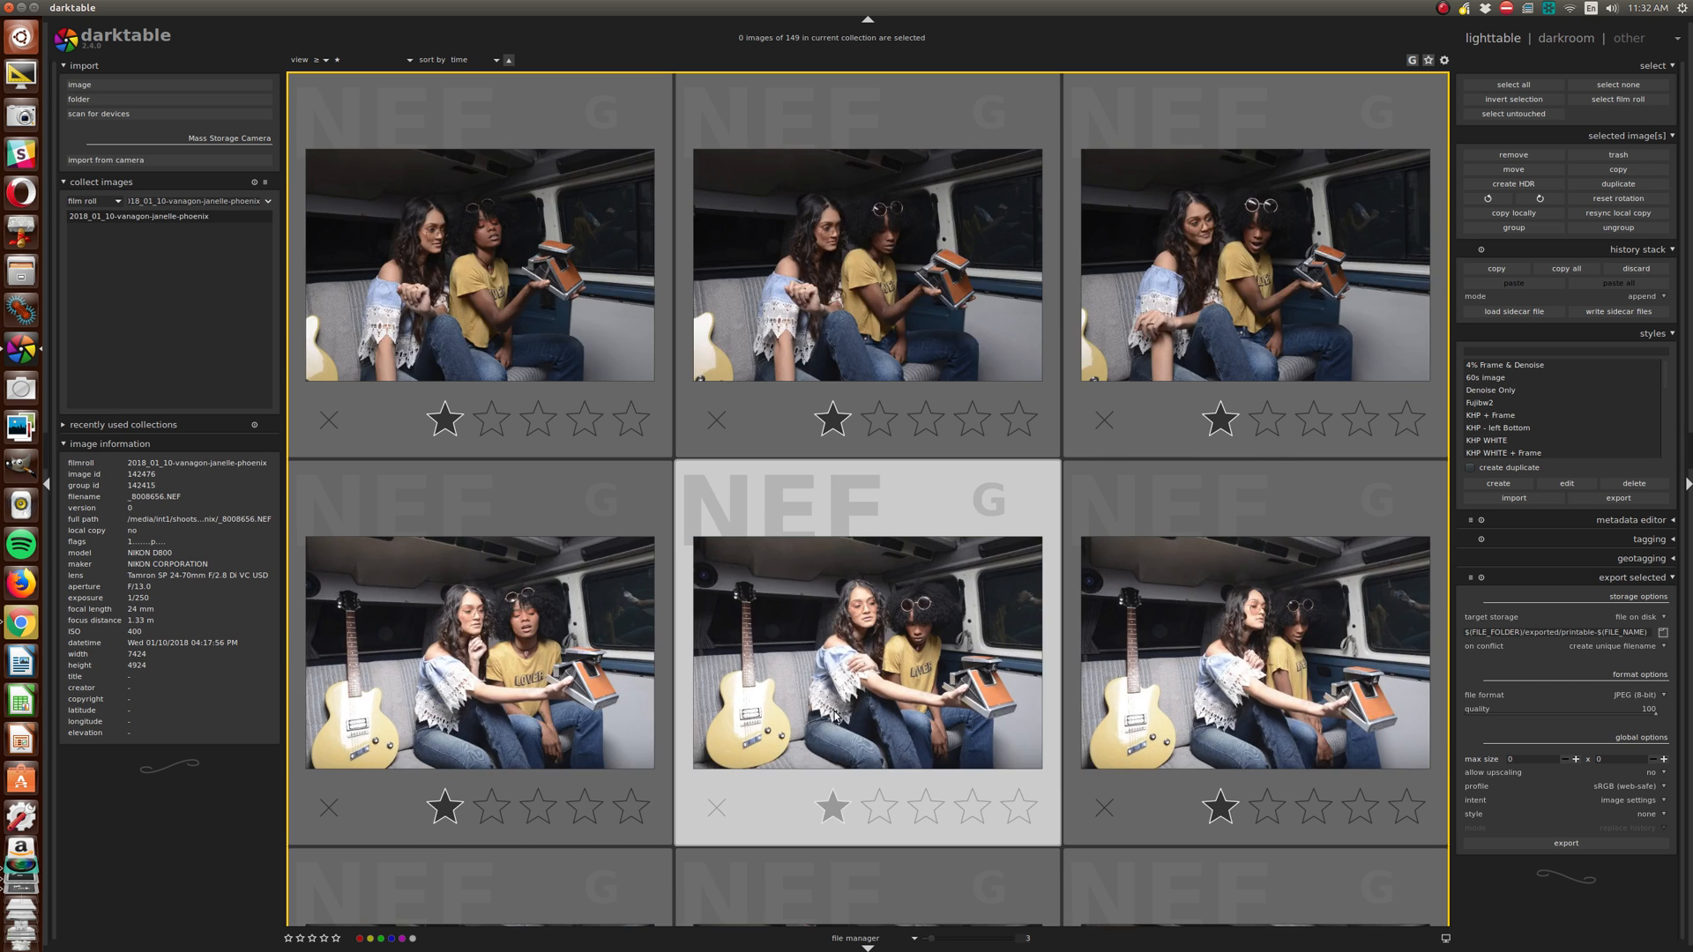
scroll(down, 3)
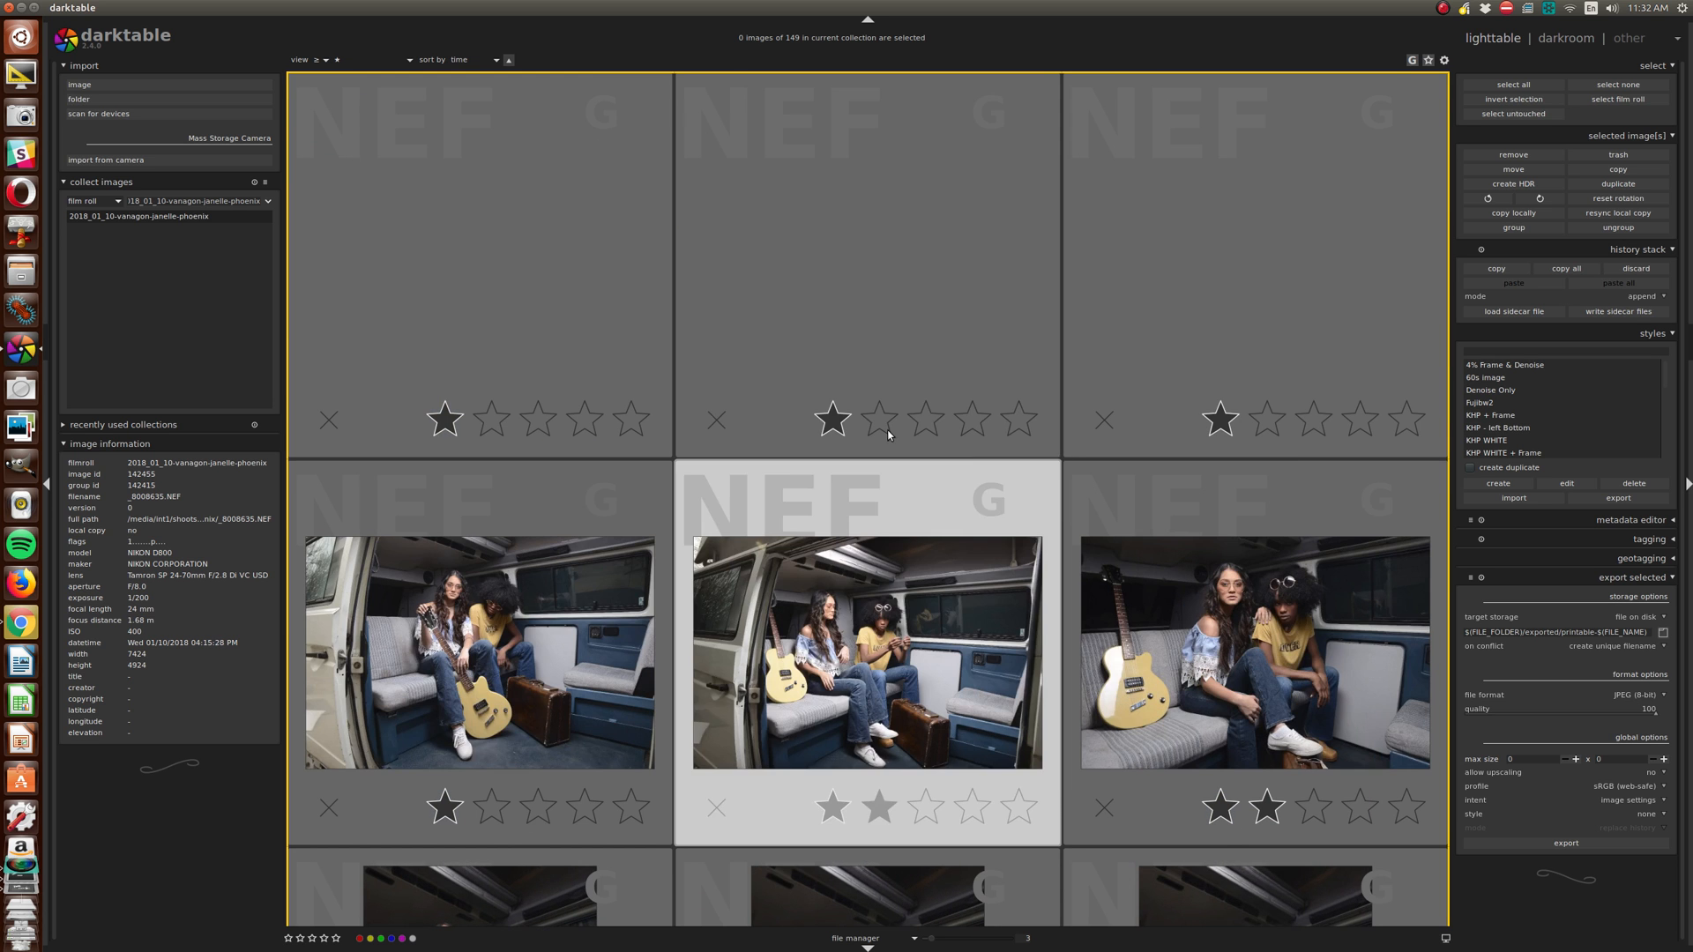
scroll(up, 3)
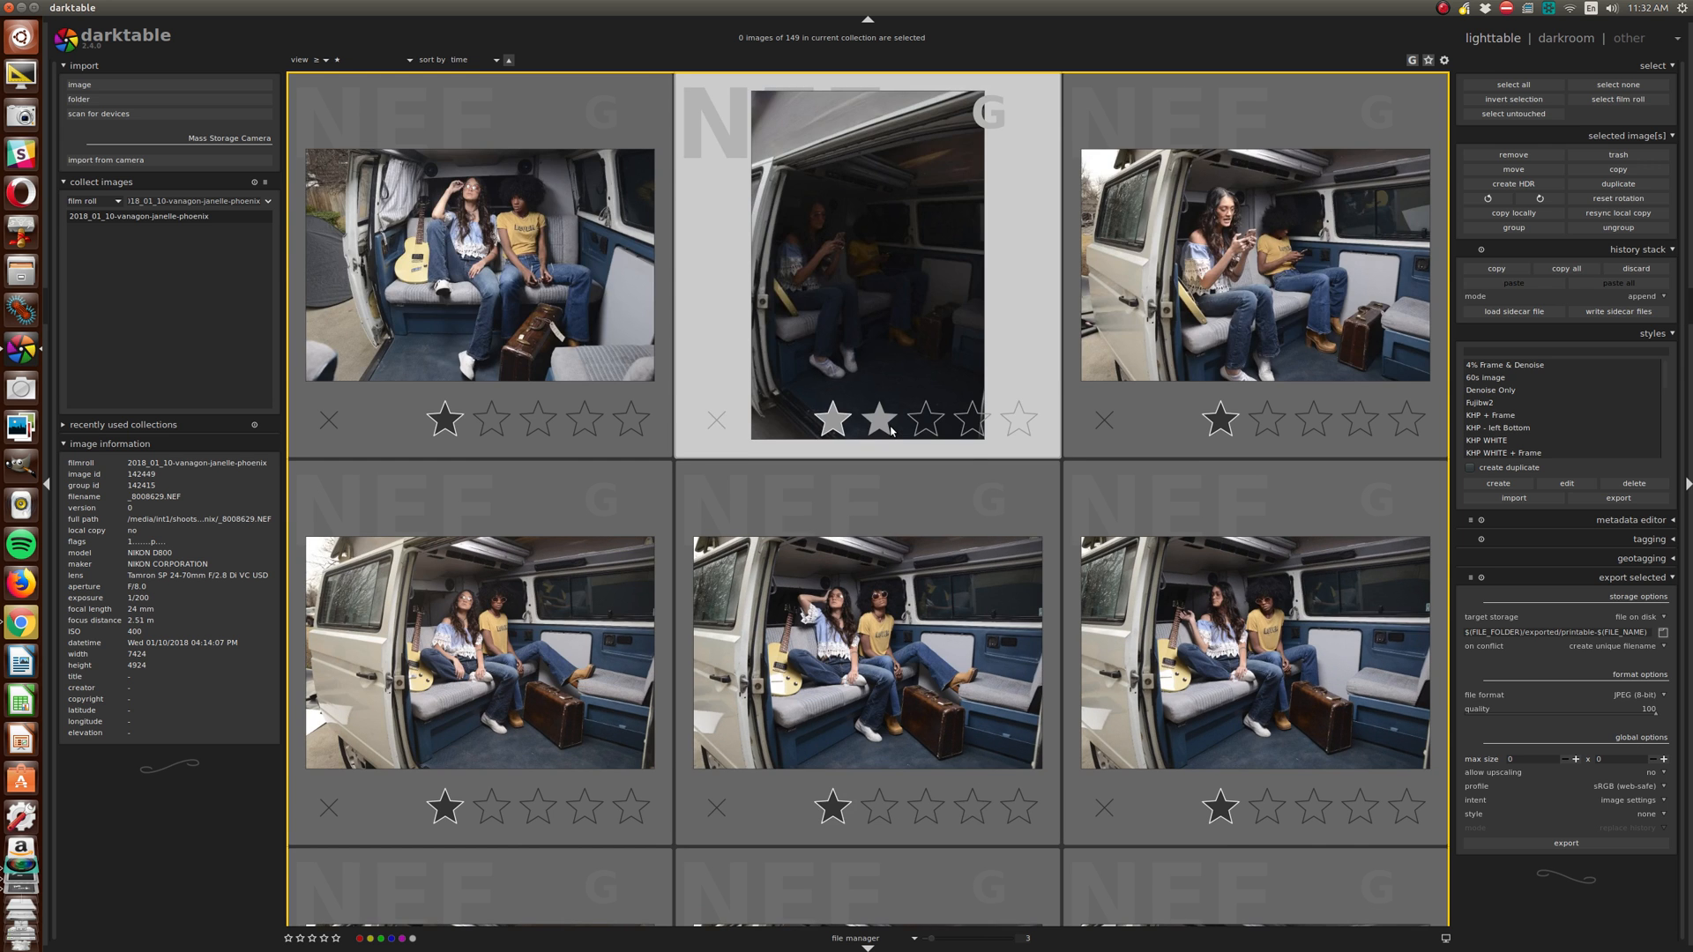
scroll(down, 3)
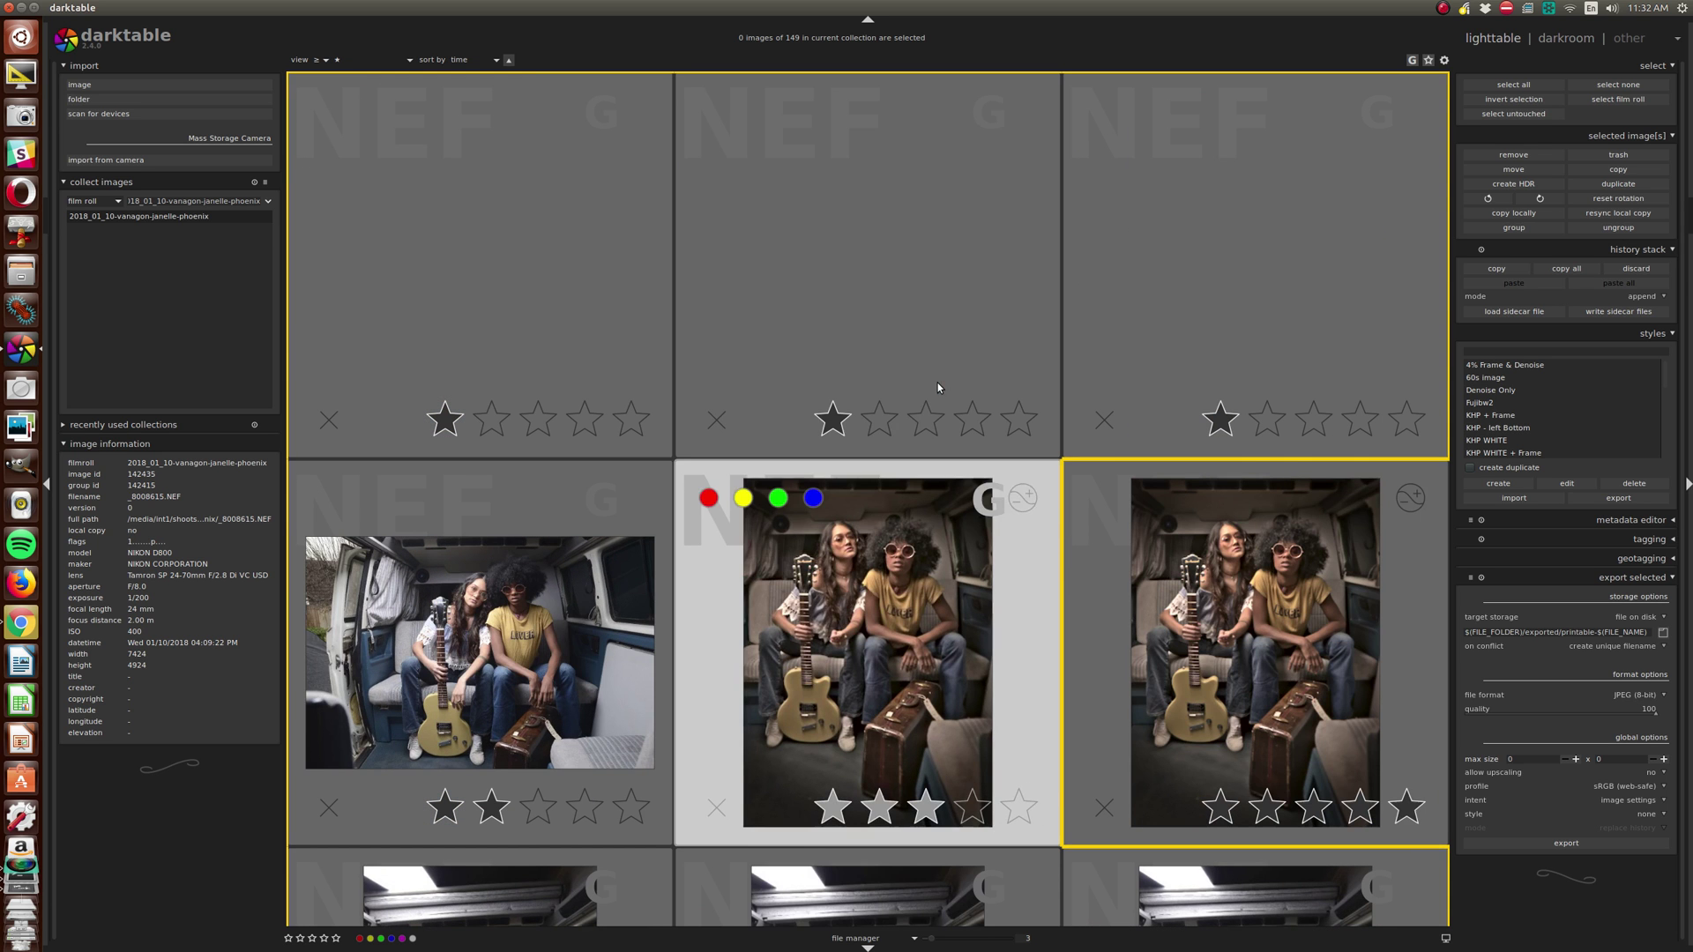
scroll(up, 3)
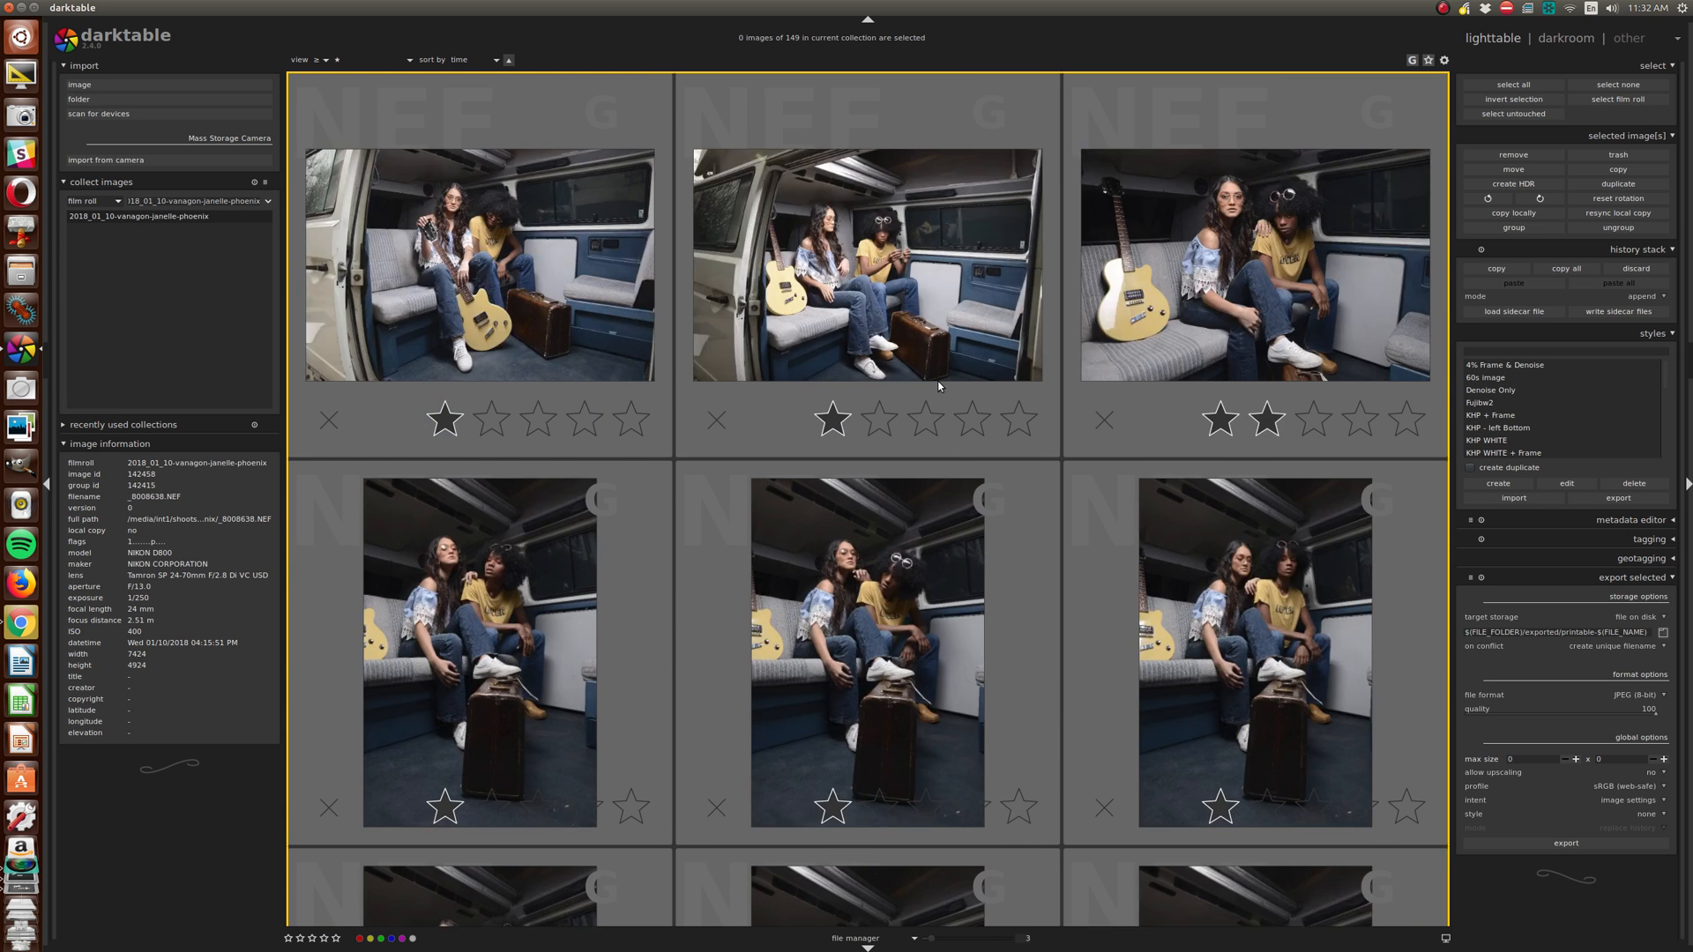
Preview the suitcase portrait full size and step back to _8008644.NEF.
double_click(867, 654)
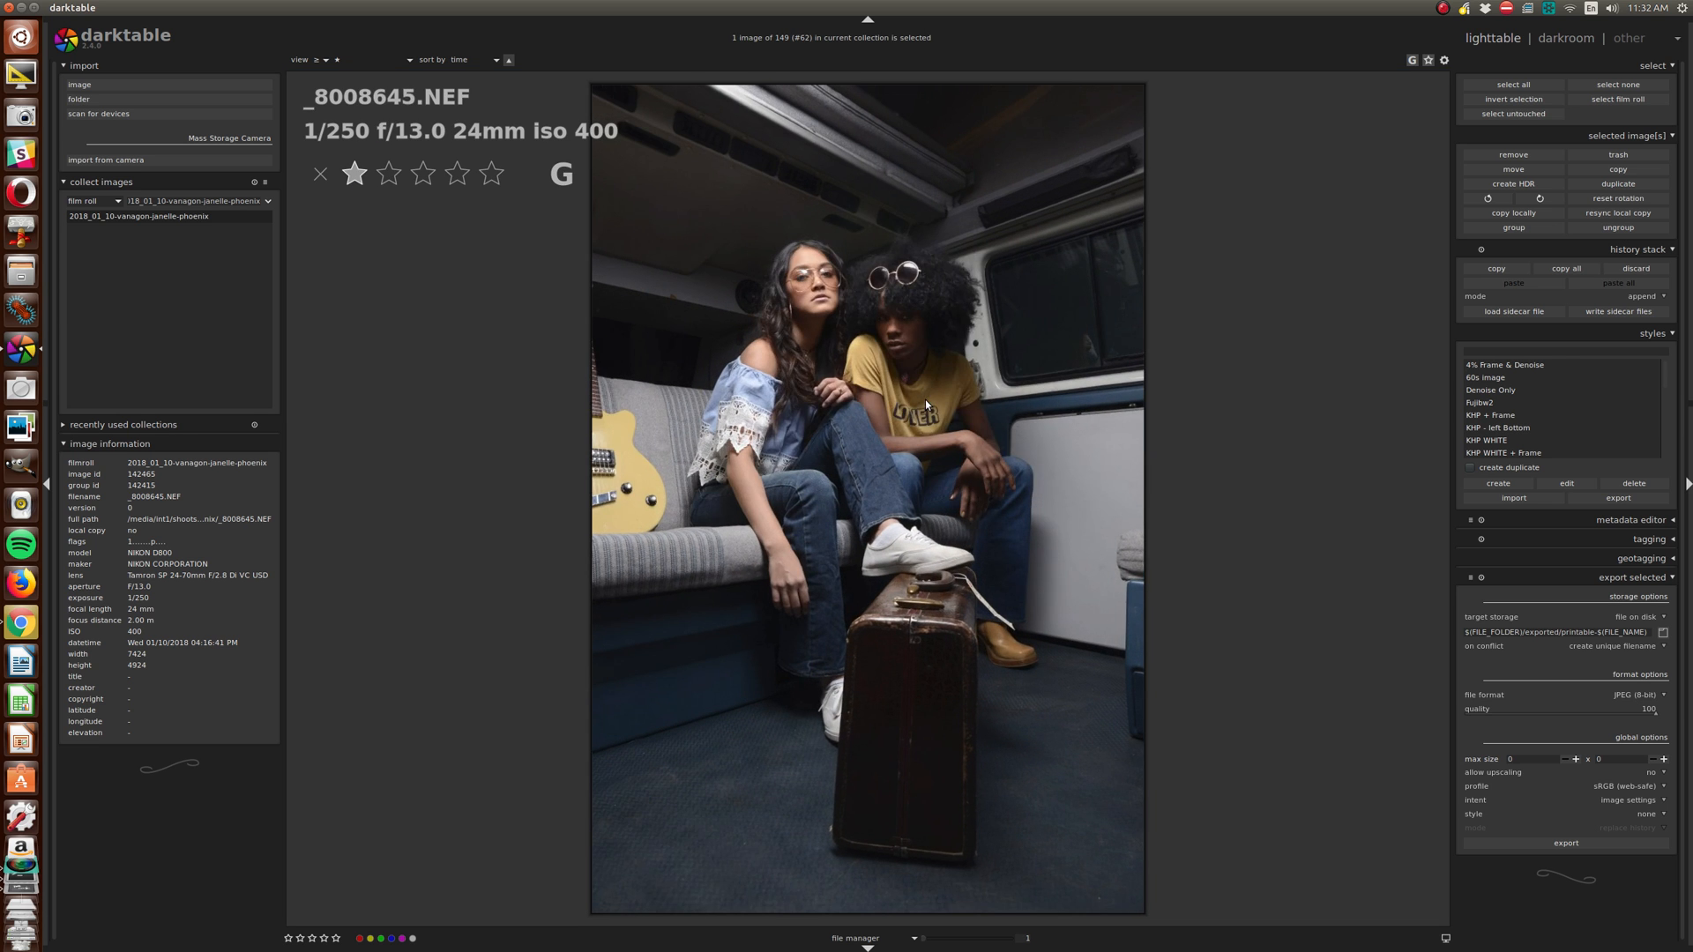
key(Left)
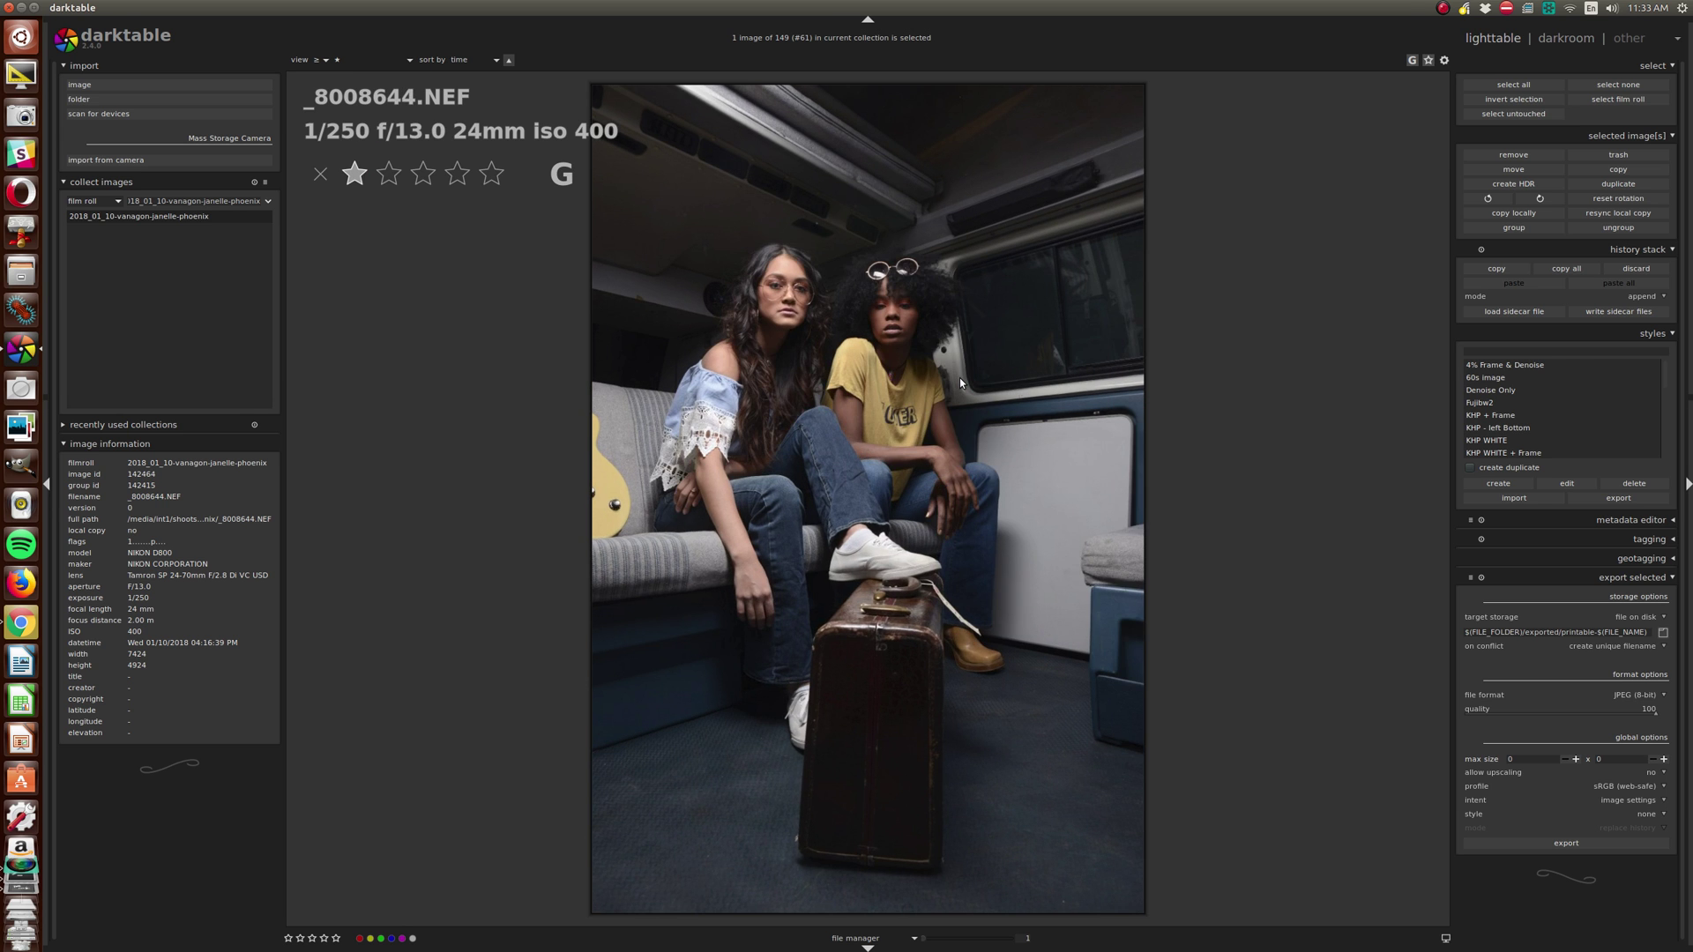
mouse_move(992, 464)
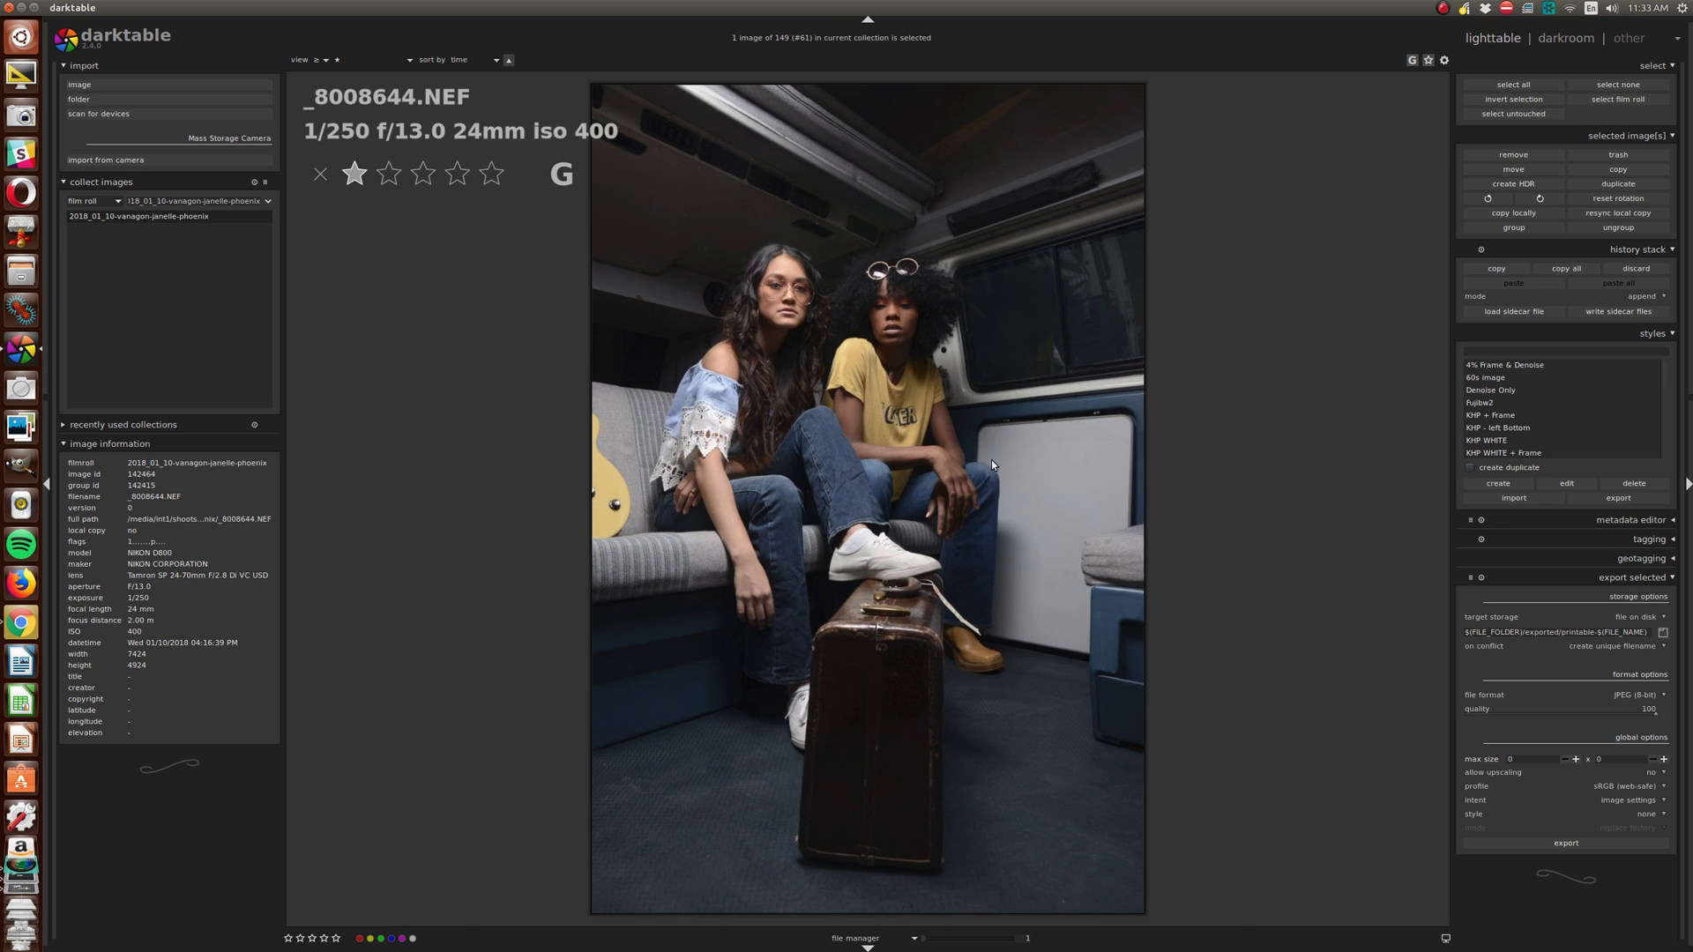
Open _8008644.NEF in darkroom, enable sharpen, and set contrast 0.10 and saturation −0.14.
click(1565, 38)
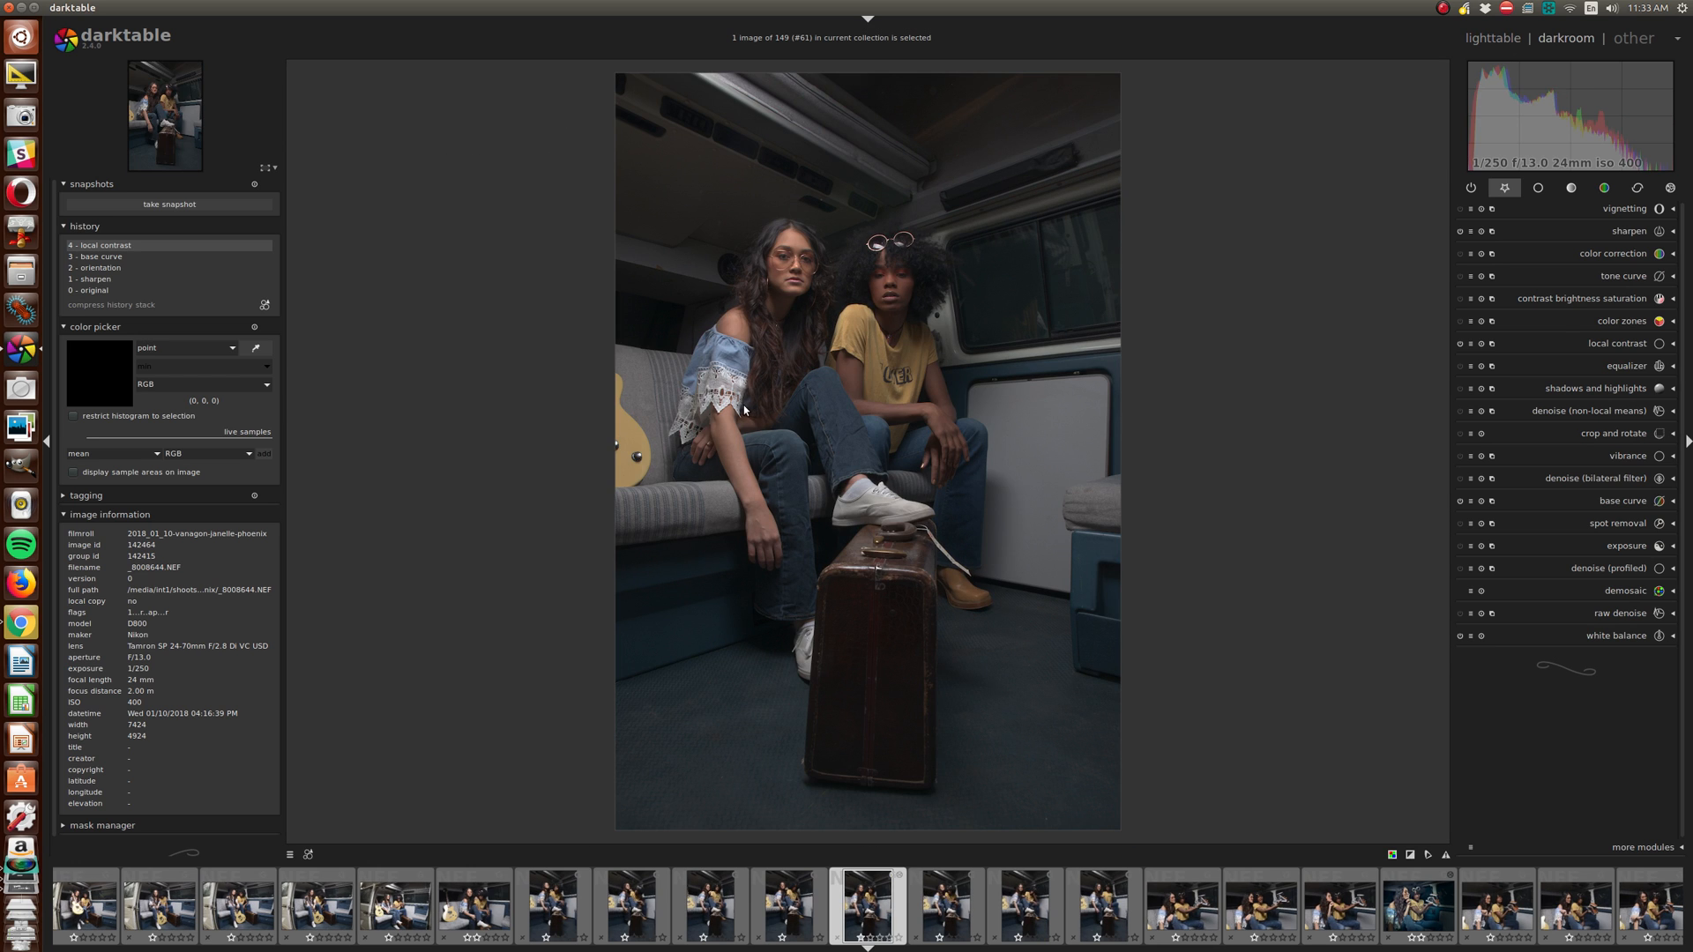
mouse_move(1631, 231)
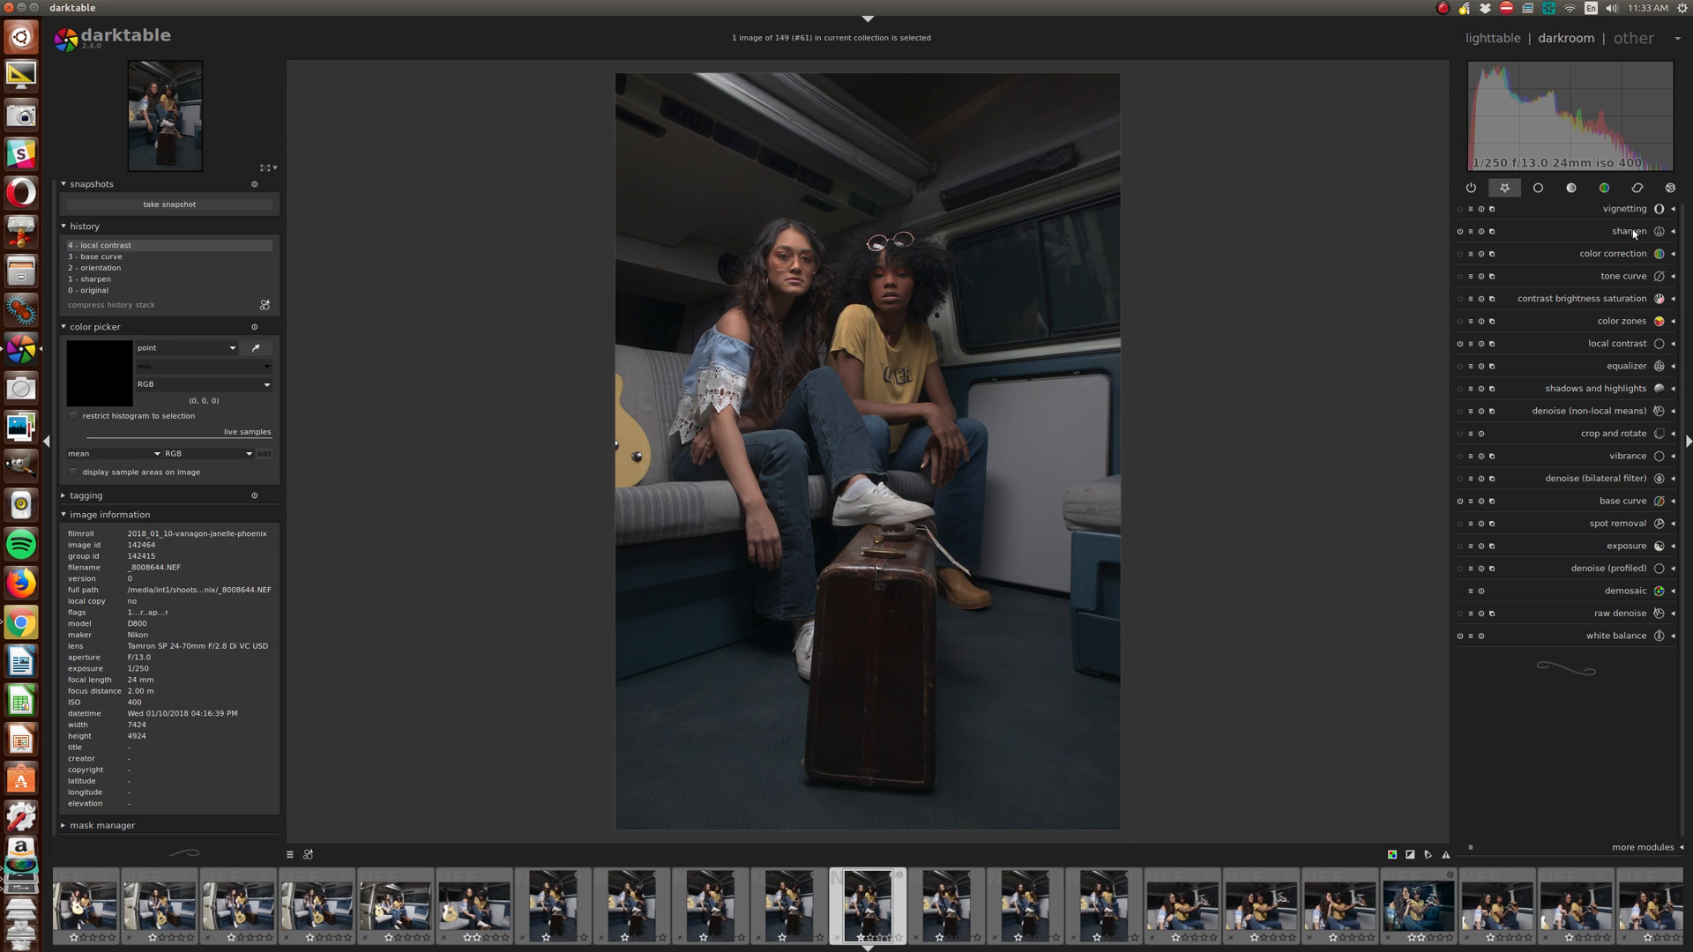
click(1629, 231)
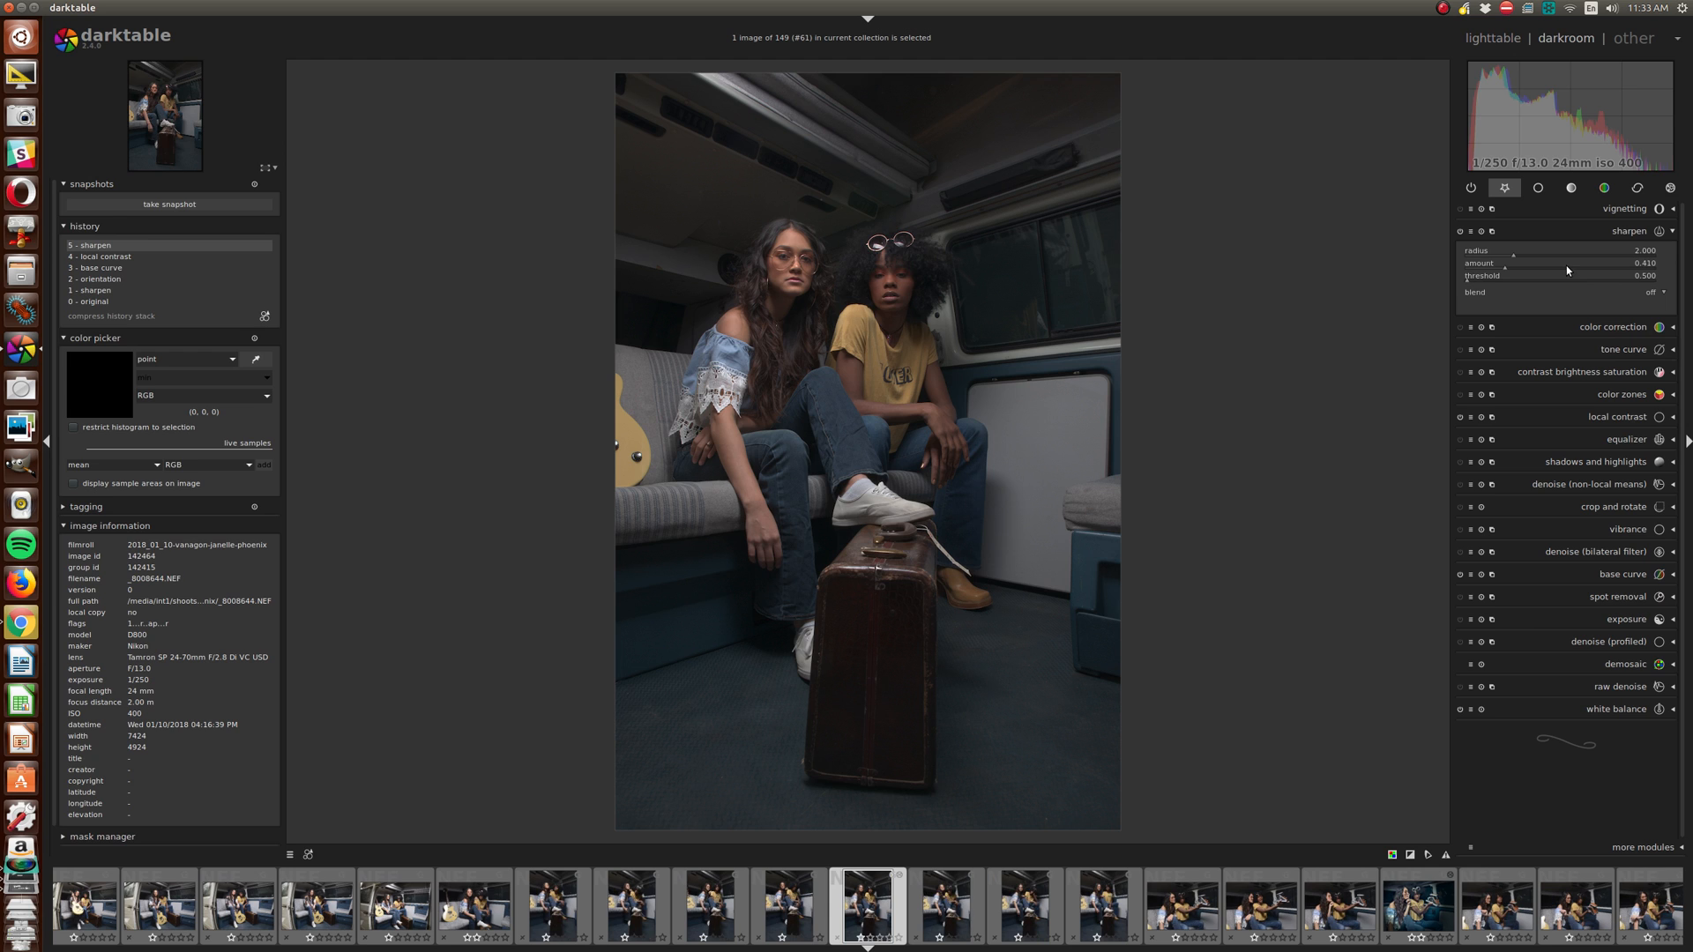
click(1582, 371)
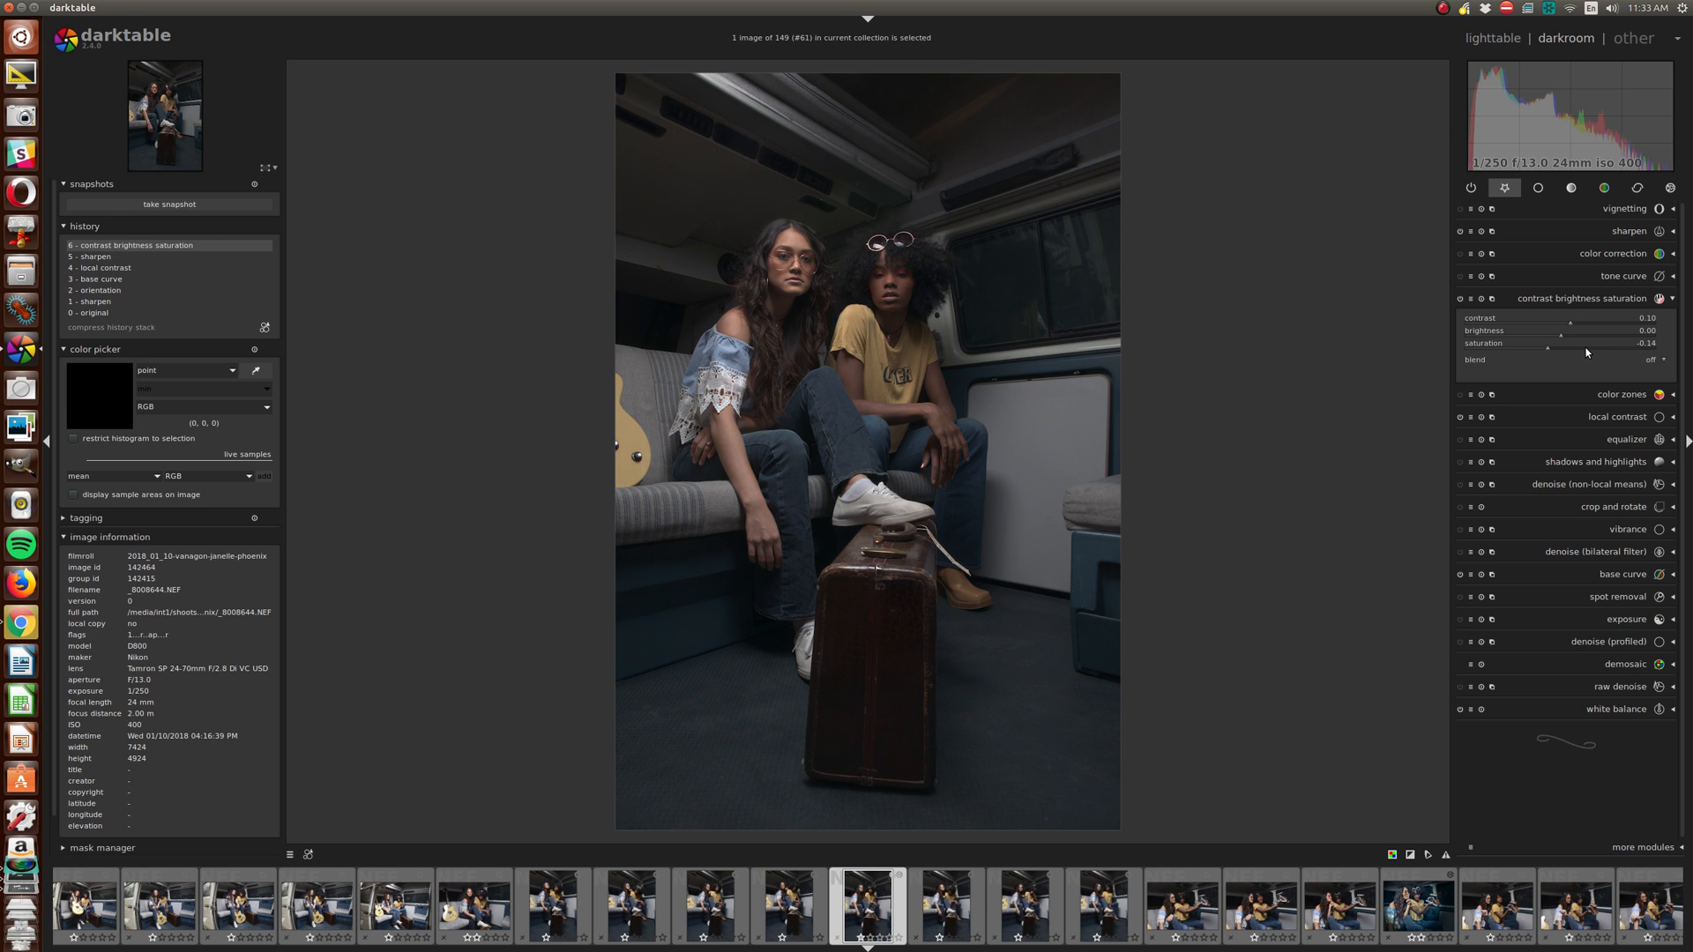
mouse_move(1590, 517)
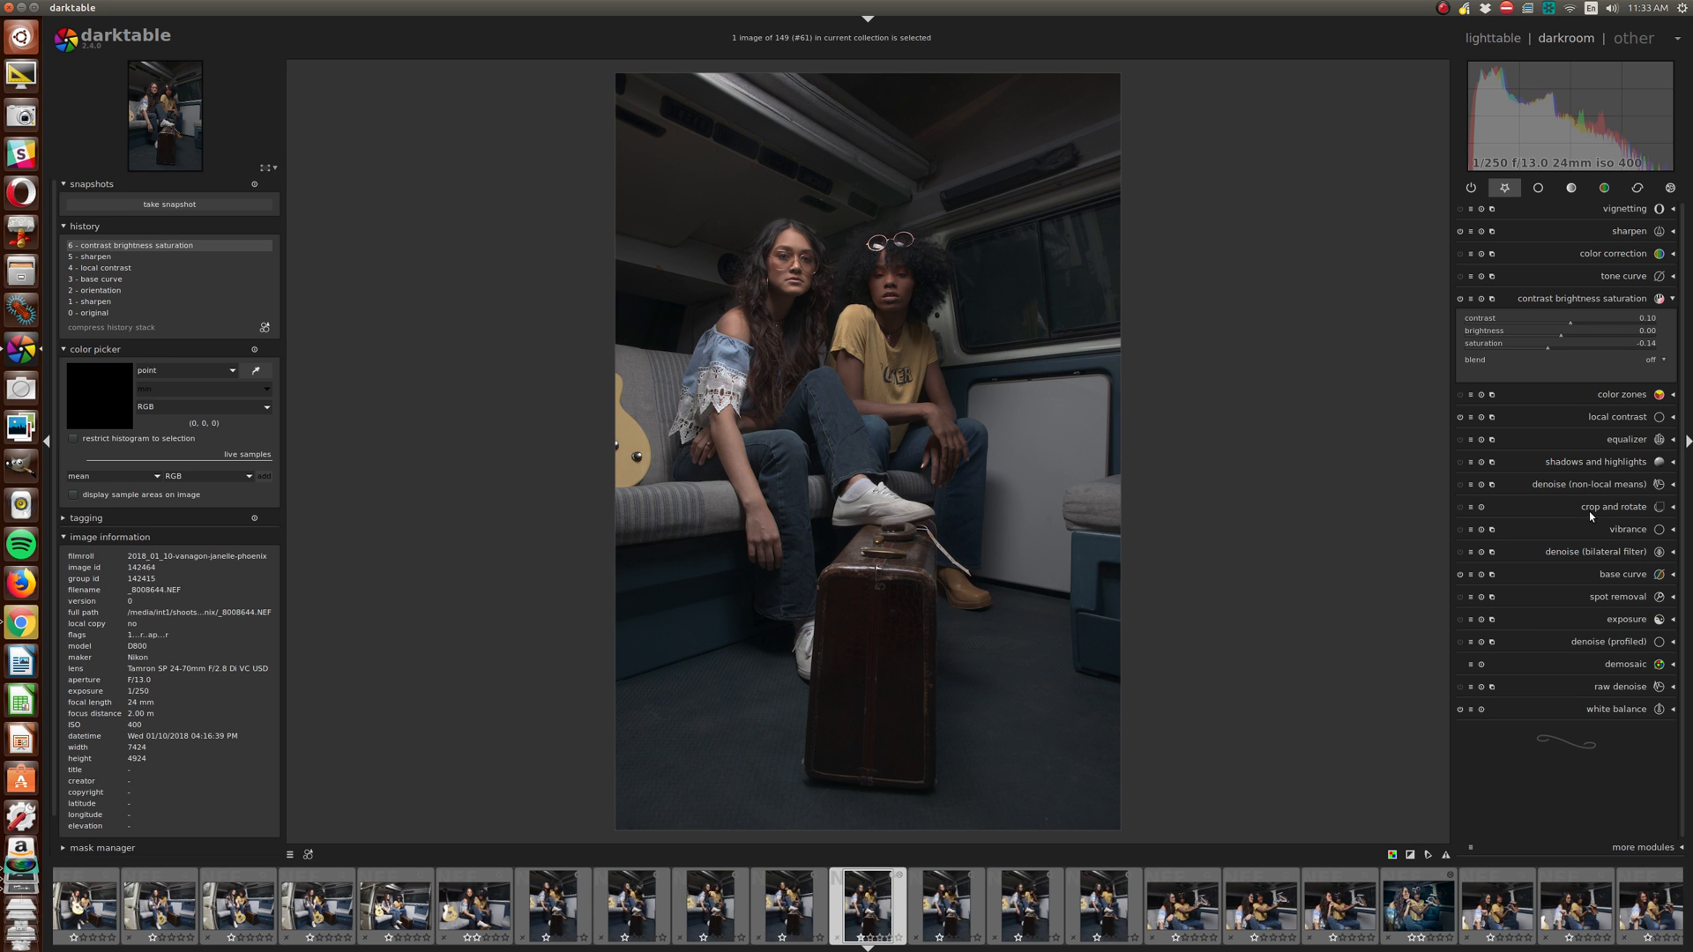
mouse_move(1507, 510)
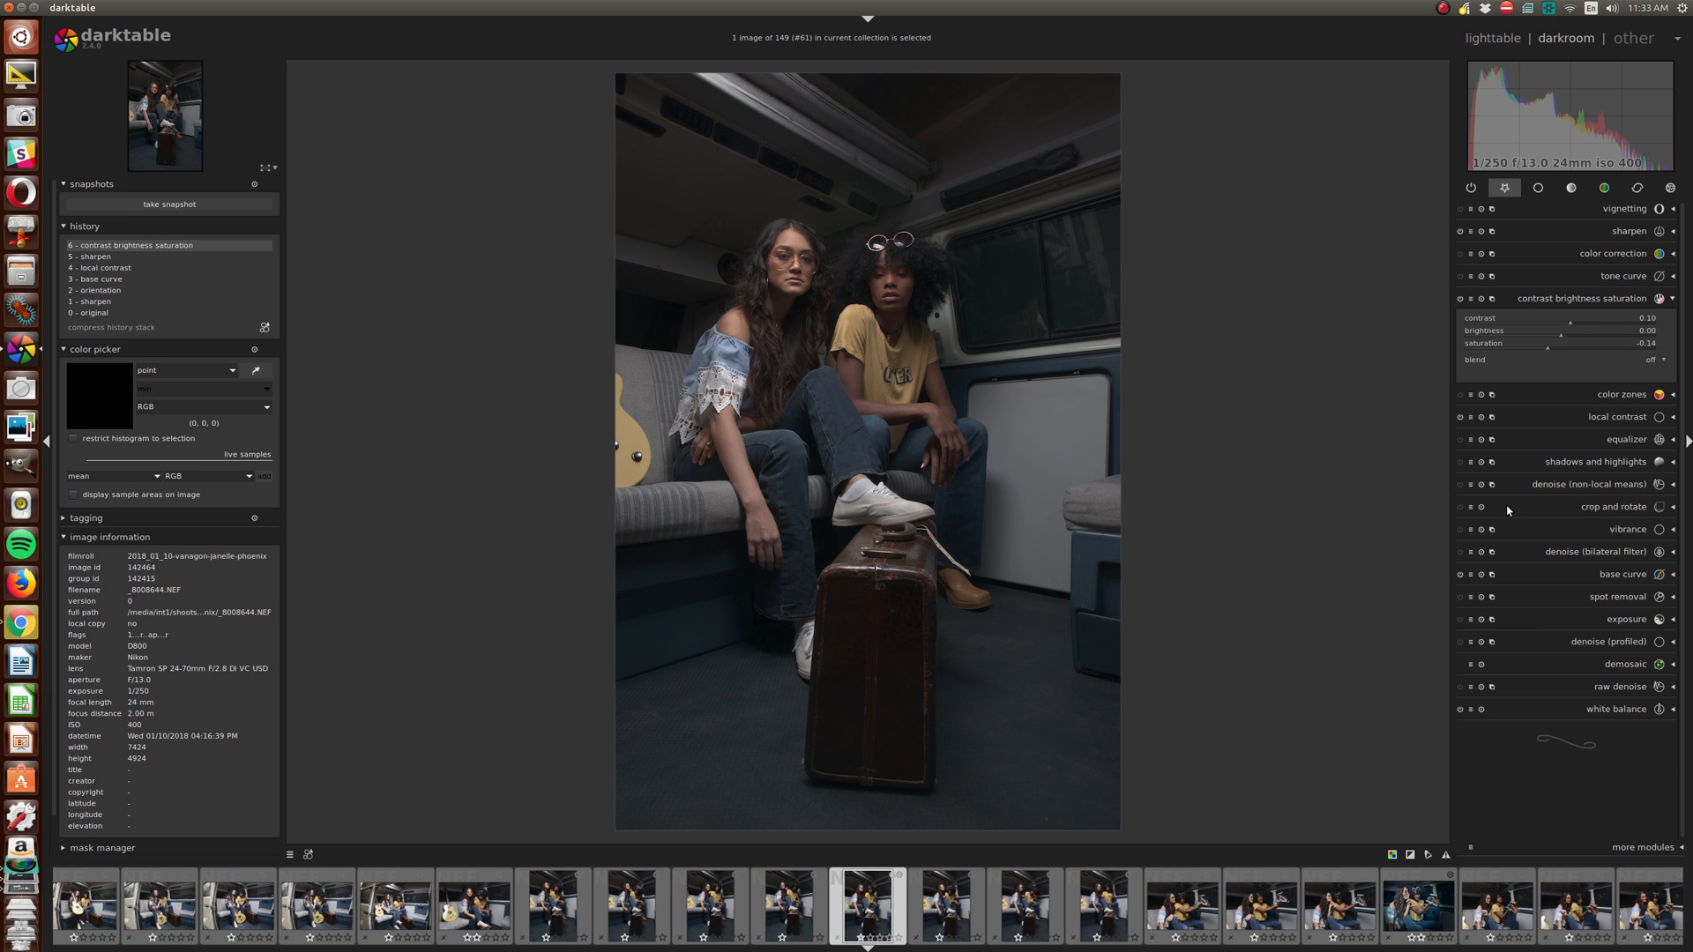
mouse_move(1507, 482)
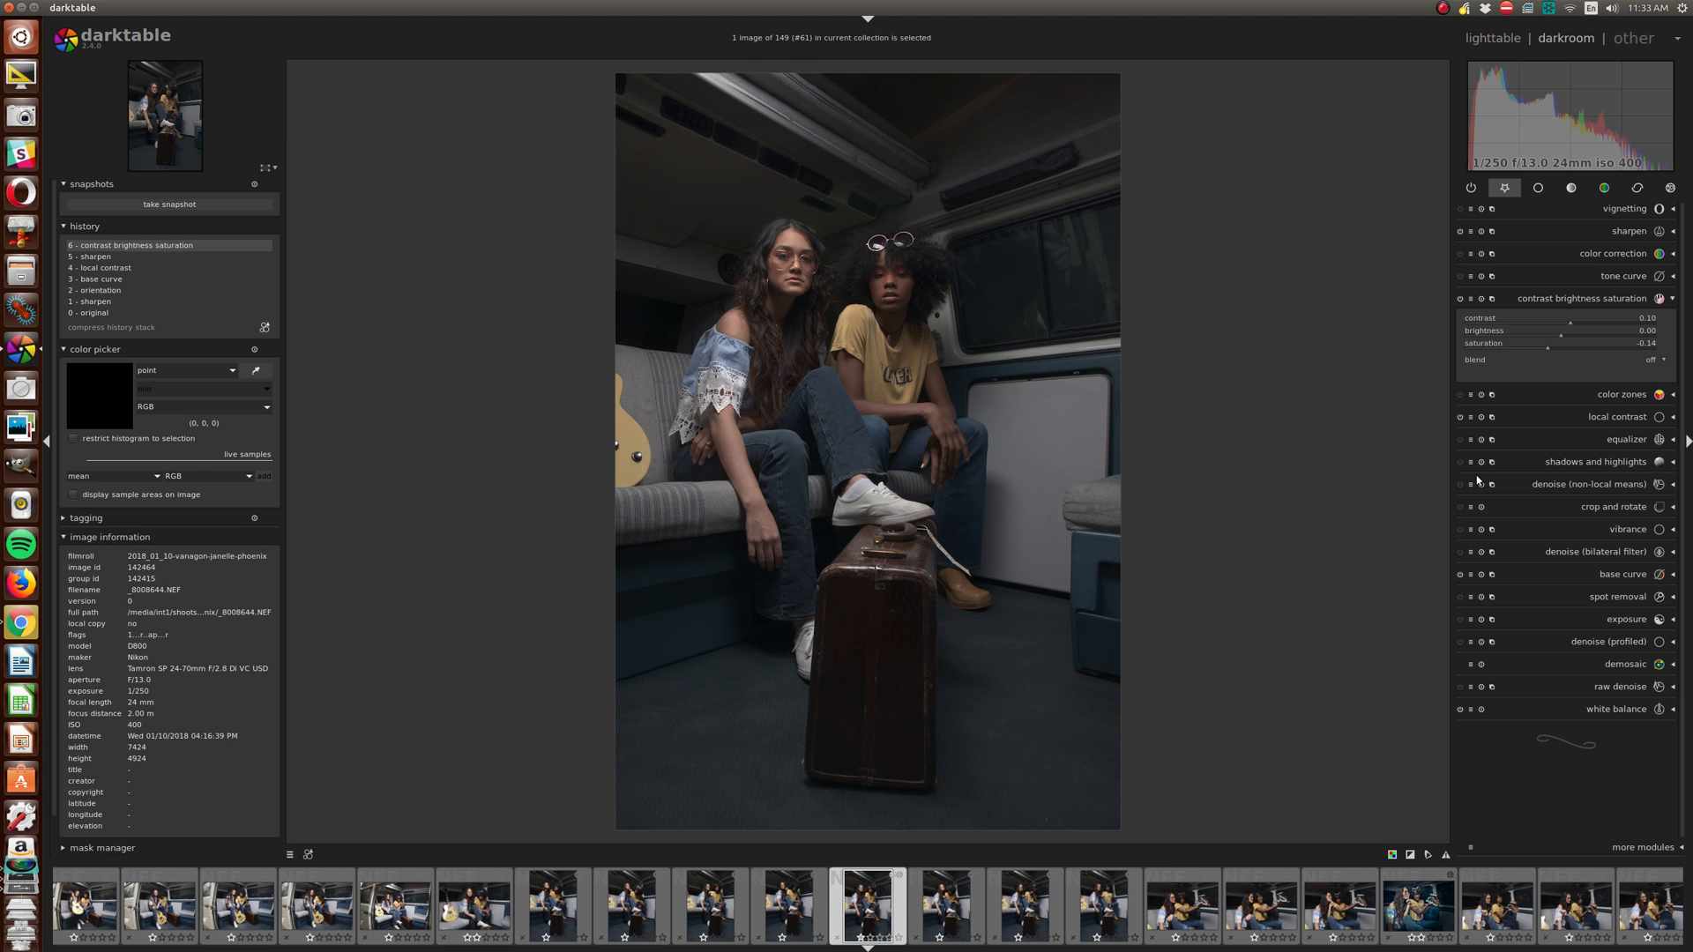
Enable shadows and highlights, raising shadows to about 47.8 and setting highlights to −50.
click(1476, 482)
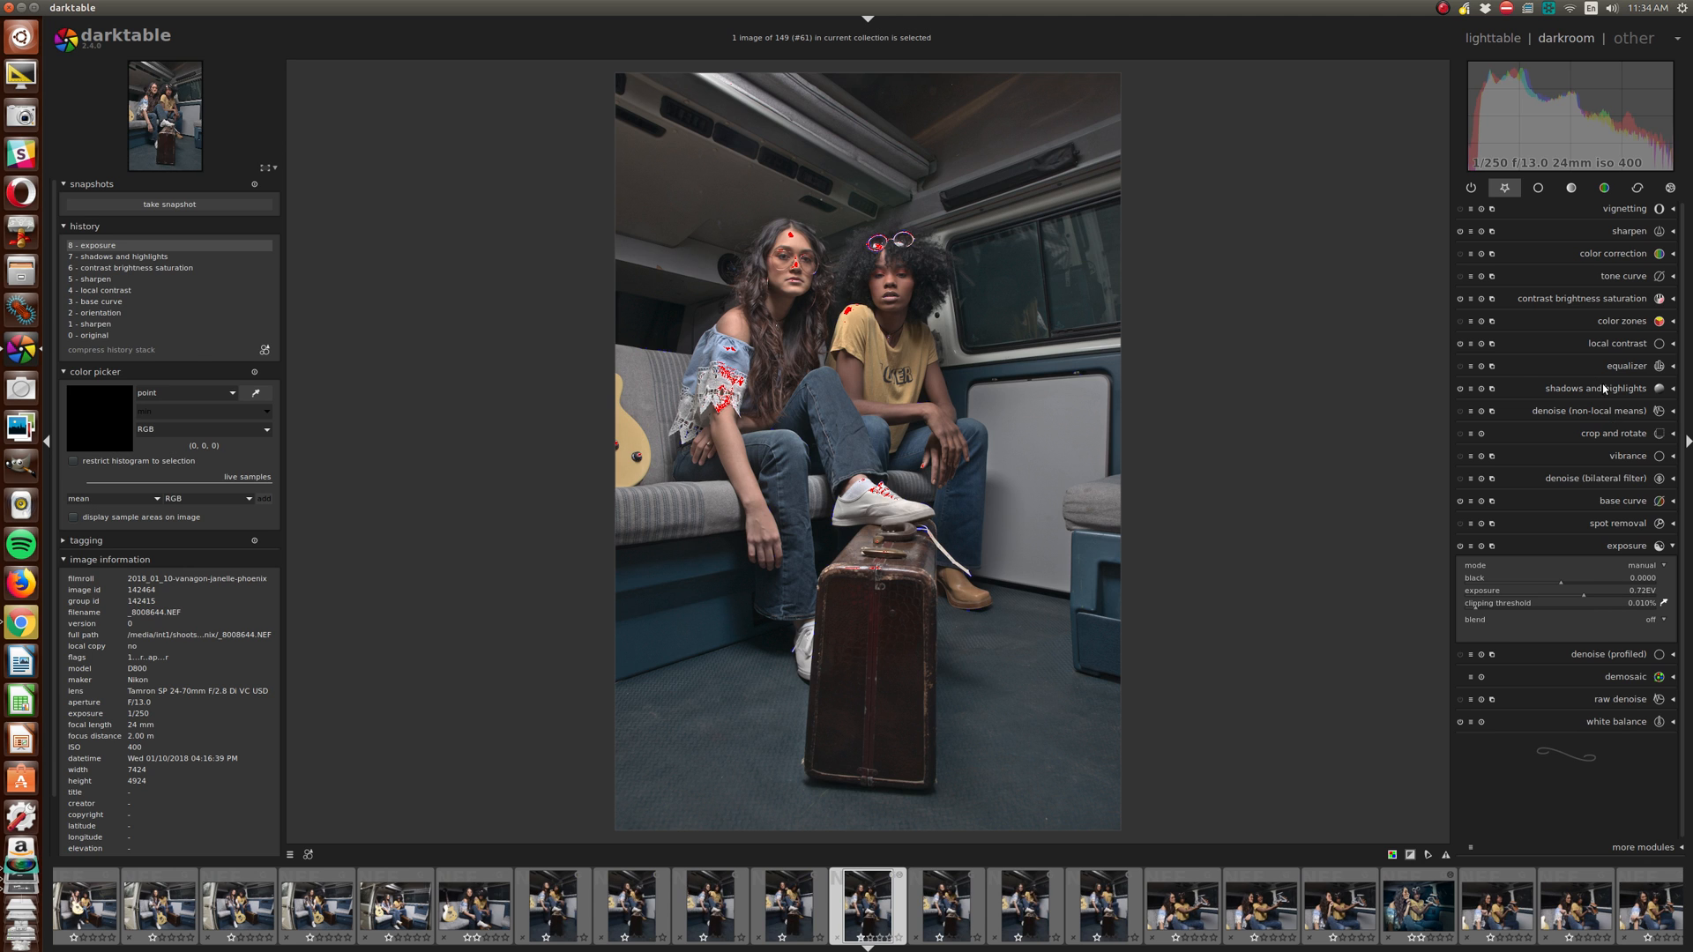
click(1593, 388)
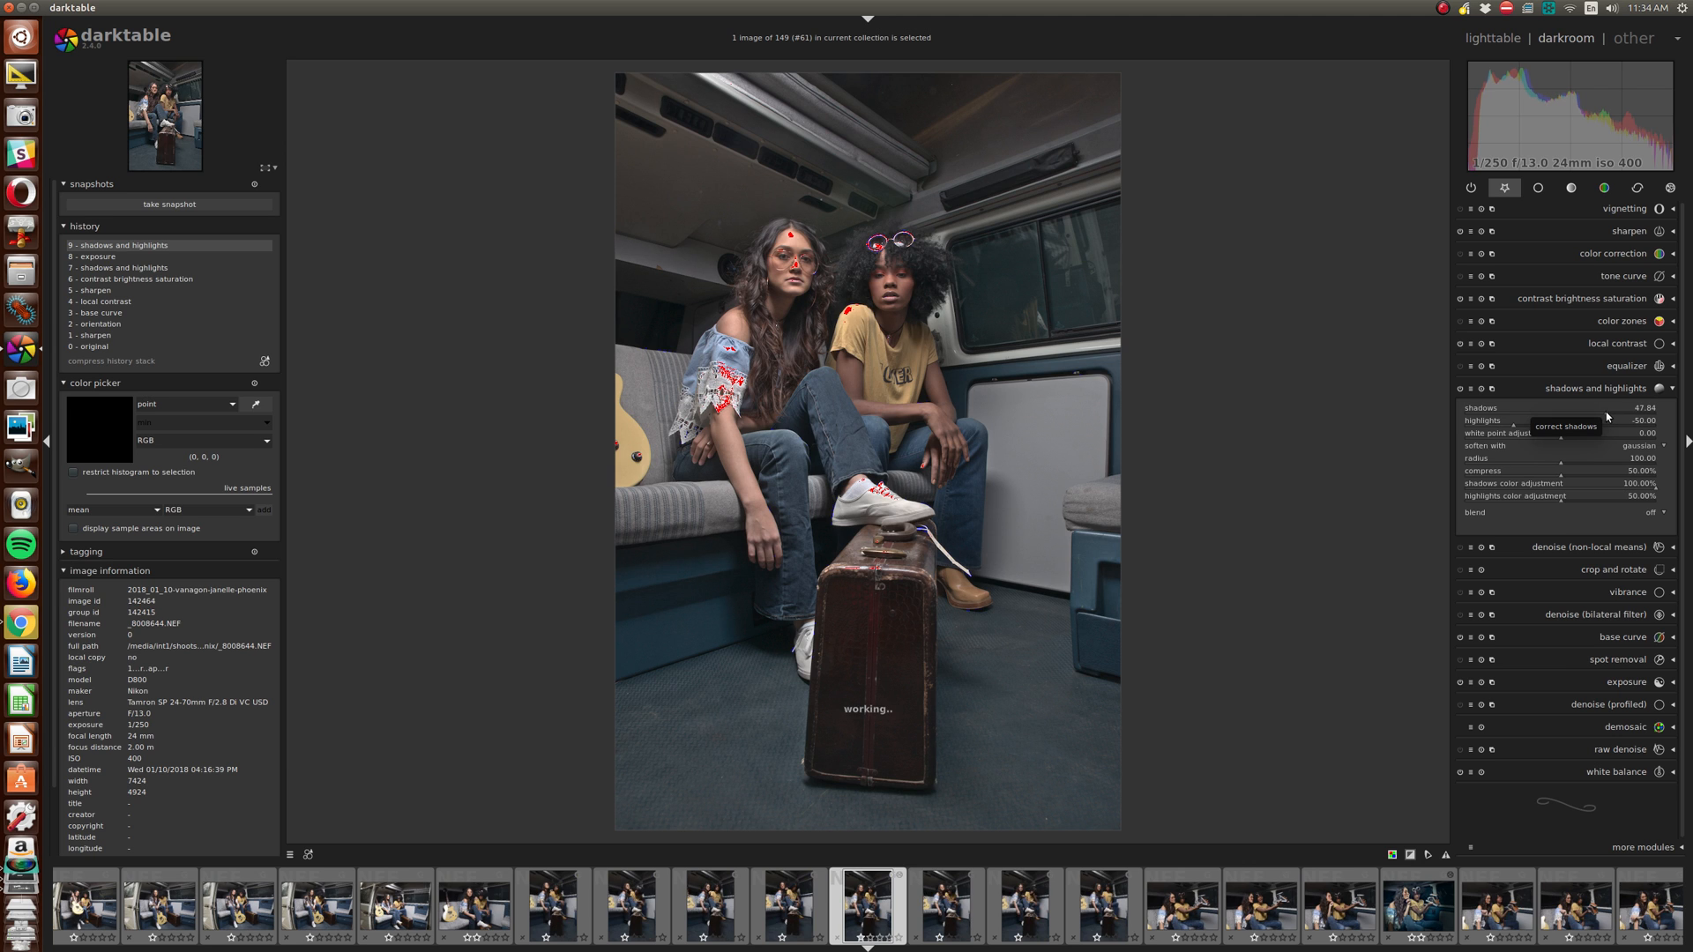
mouse_move(1606, 419)
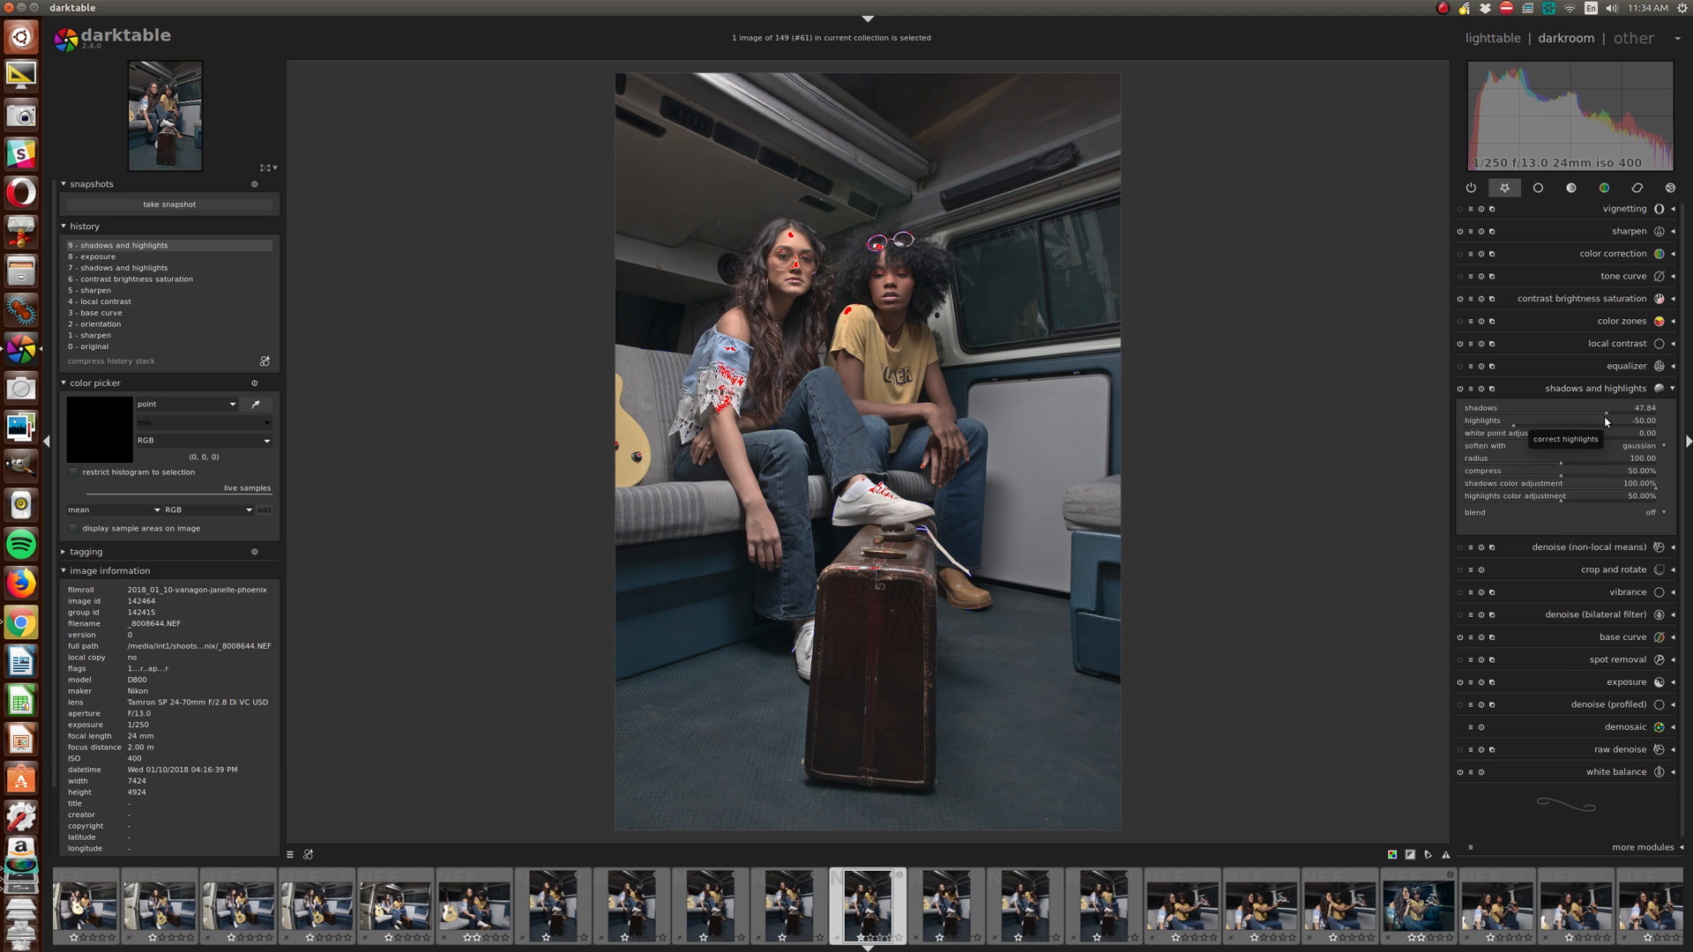
mouse_move(1606, 408)
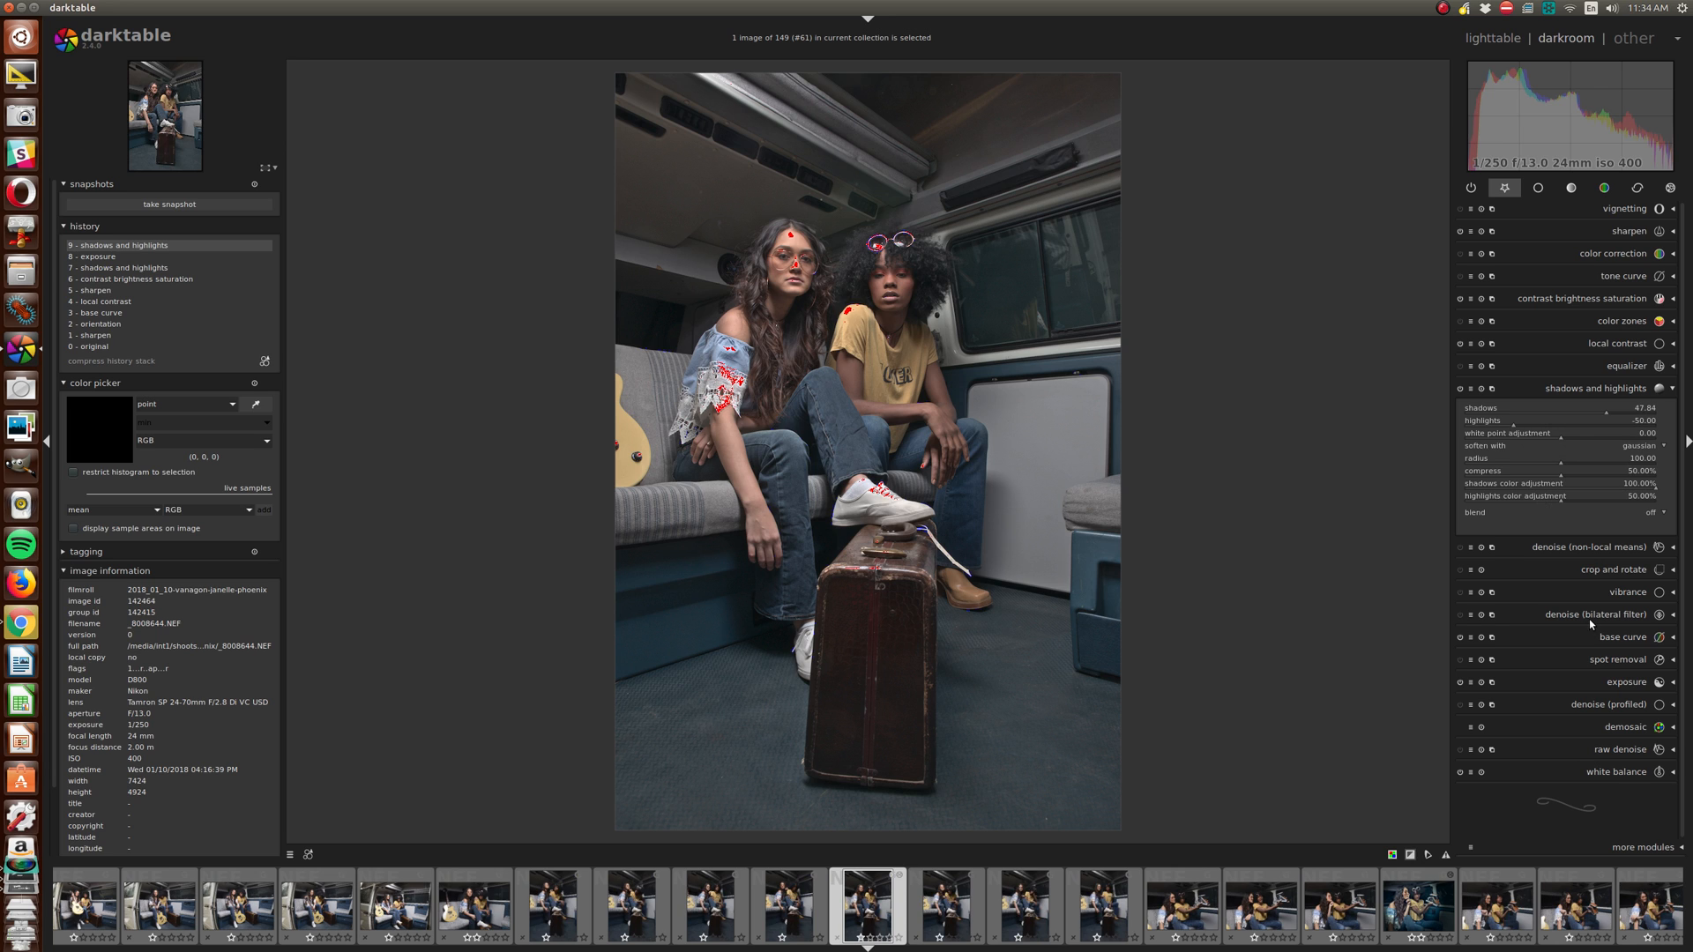
Crop the suitcase portrait more tightly around the models and suitcase.
click(1616, 433)
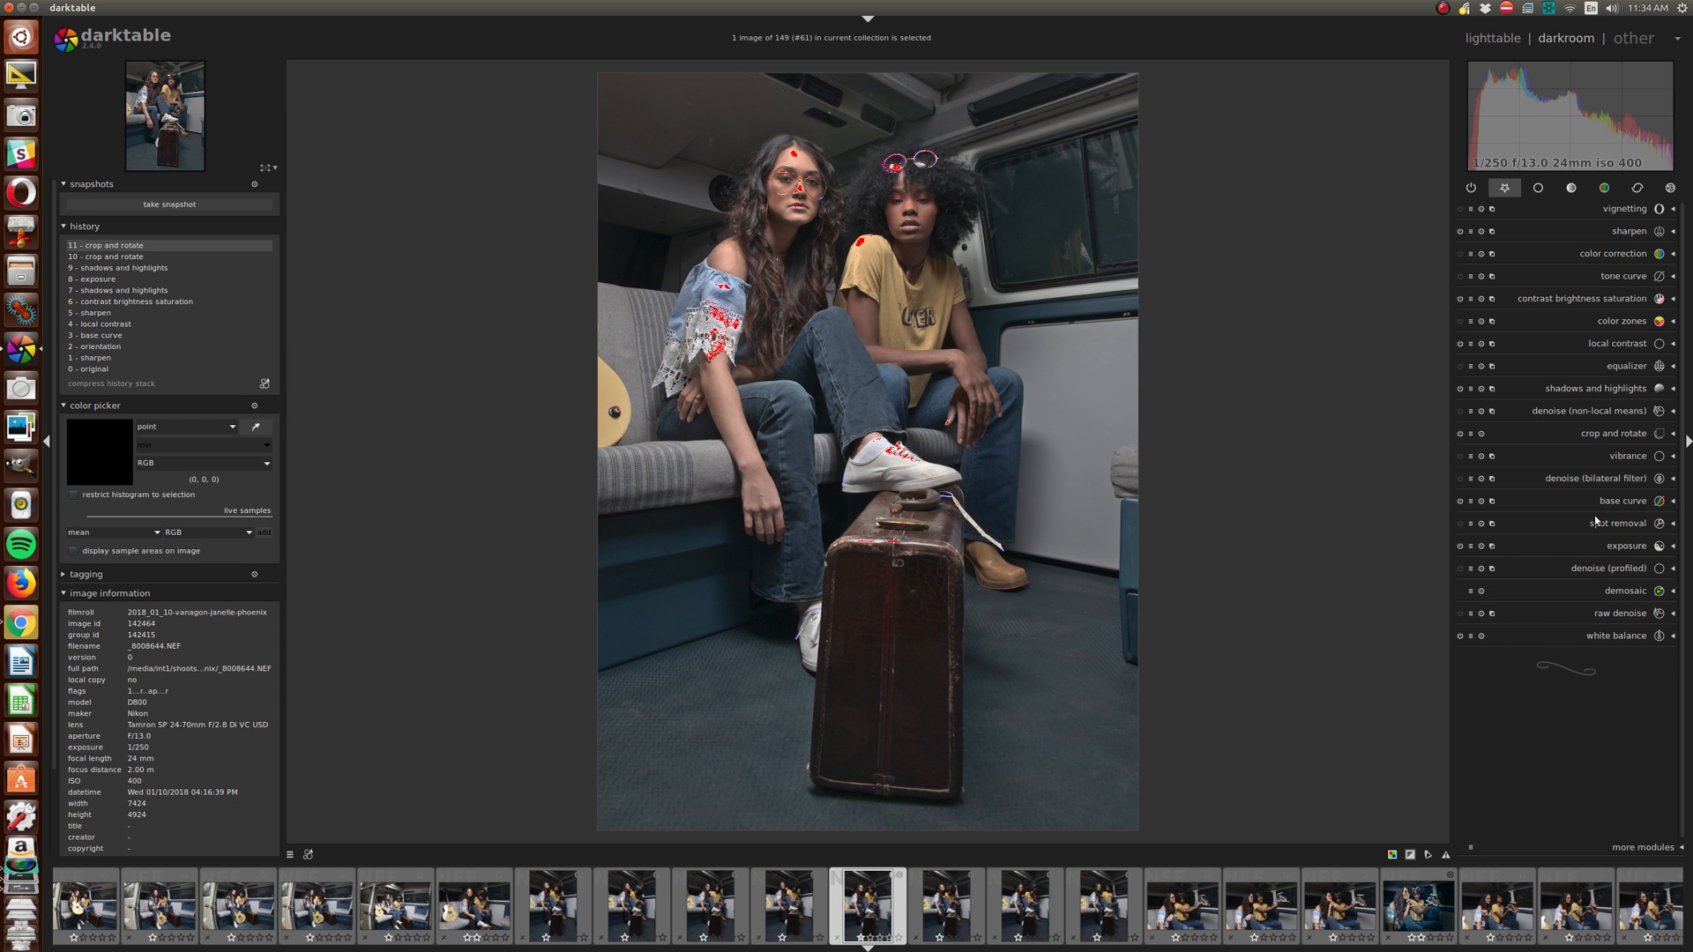
mouse_move(1625, 218)
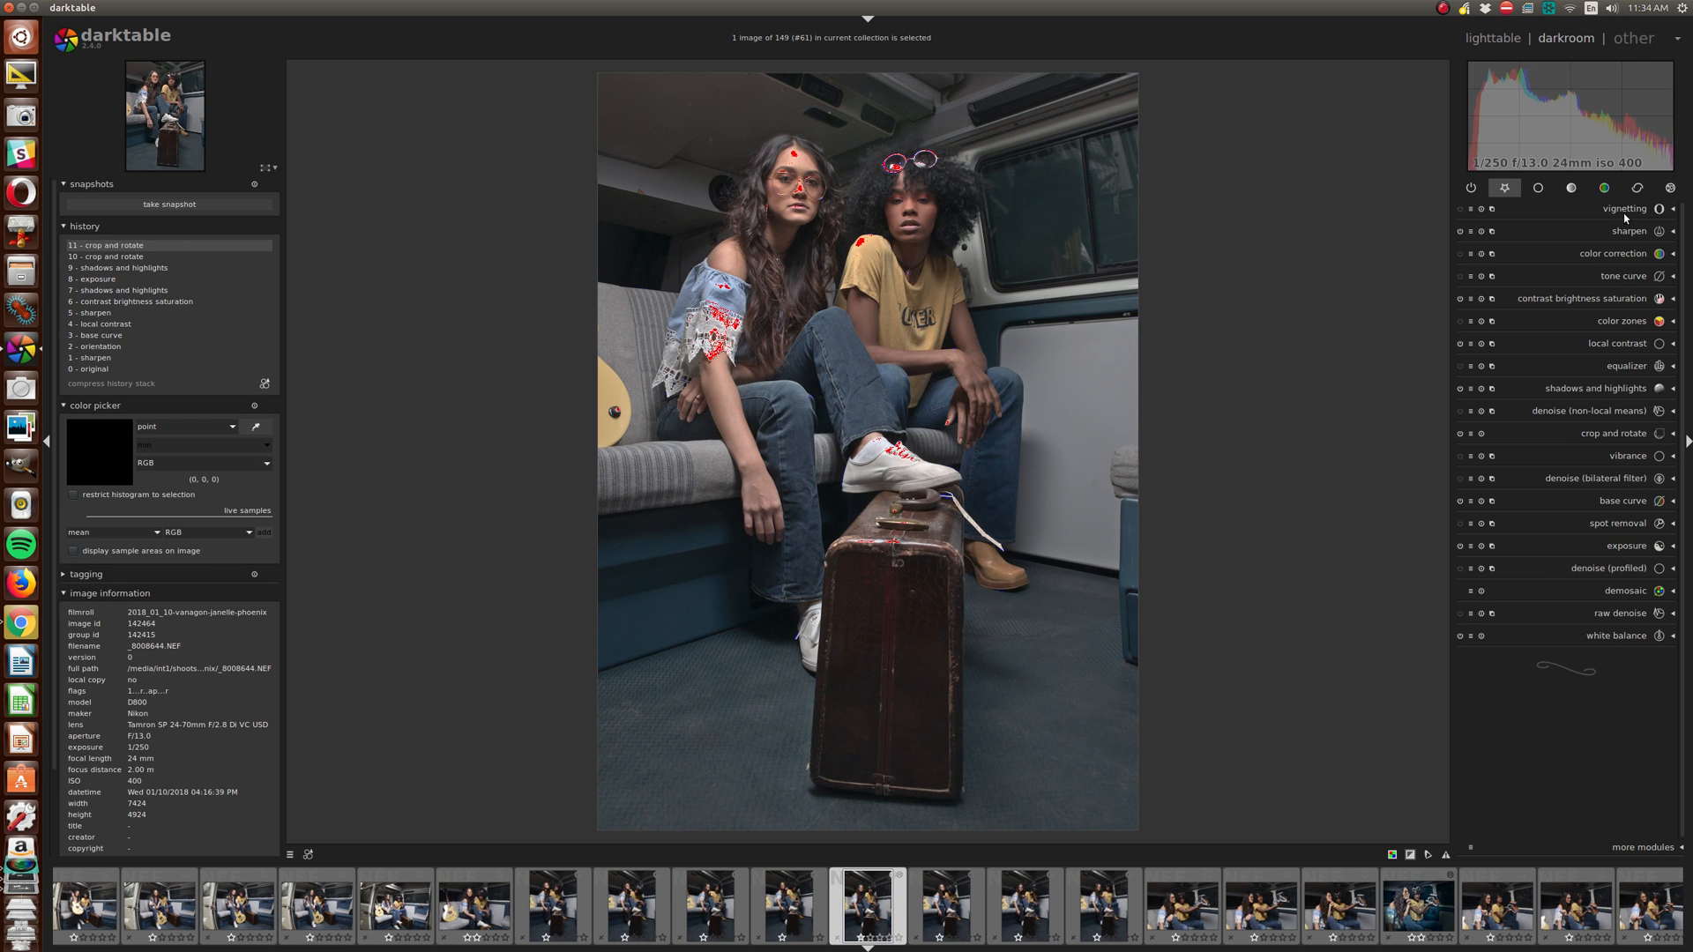
Add a vignette centred on the models with scale about 63% and brightness −0.500.
click(1623, 207)
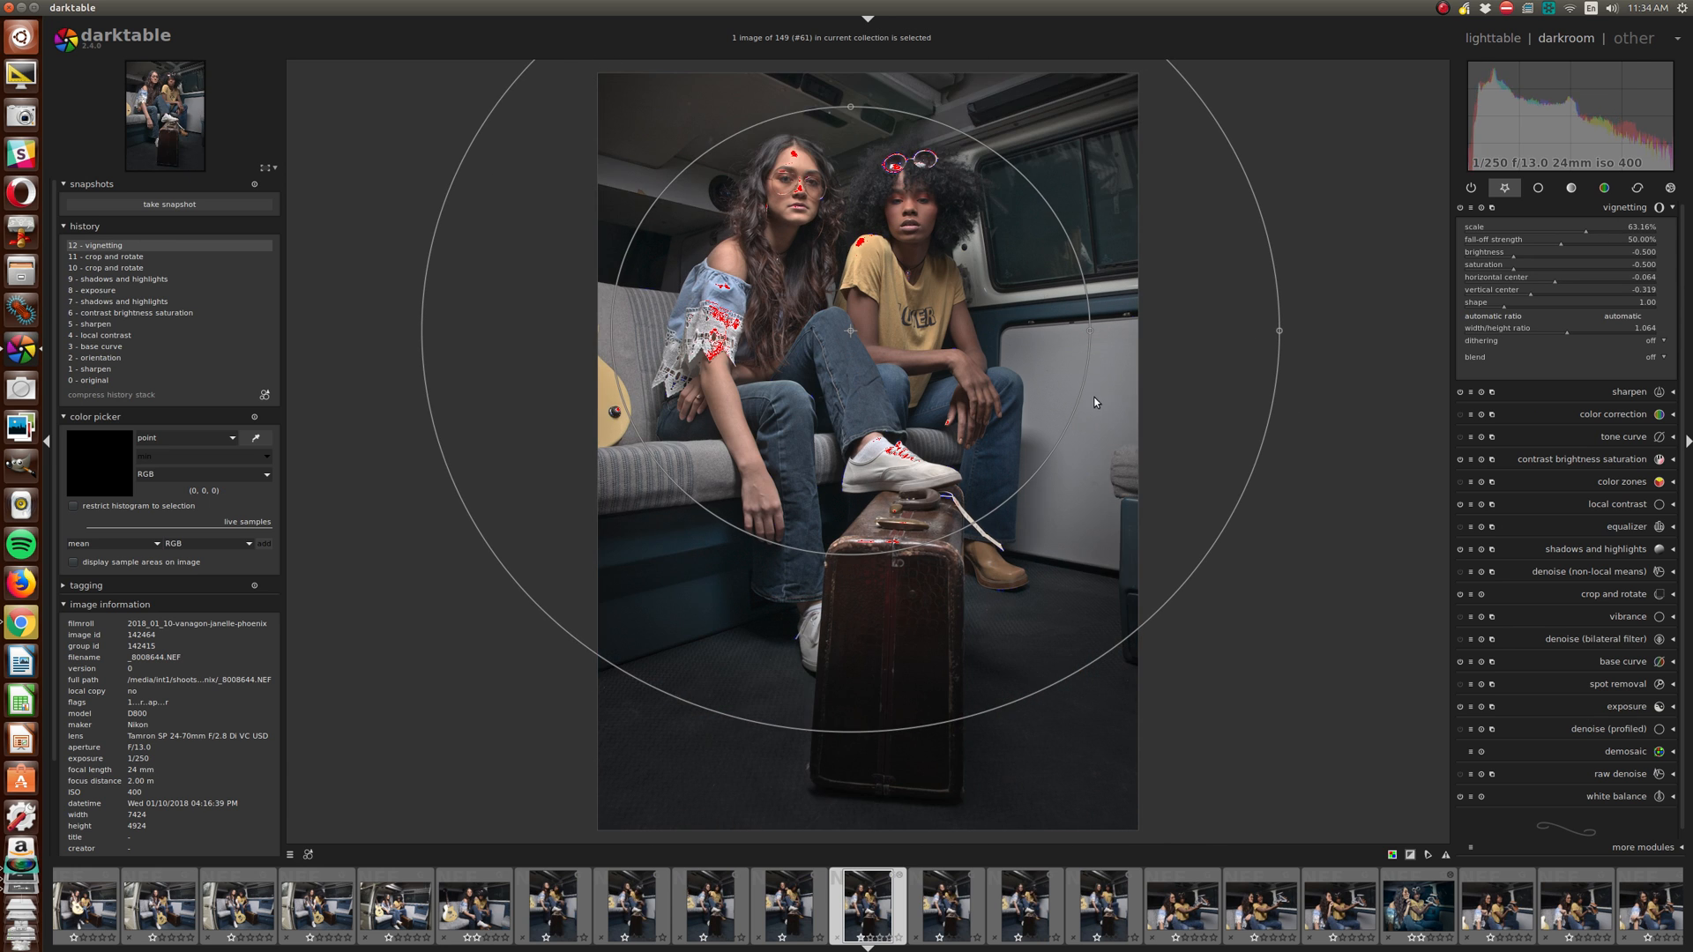
mouse_move(1525, 270)
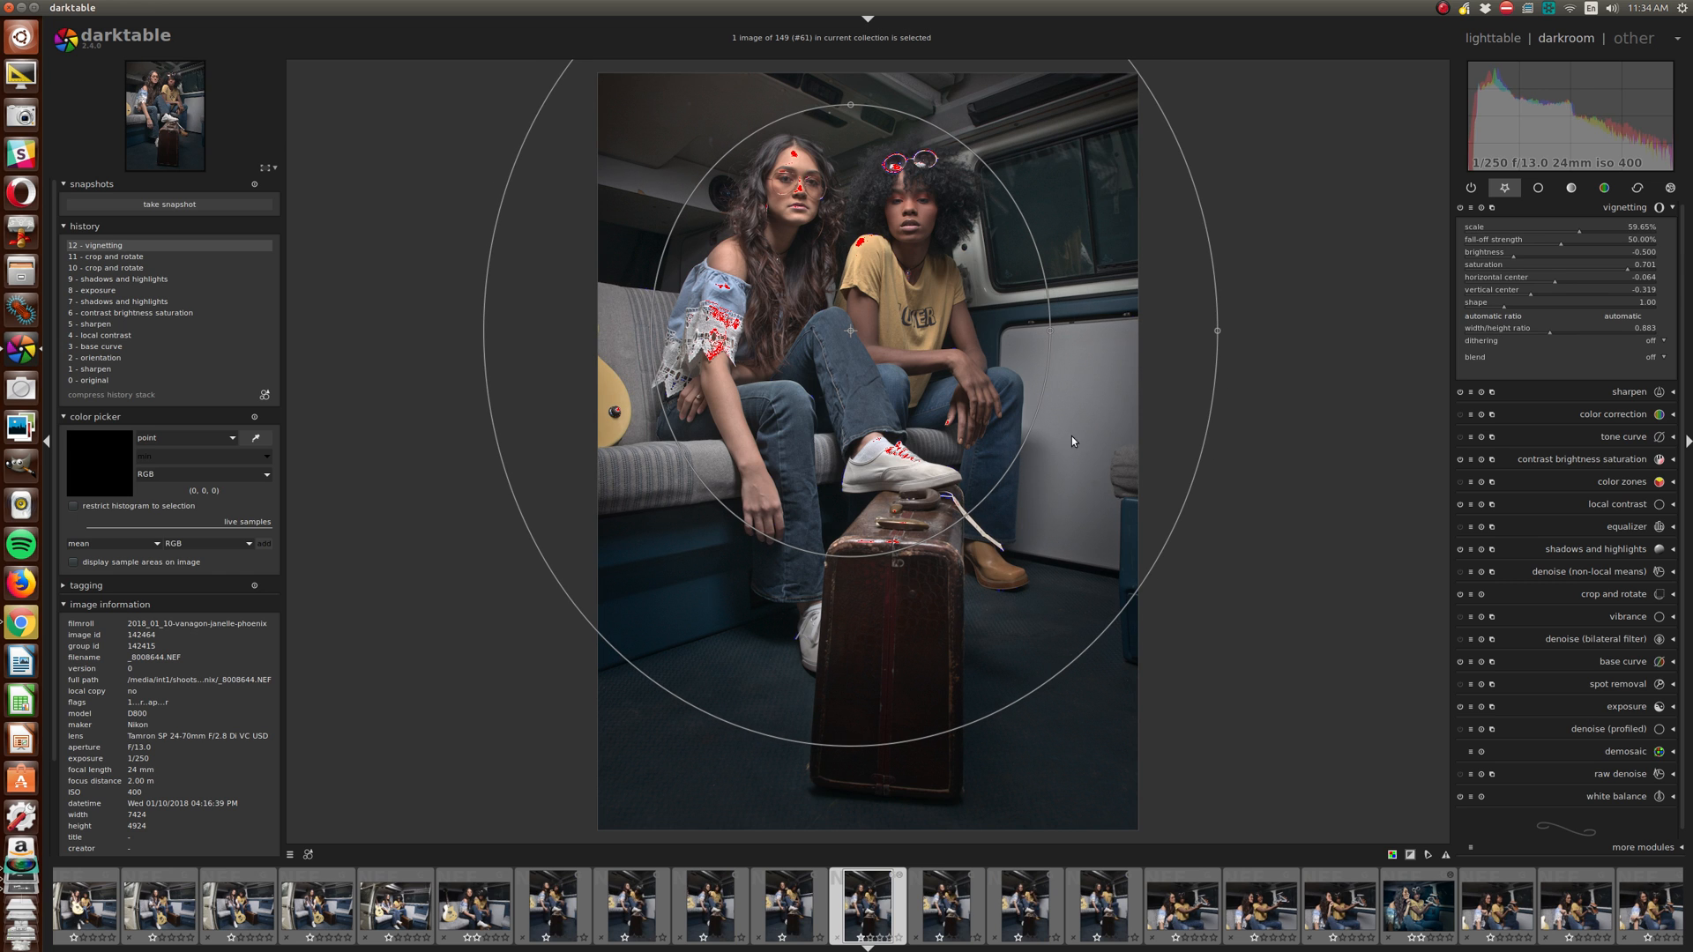
mouse_move(1029, 489)
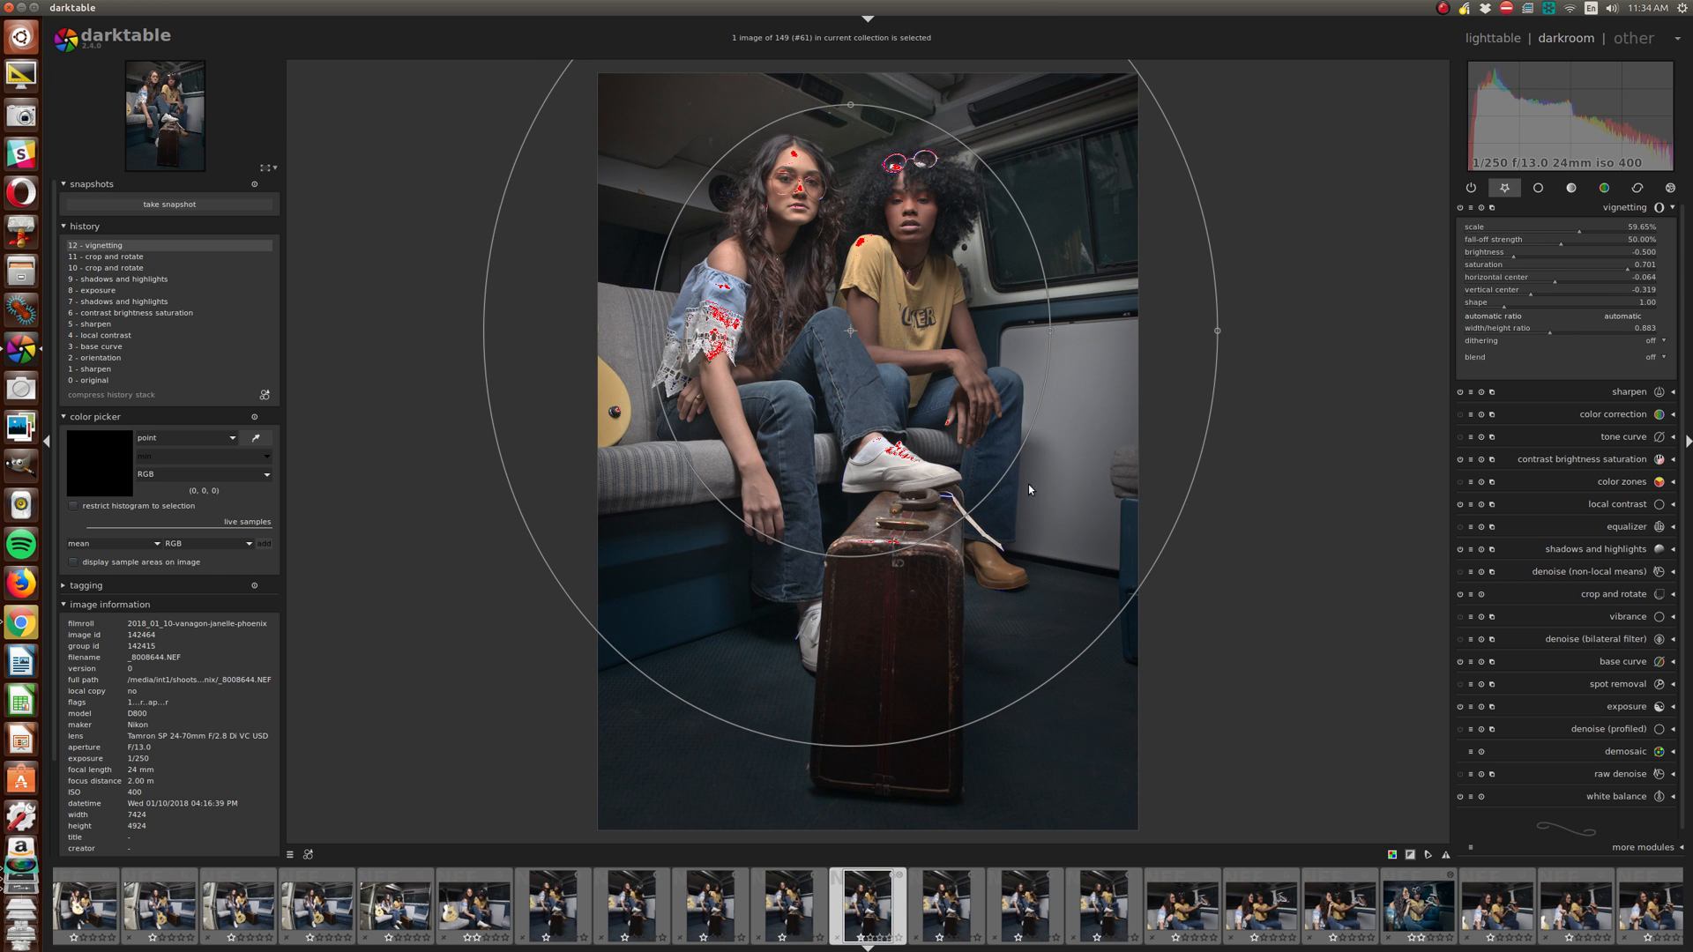
mouse_move(1052, 331)
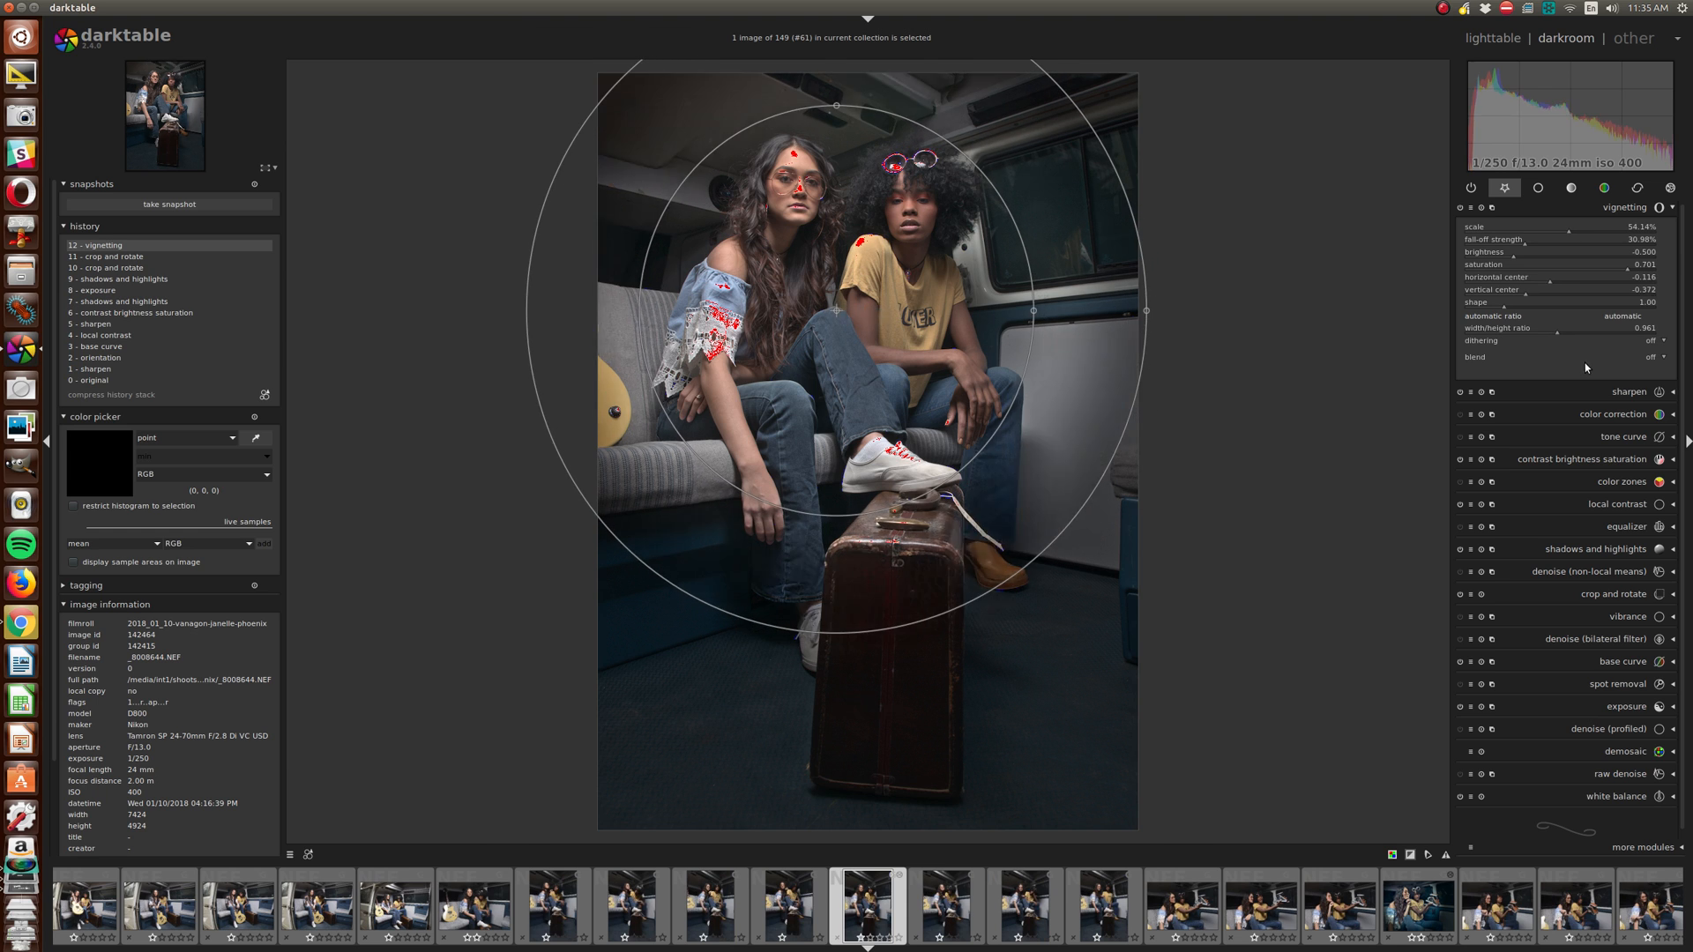
mouse_move(1188, 536)
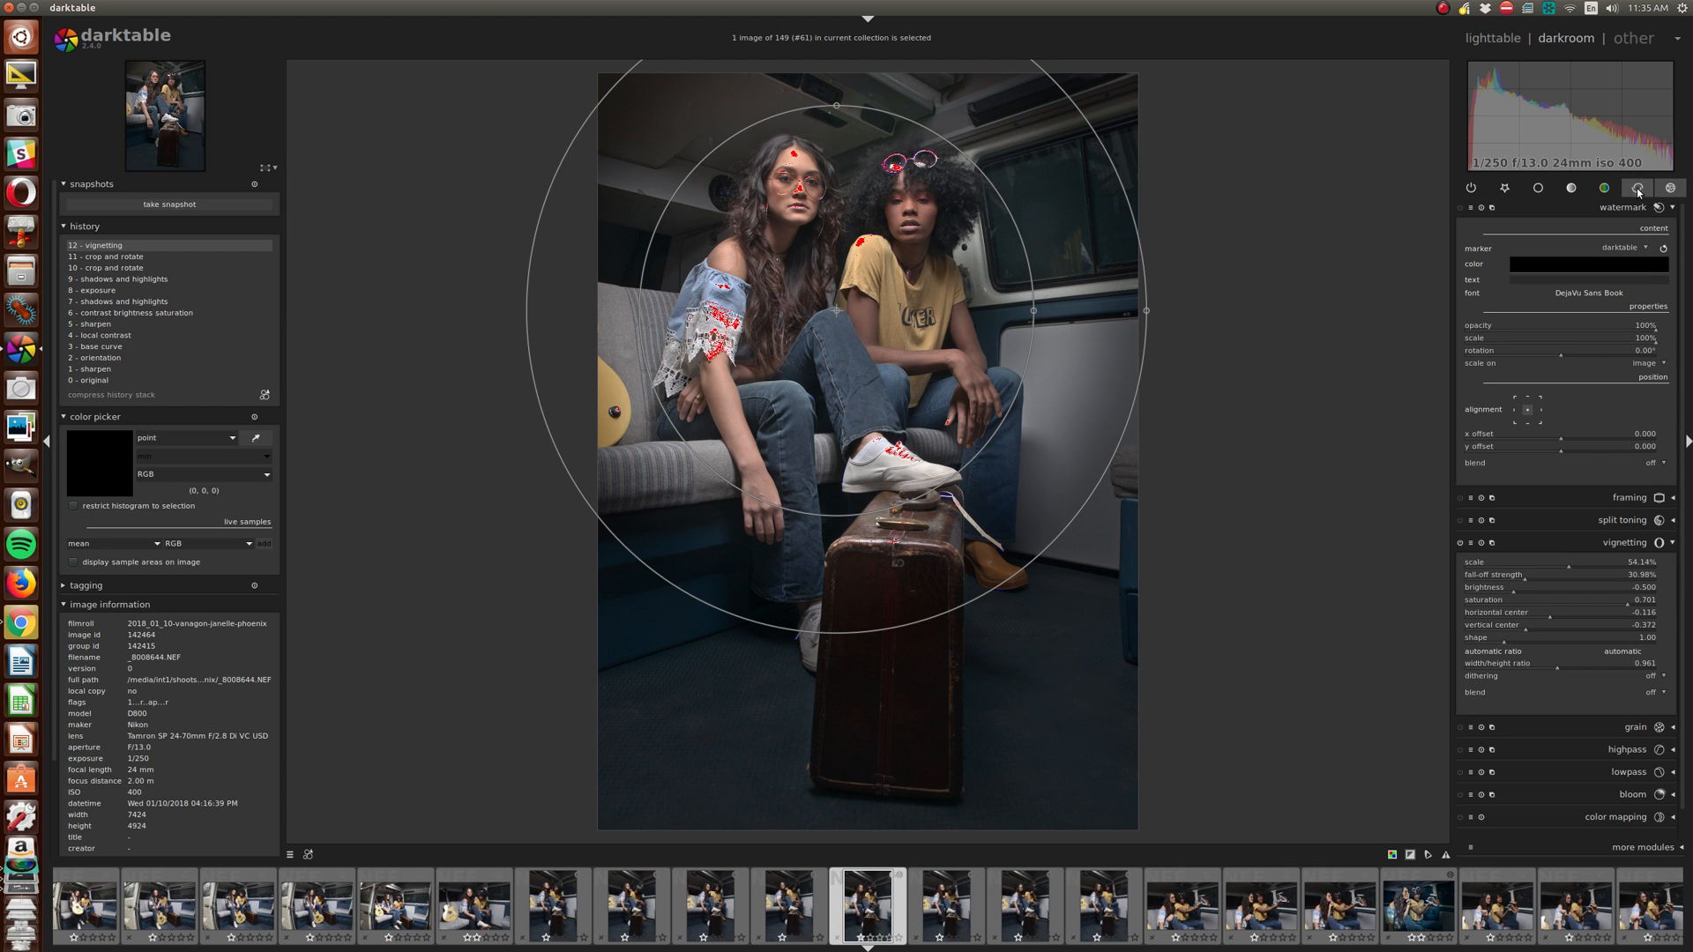
Enable lens correction from the correction group, then collapse the vignetting module.
click(1637, 188)
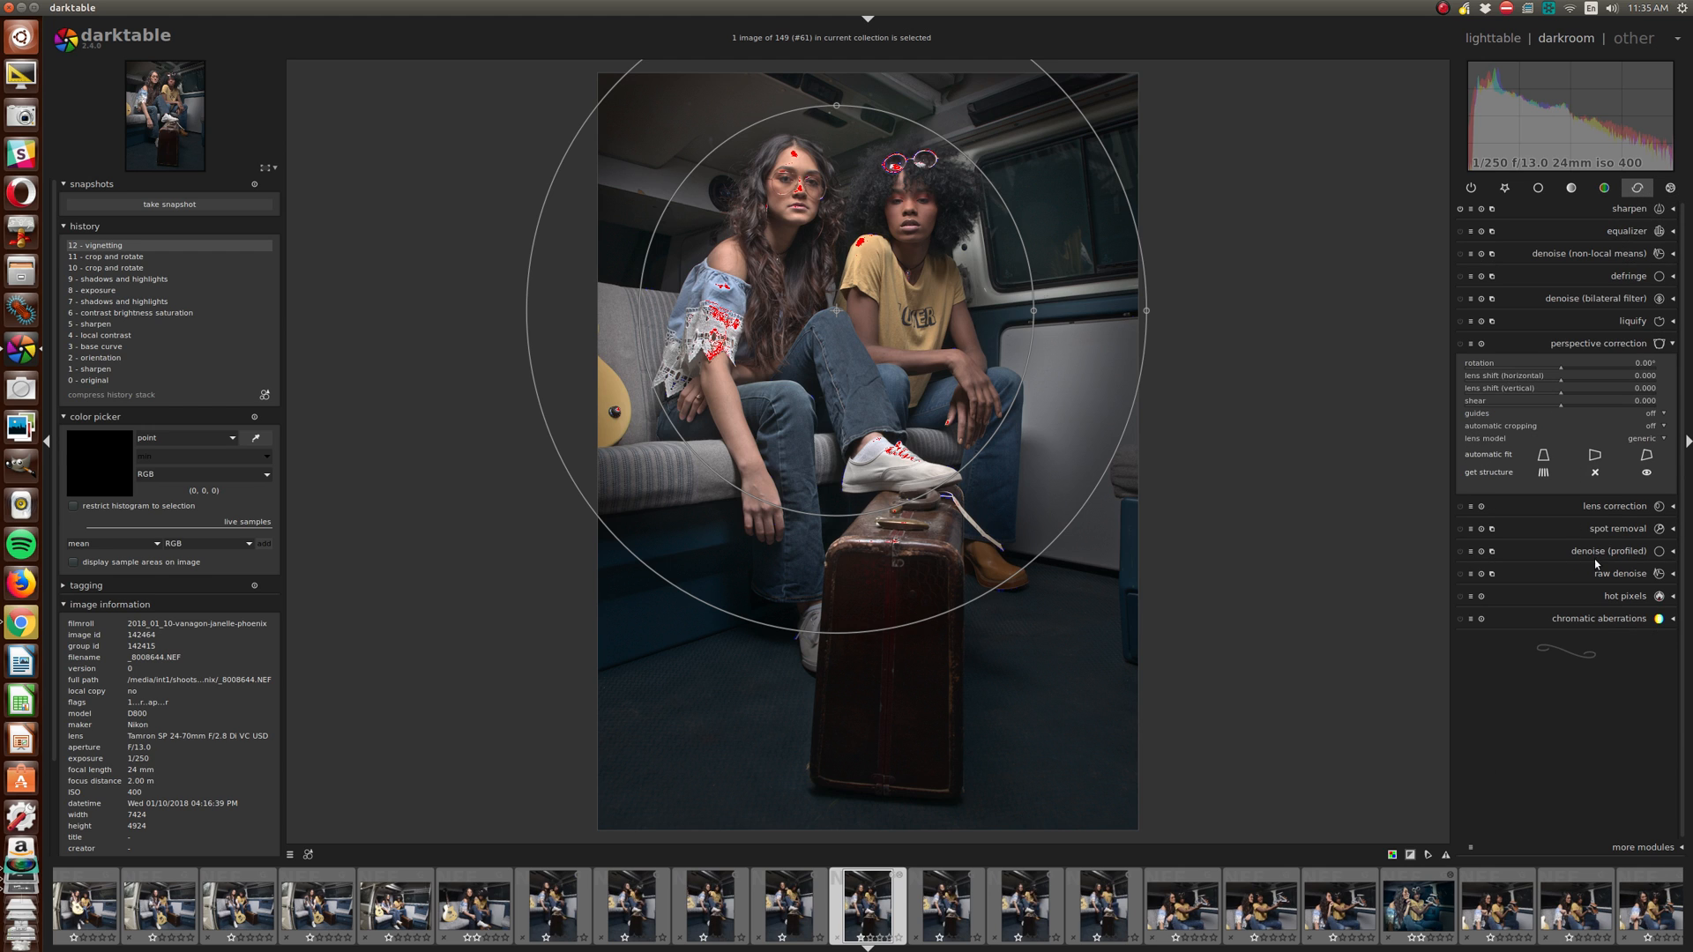
click(1468, 510)
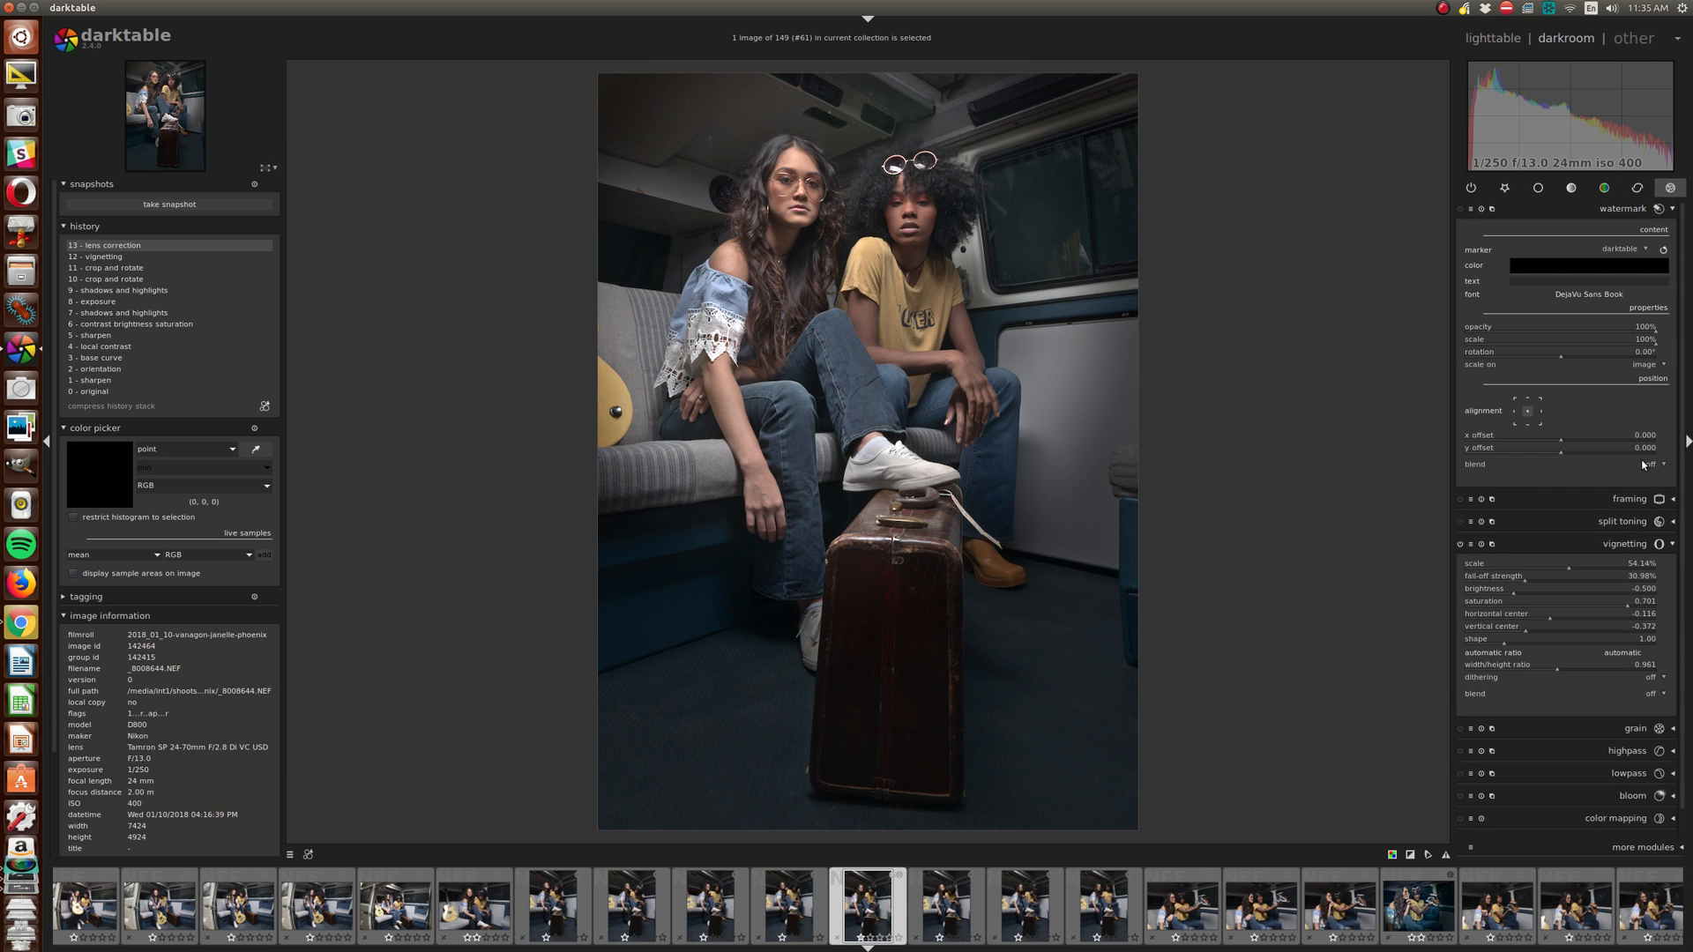
click(1622, 543)
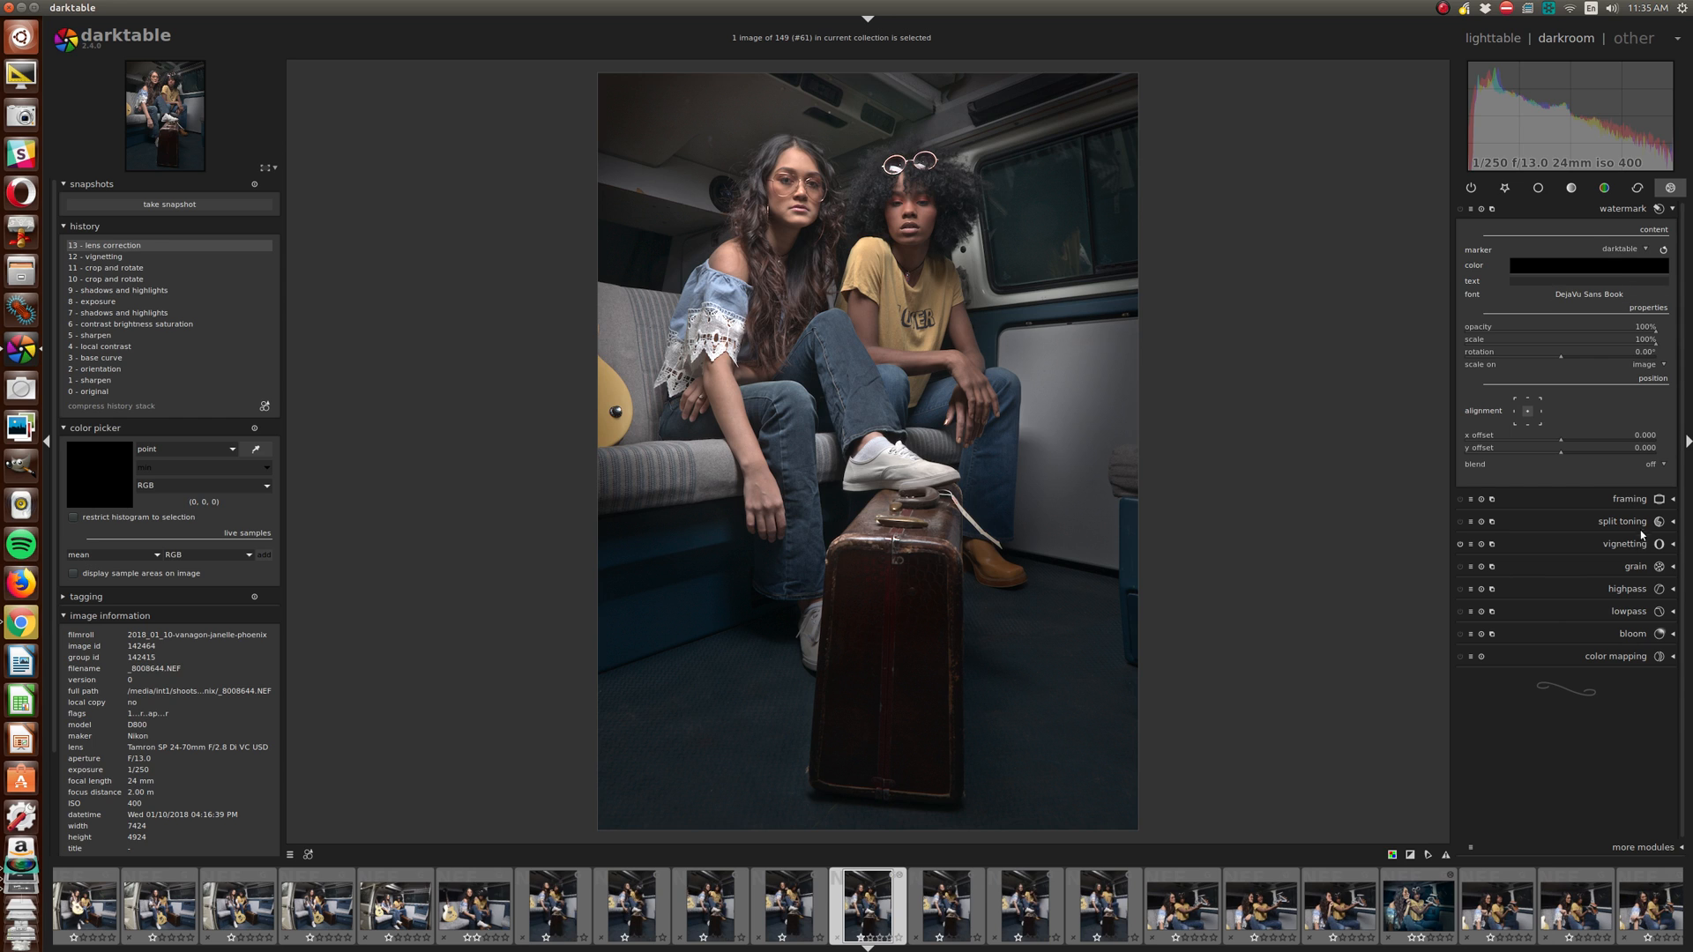
mouse_move(1432, 616)
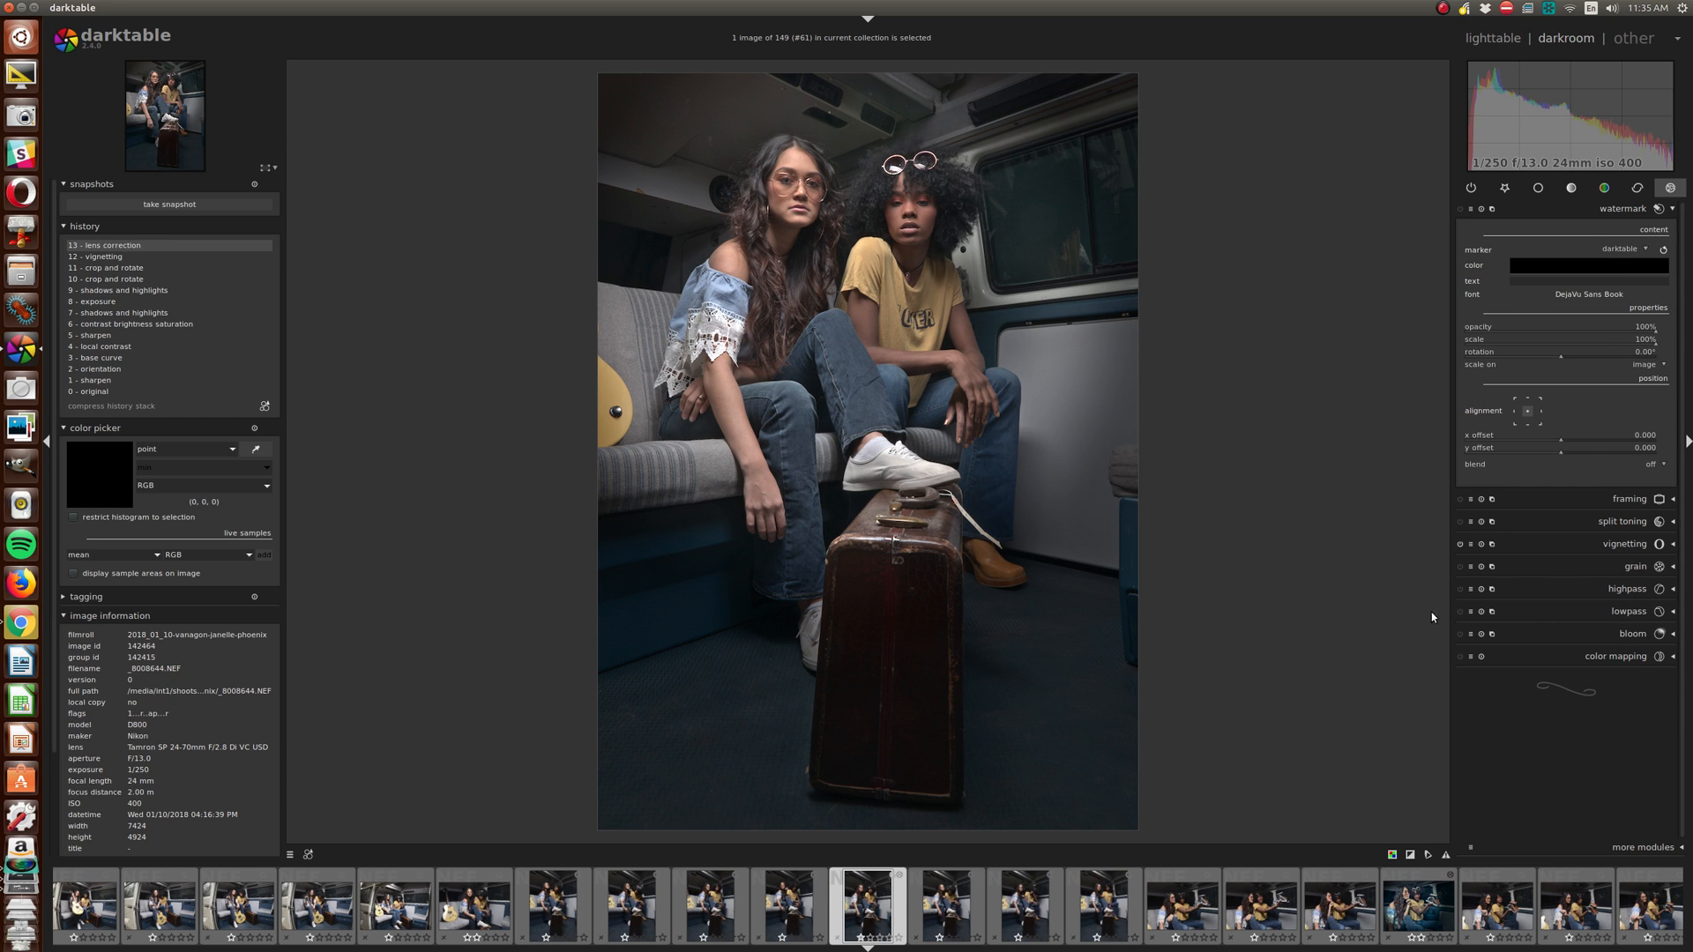
Enable lowpass with a drawn circle mask over the two models, then toggle it off and on.
click(1623, 343)
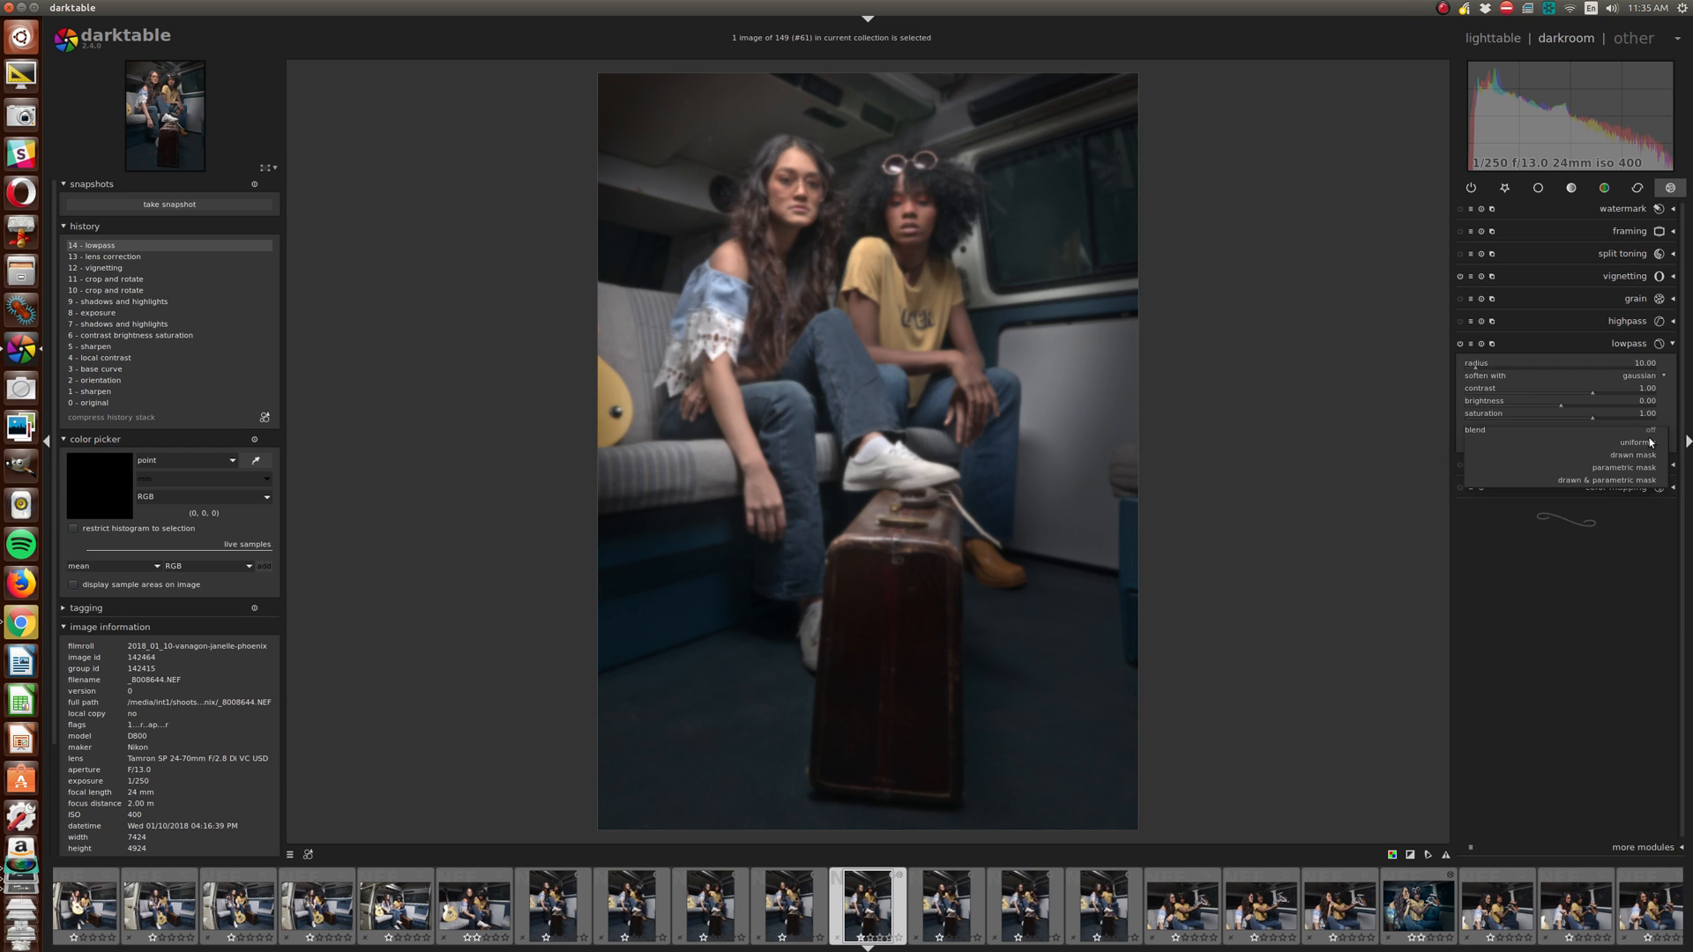
click(1634, 453)
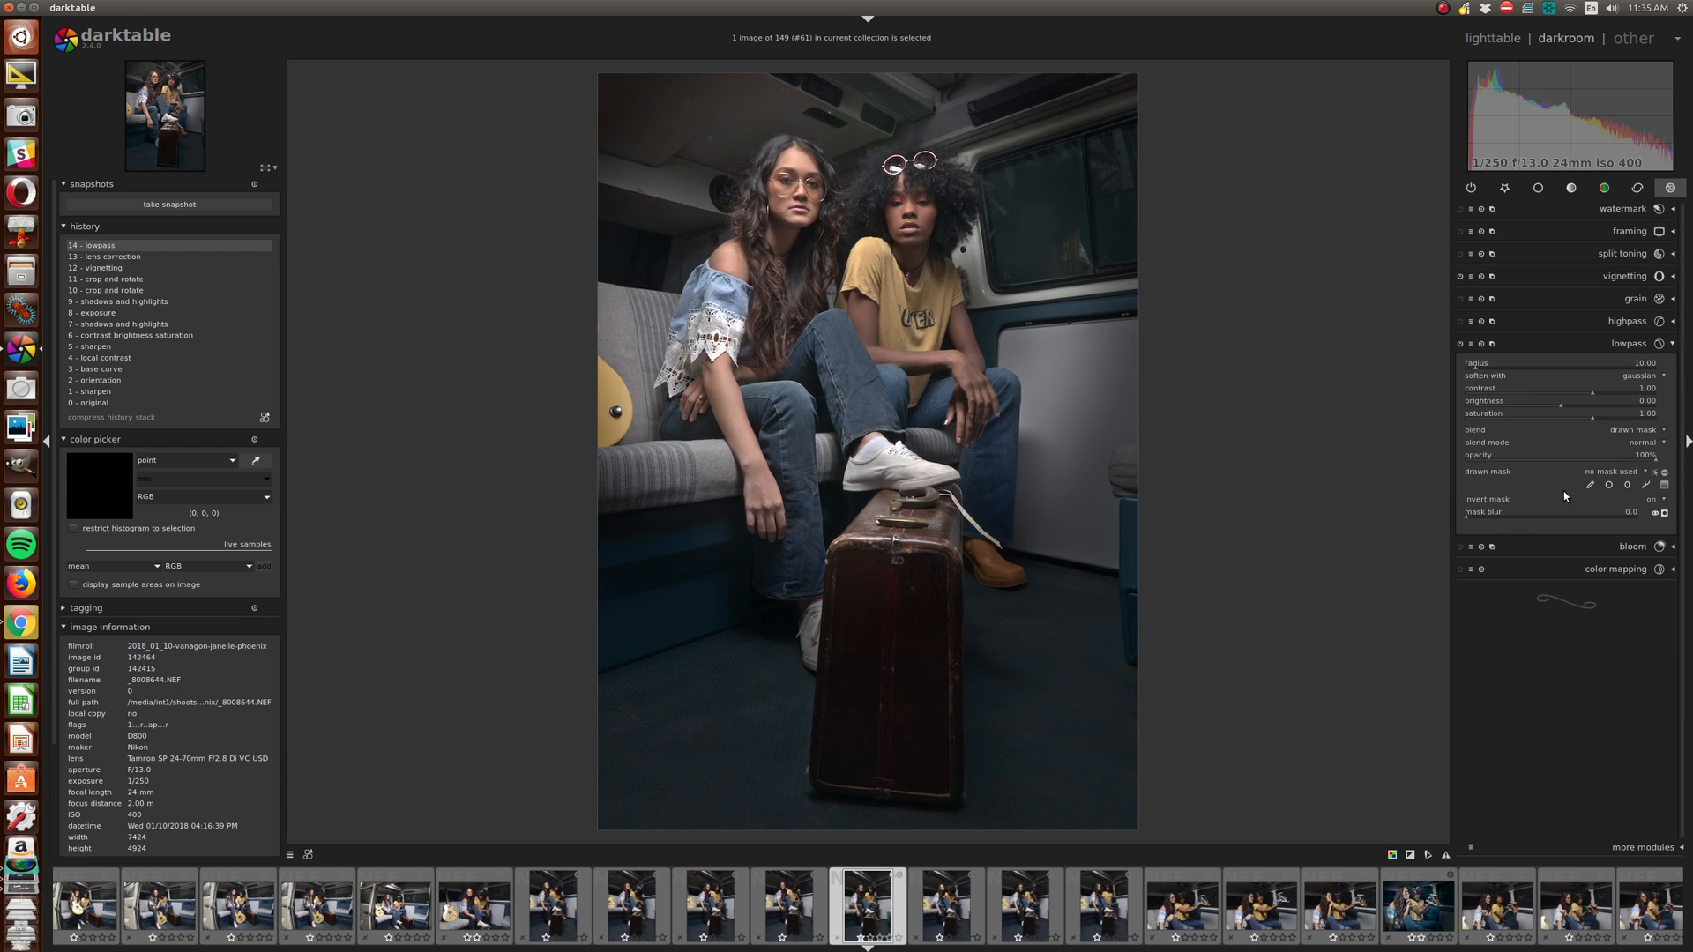
click(1589, 484)
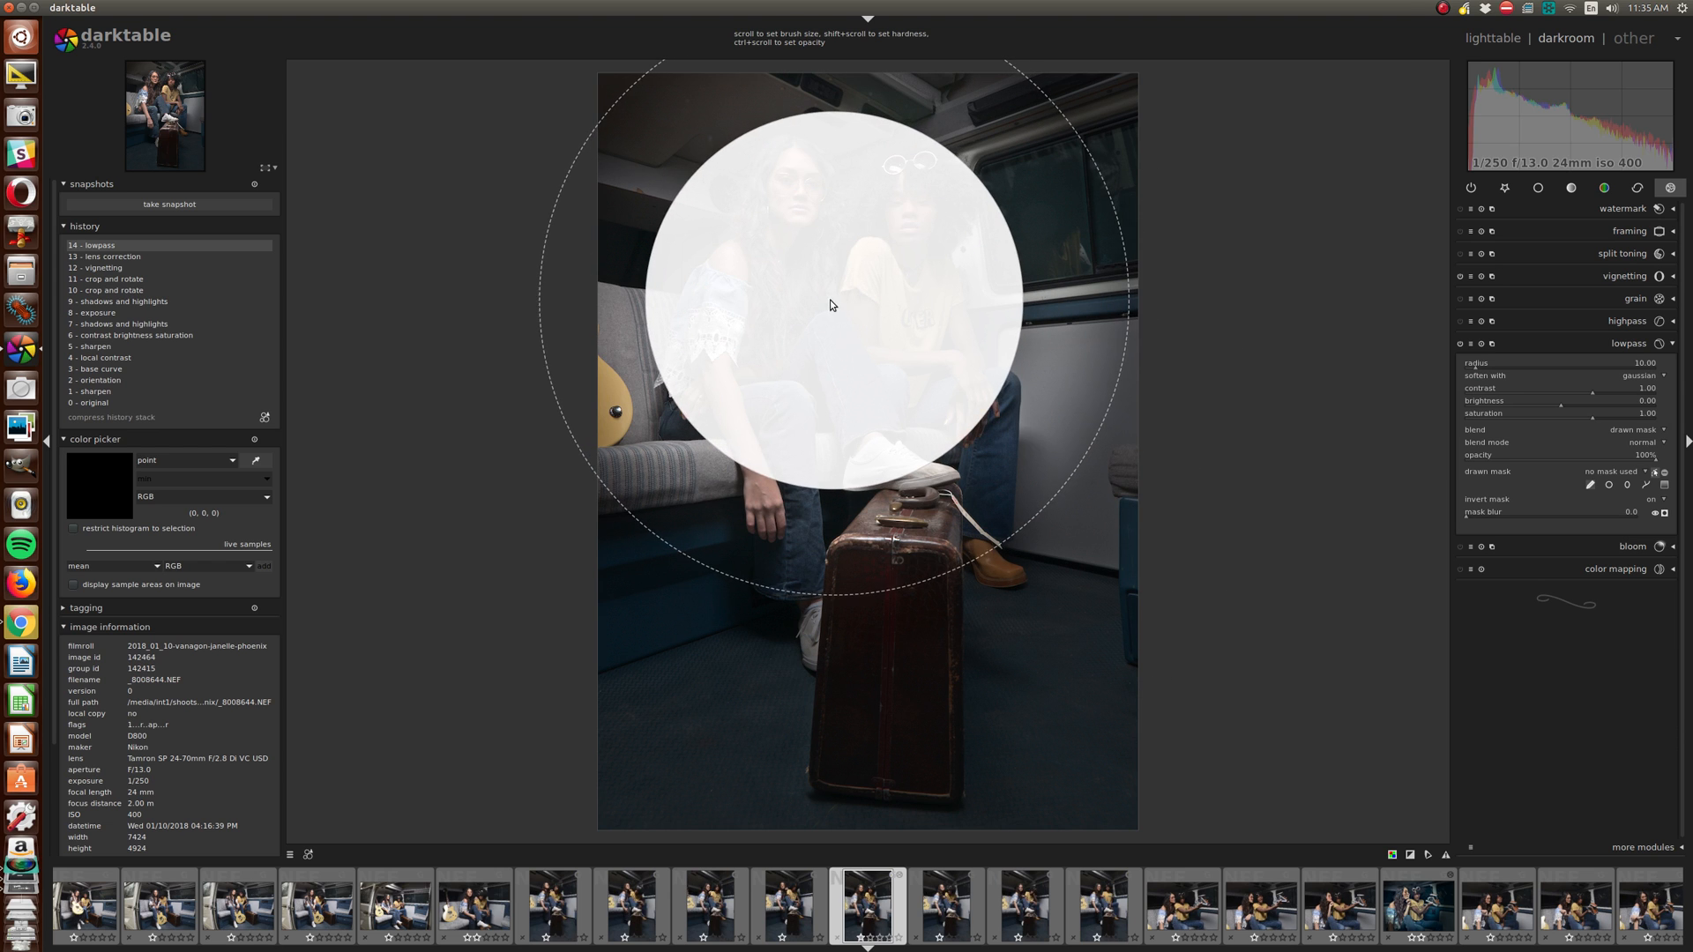
click(831, 305)
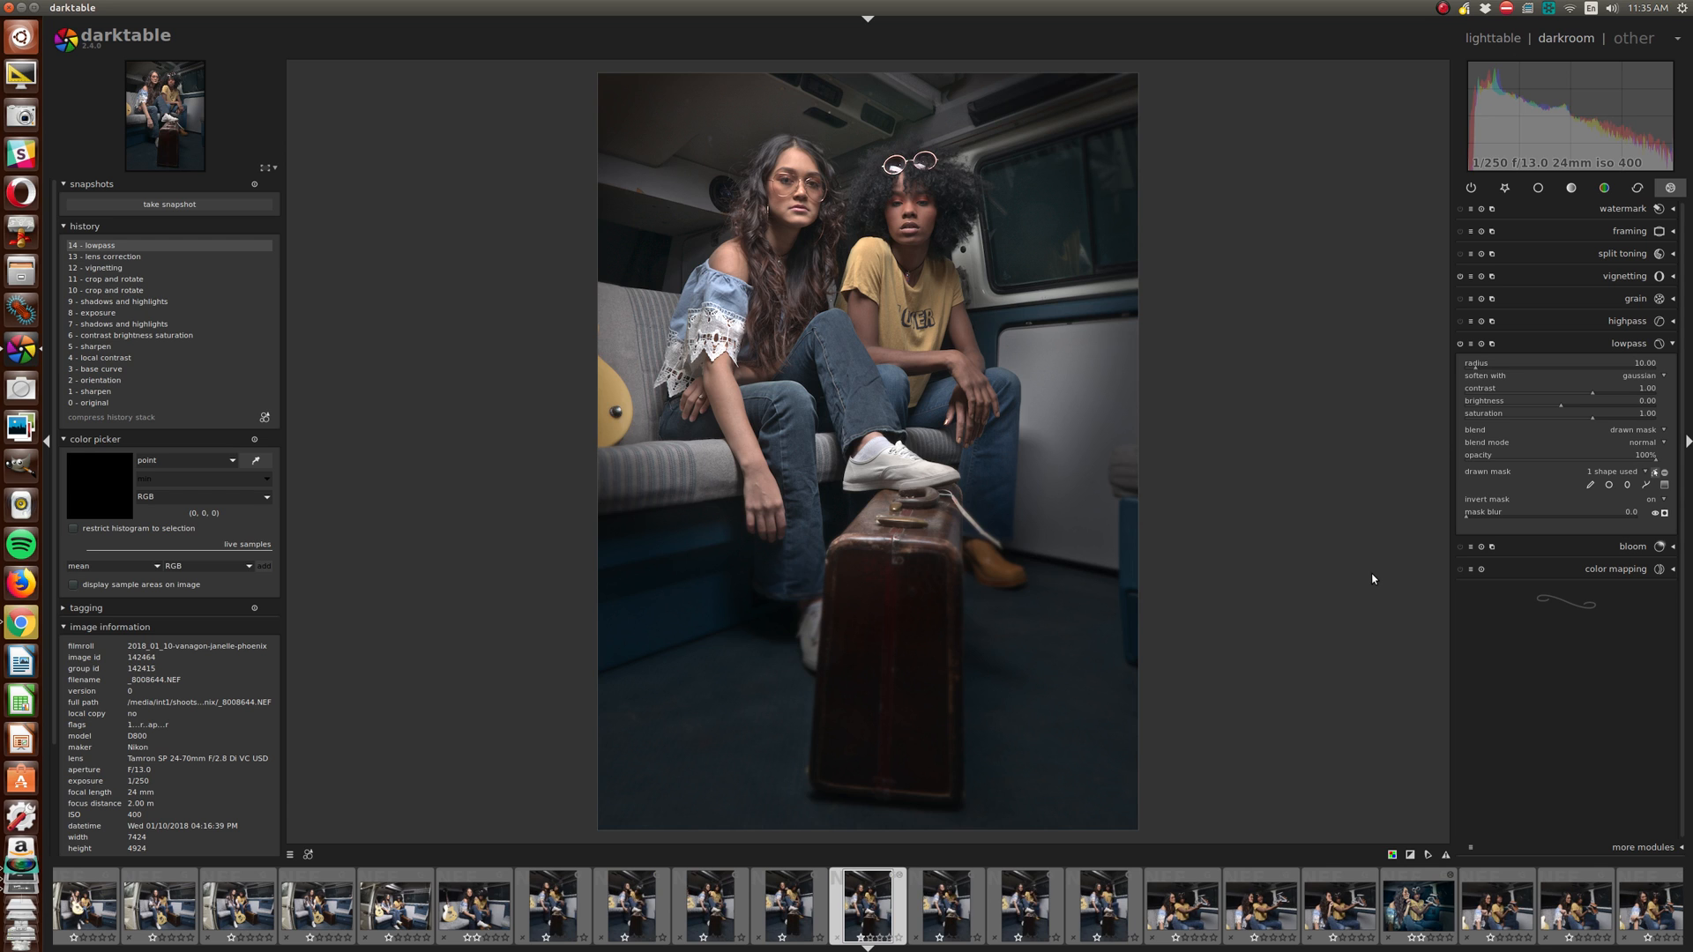
mouse_move(1284, 509)
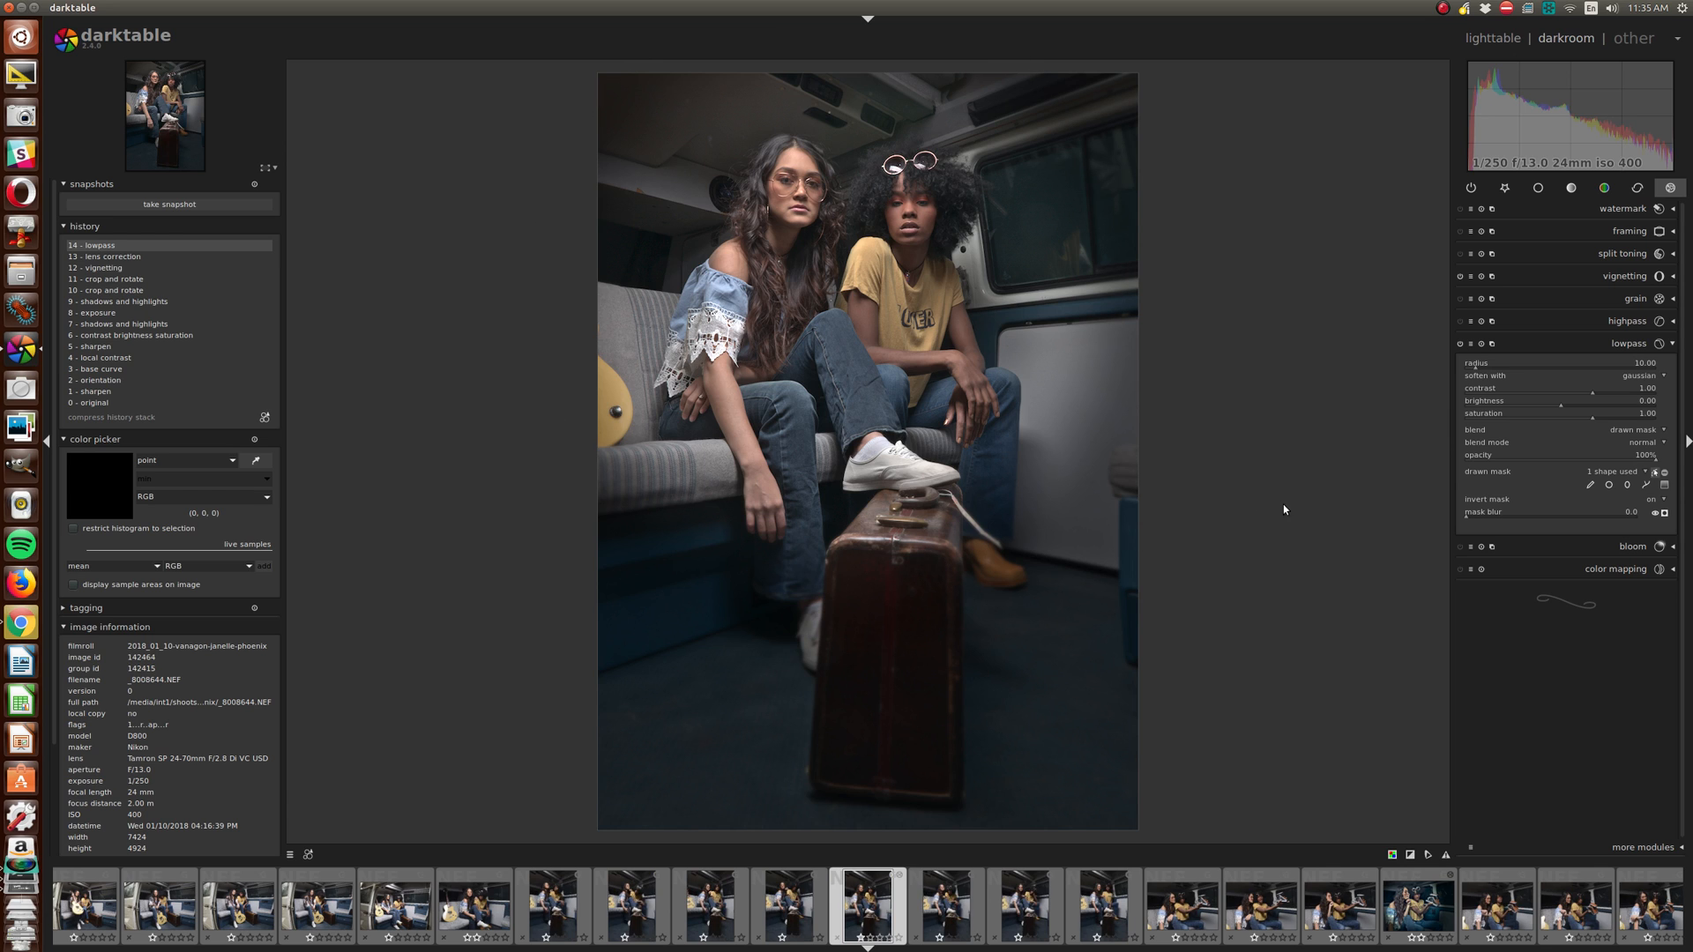
click(1470, 343)
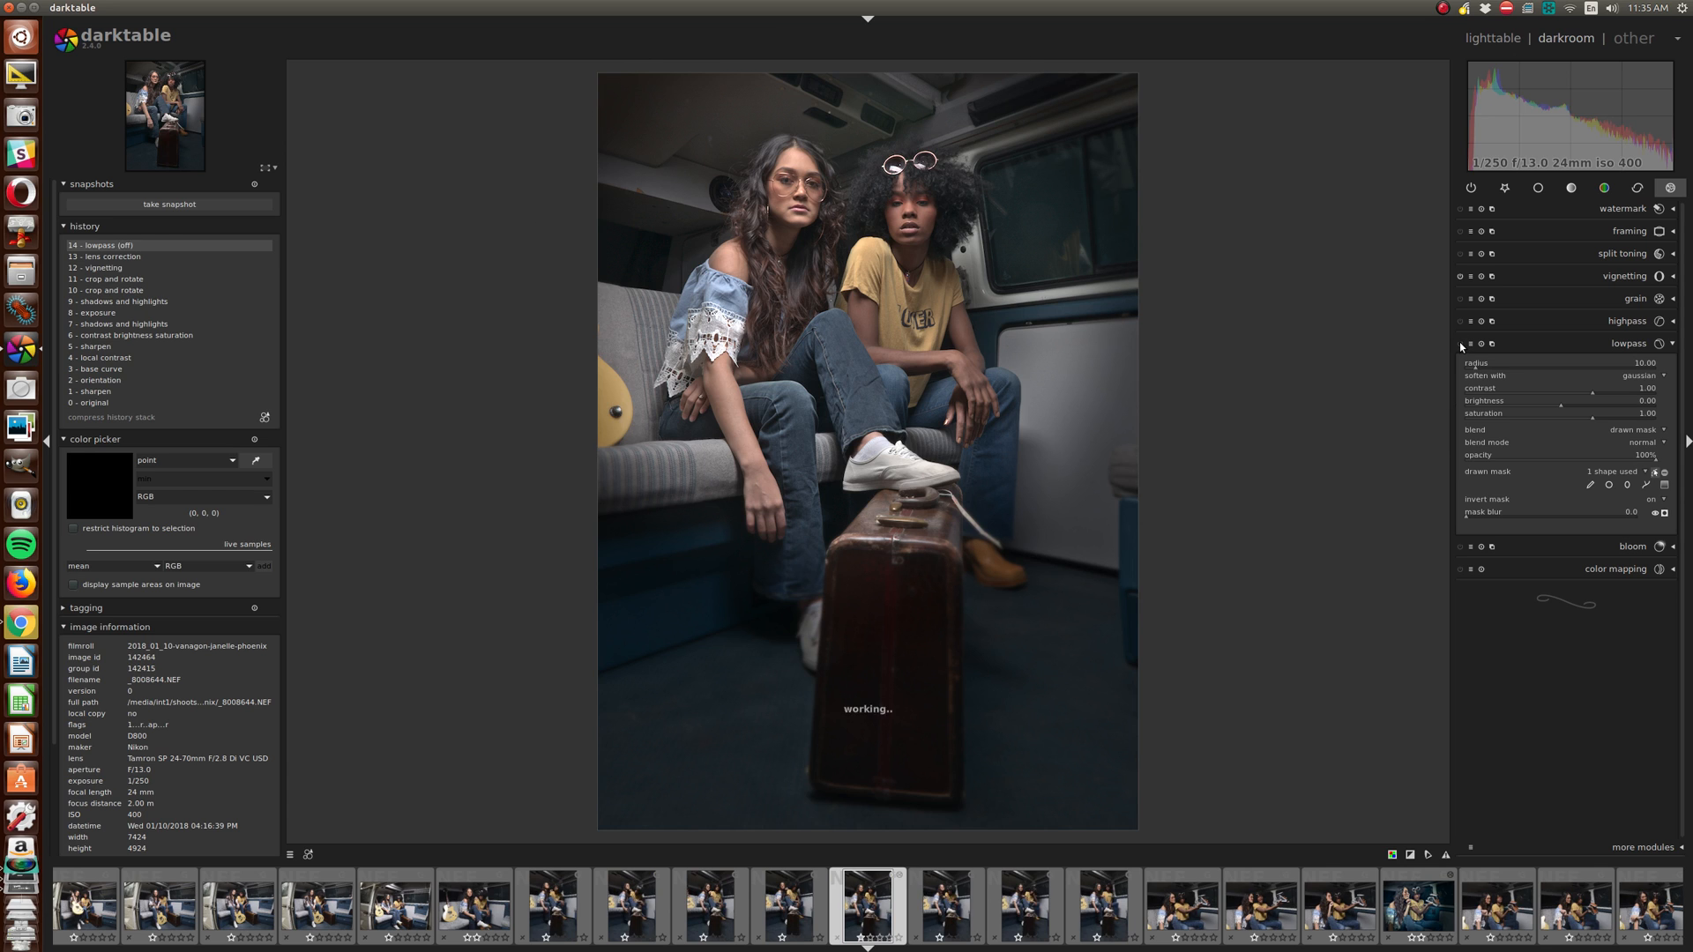
click(1471, 343)
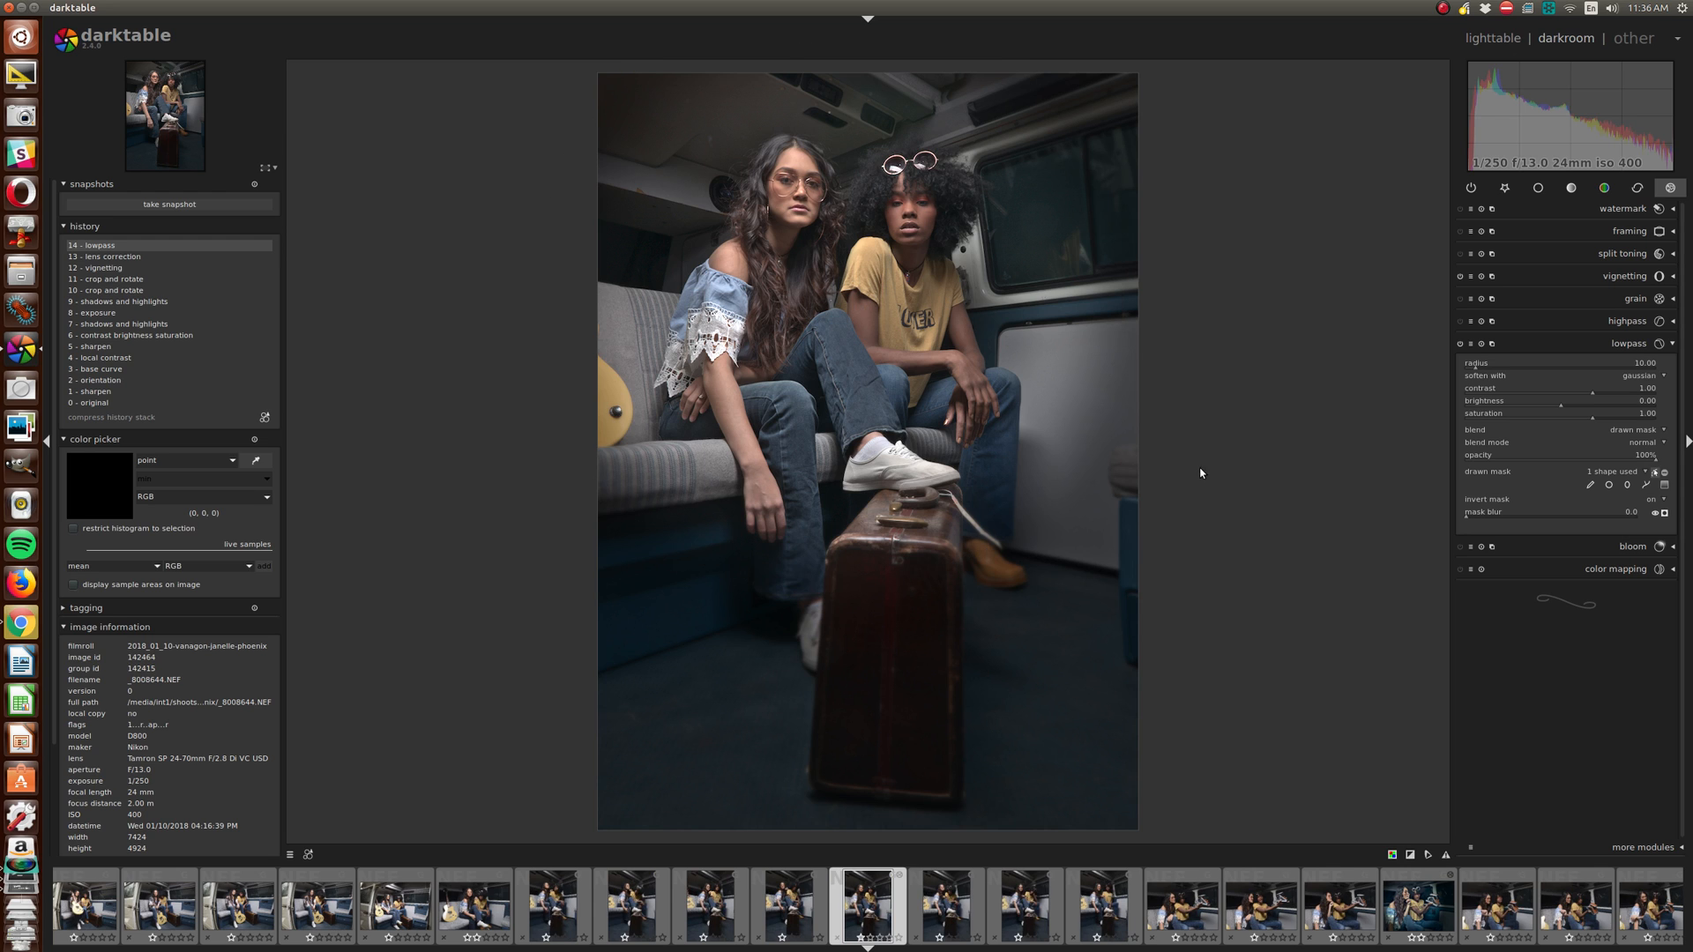
mouse_move(1219, 339)
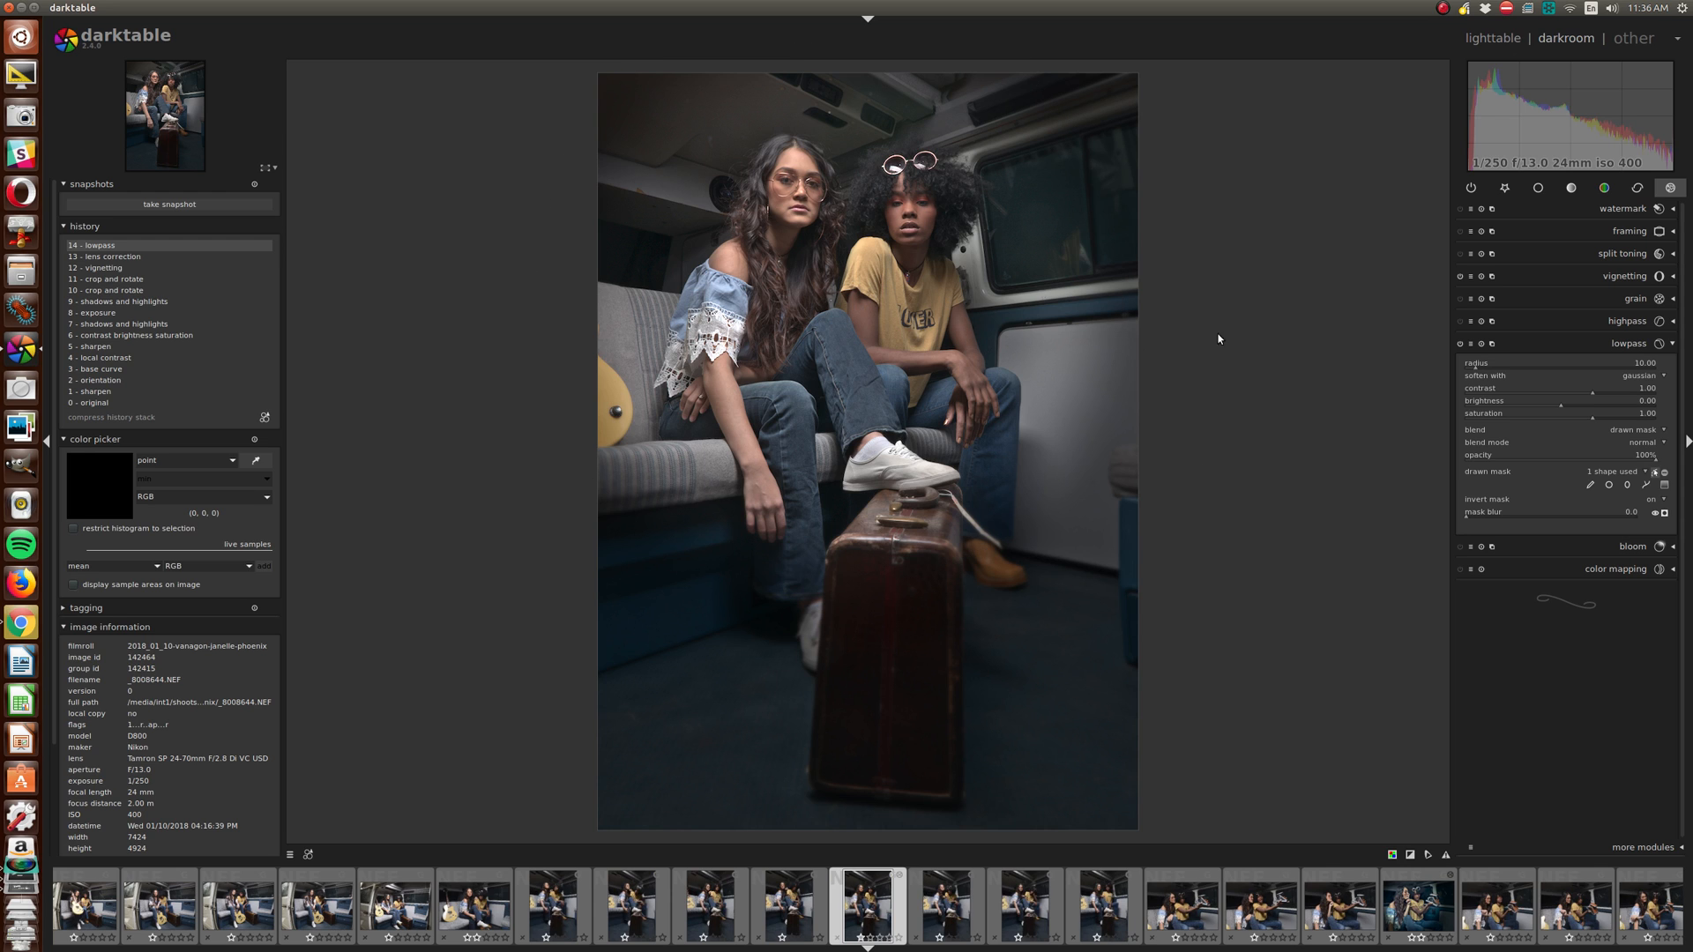
mouse_move(1412, 335)
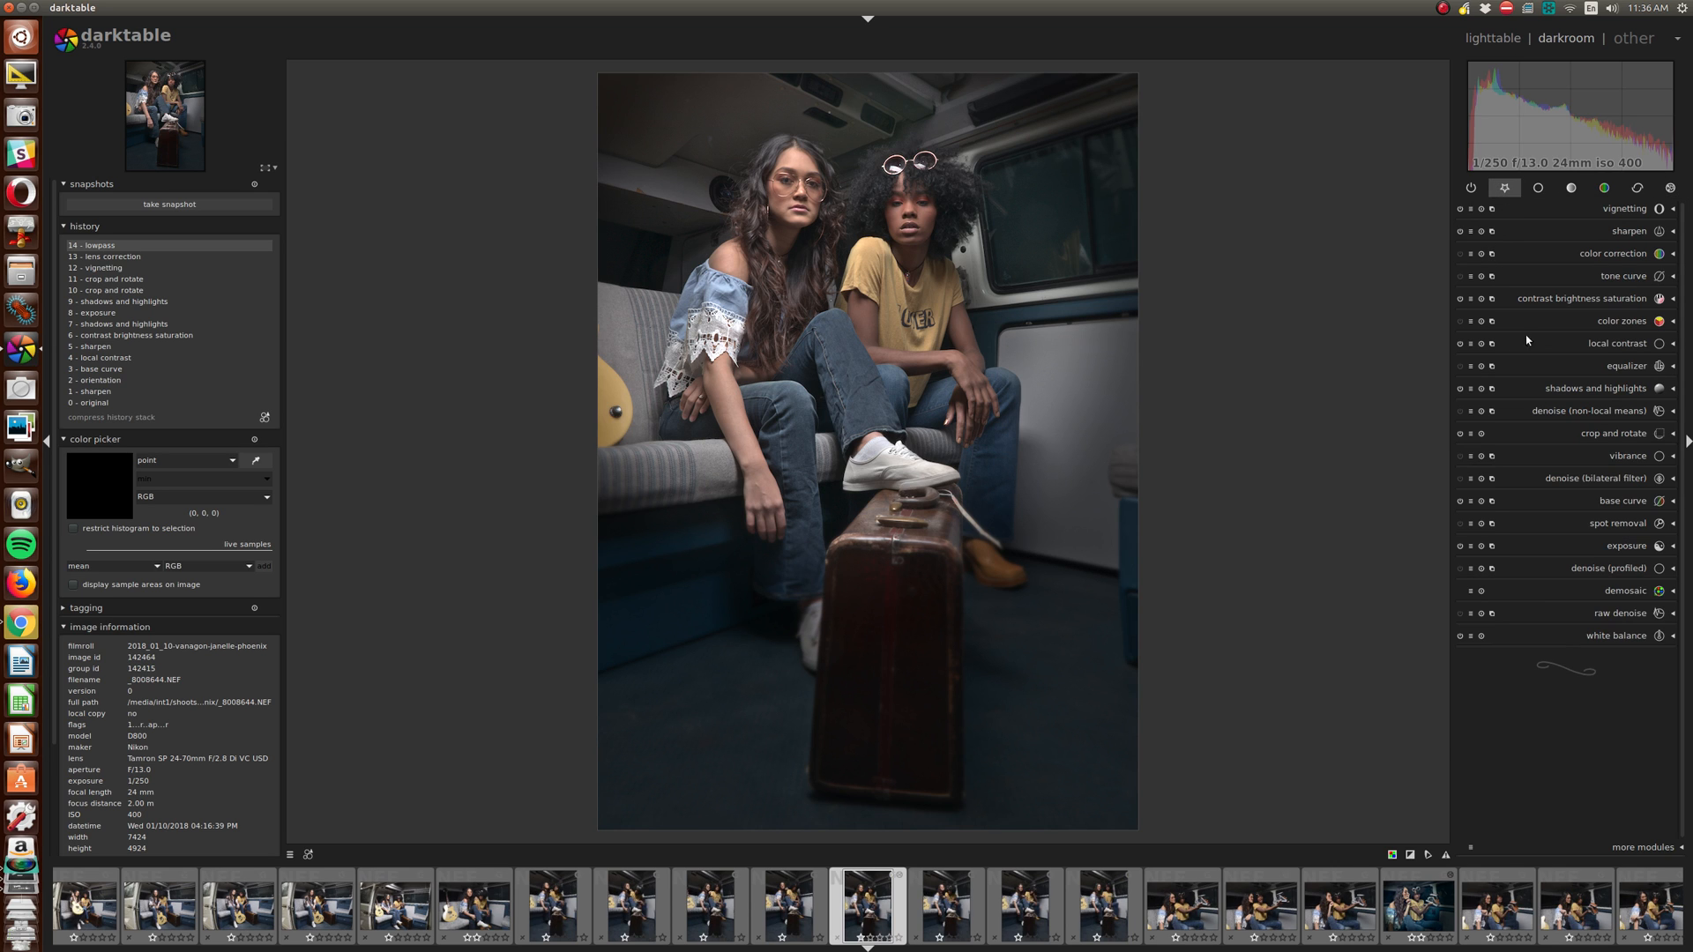
Shift color correction toward warm tones, then open the equalizer for local contrast.
click(1613, 253)
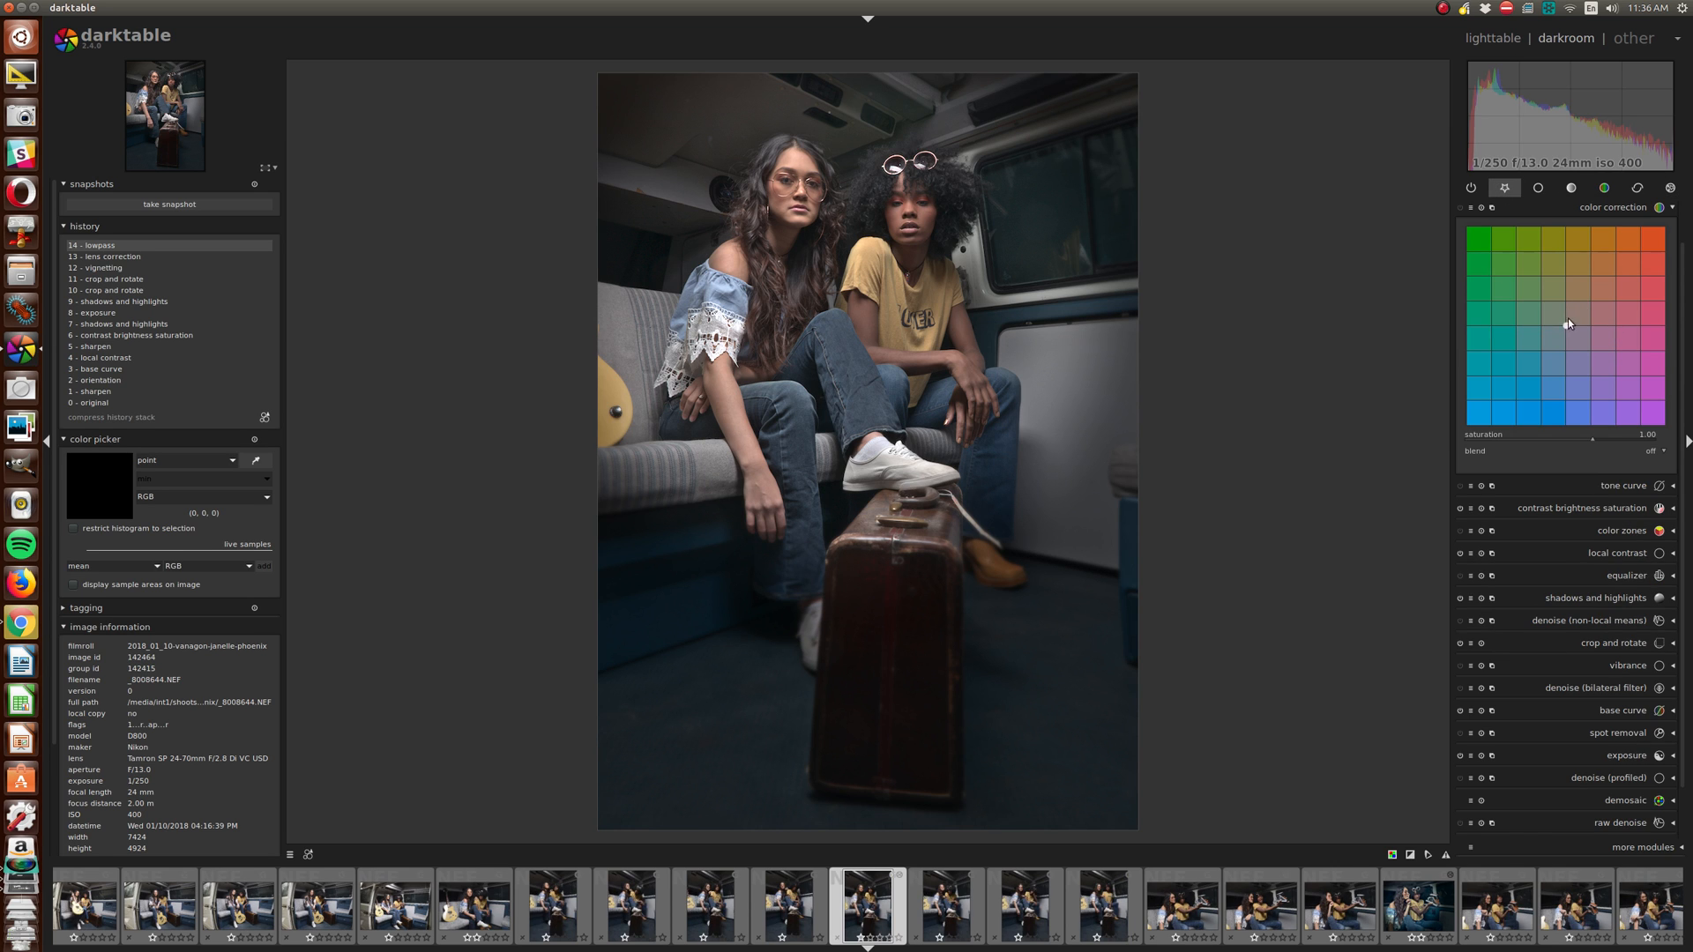
click(1579, 299)
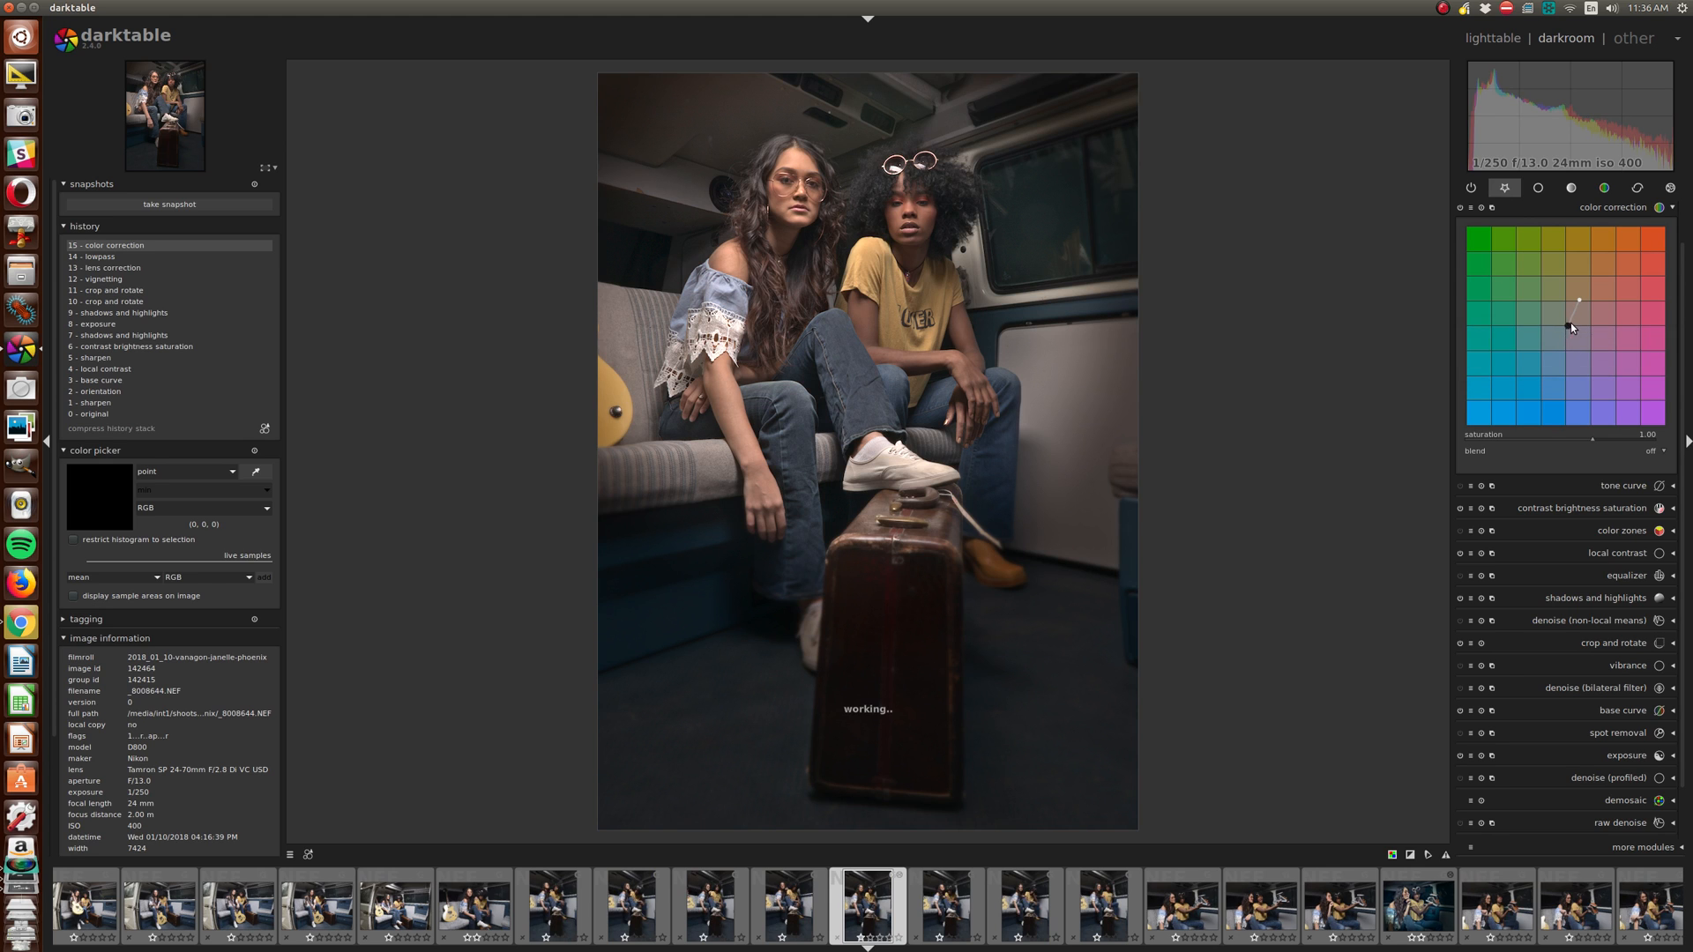
mouse_move(1579, 305)
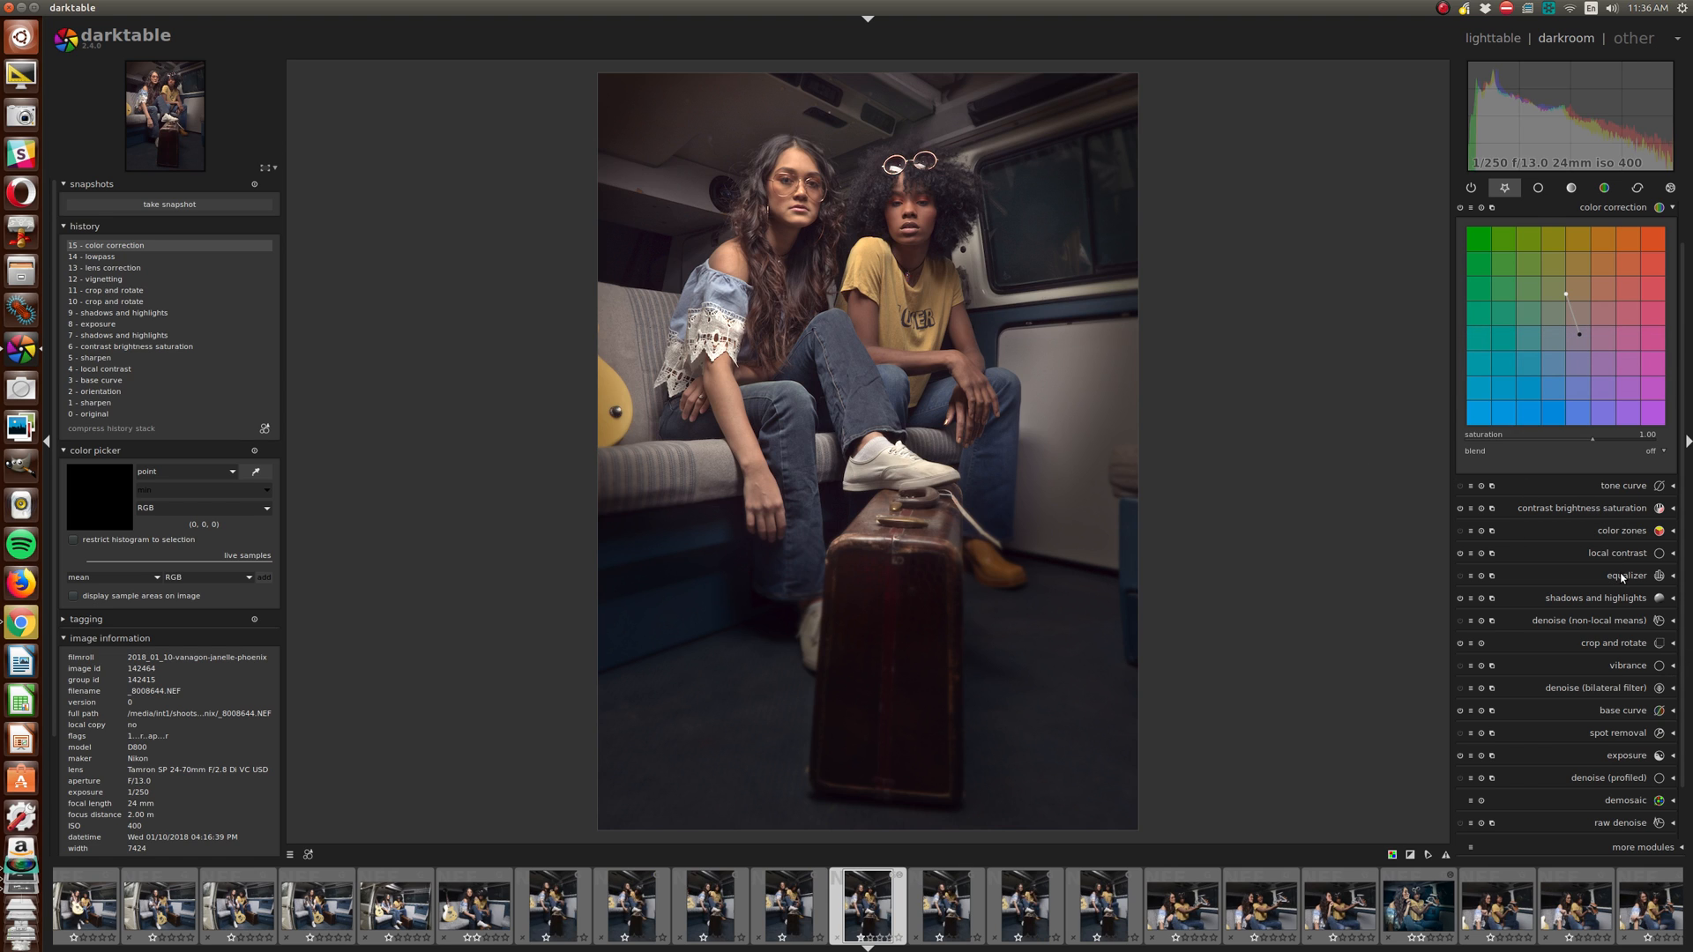
click(1625, 575)
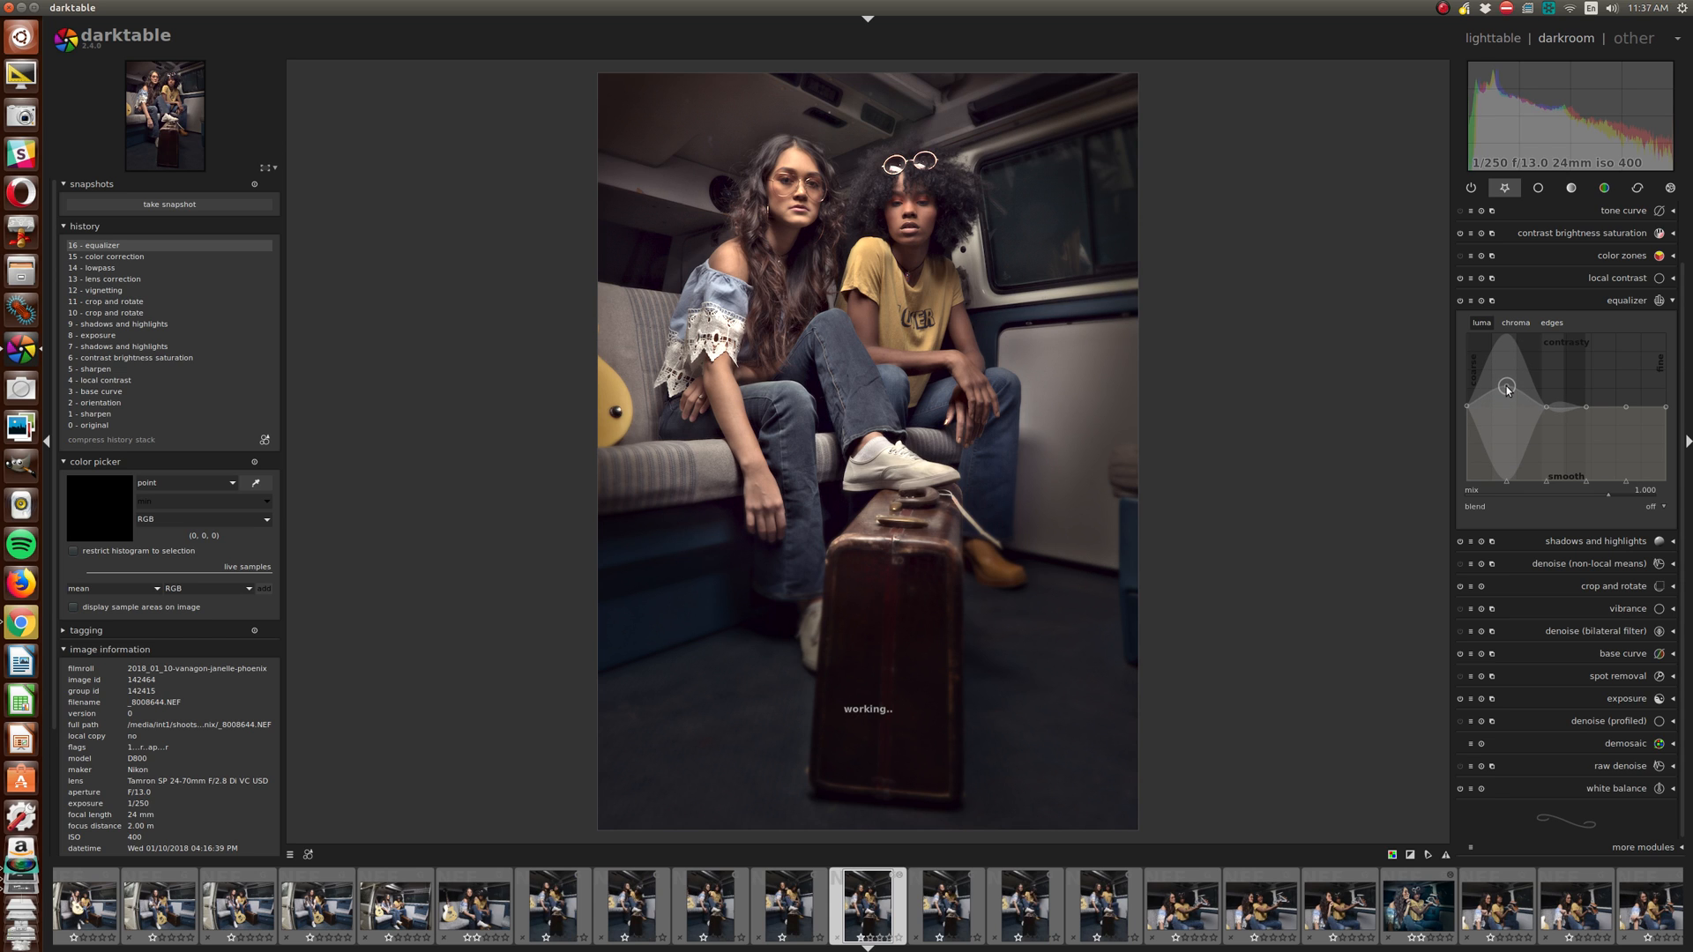
mouse_move(1507, 389)
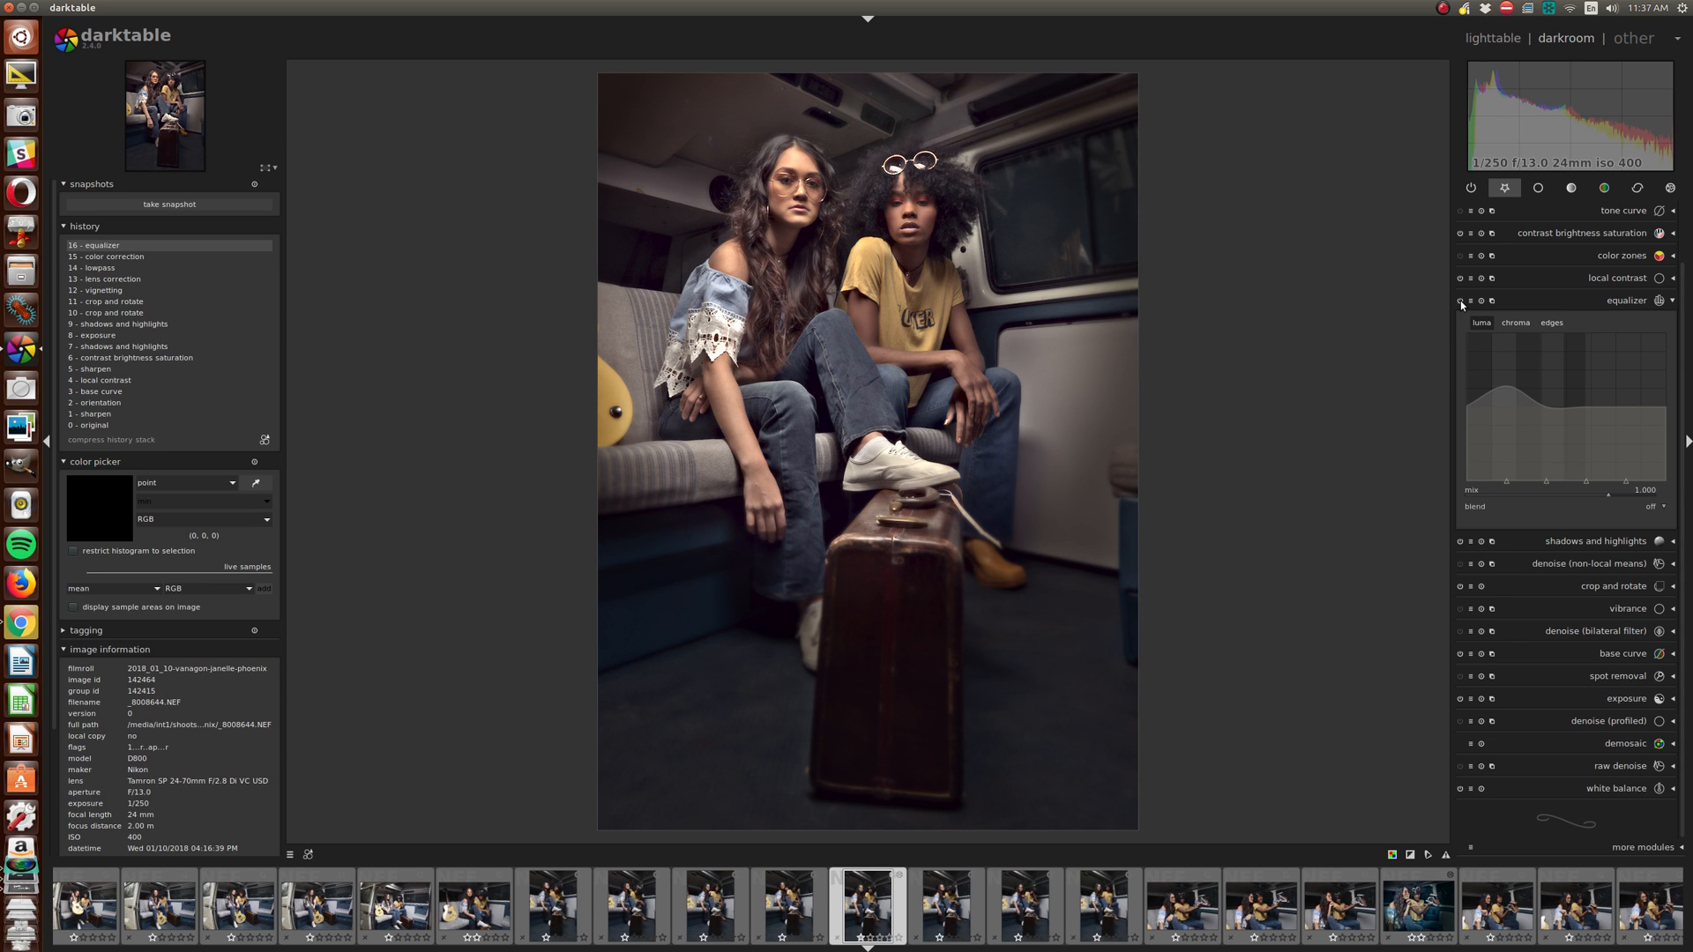
click(1461, 299)
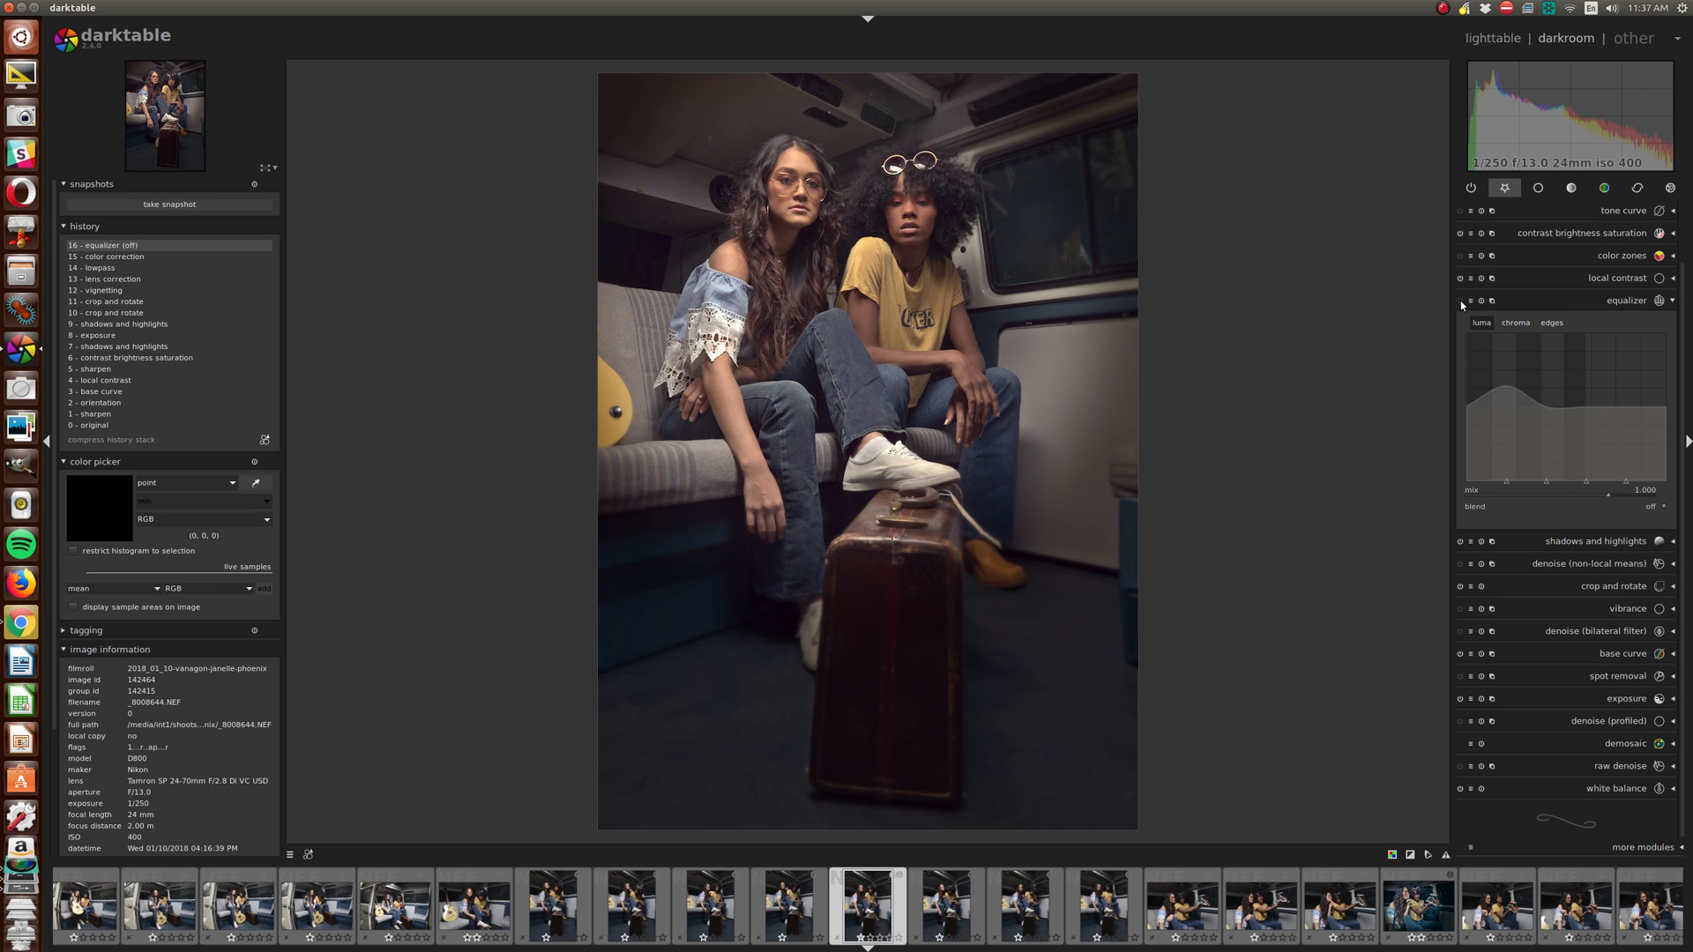
click(1471, 300)
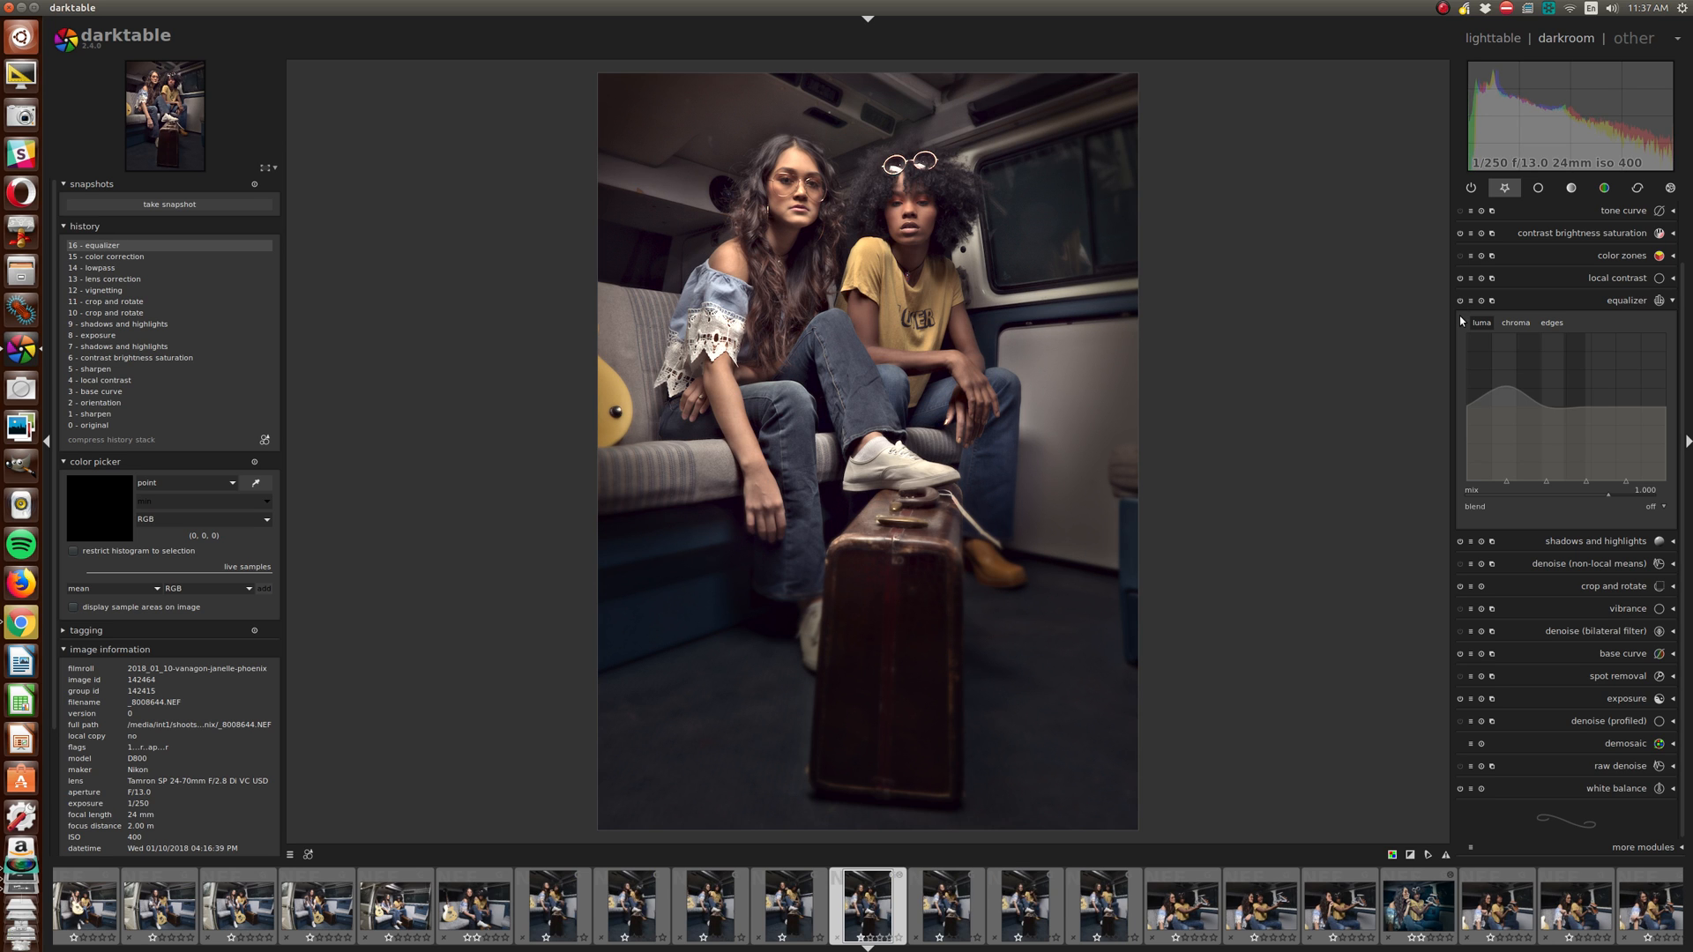
mouse_move(1629, 468)
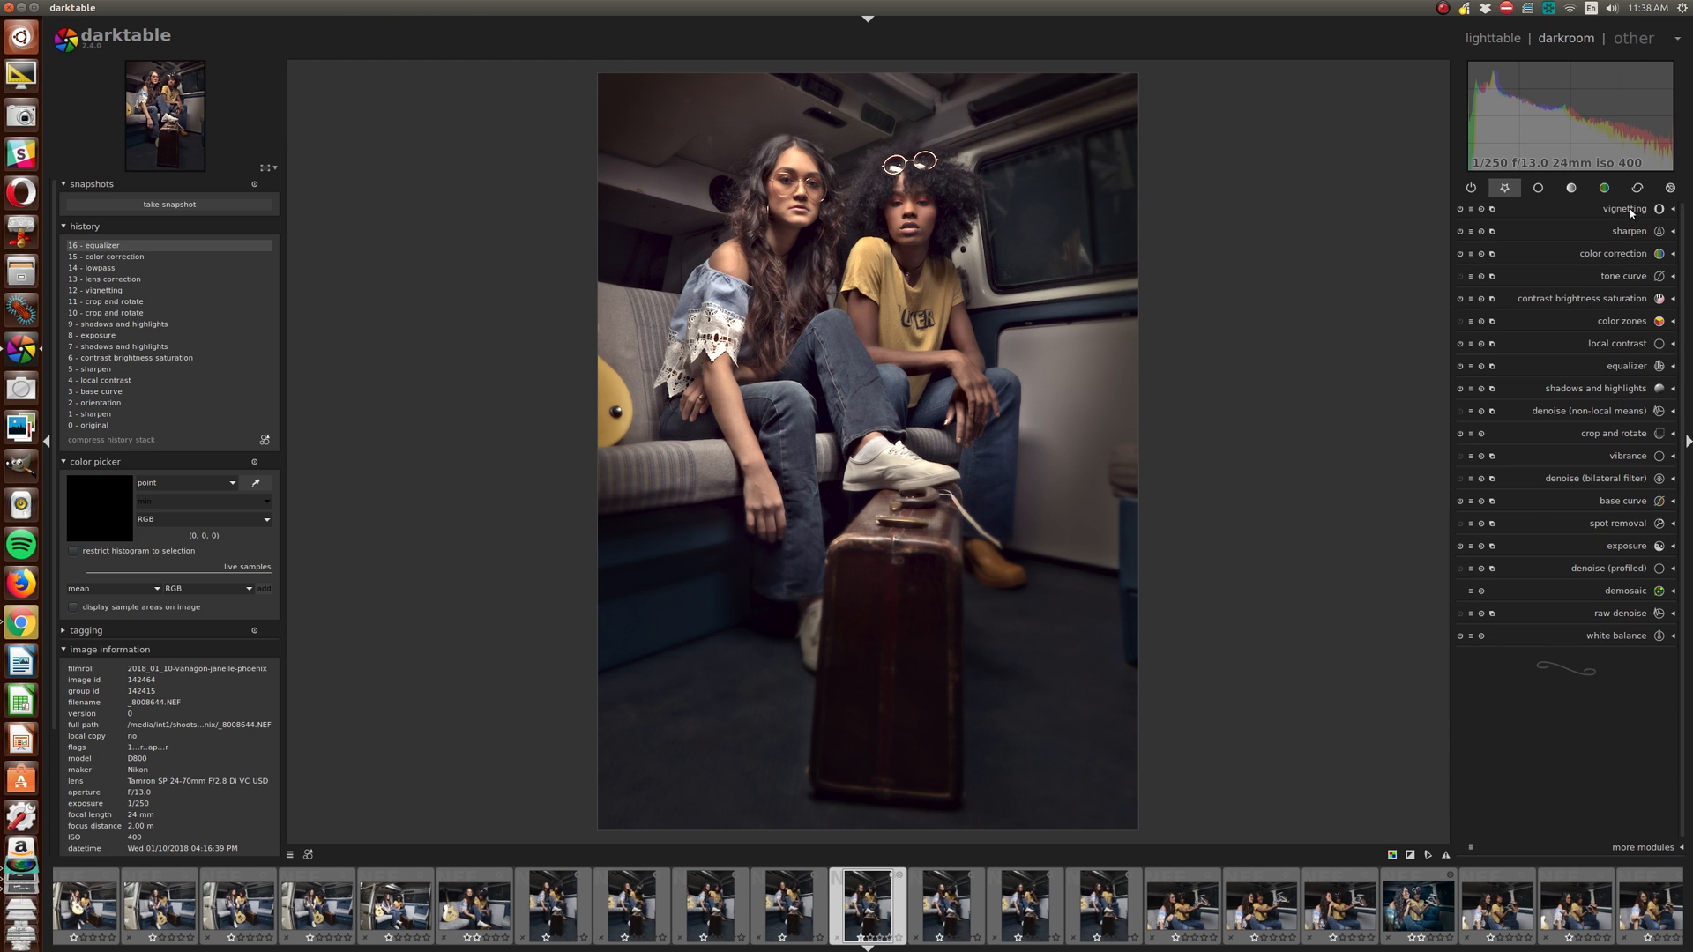
Raise vignetting scale to about 64.7% and fall-off to about 38%, then collapse it.
click(1625, 207)
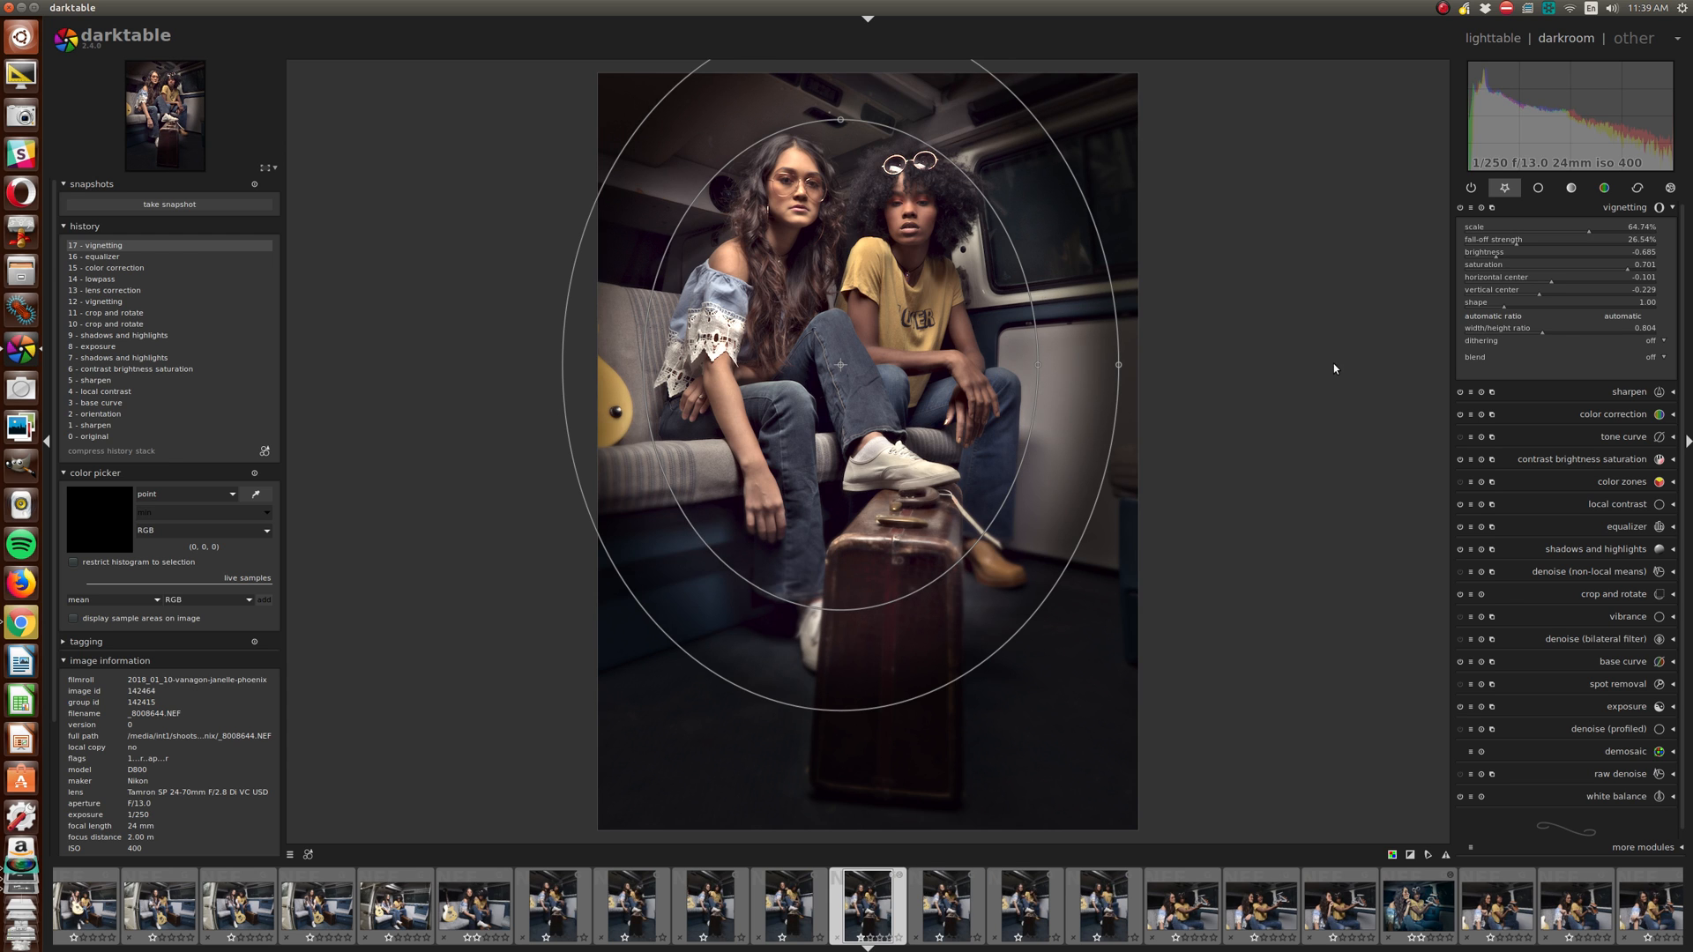
mouse_move(1622, 227)
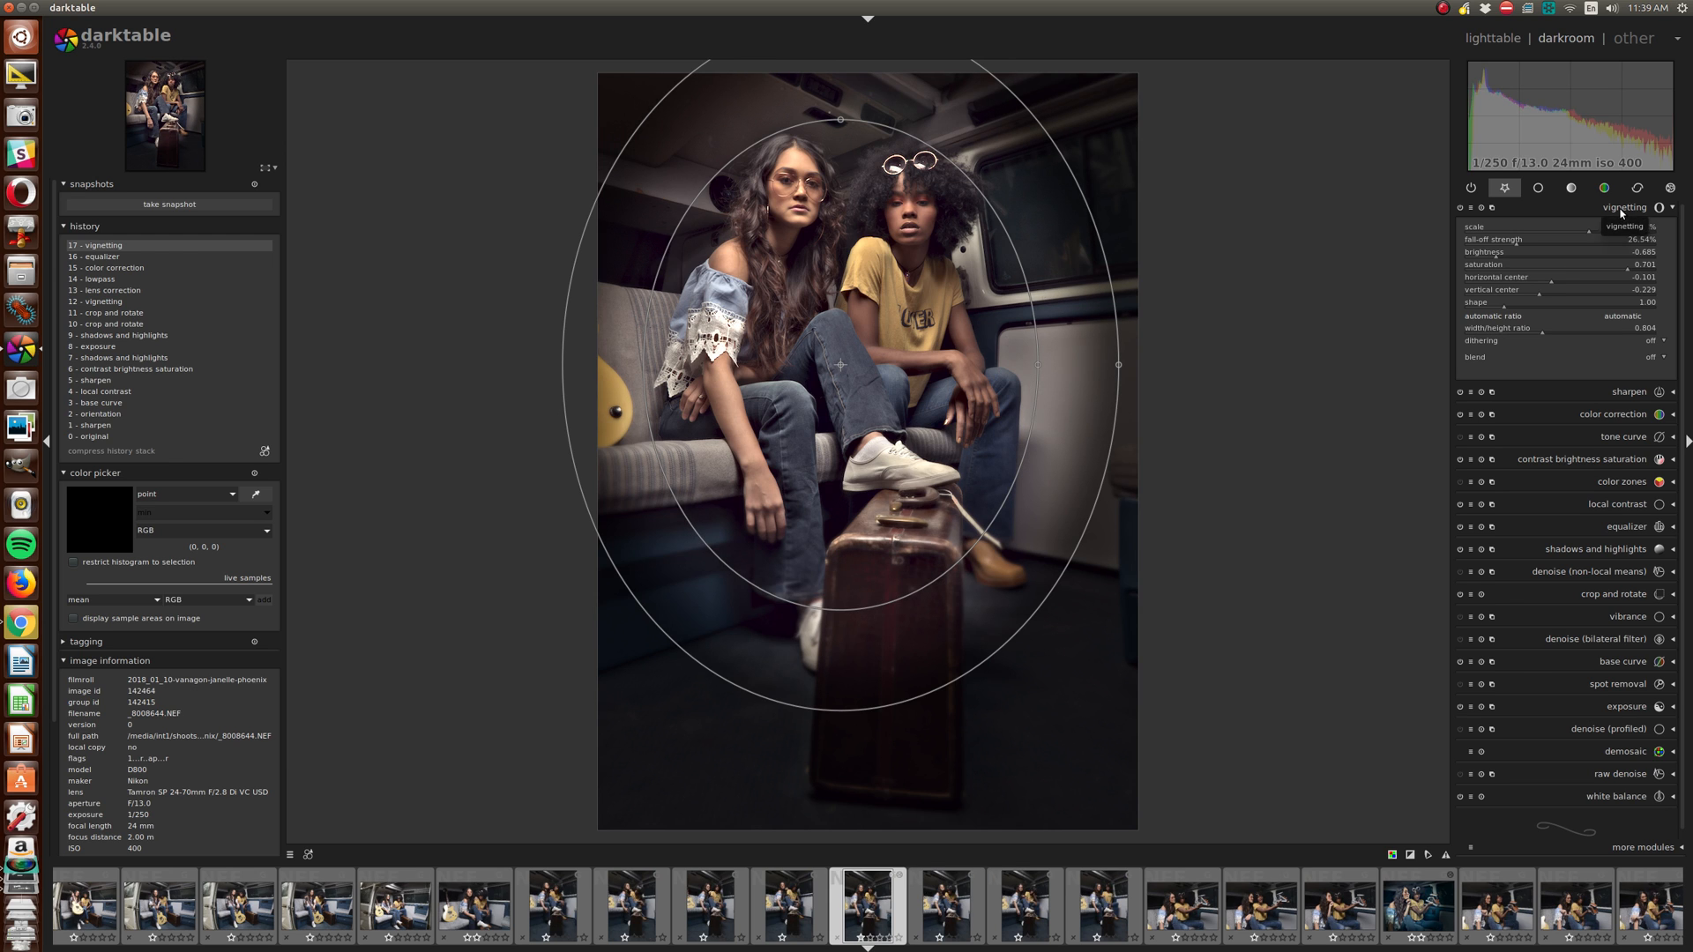
click(1624, 208)
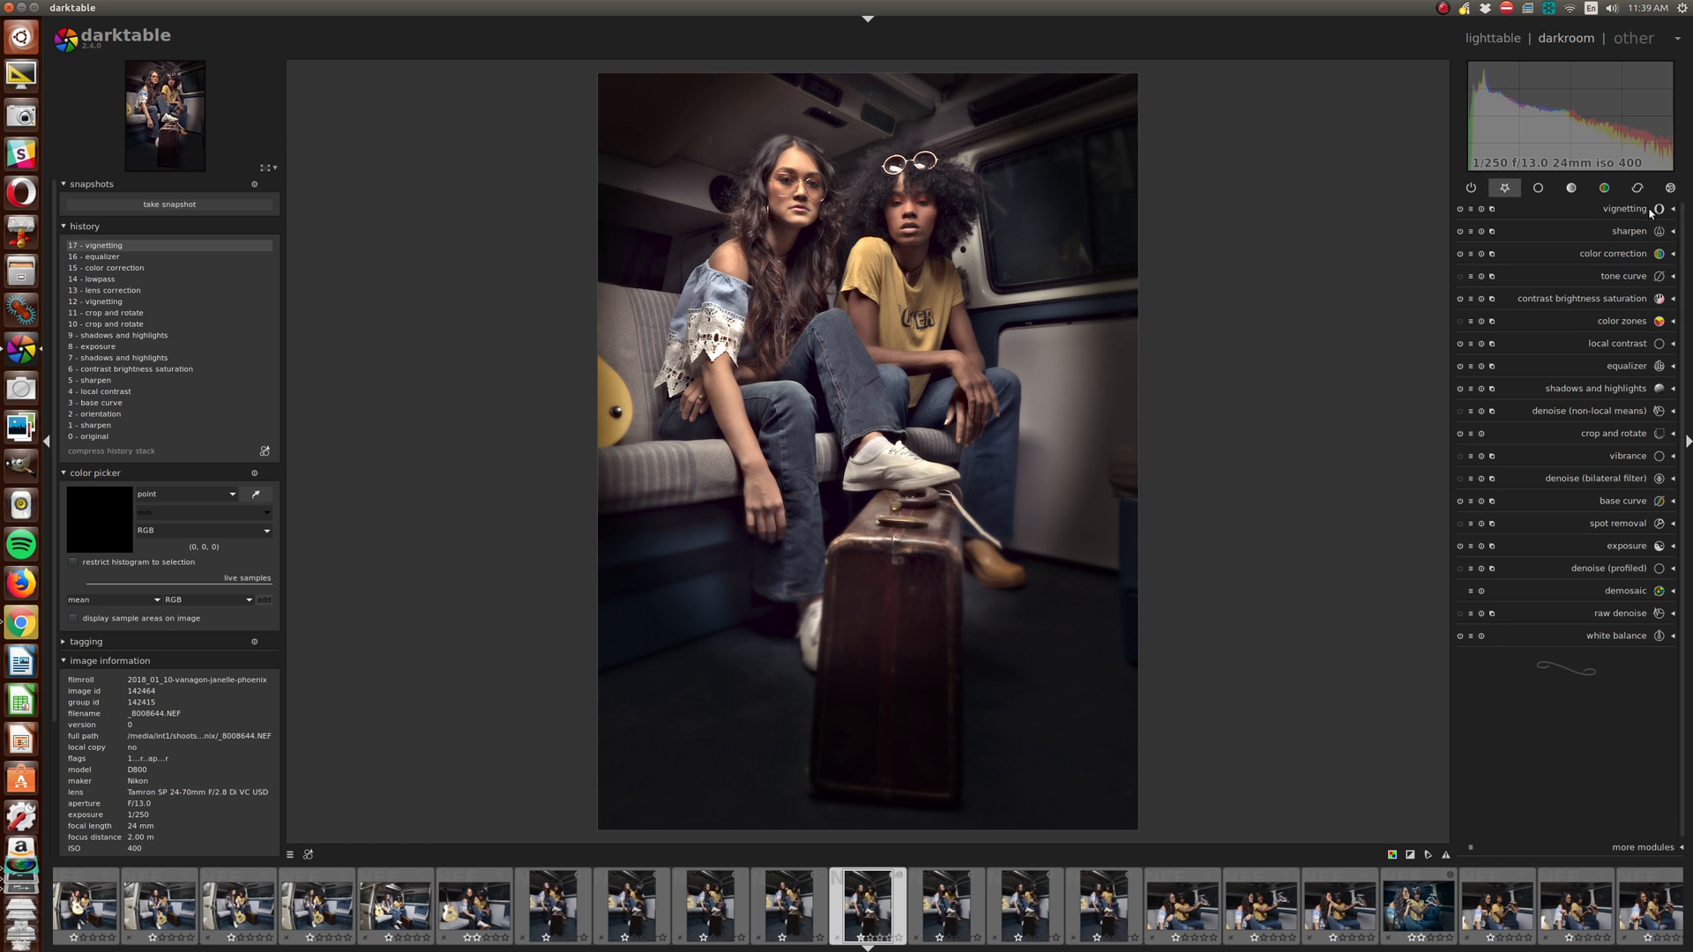
click(1625, 207)
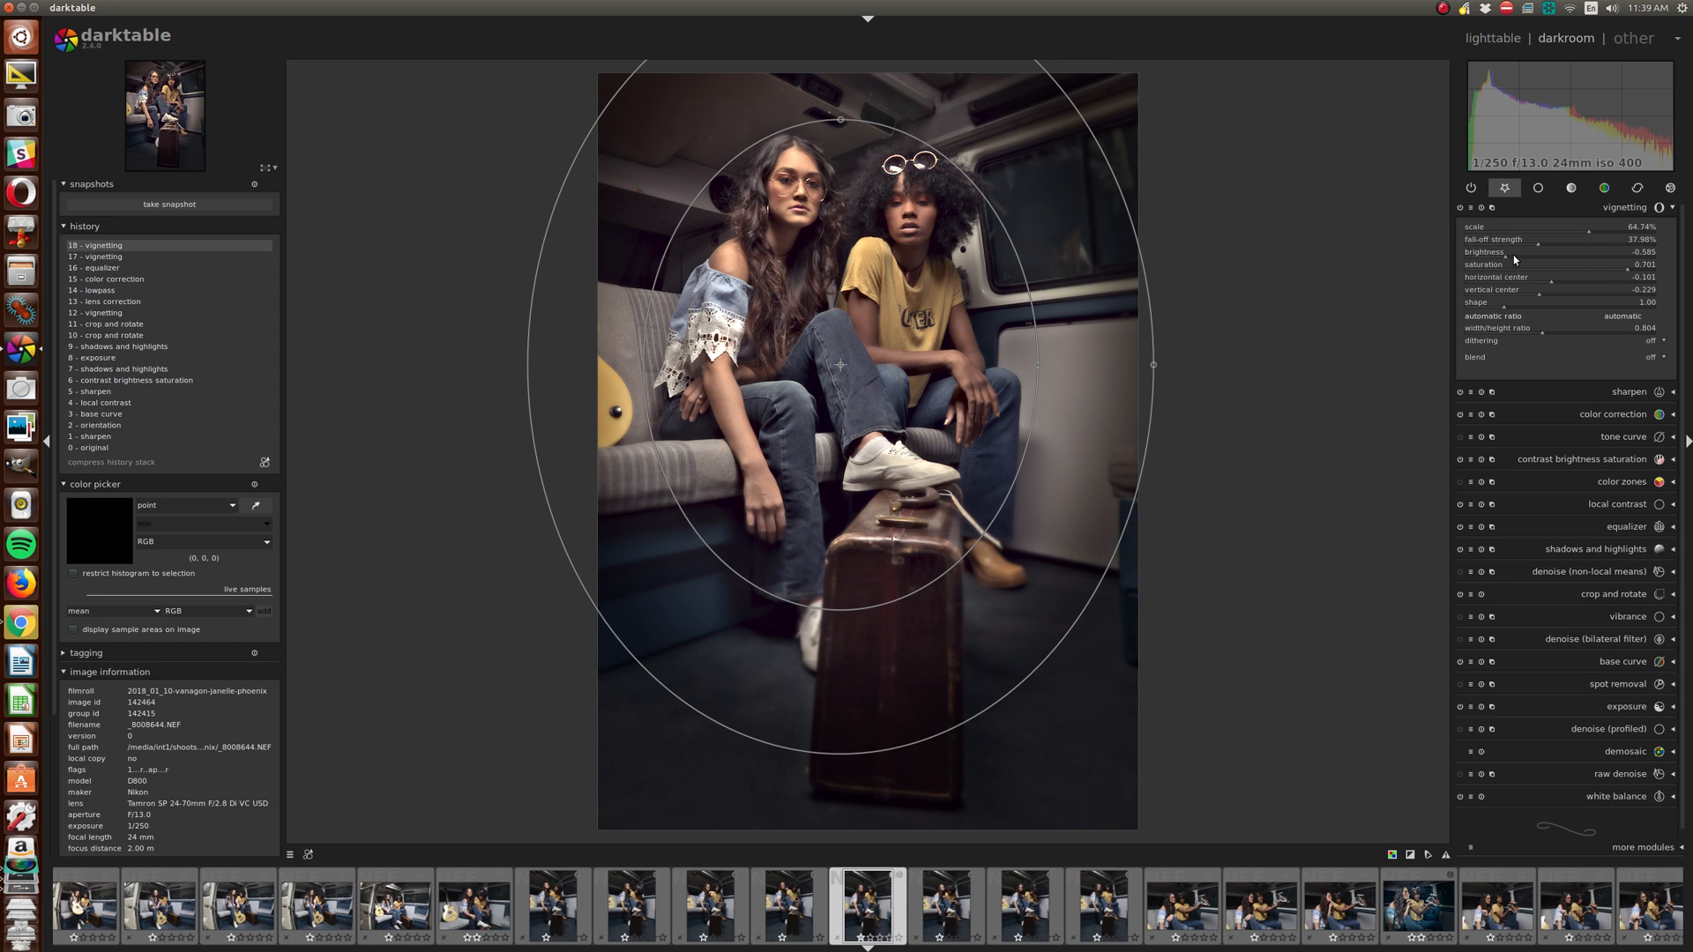
click(1623, 206)
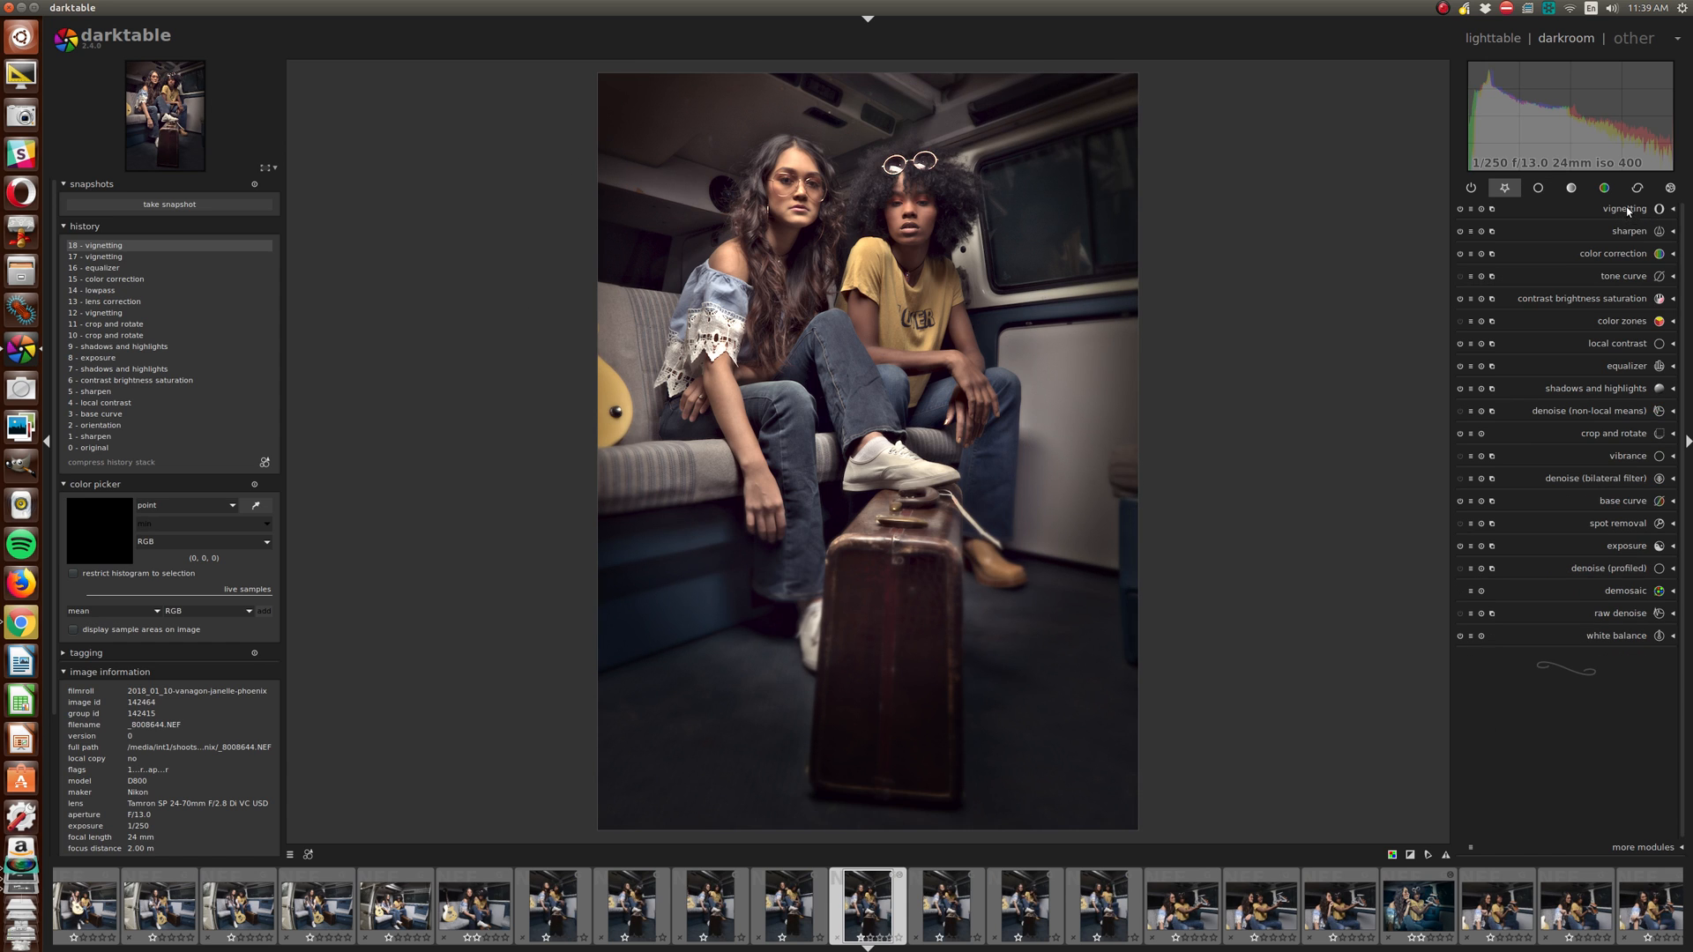
mouse_move(1319, 439)
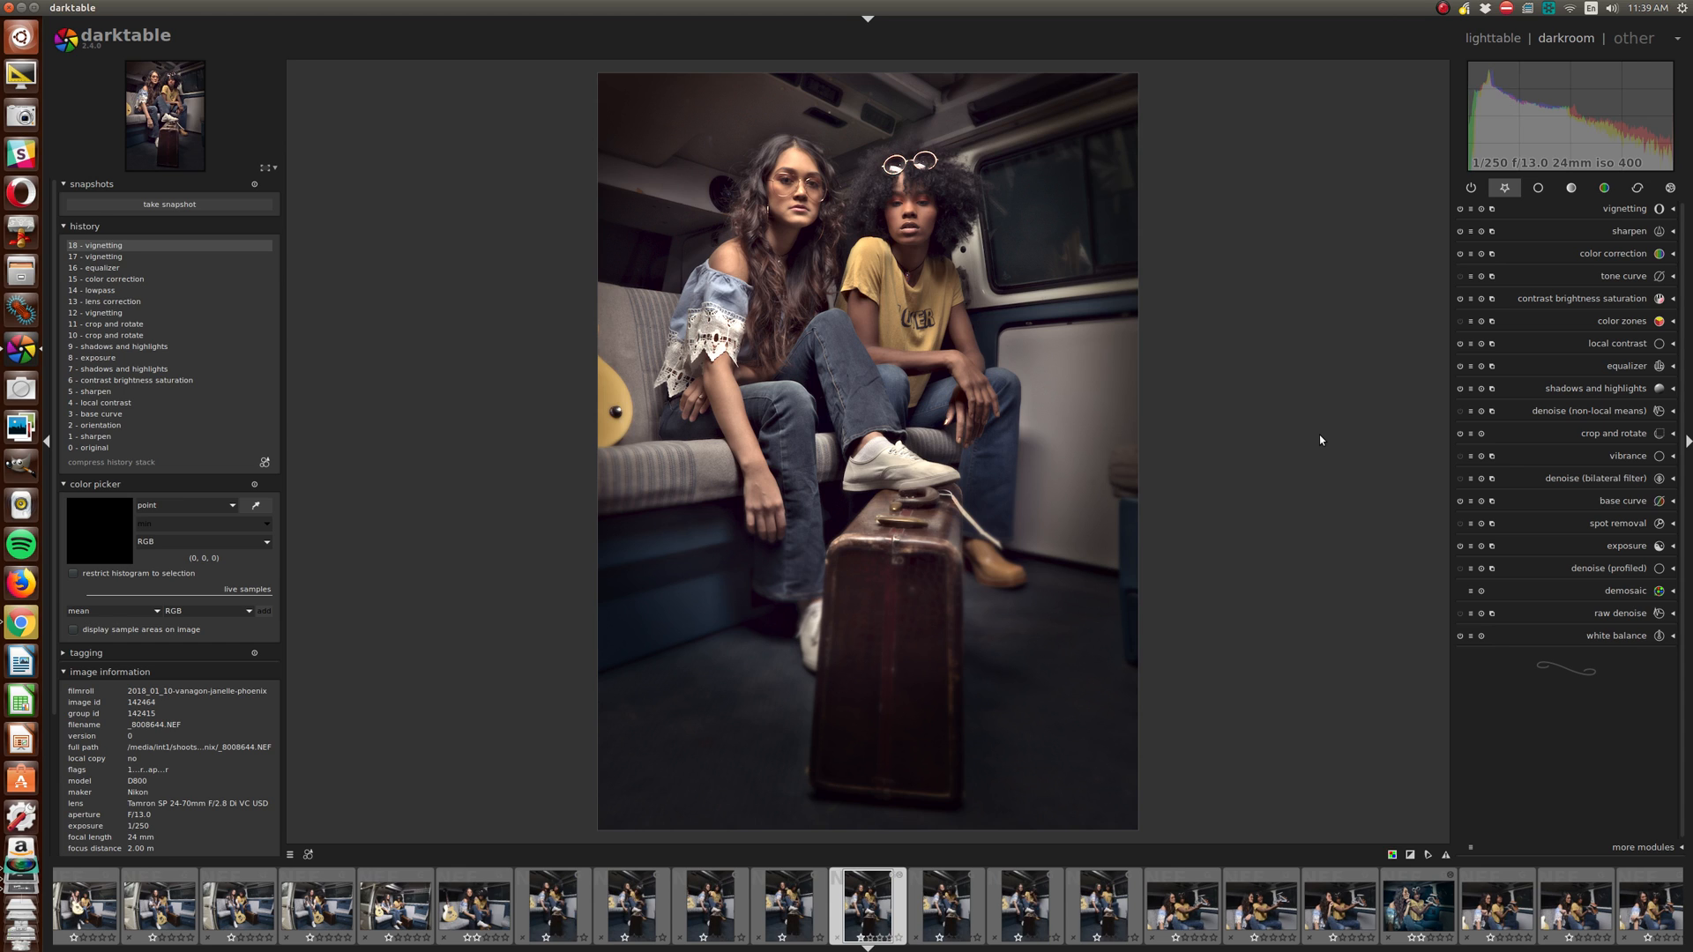
mouse_move(1308, 439)
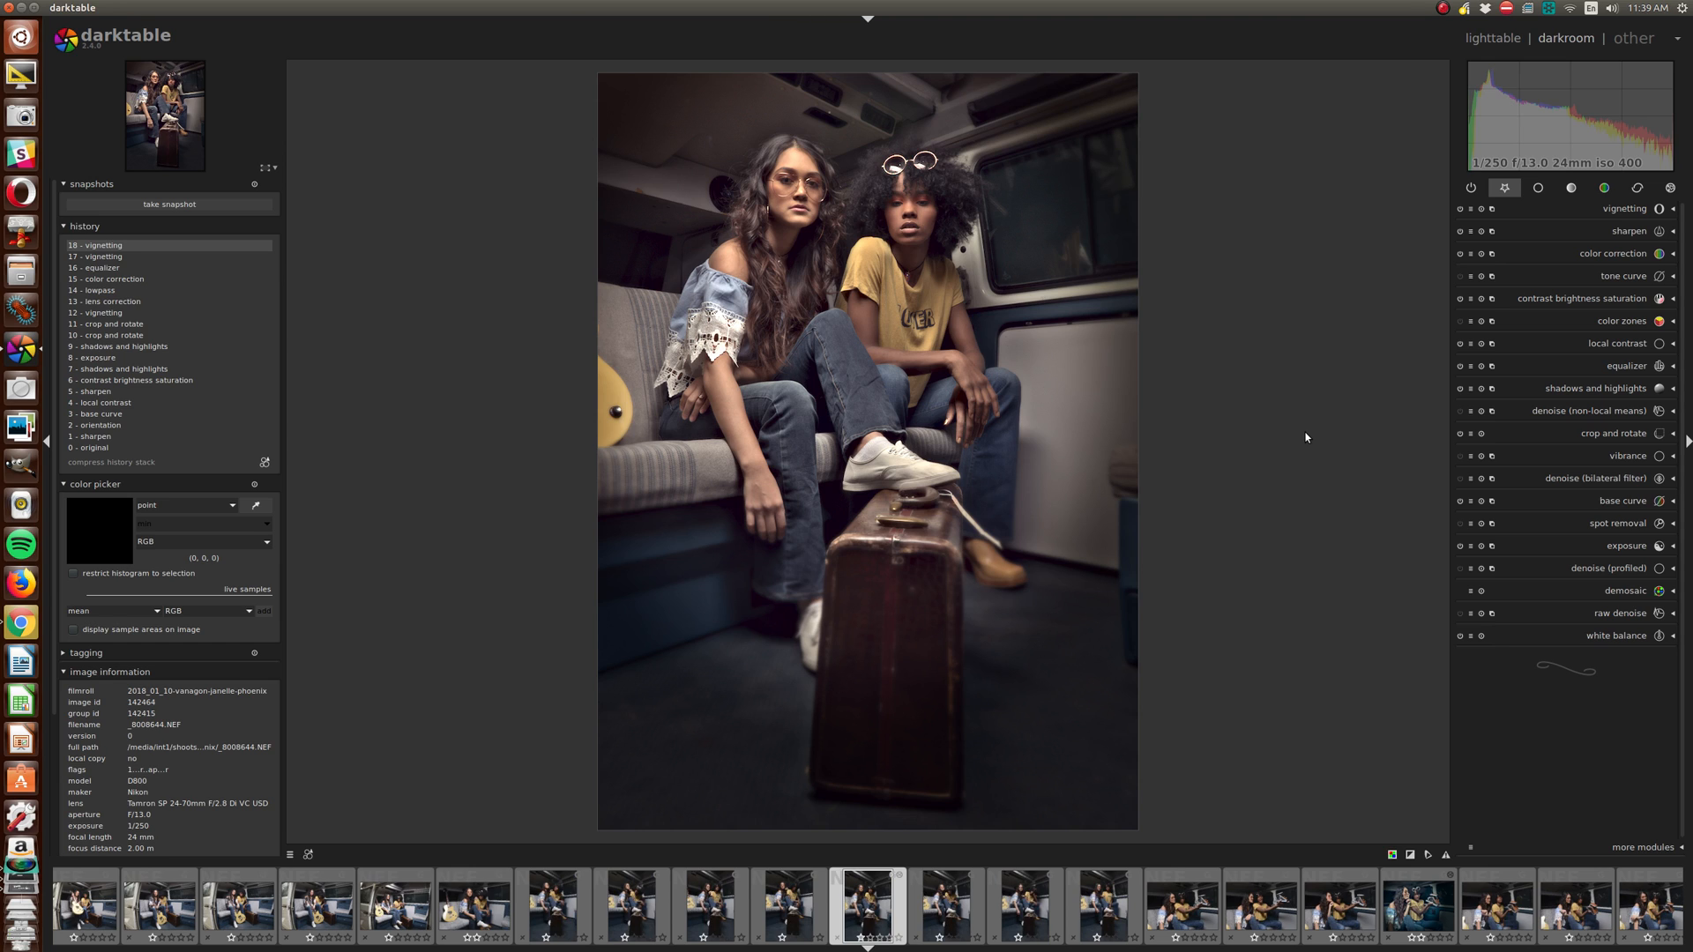
mouse_move(1297, 437)
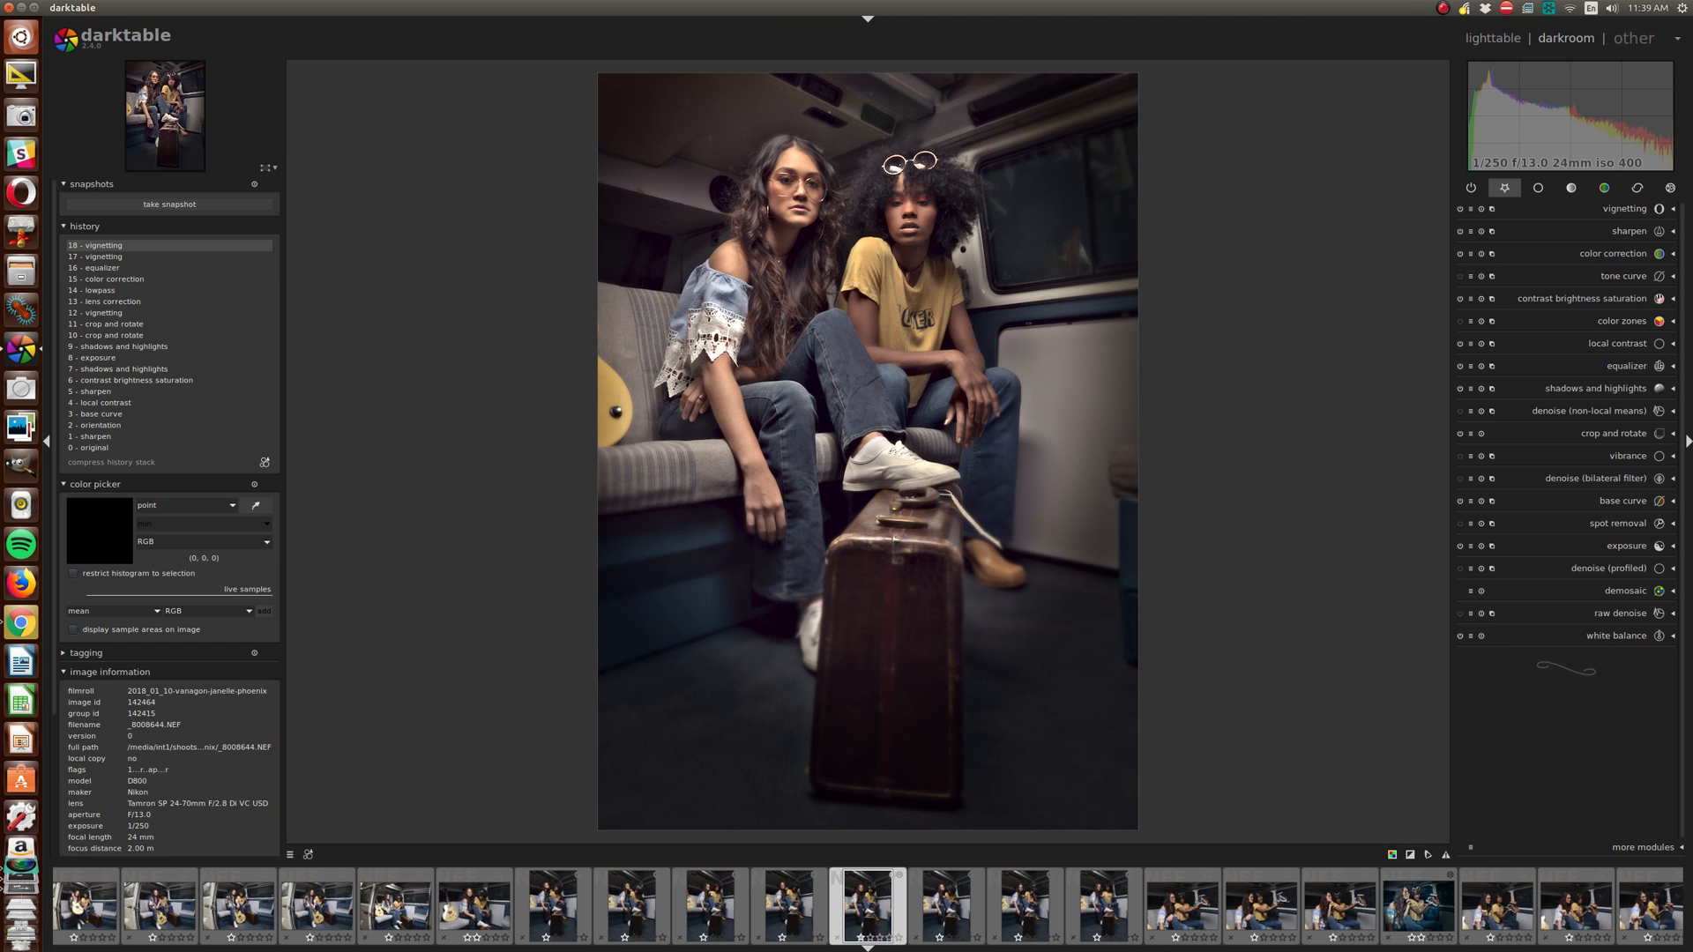
mouse_move(1106, 306)
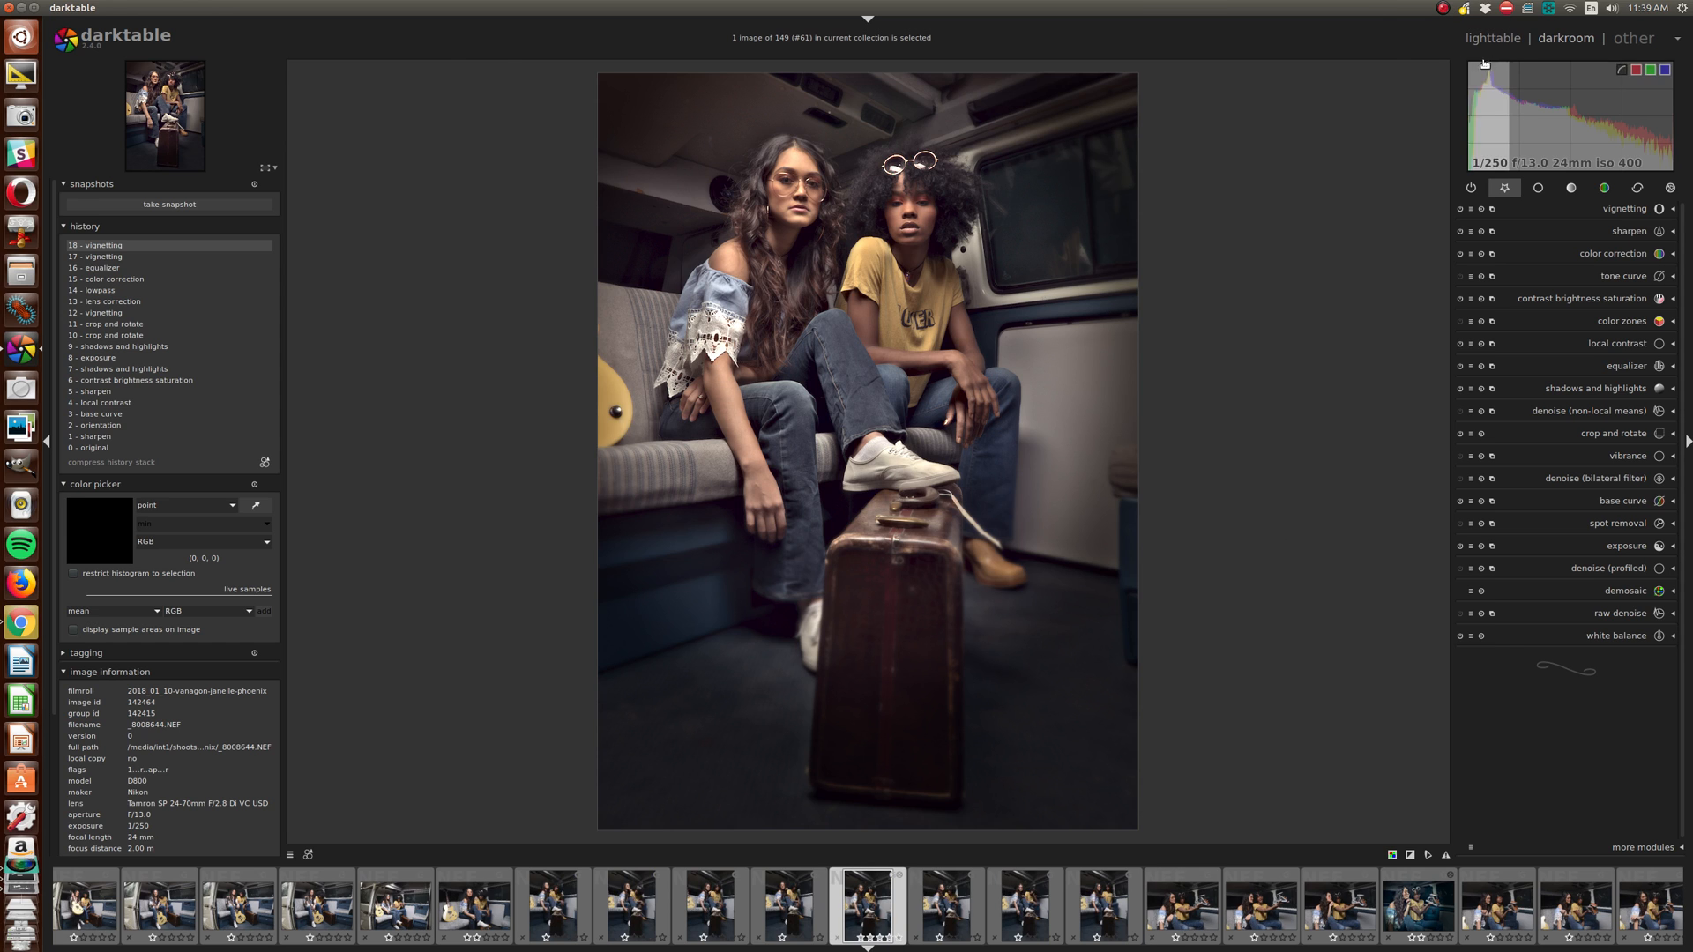
Switch to the lighttable to copy the suitcase photo's history stack.
click(1492, 38)
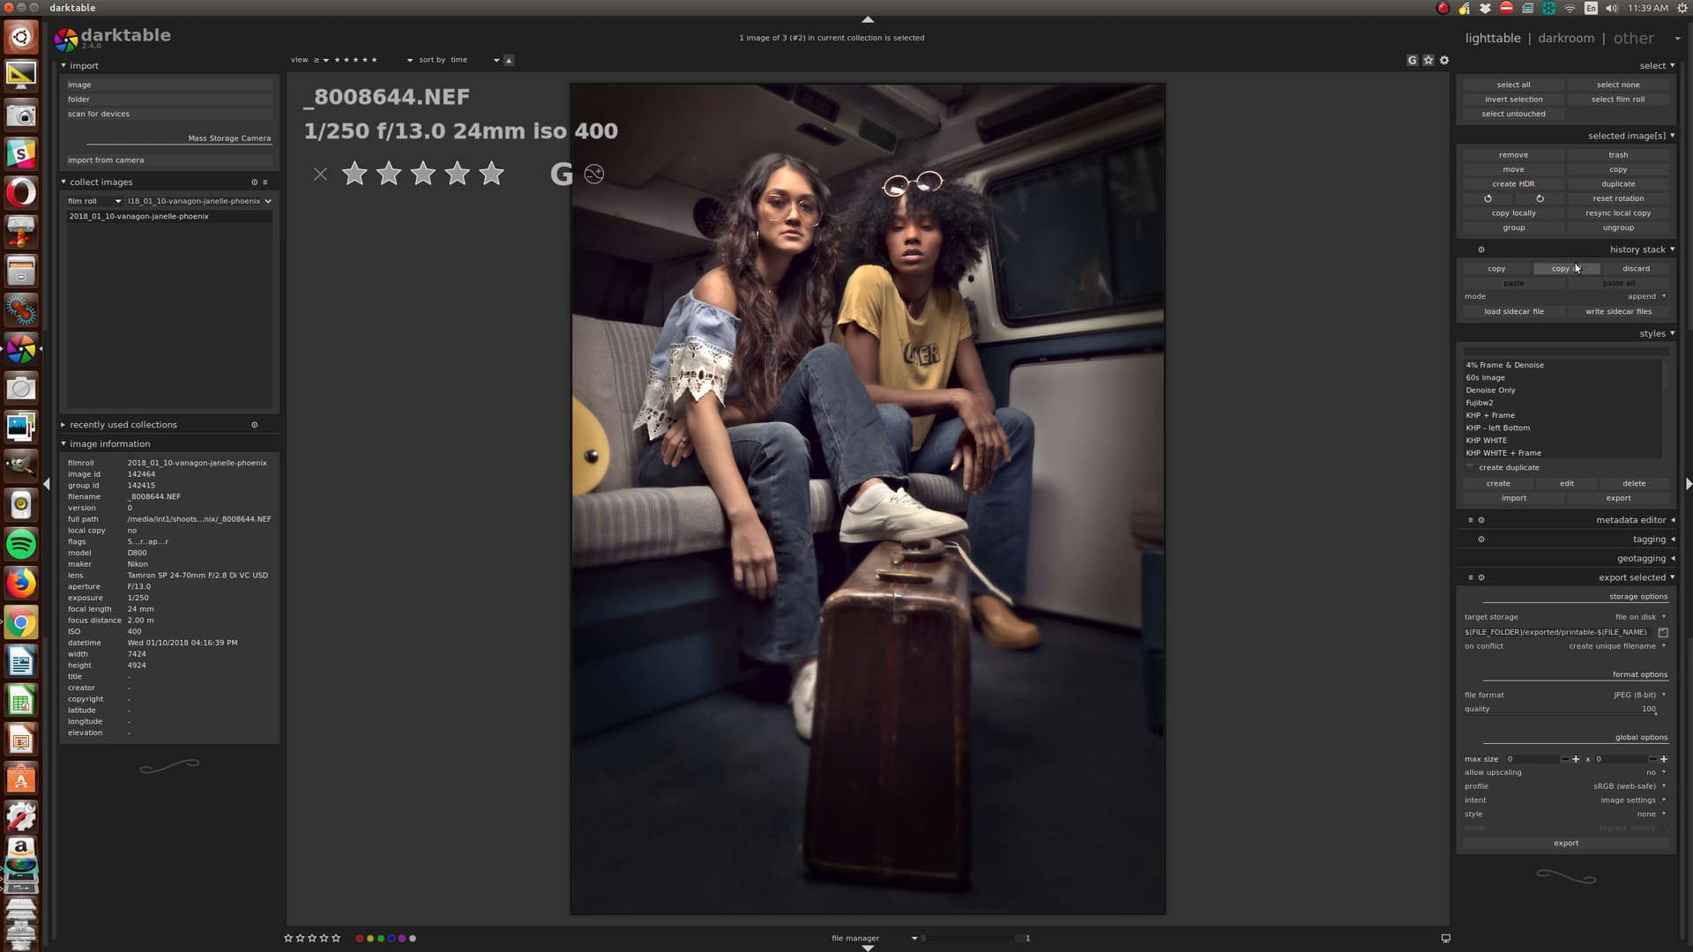
mouse_move(1559, 269)
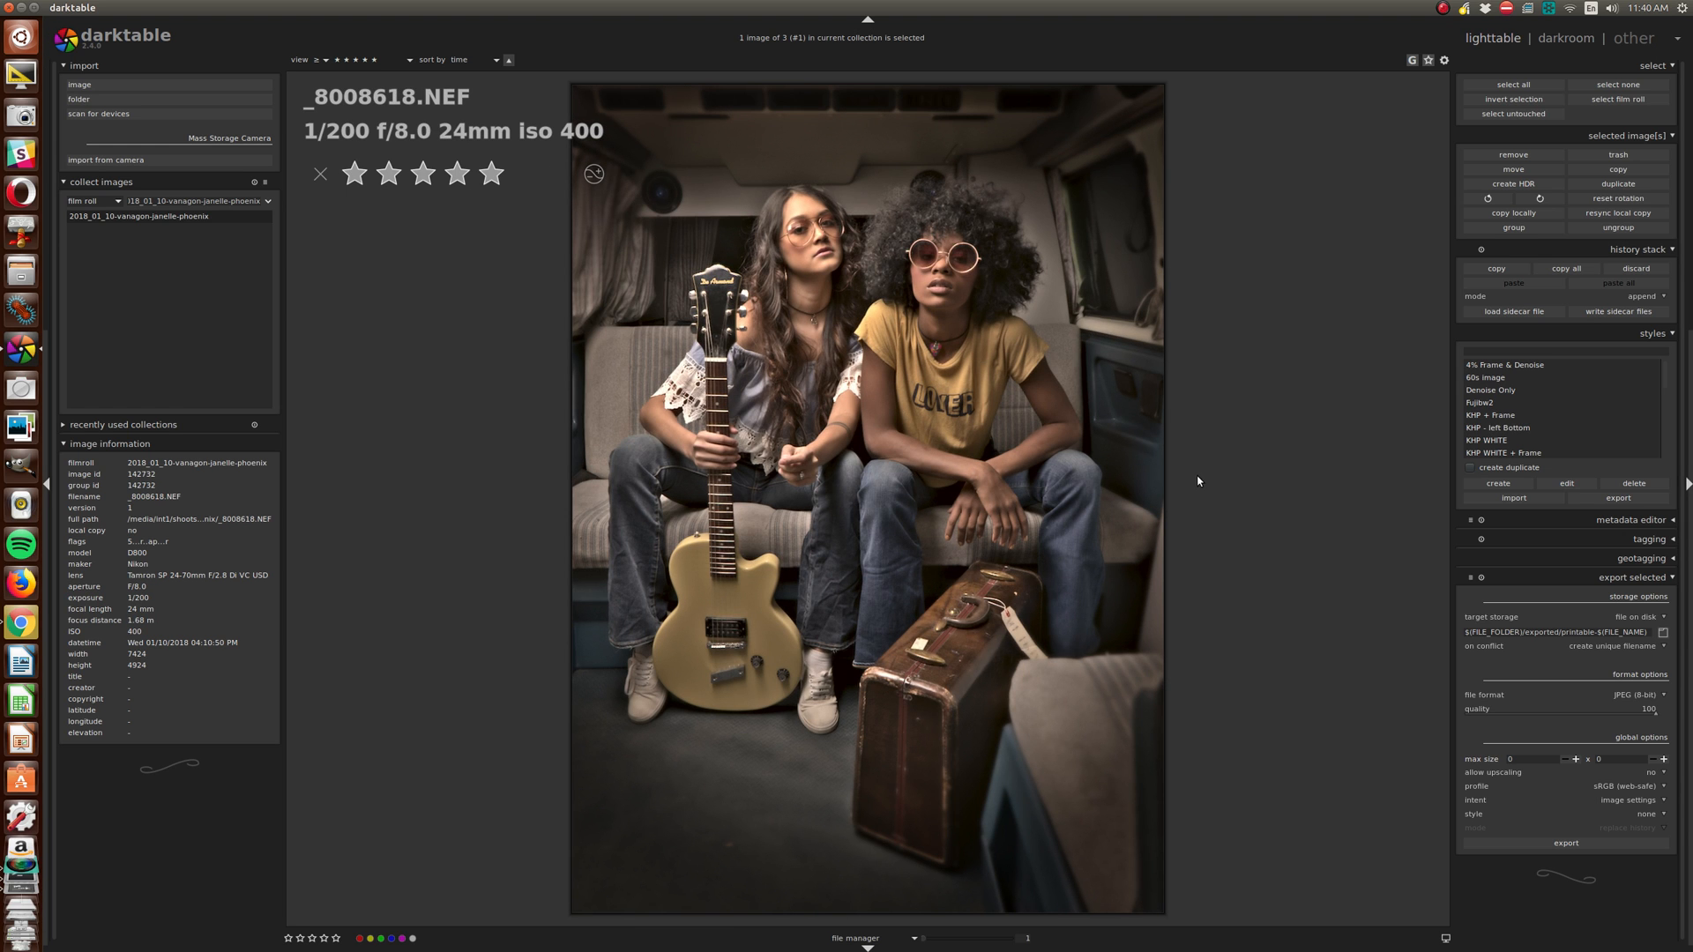
mouse_move(937, 506)
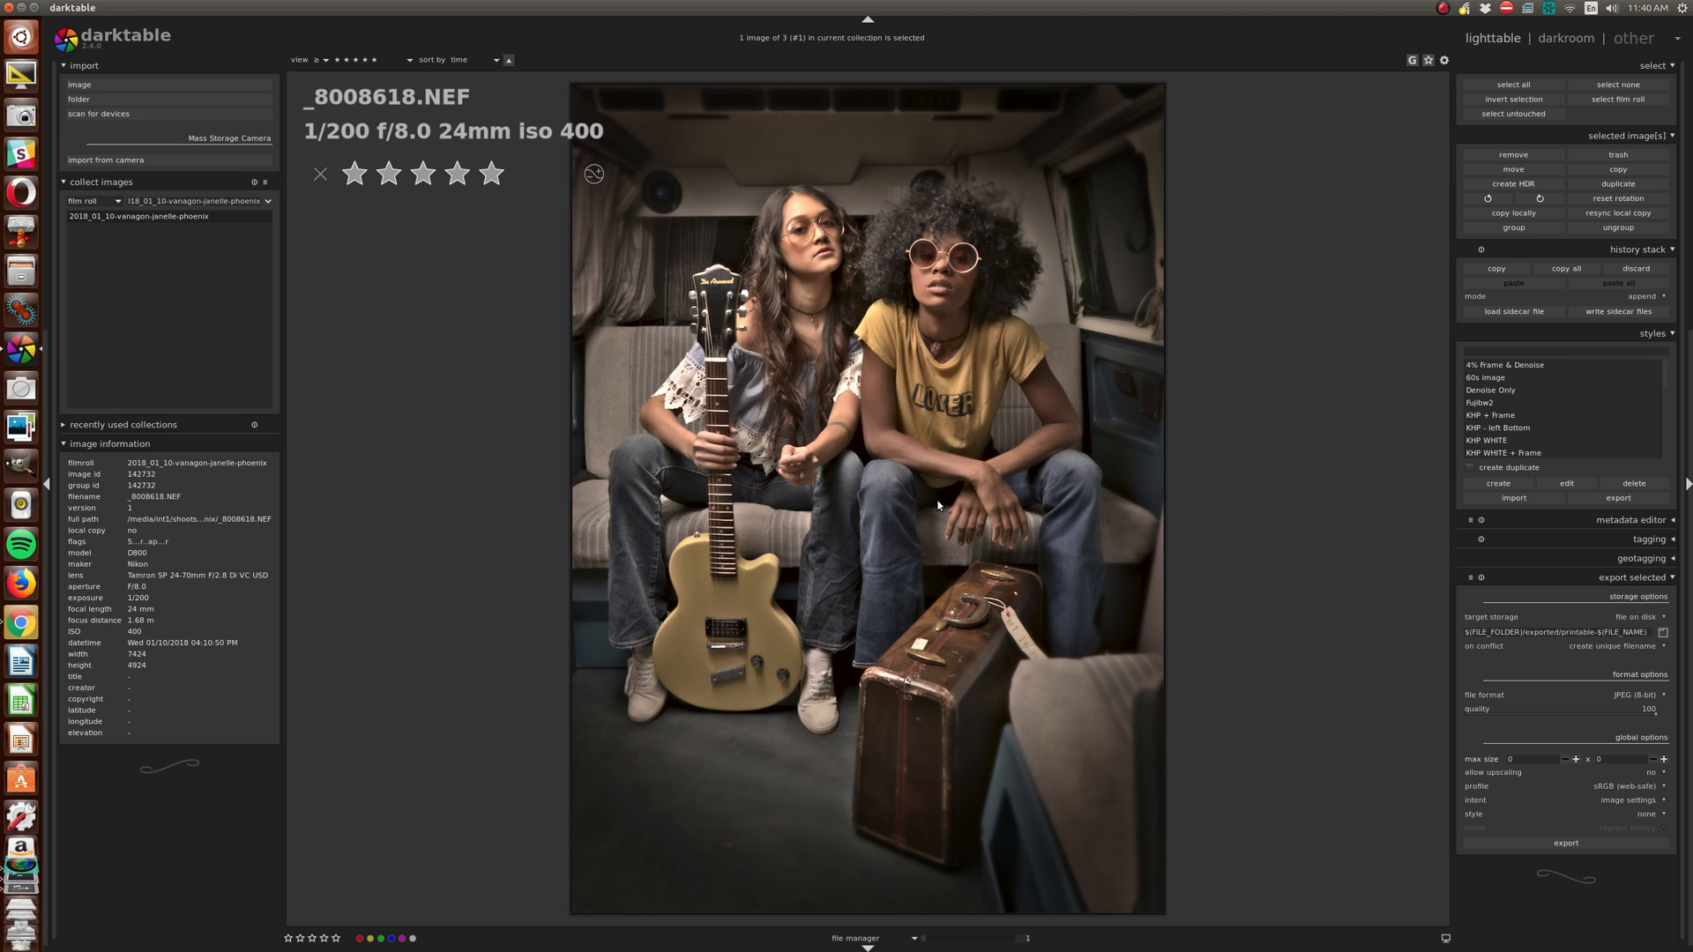
mouse_move(1366, 439)
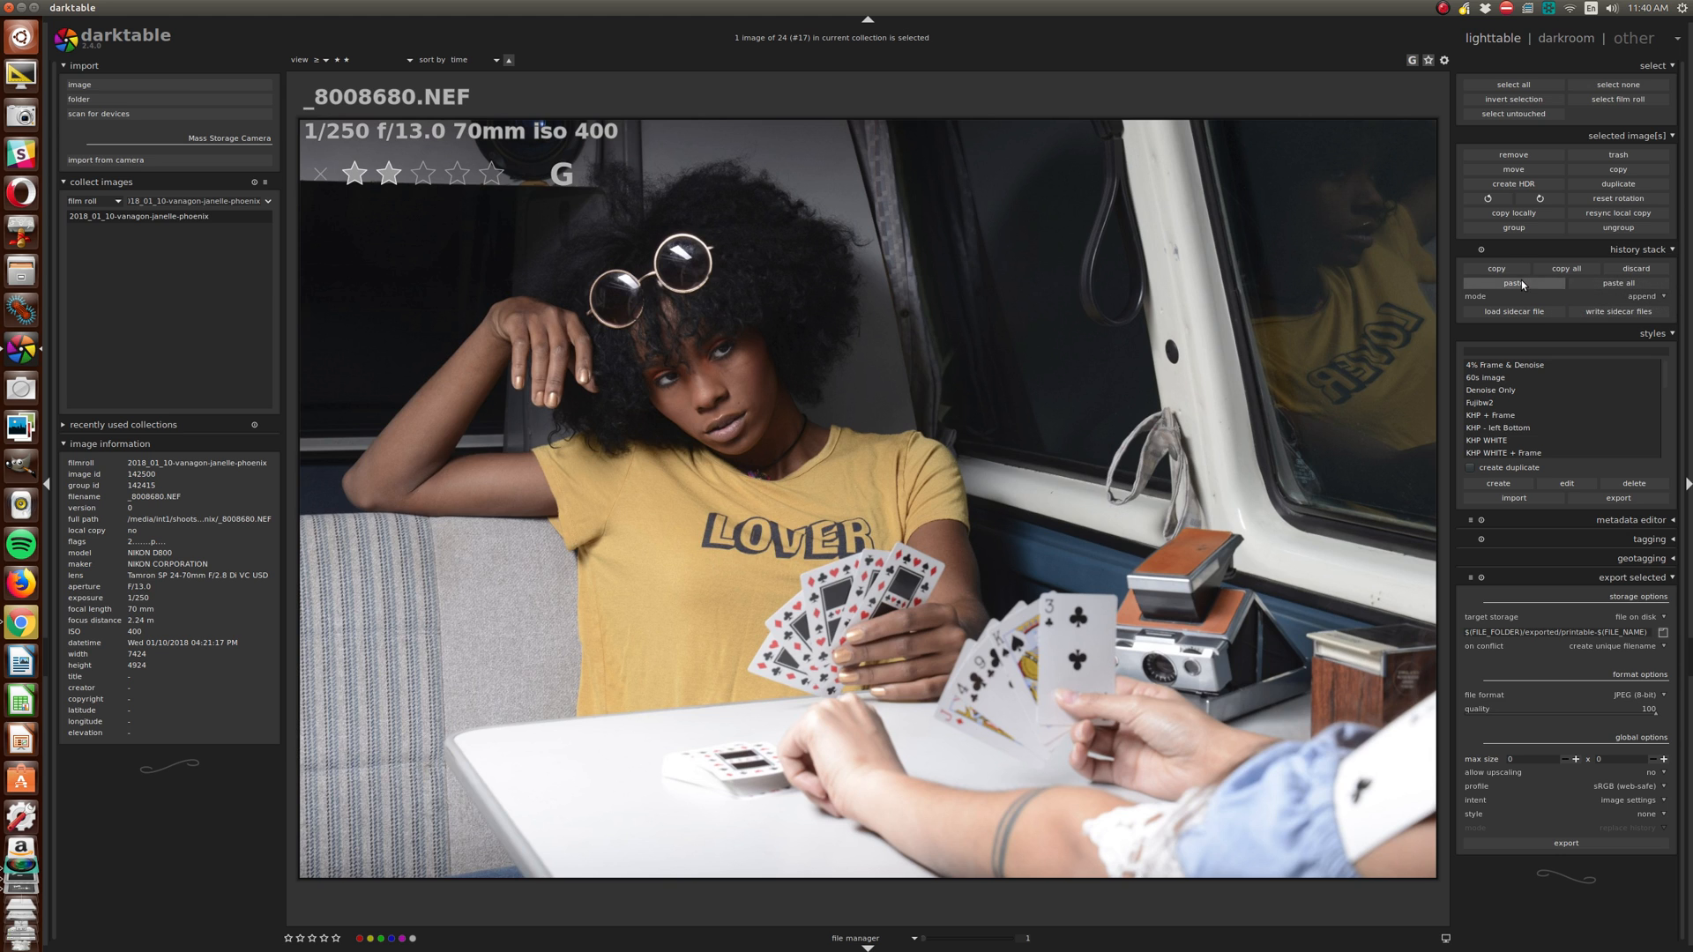
Paste the copied history stack onto card-playing photo _8008680.NEF.
click(1513, 283)
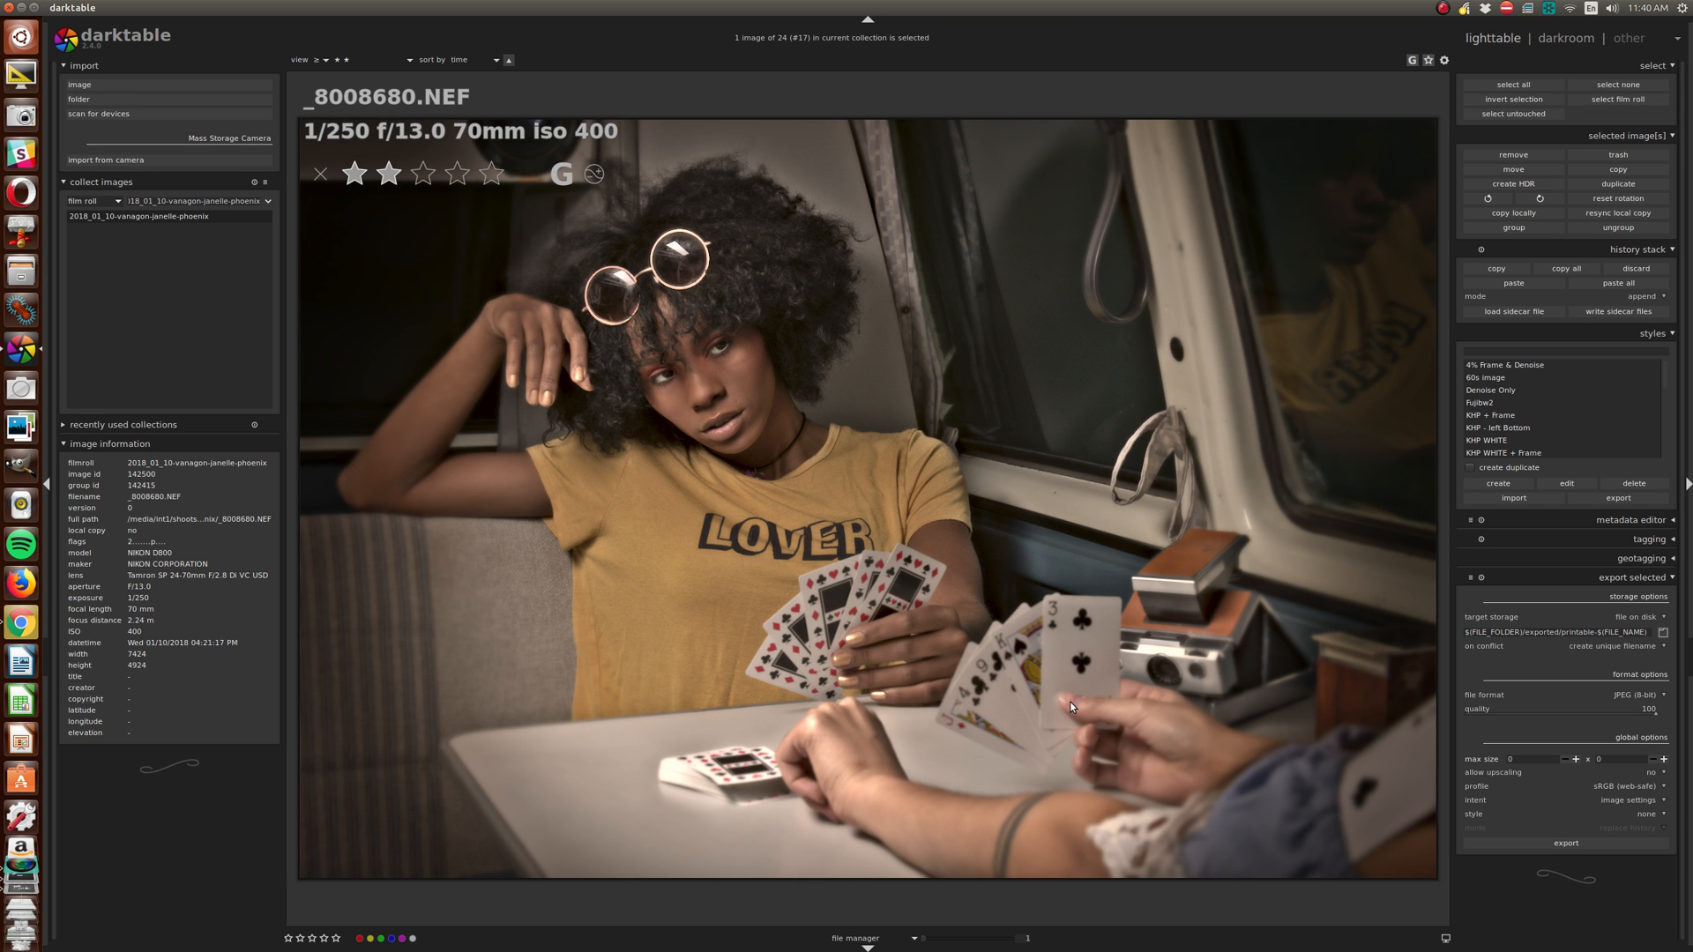
mouse_move(791, 668)
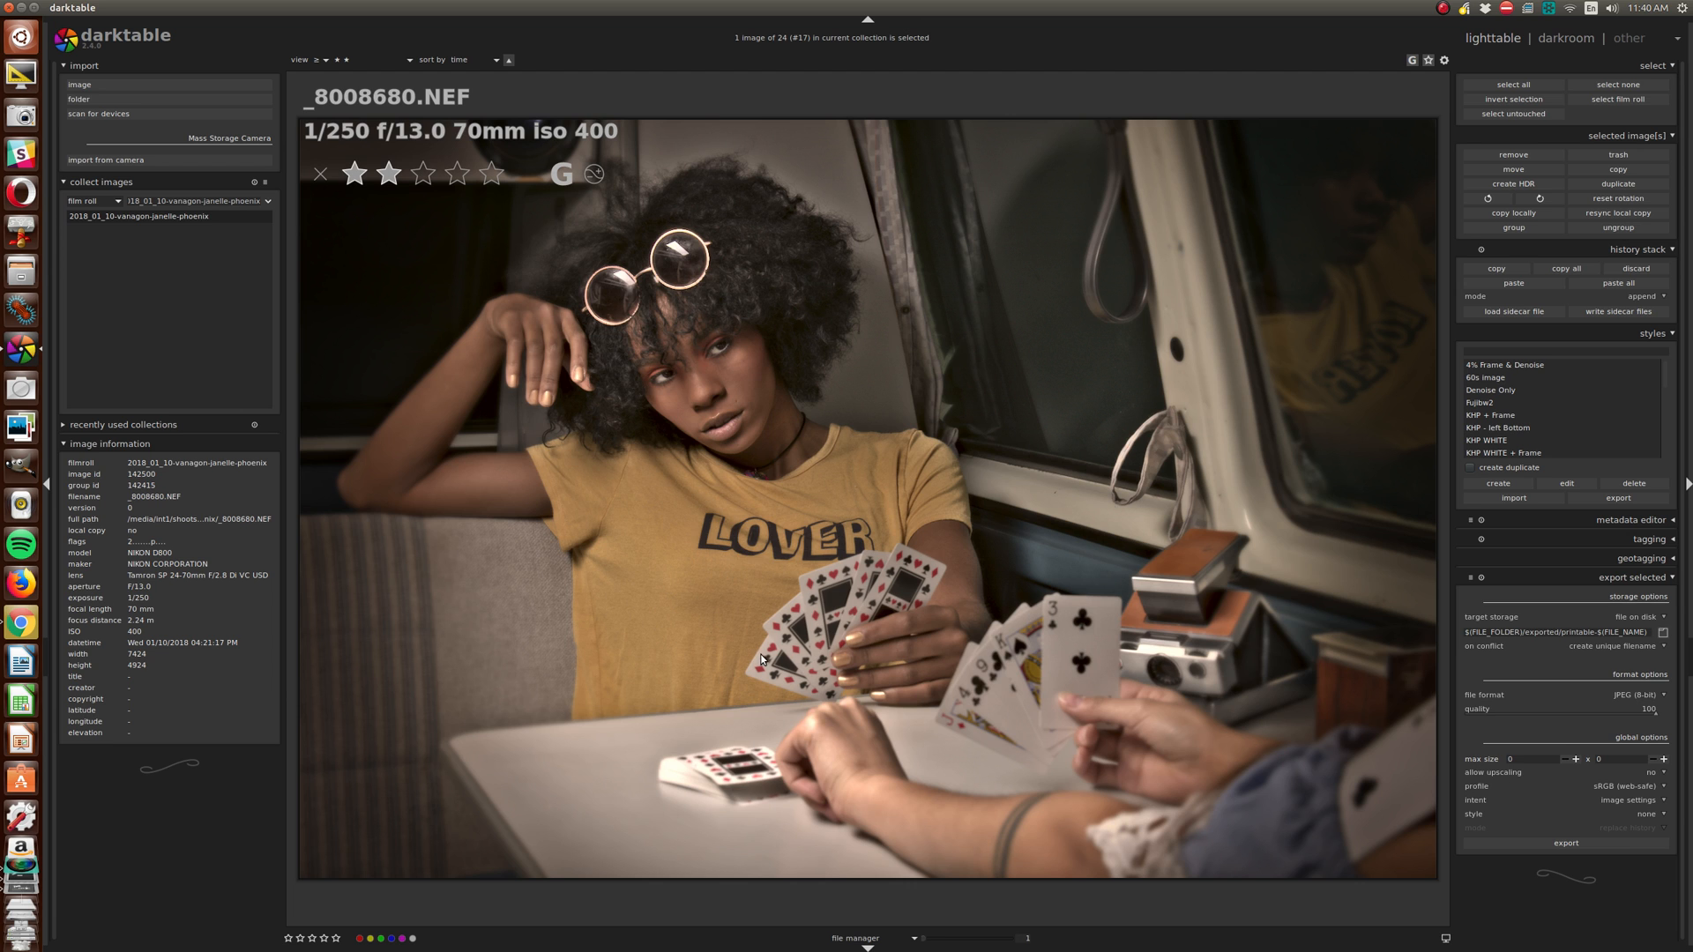
mouse_move(1074, 371)
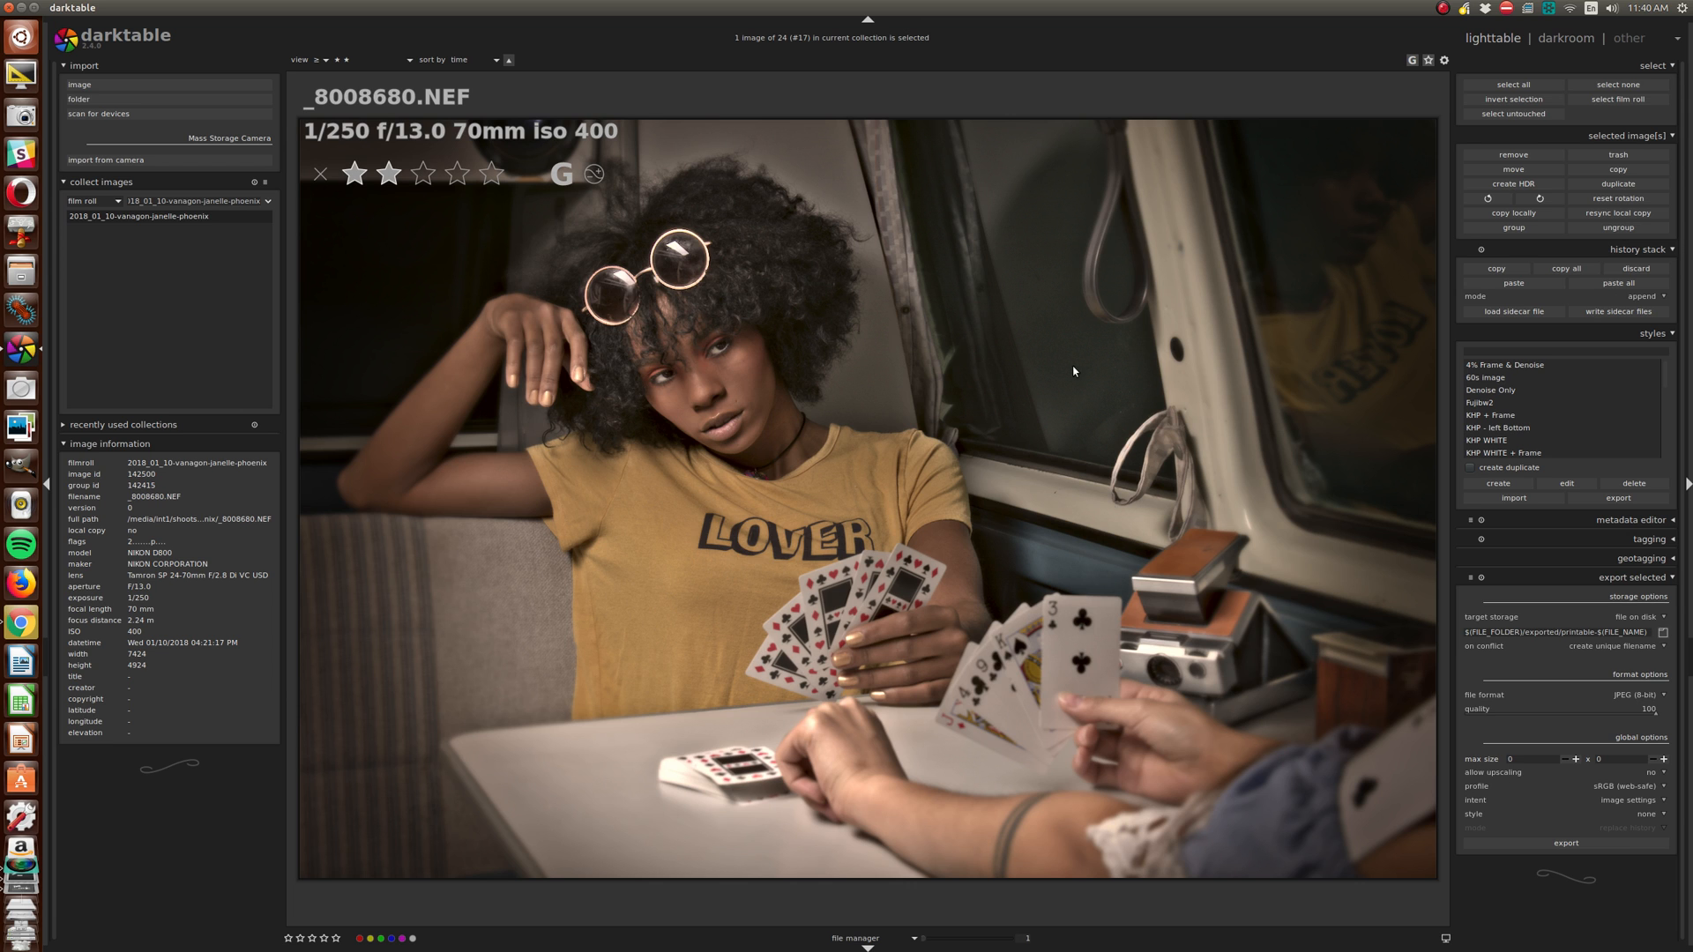
mouse_move(1499, 230)
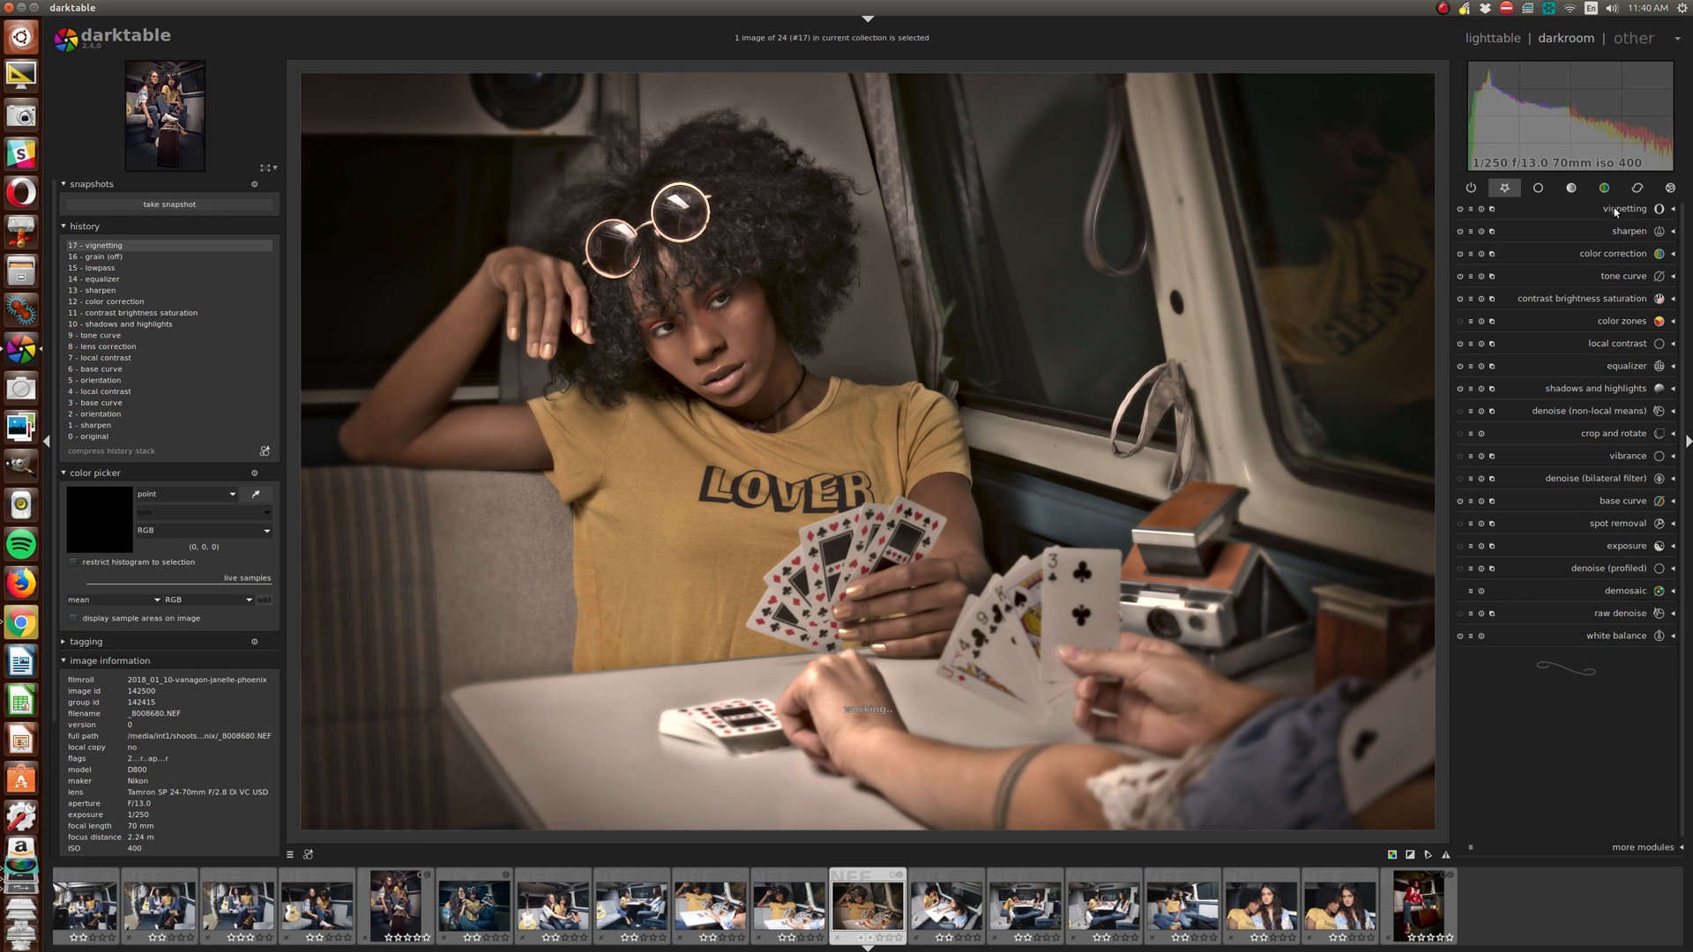
Expand vignetting for the card photo and add another shape to the lowpass mask.
click(1622, 207)
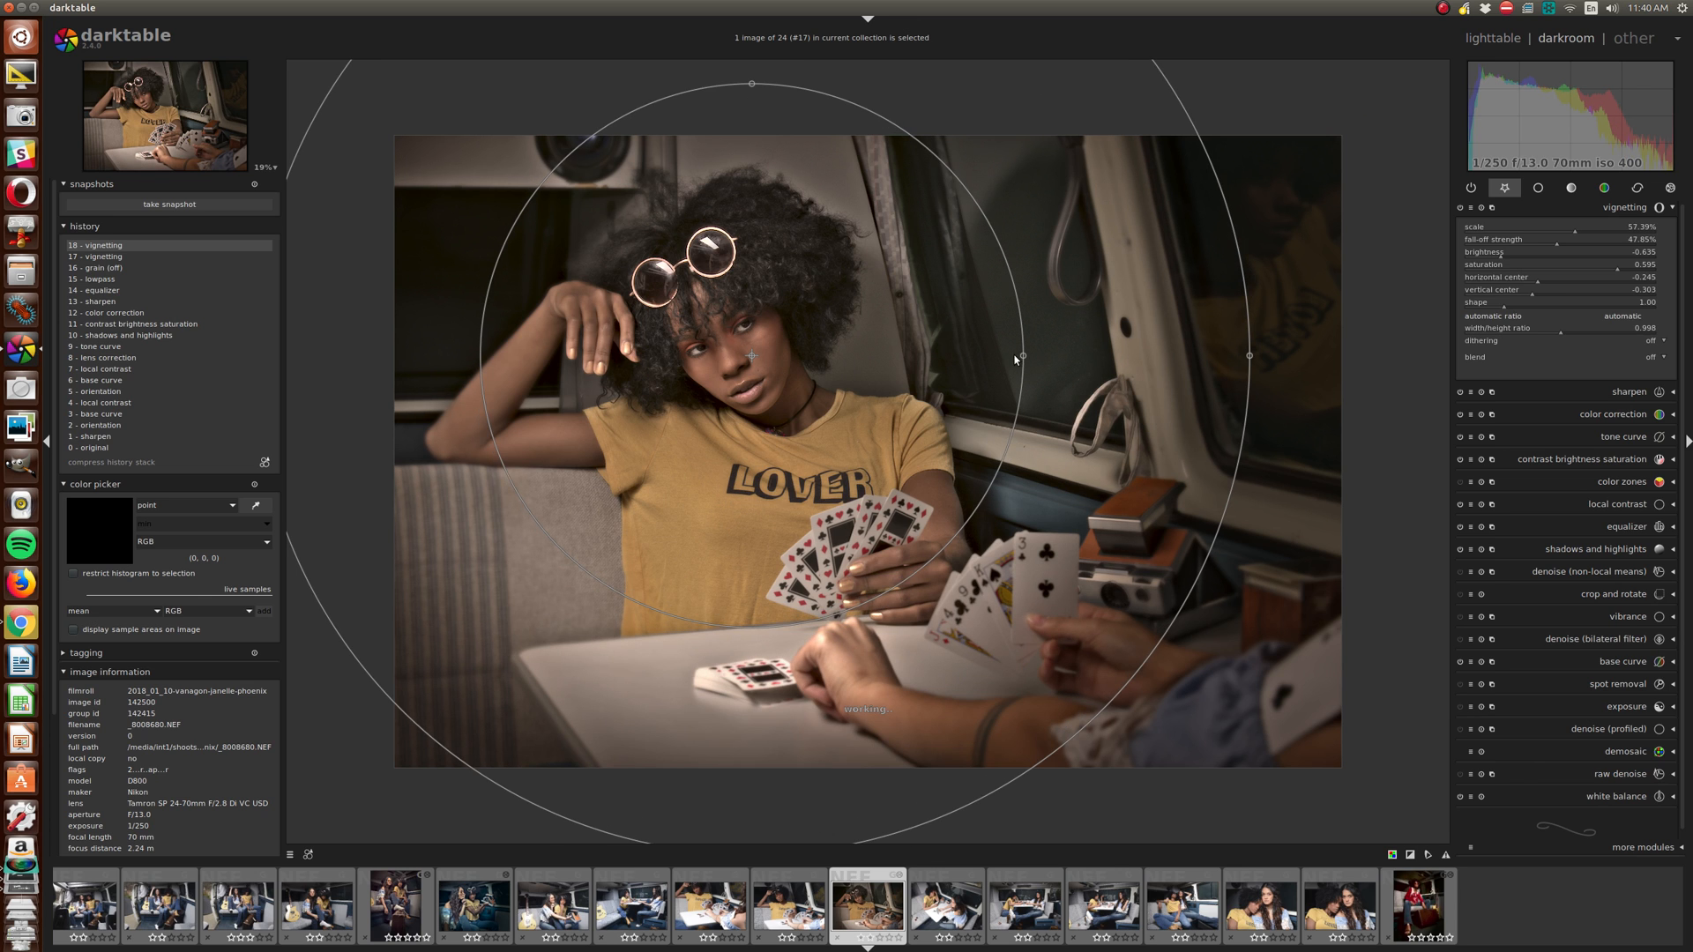
mouse_move(1391, 337)
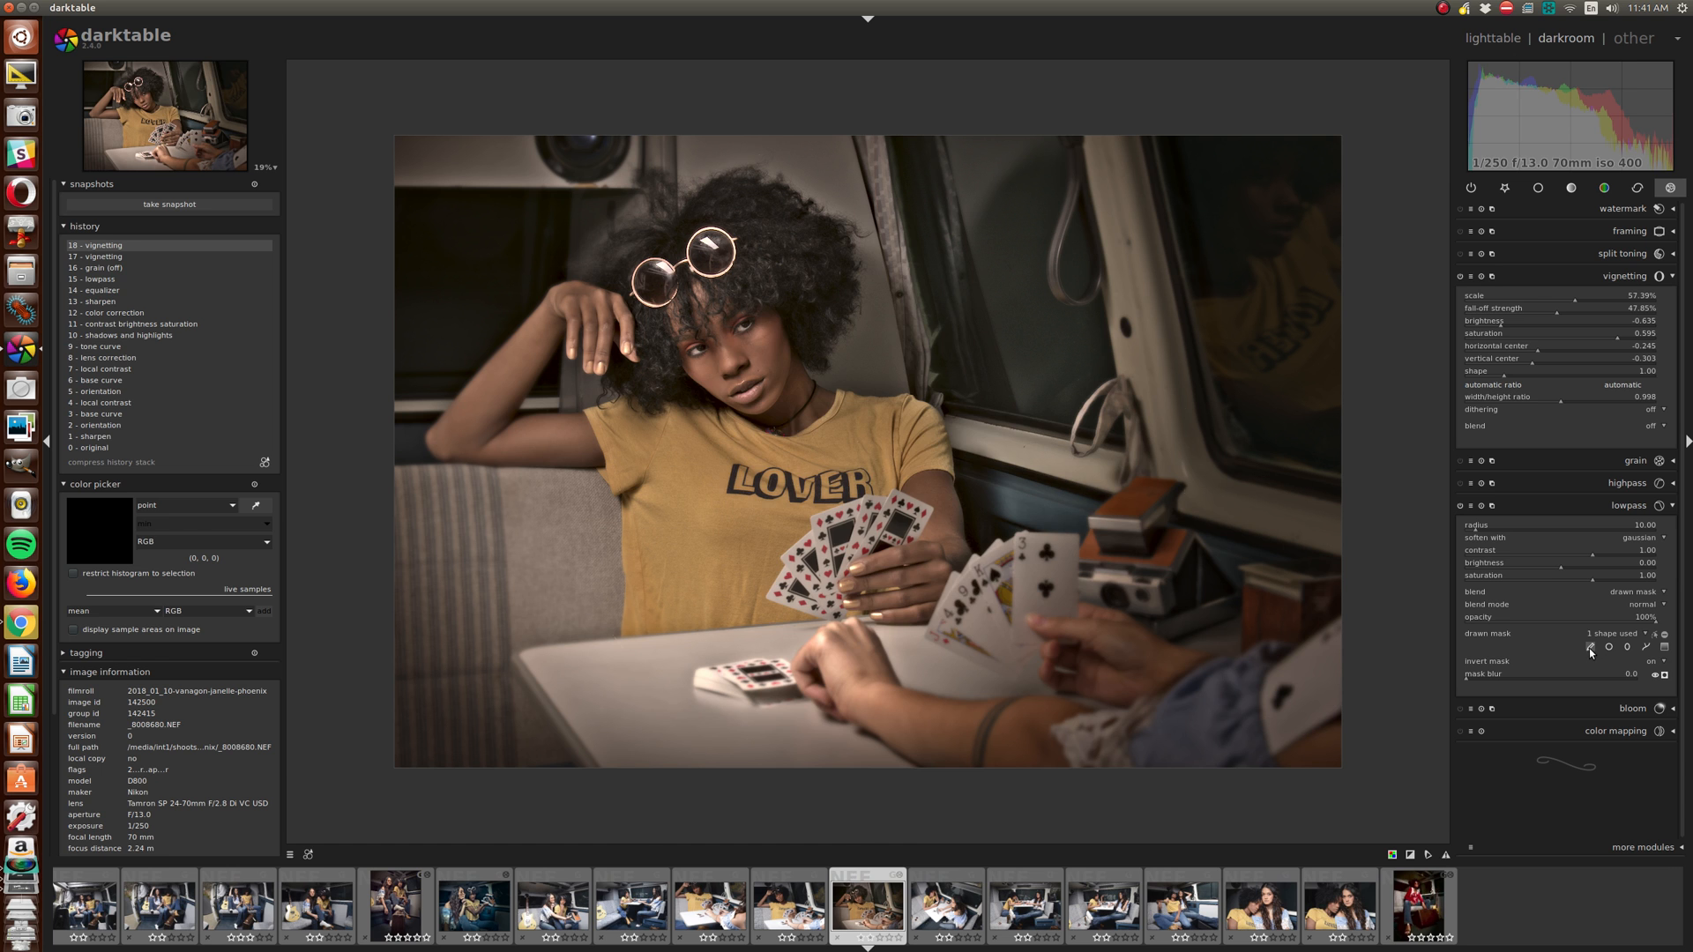
click(1589, 647)
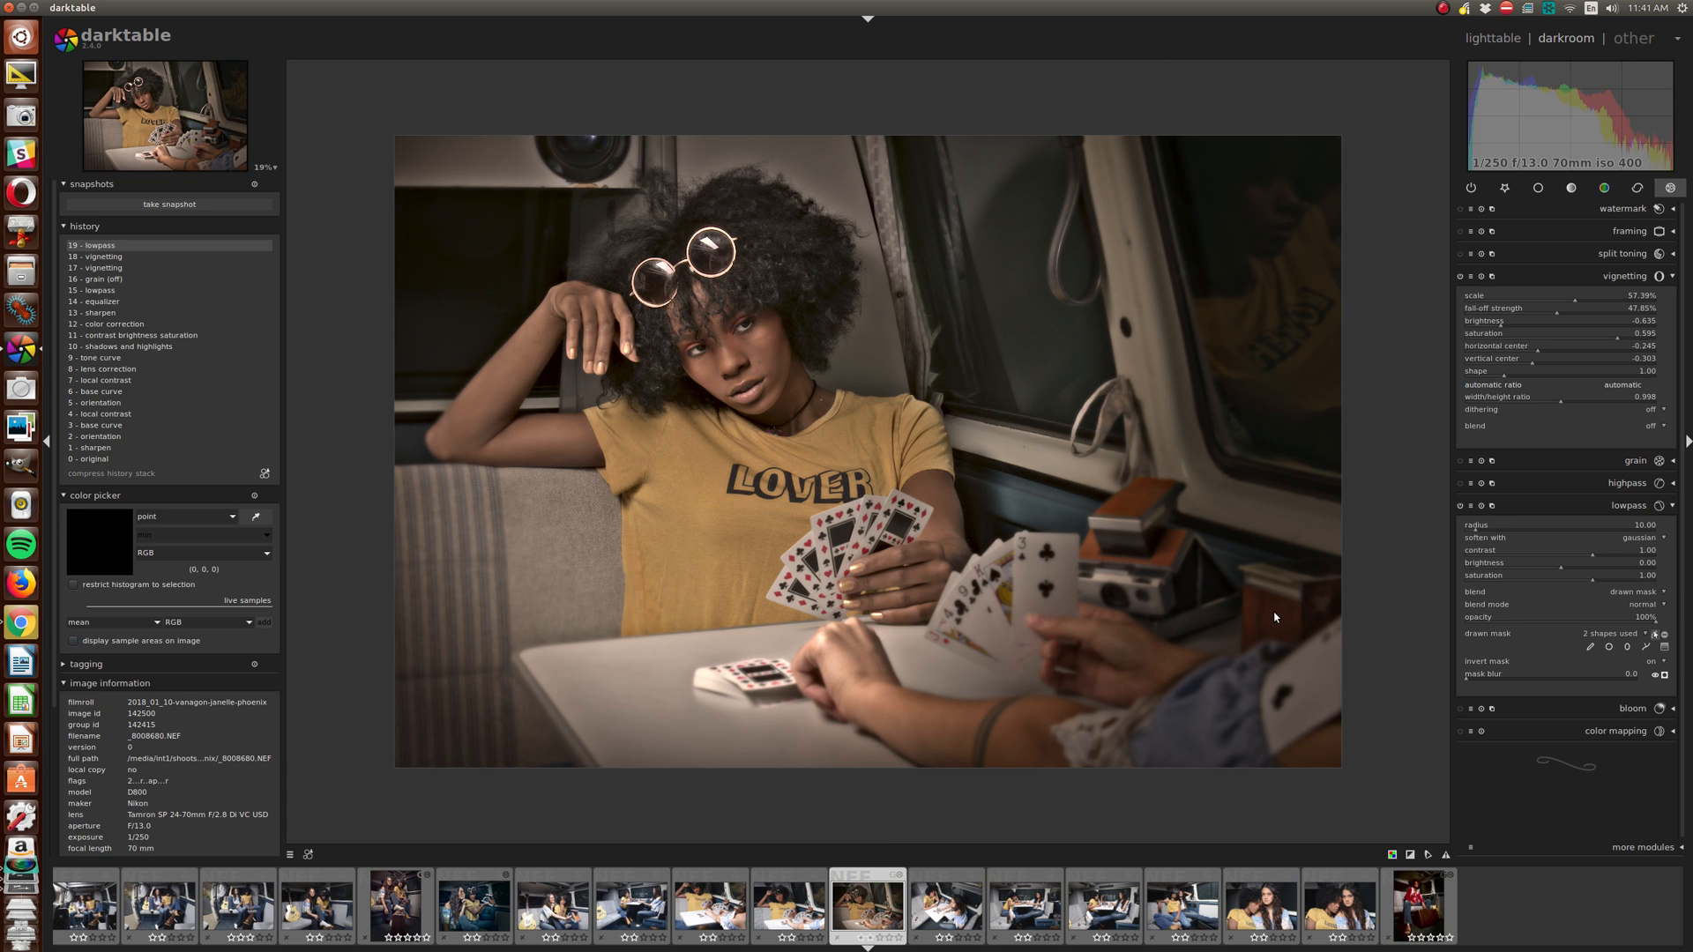
mouse_move(1583, 429)
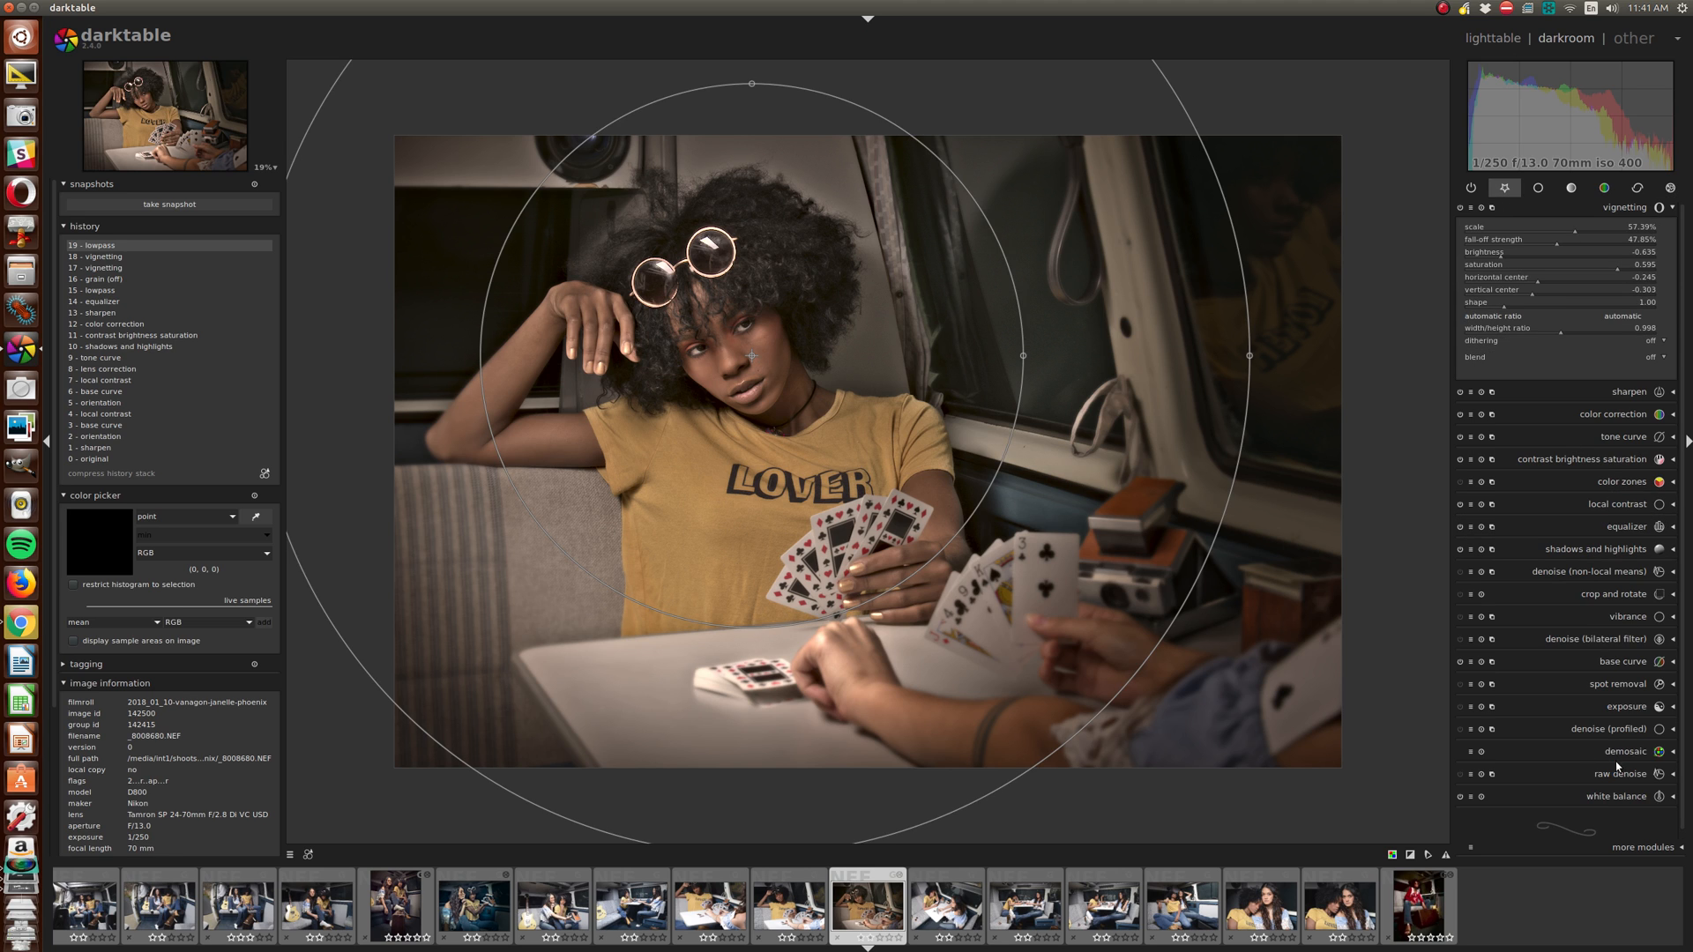
Open the exposure settings and the shadows and highlights module for the card photo.
click(1626, 706)
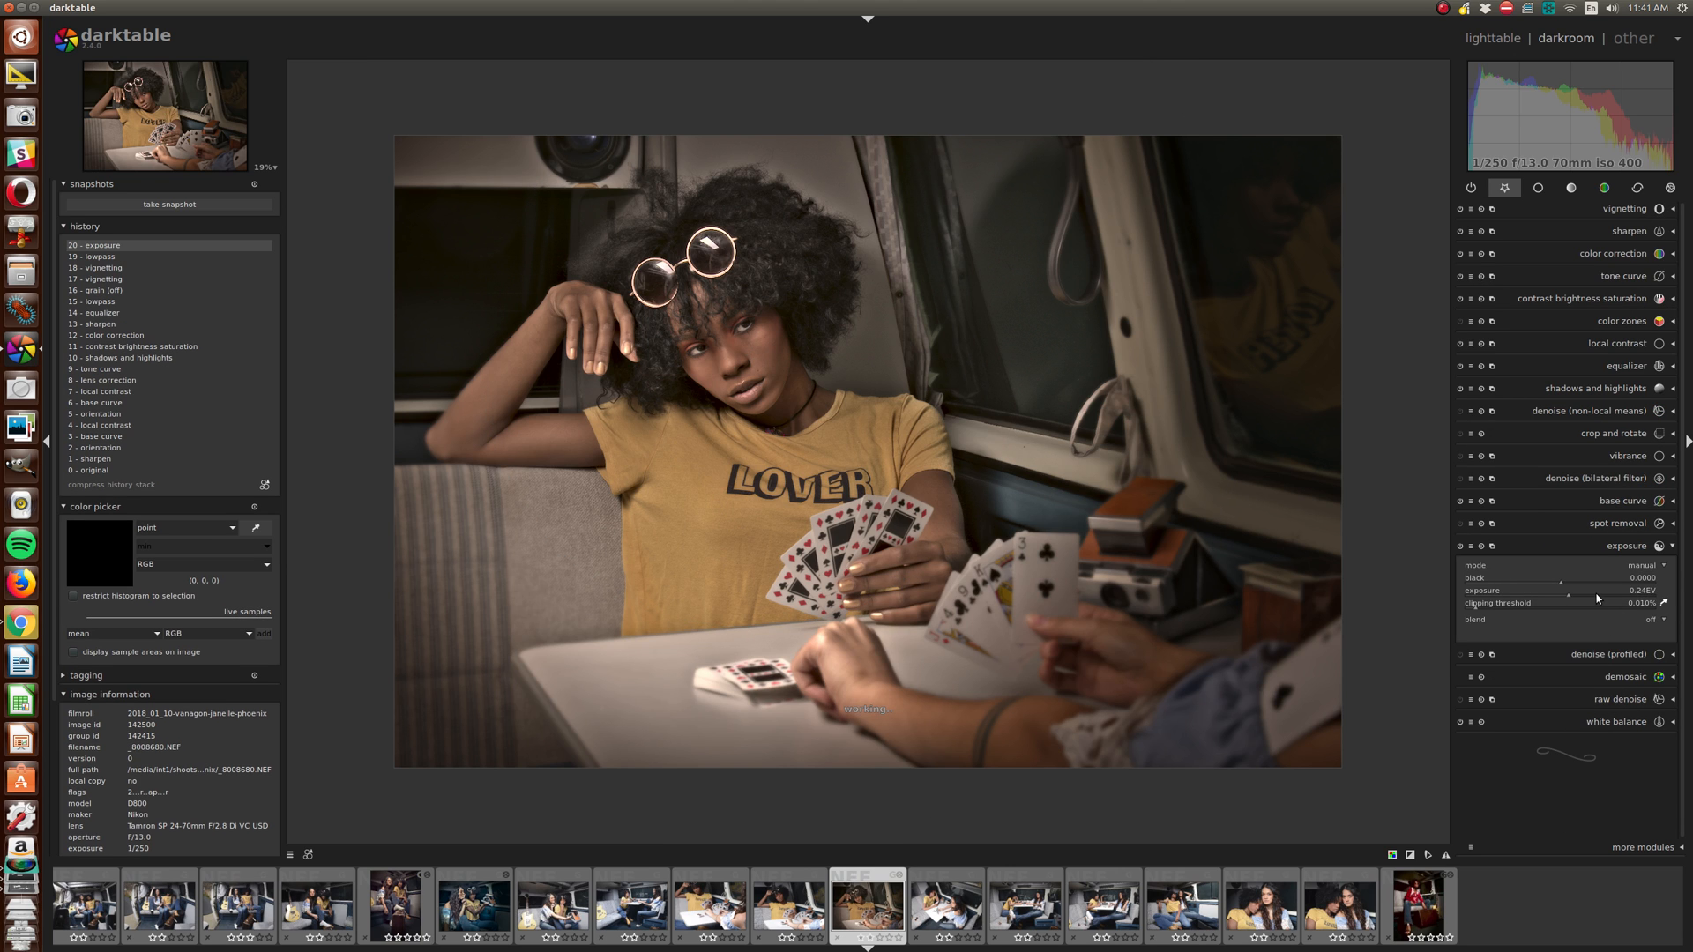
click(1592, 388)
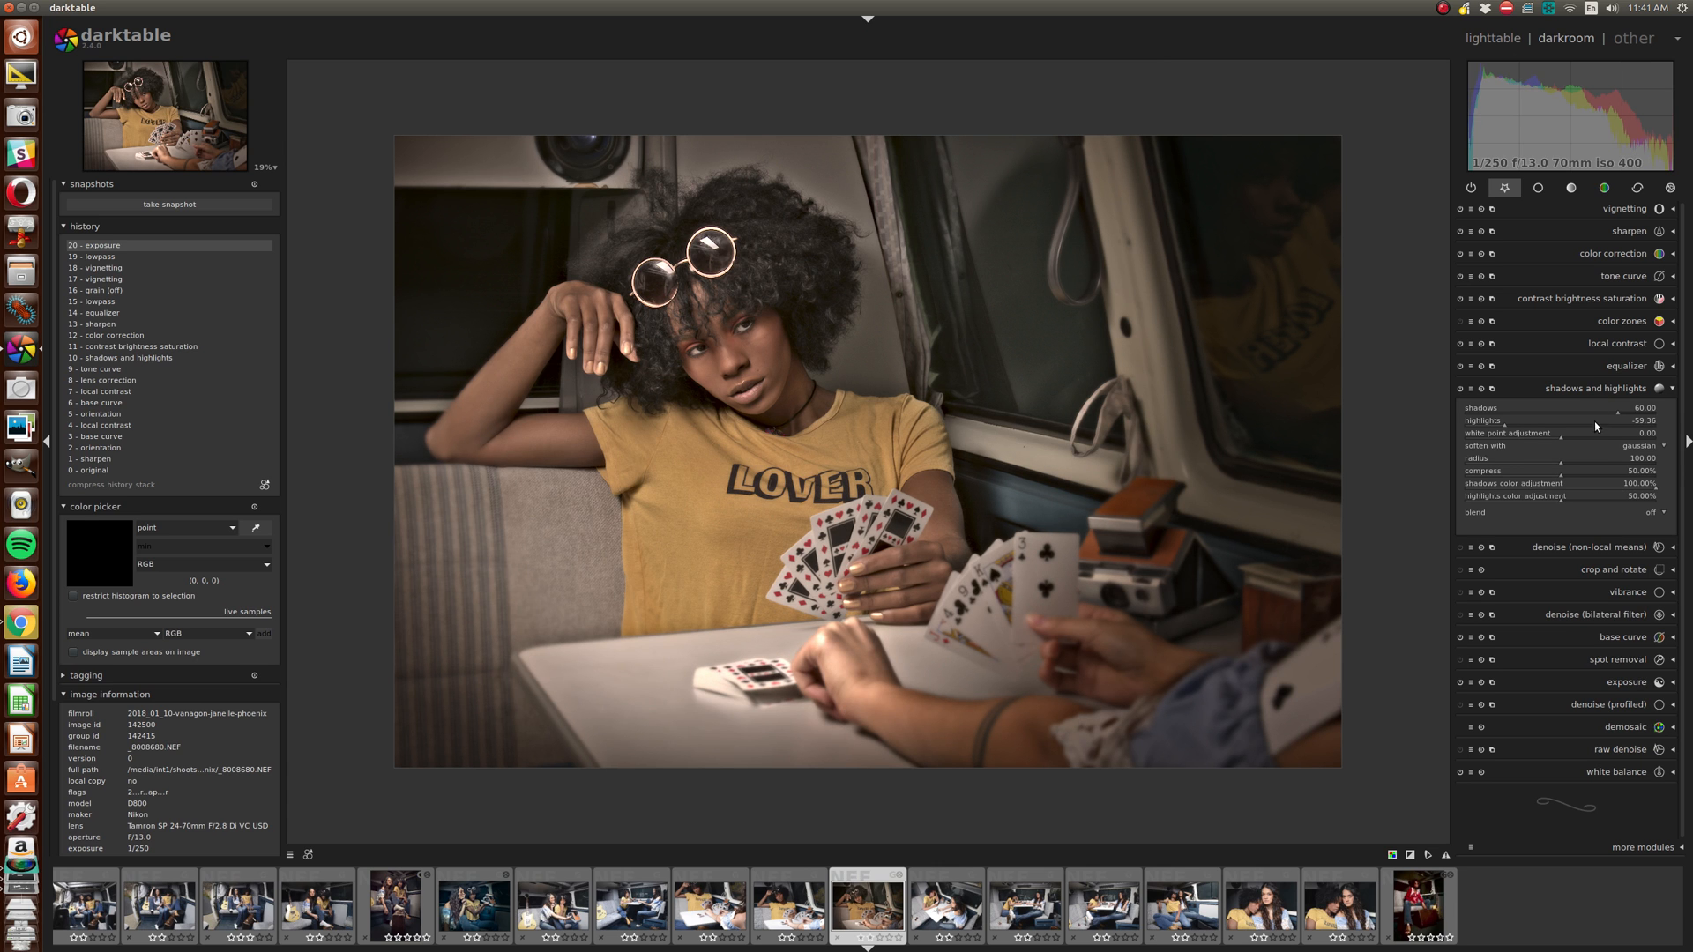
mouse_move(1620, 417)
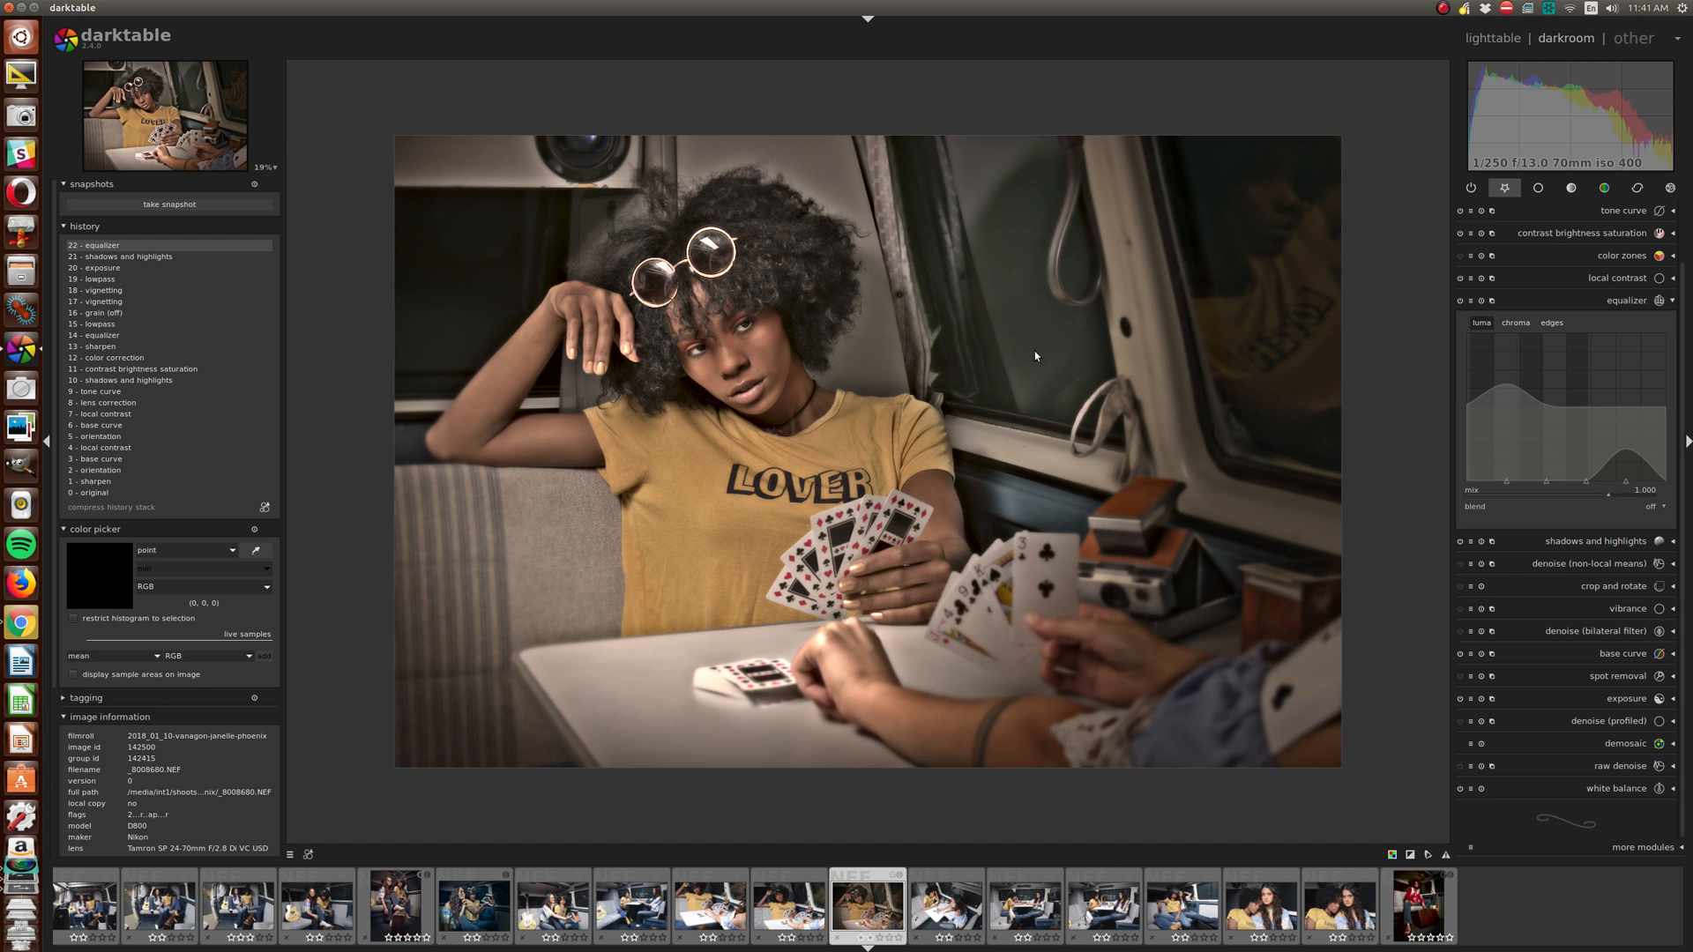
mouse_move(1571, 563)
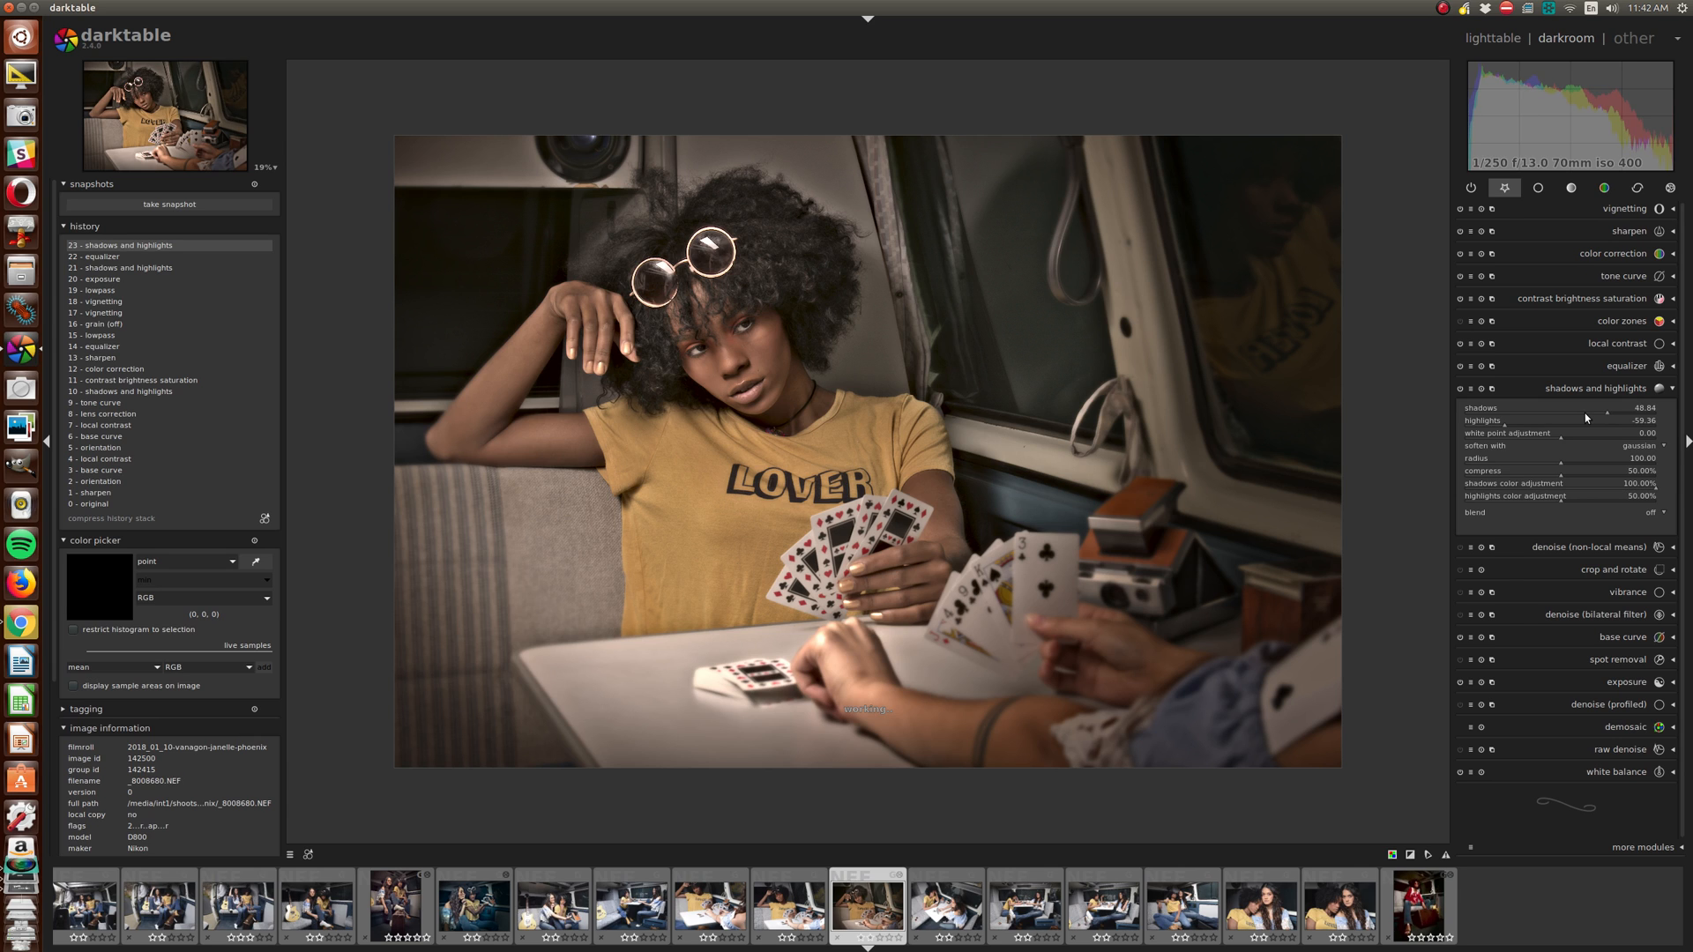
mouse_move(1584, 413)
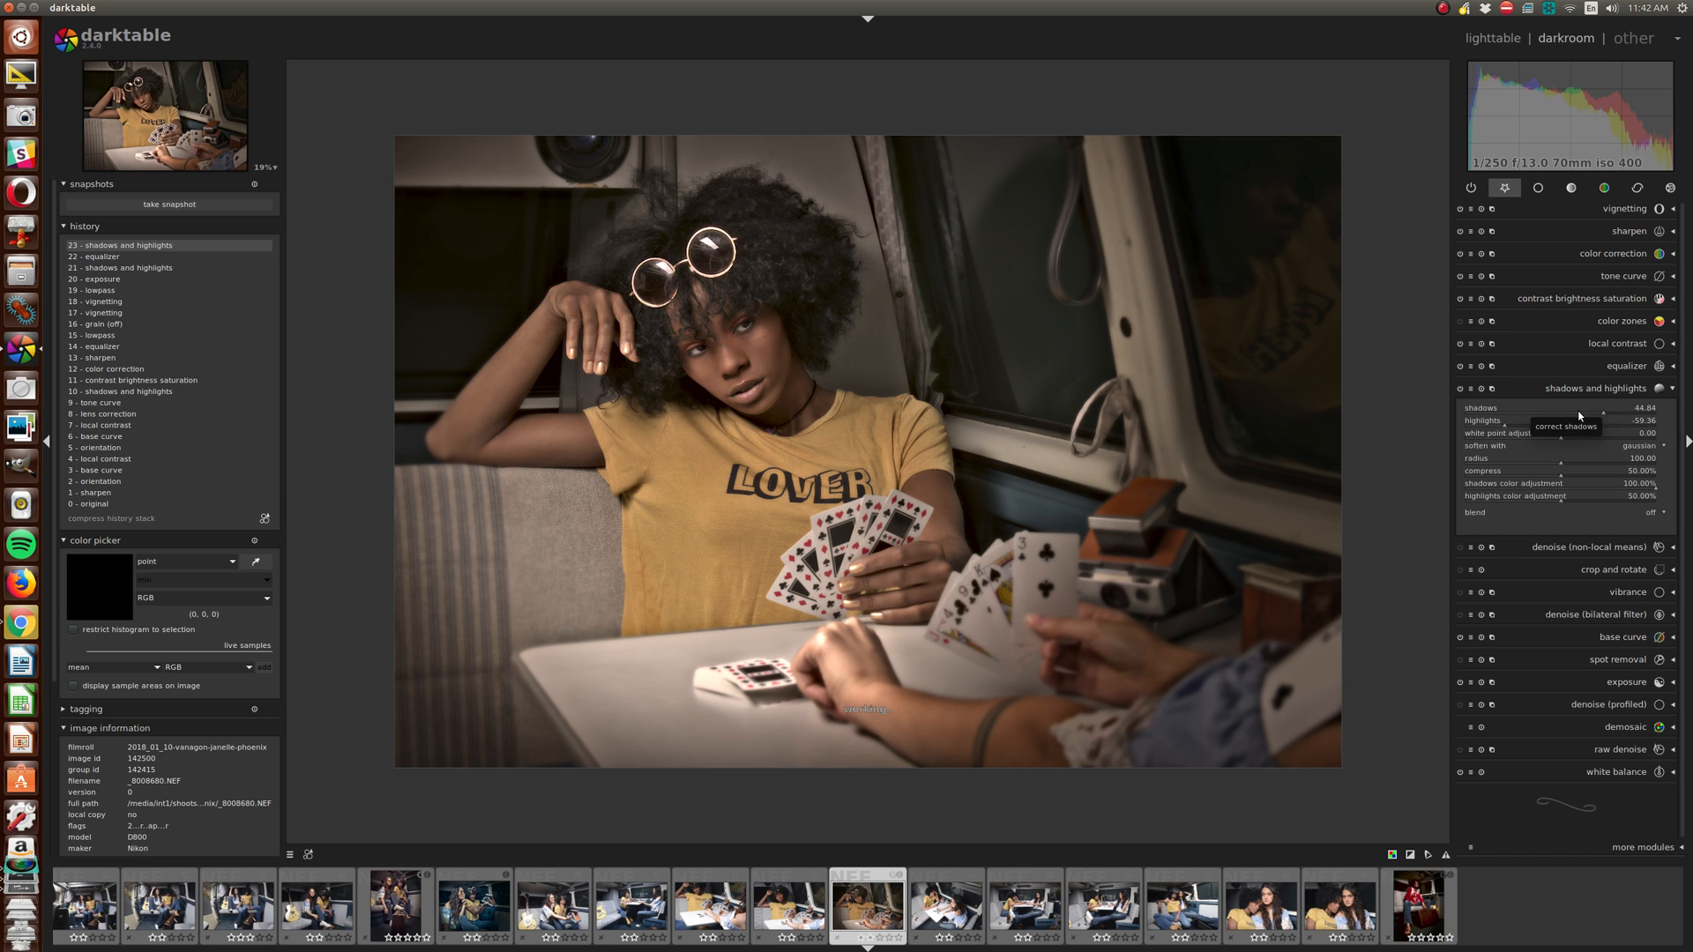
mouse_move(782, 250)
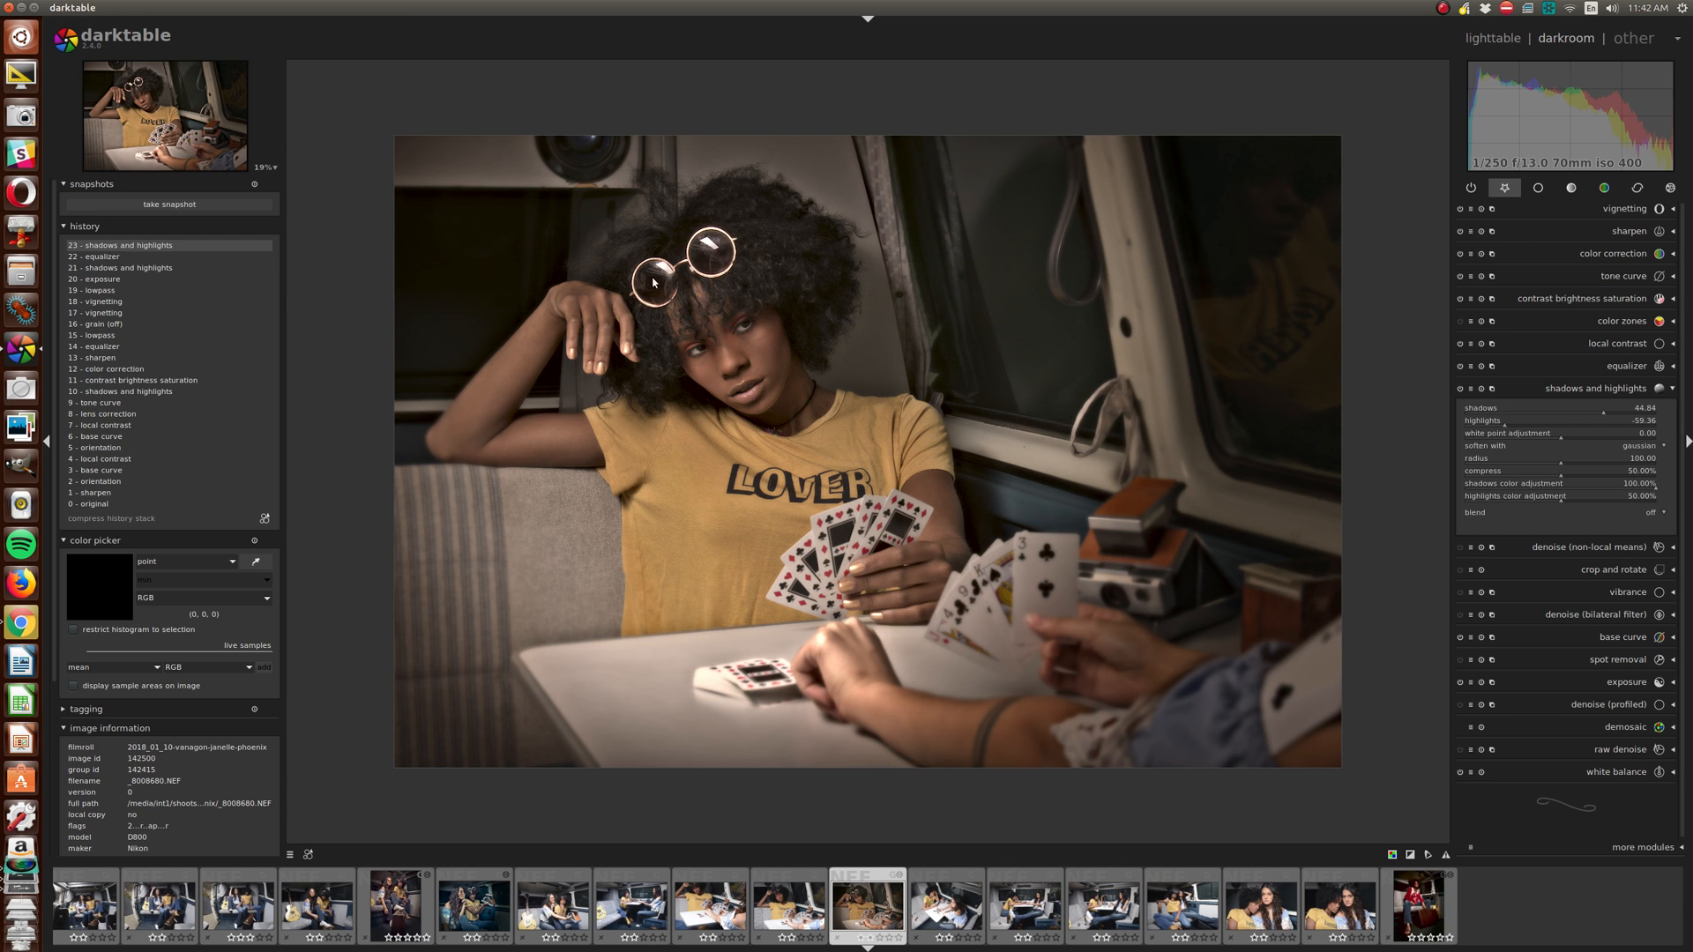
mouse_move(1367, 138)
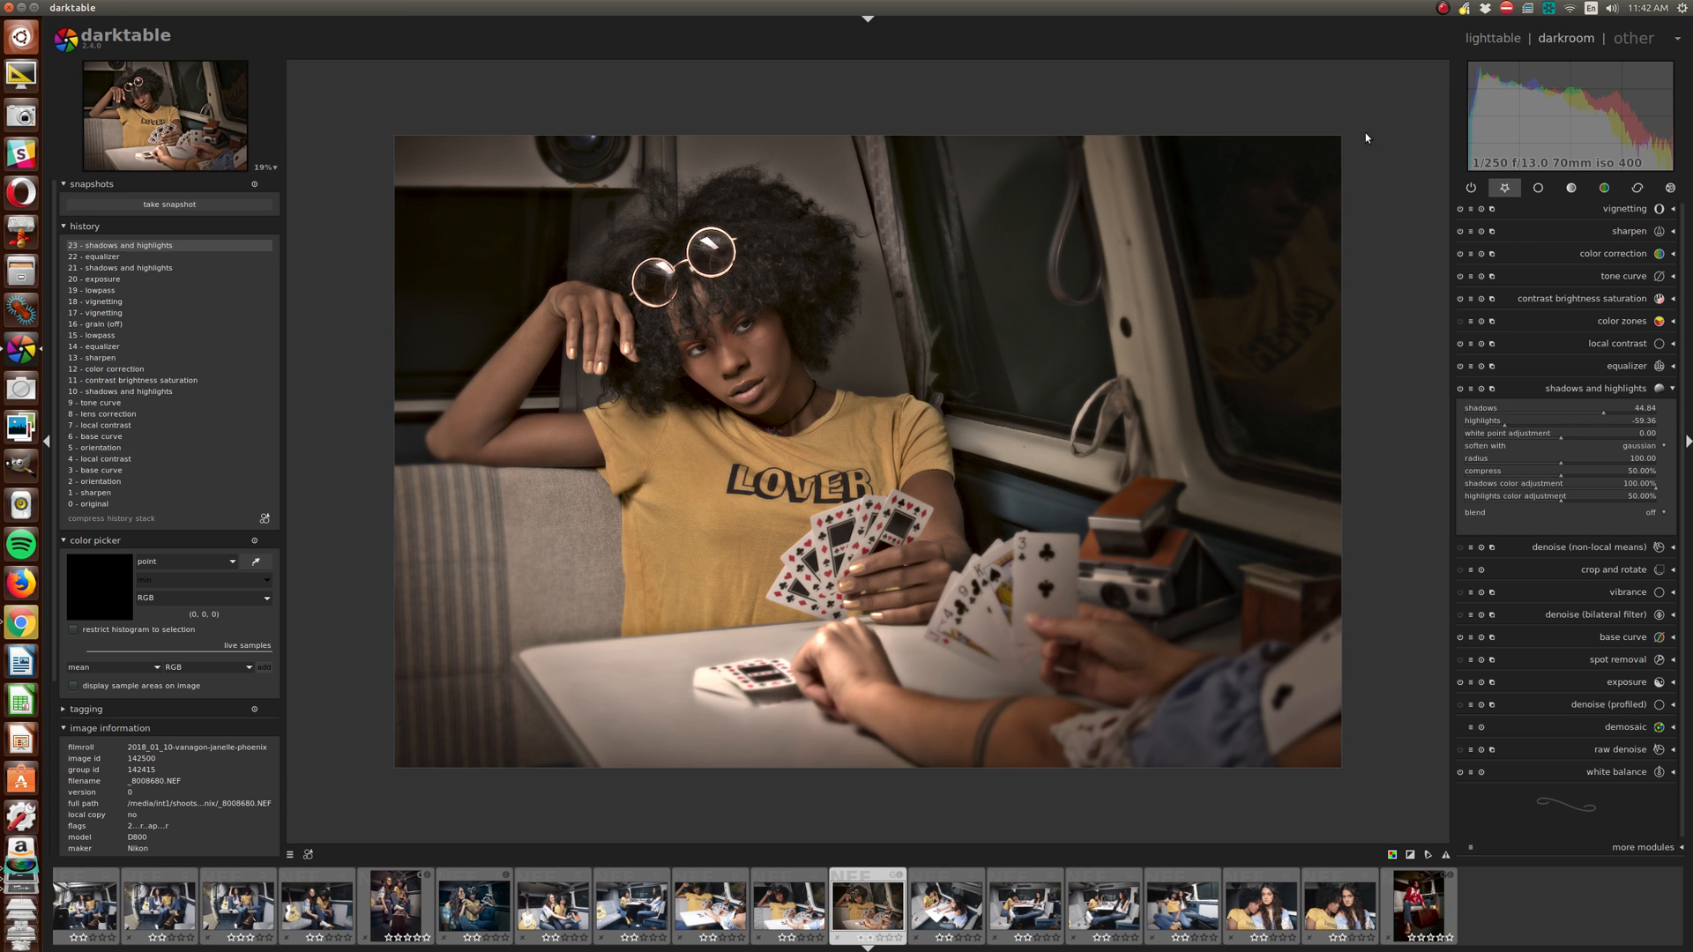